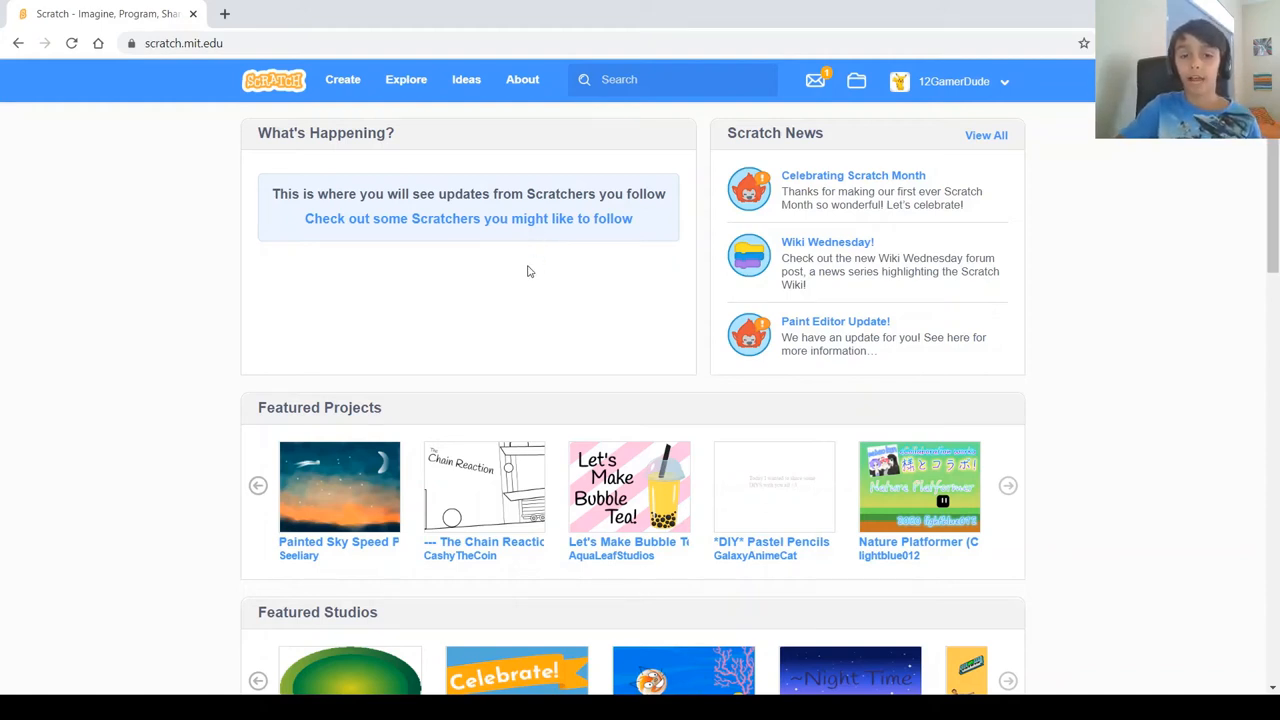
- Start a new empty project from the Scratch home page via Create
click(342, 80)
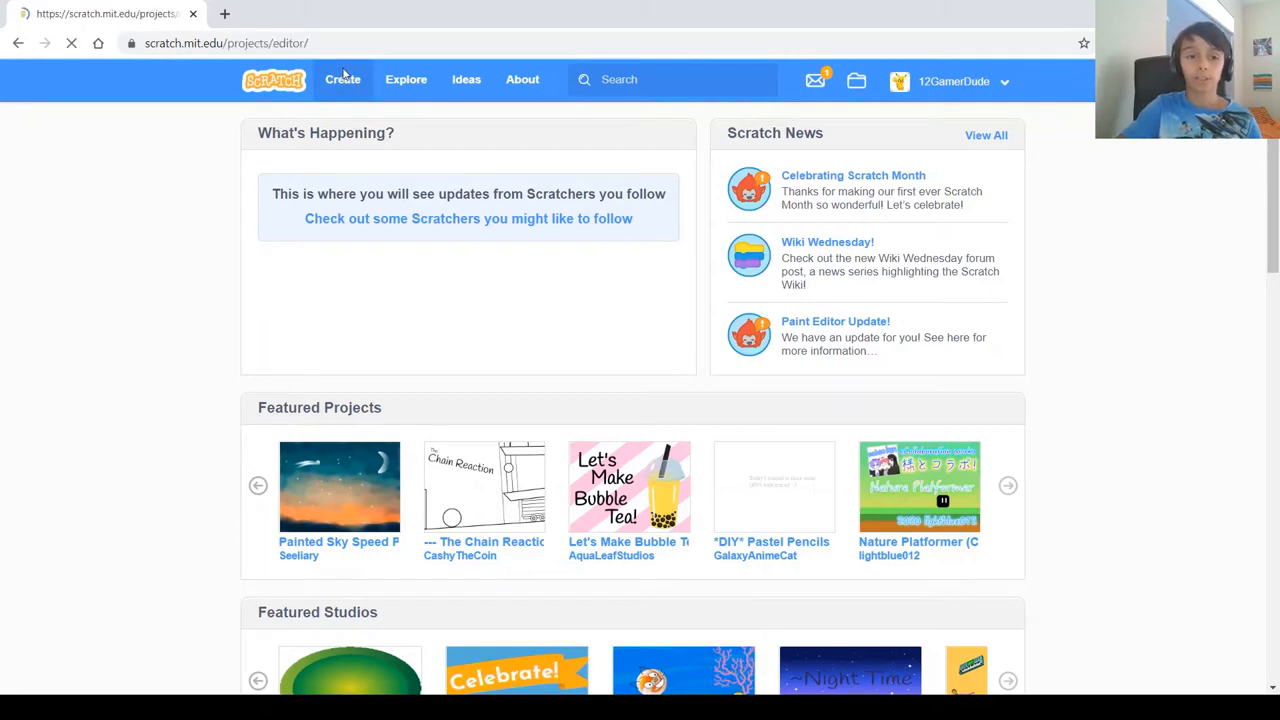
mouse_move(460, 272)
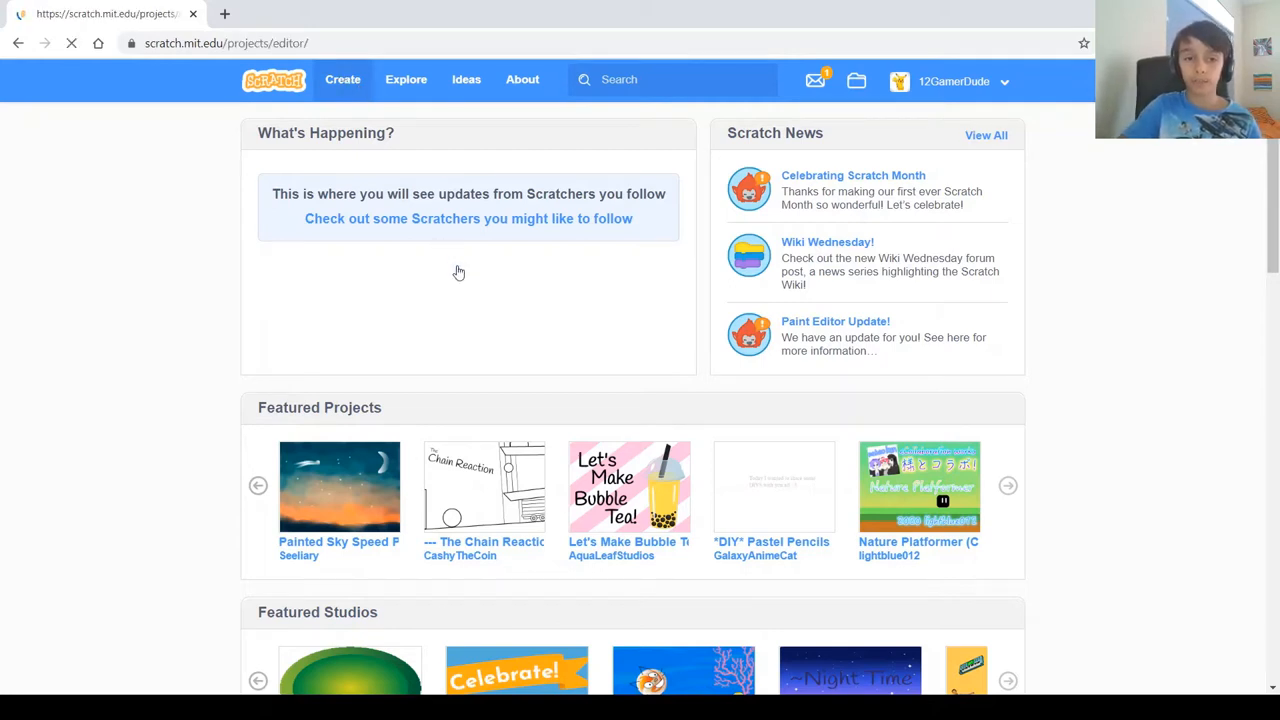
click(342, 80)
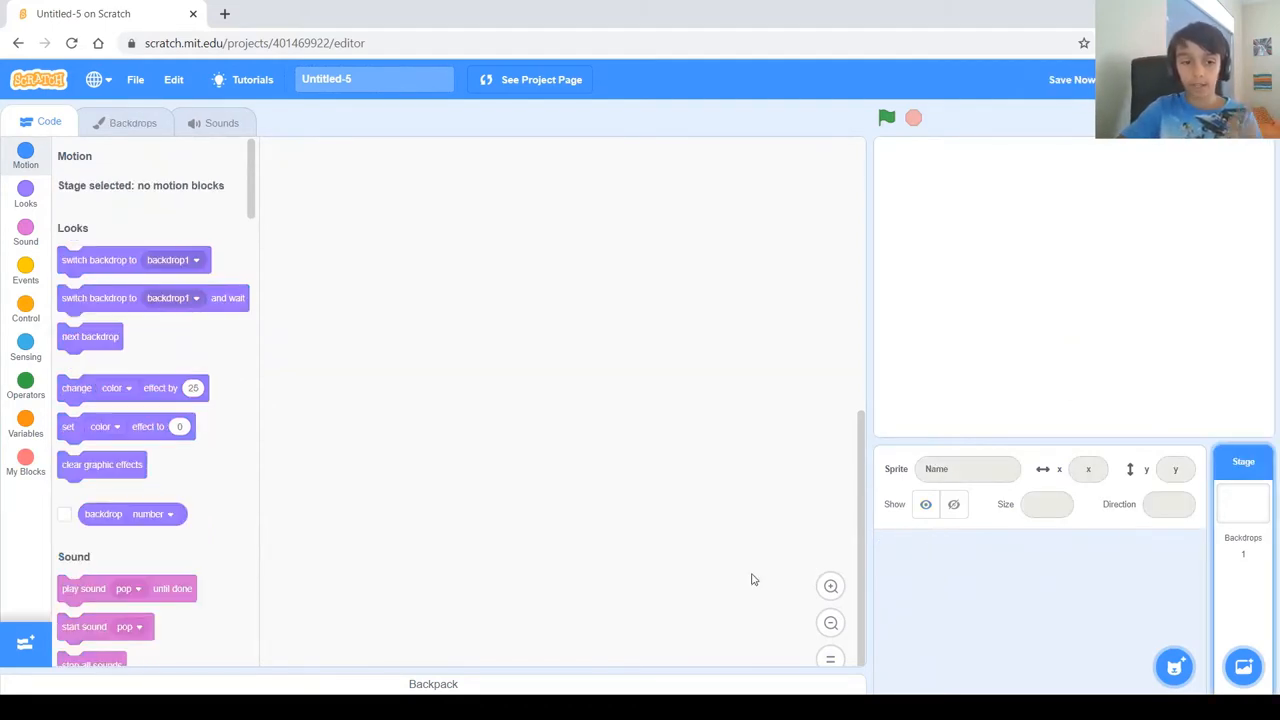
mouse_move(872, 450)
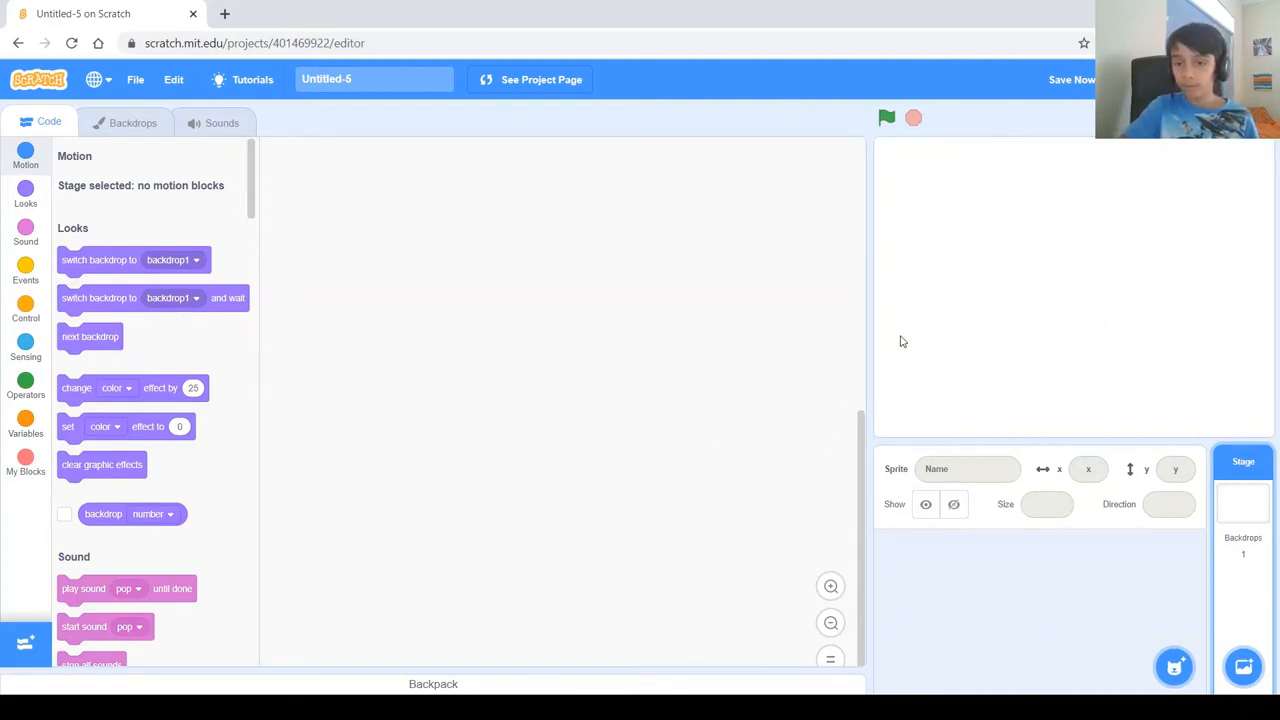
mouse_move(938, 396)
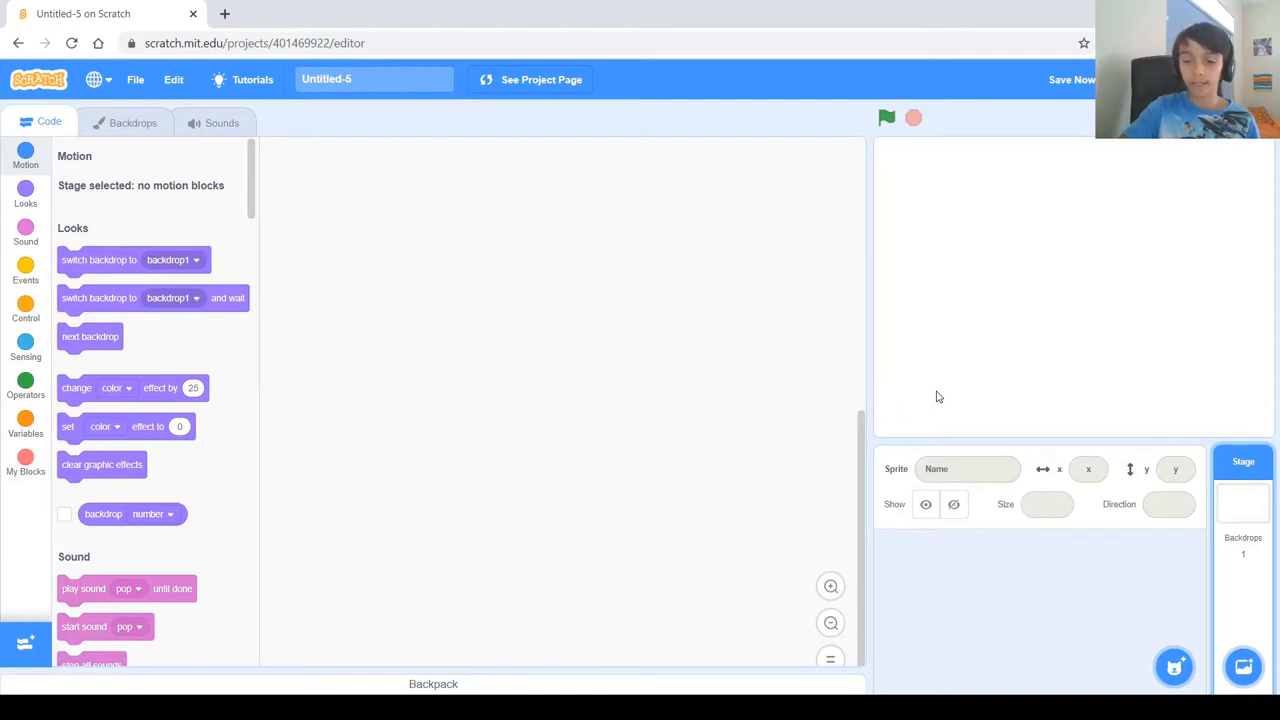
mouse_move(968, 380)
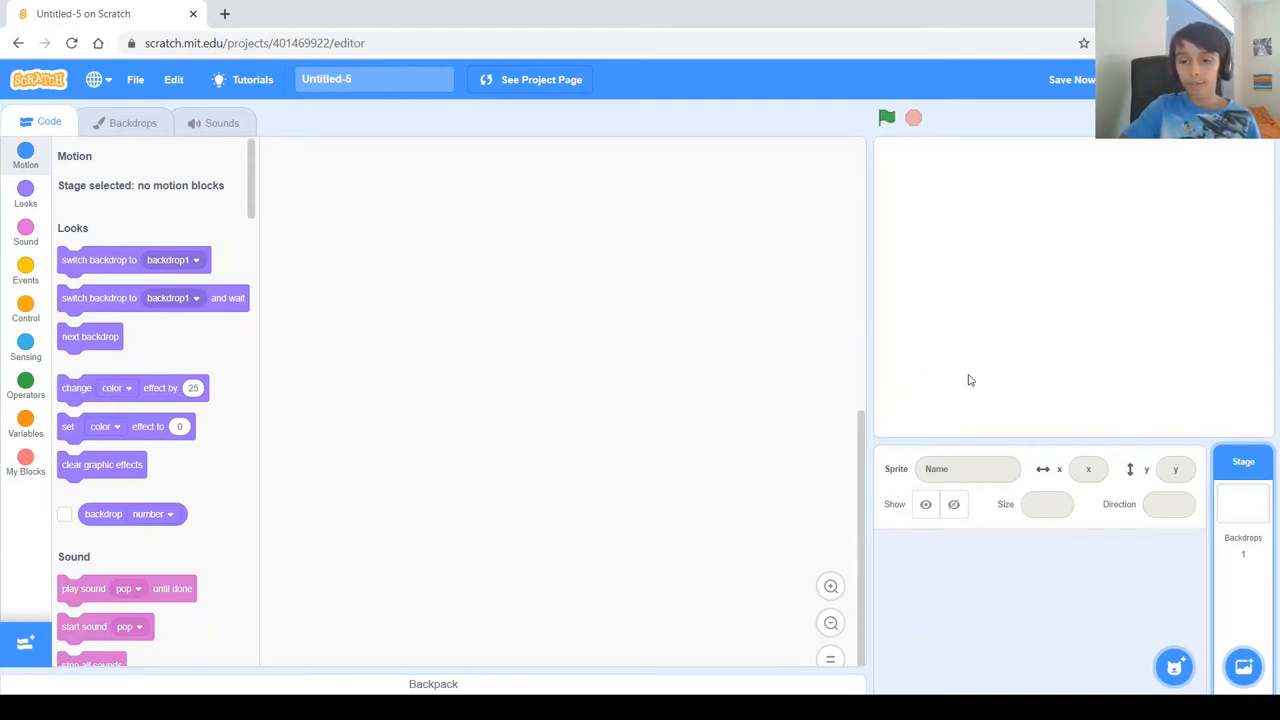
mouse_move(904, 406)
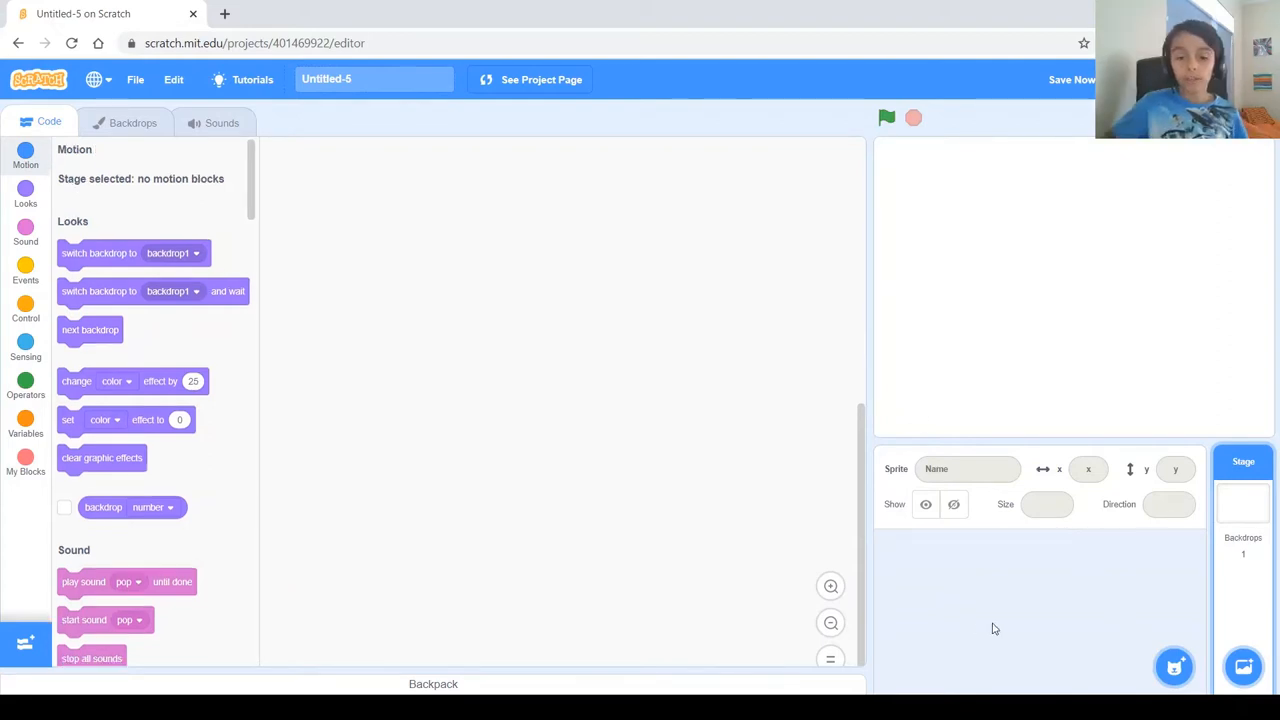
- Search the sprite library for 'b' and add the Bowl sprite
click(1174, 668)
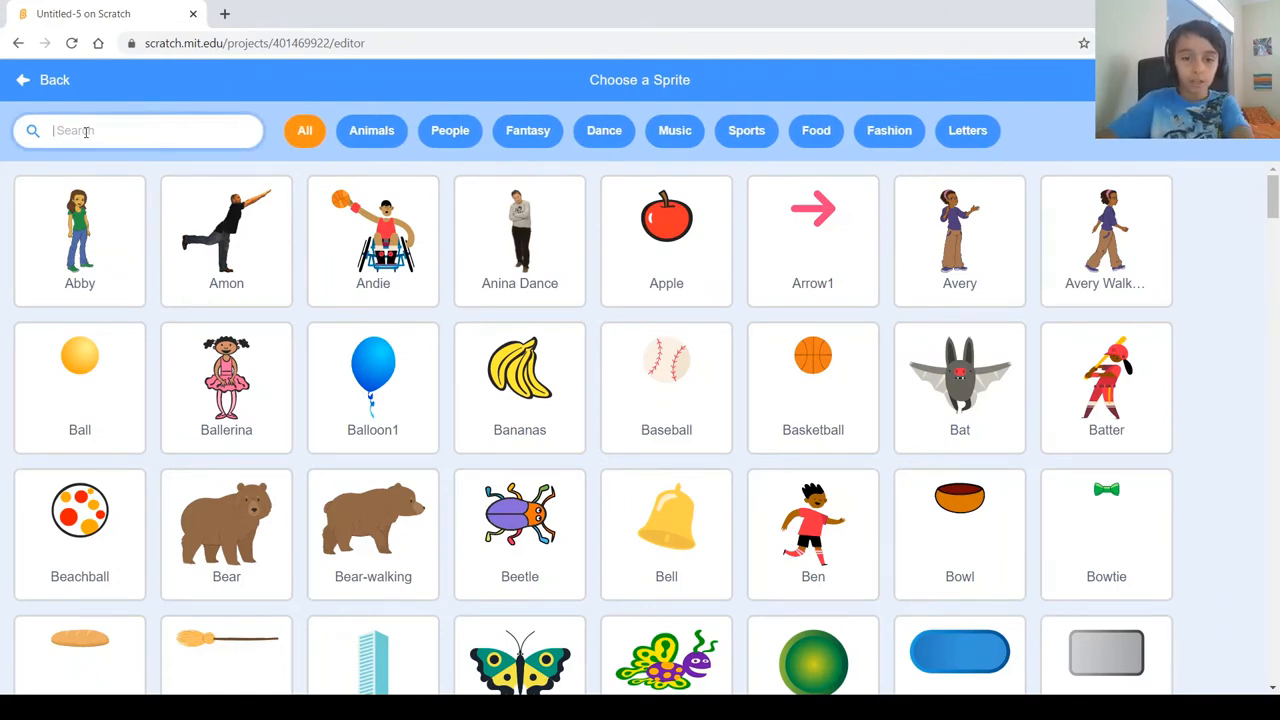
text(b)
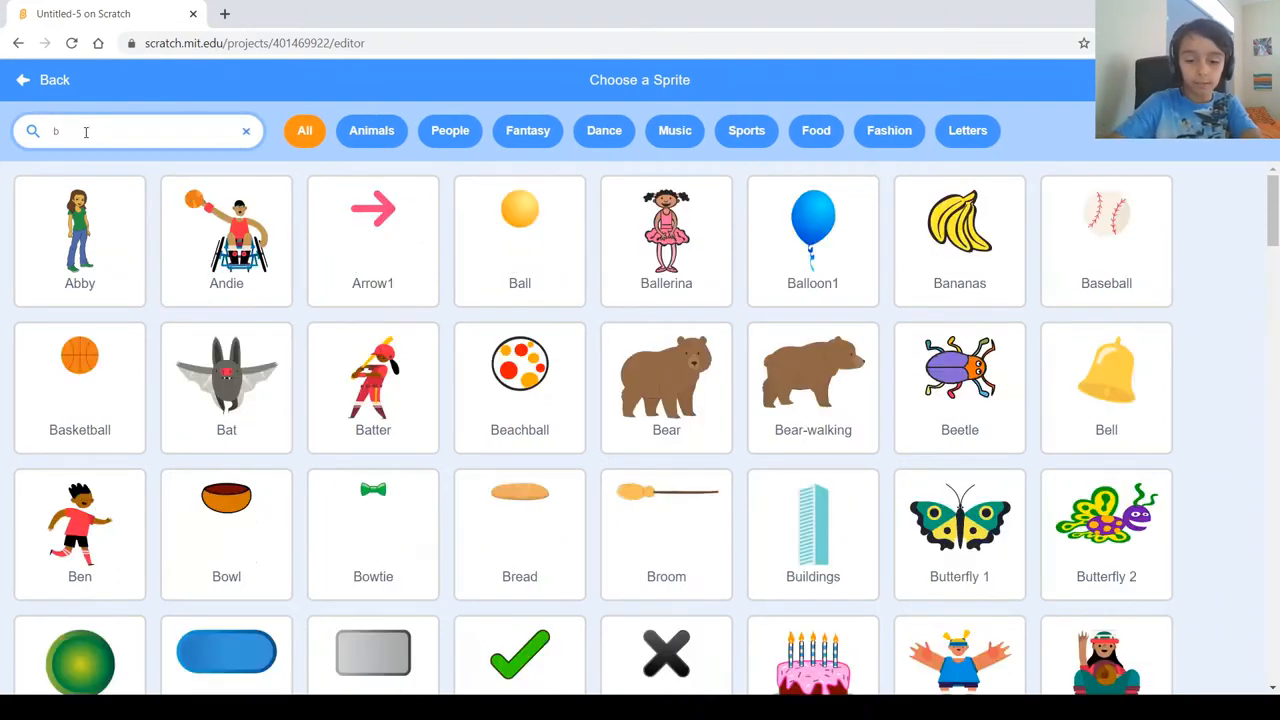
text(AS)
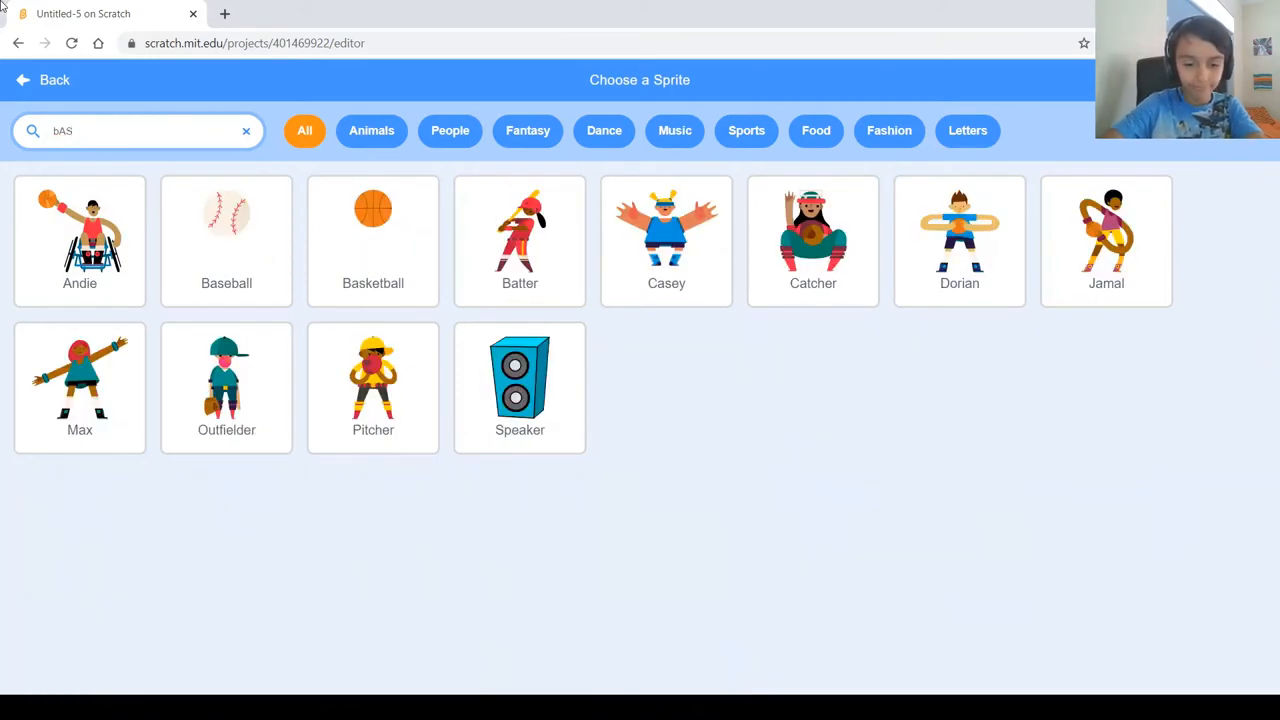
key(Backspace)
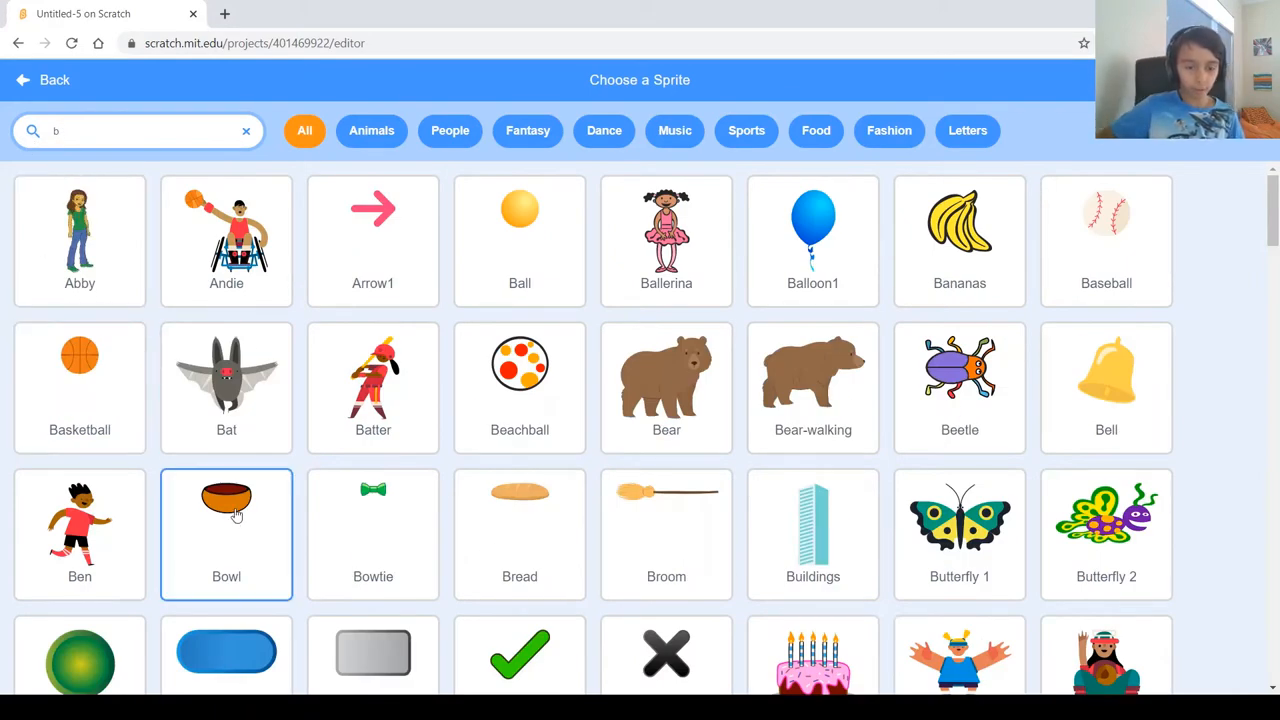
click(226, 520)
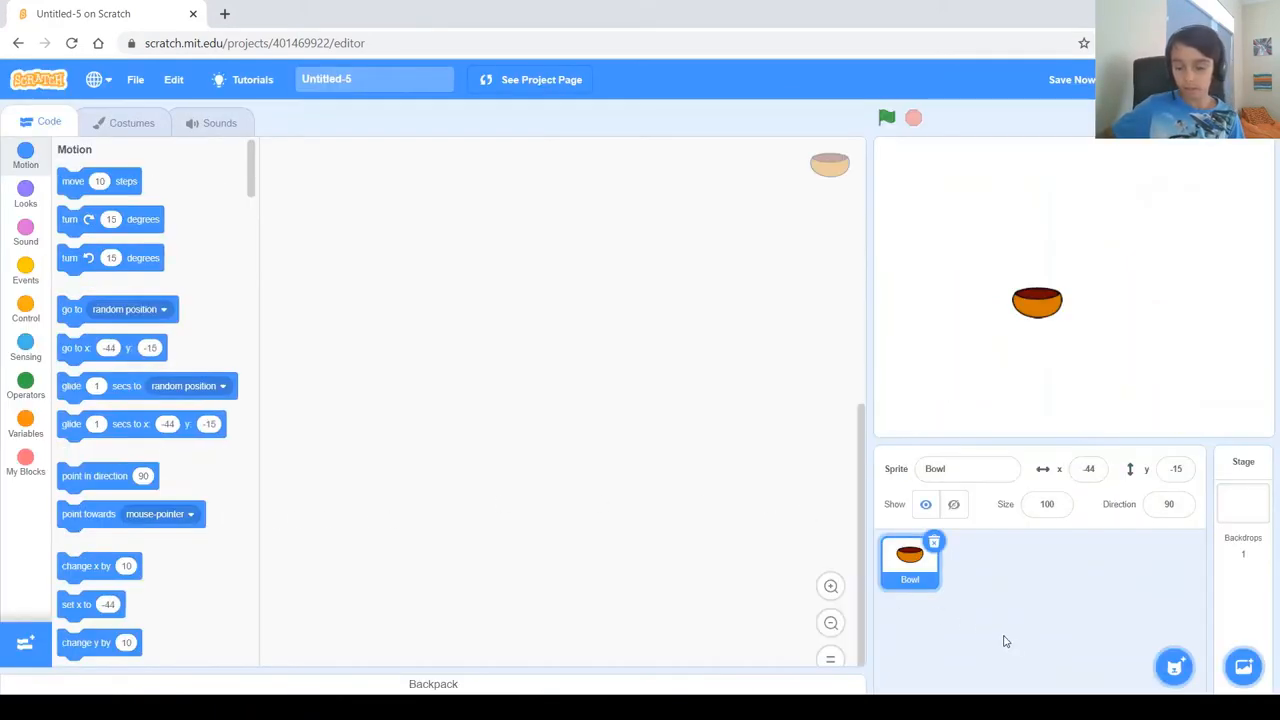
- Set the Bowl's size to 150 for placement at the stage bottom
click(1046, 504)
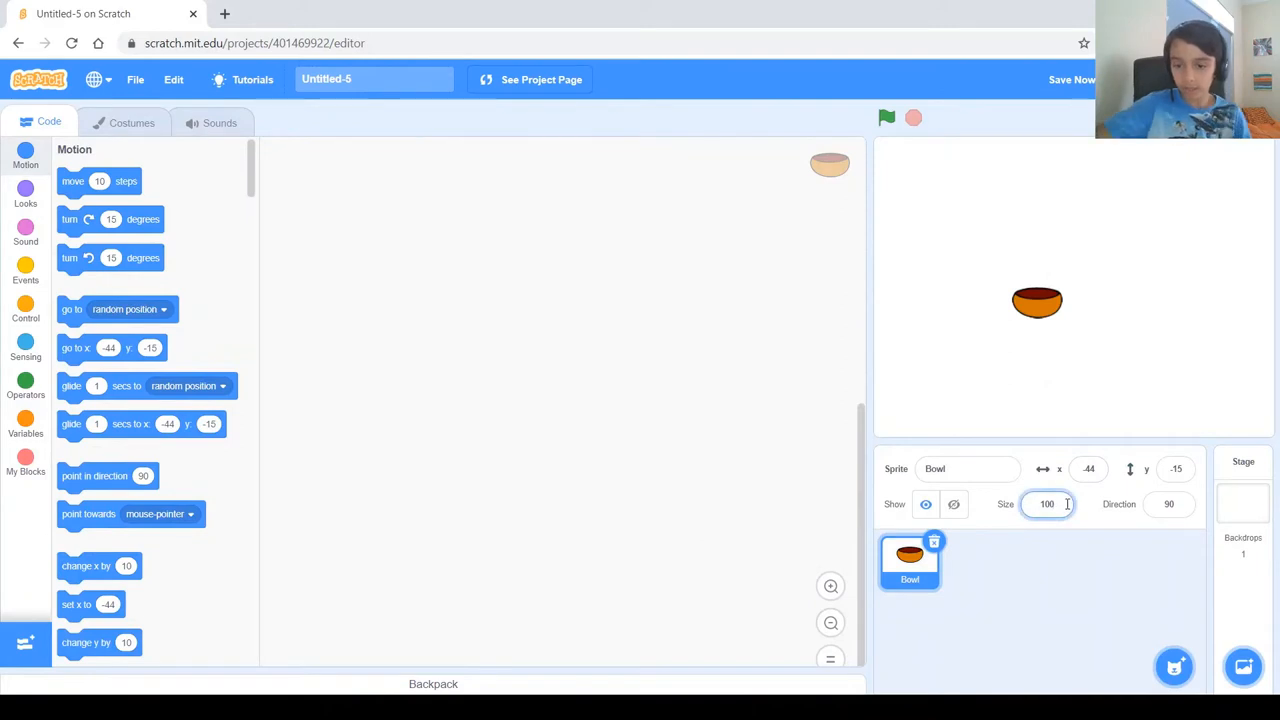
text(150)
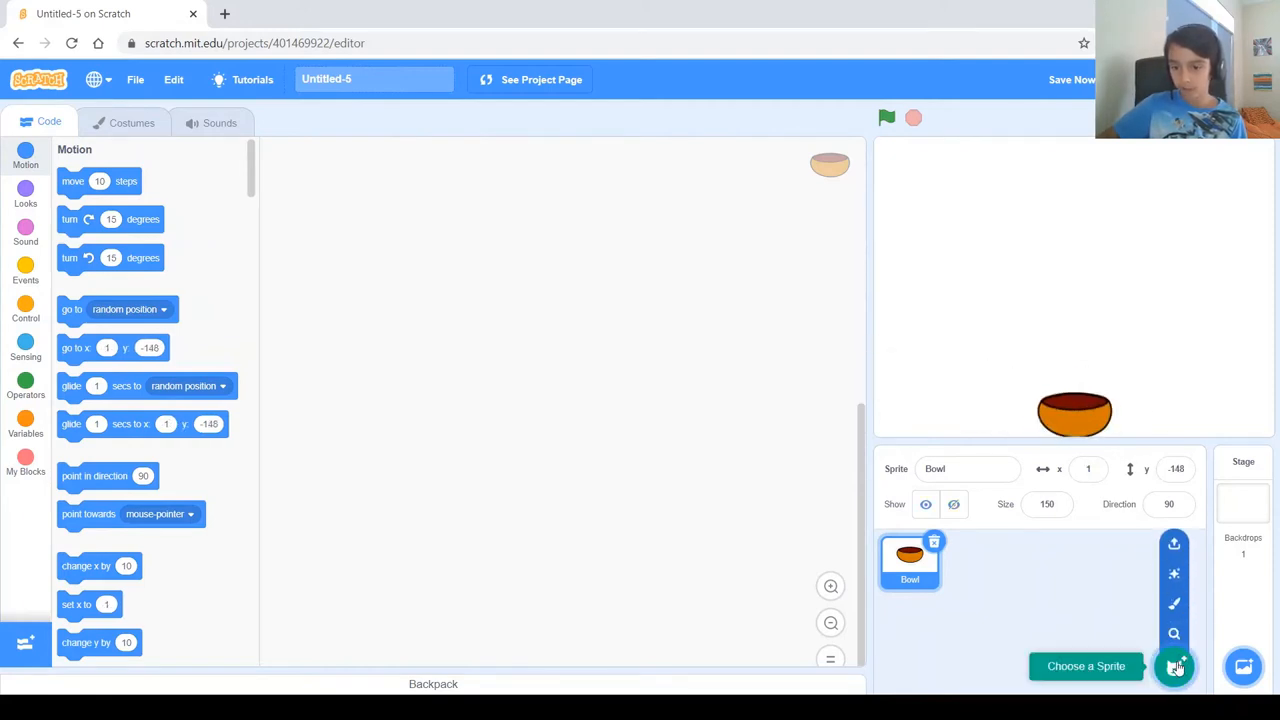
- Add the Watermelon sprite at size 75 sitting on the bowl, then select the Bowl sprite
click(1176, 666)
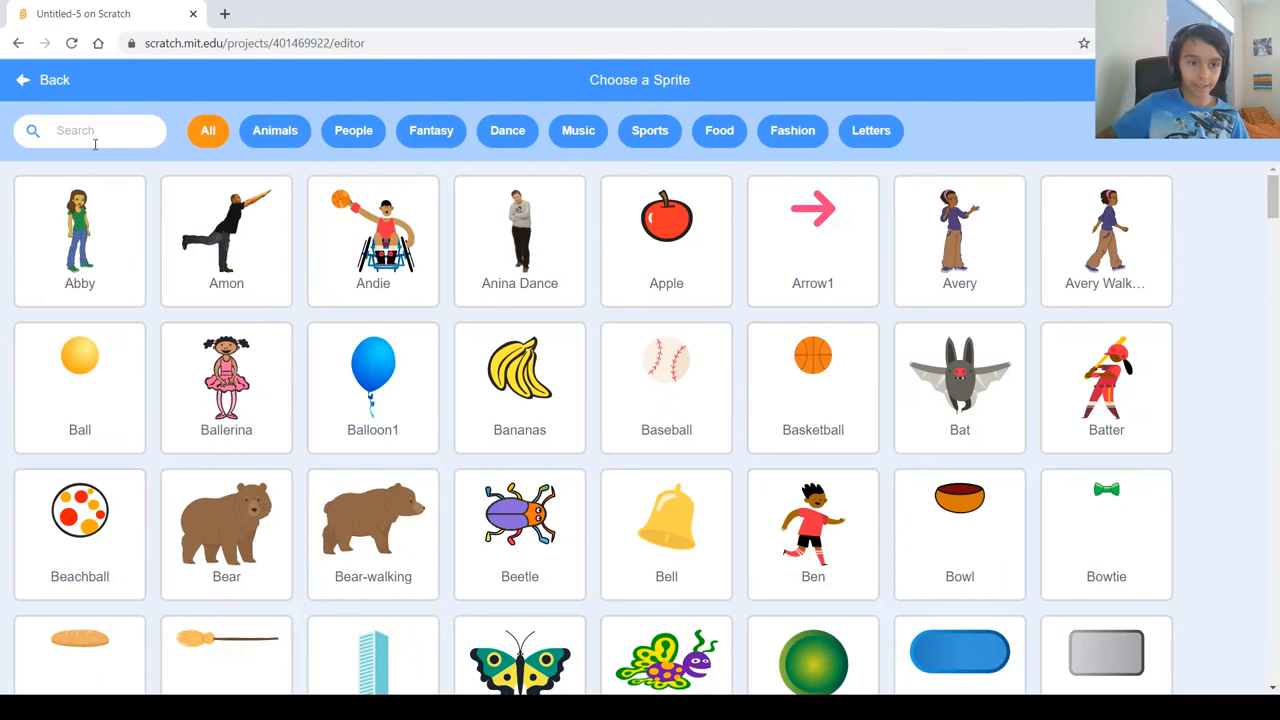
text(Fr)
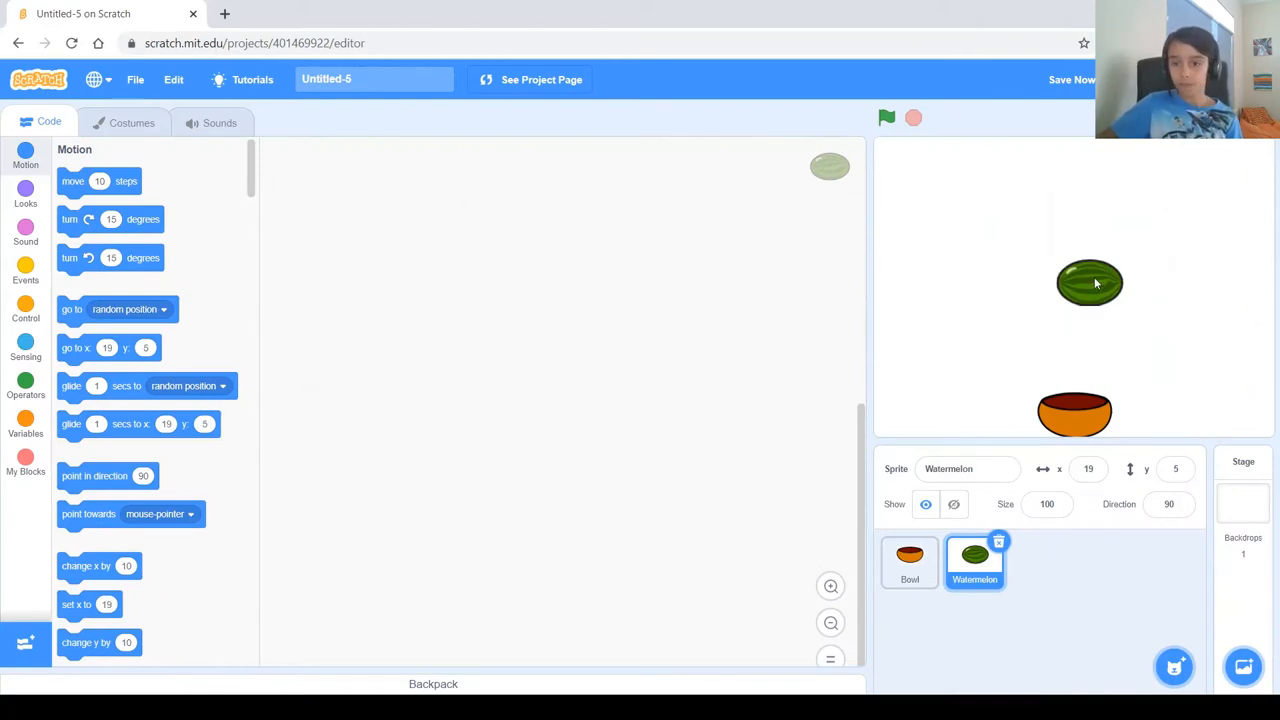
drag(1088, 284, 1056, 332)
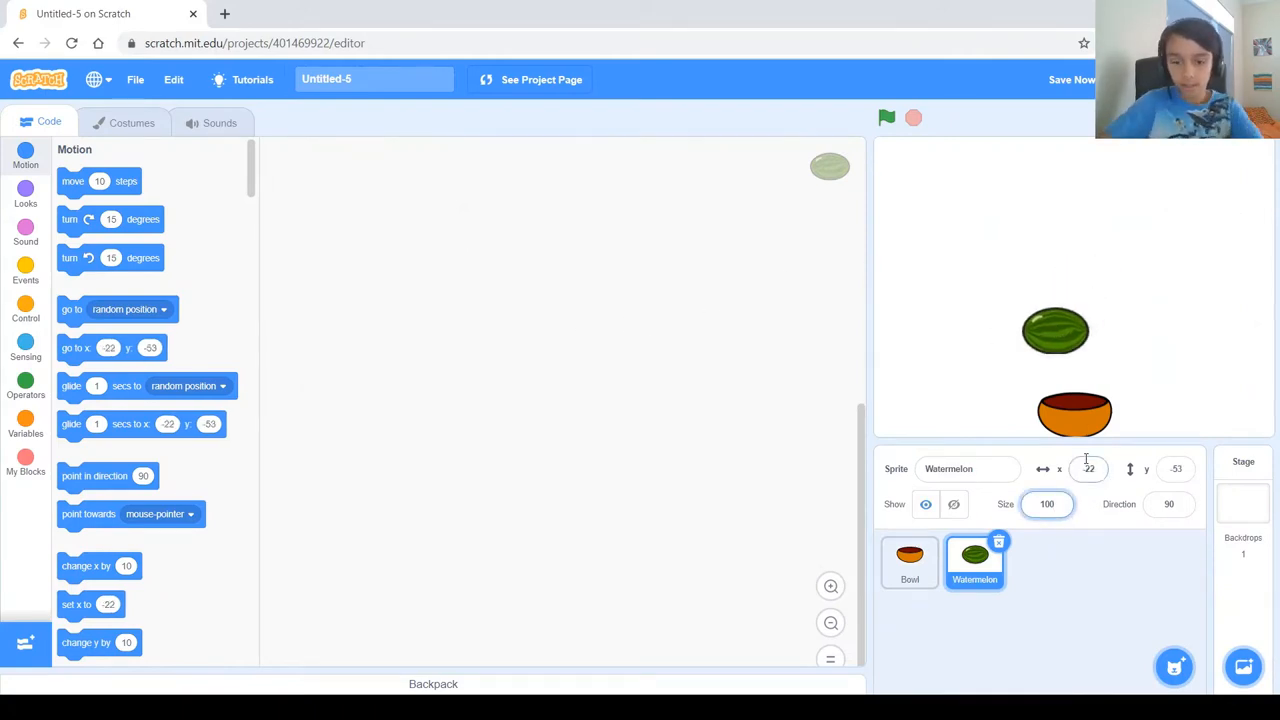
text(75)
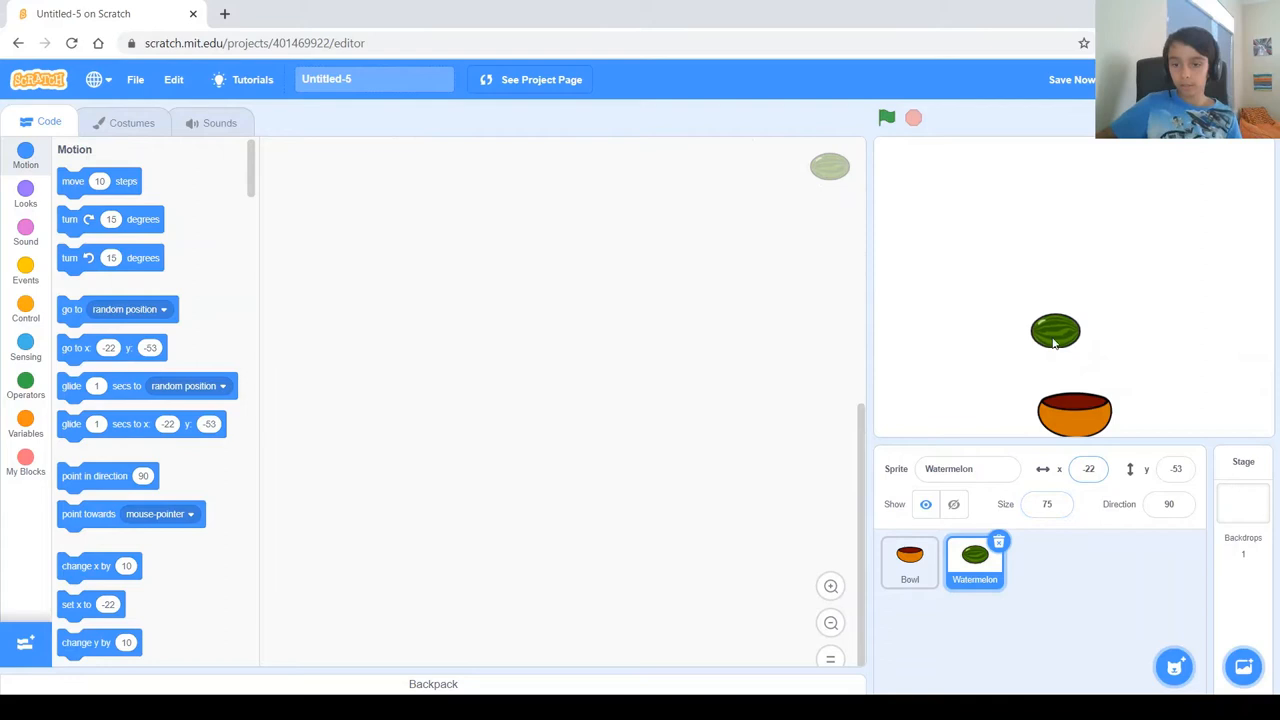
drag(1056, 330, 1076, 400)
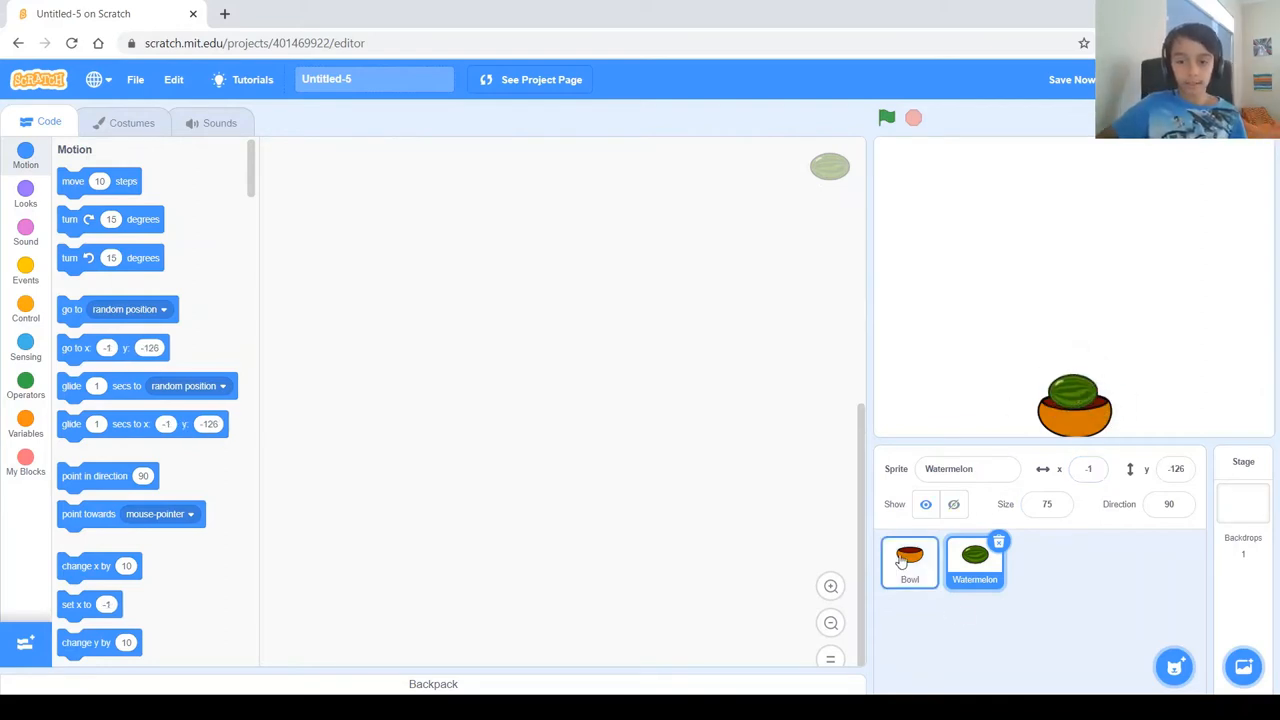
click(908, 562)
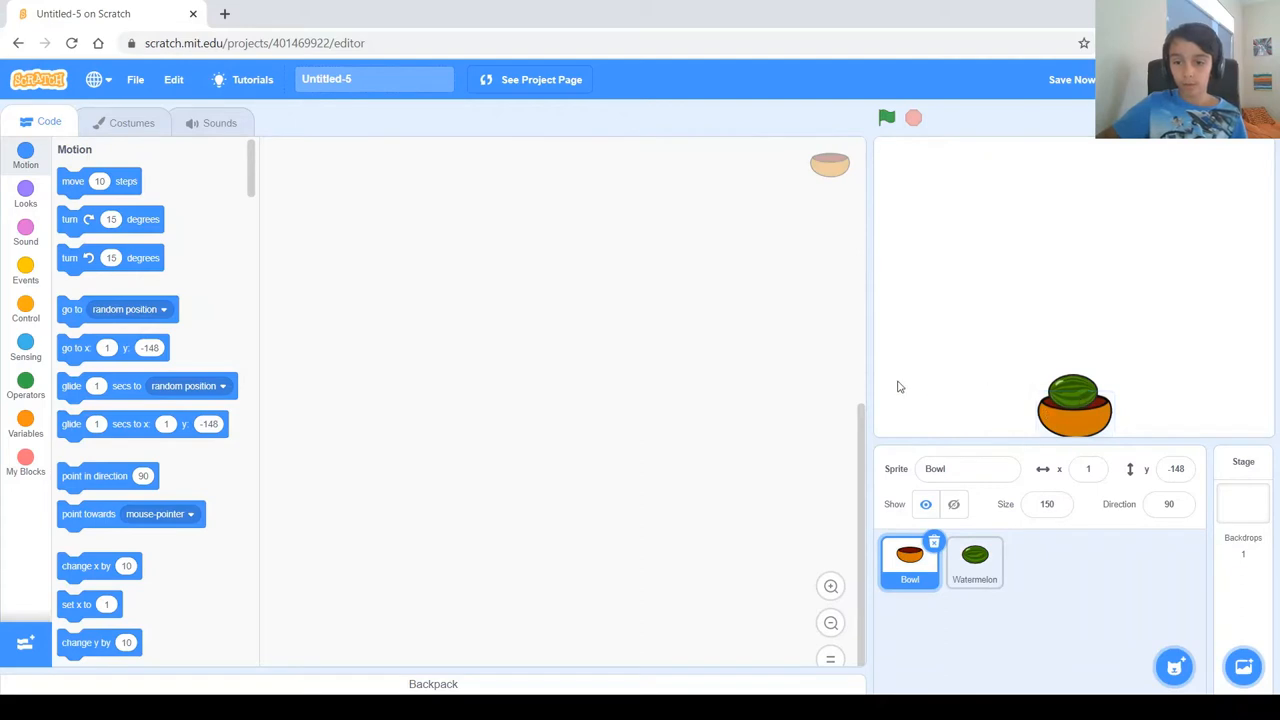
mouse_move(906, 412)
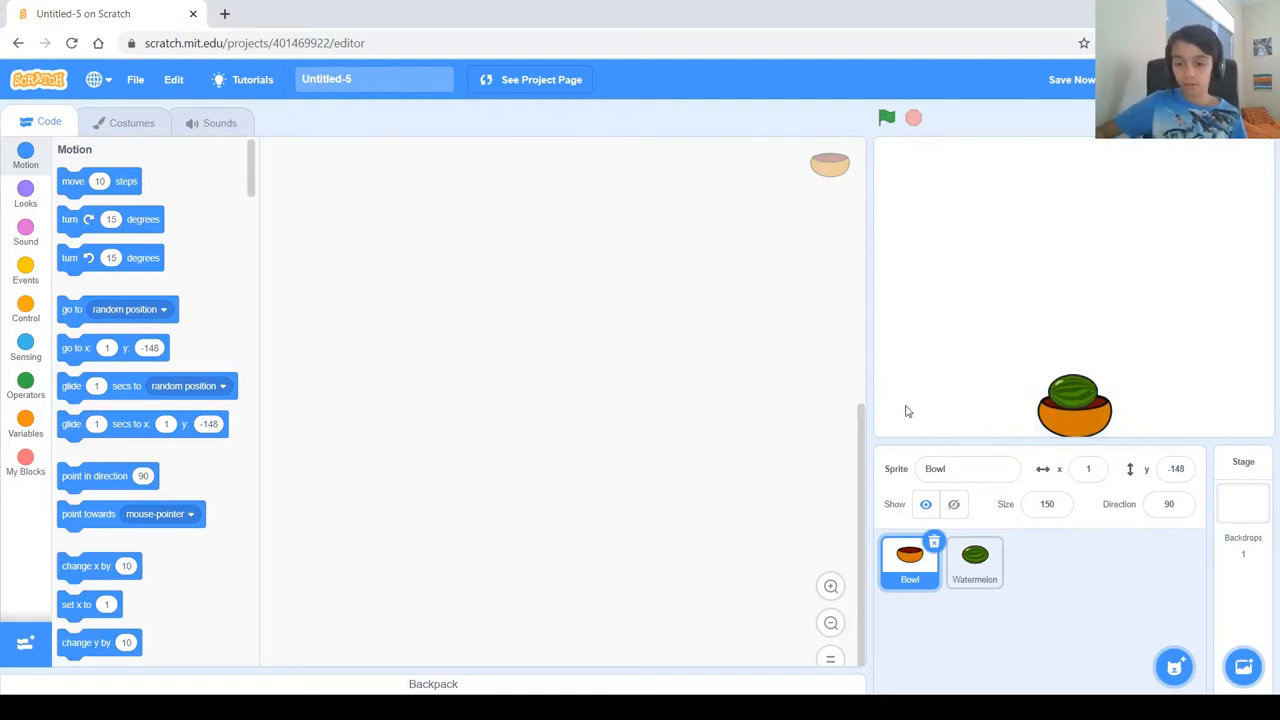
mouse_move(904, 404)
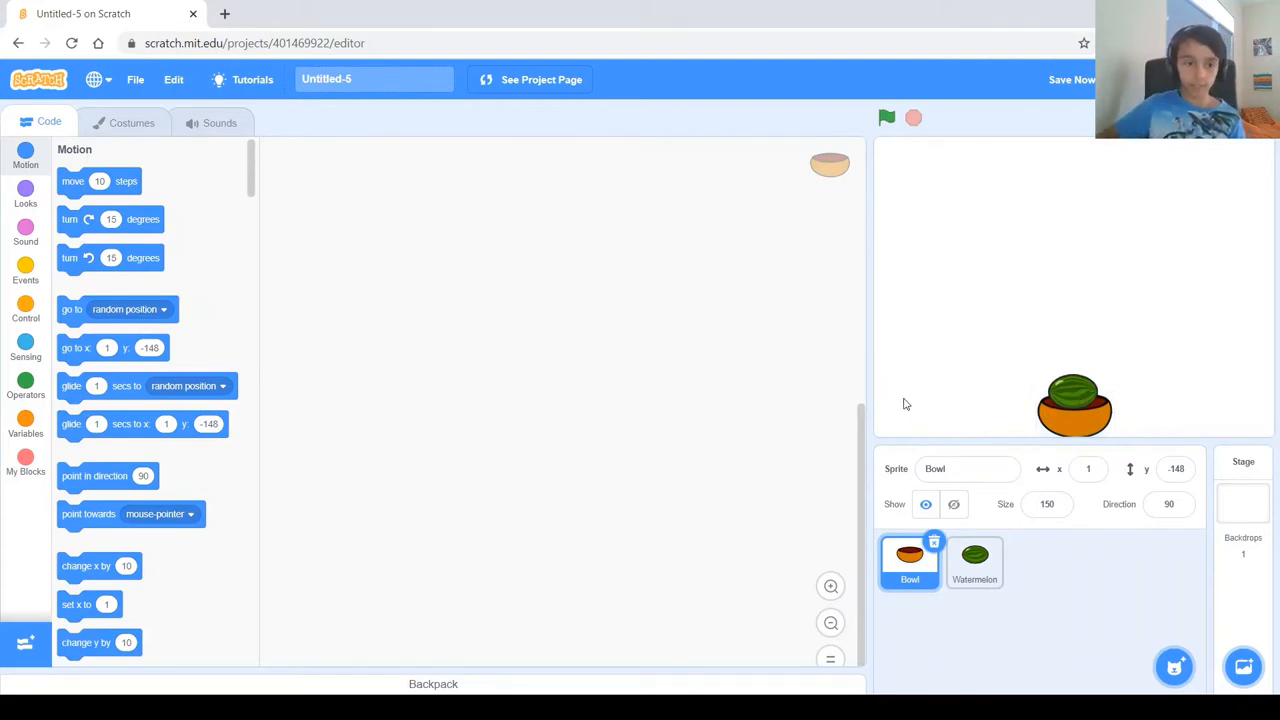
mouse_move(8, 270)
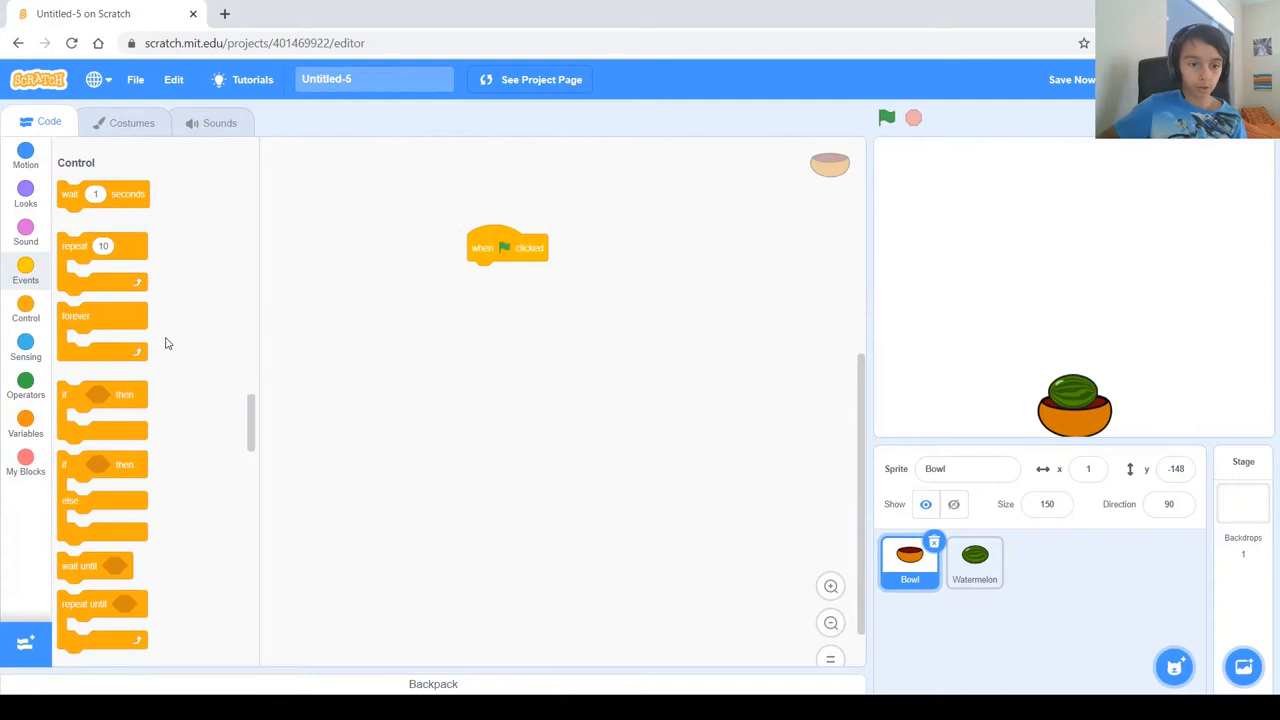
- Build the Bowl script: green flag, forever loop, if 'right arrow pressed' check
drag(102, 316, 380, 336)
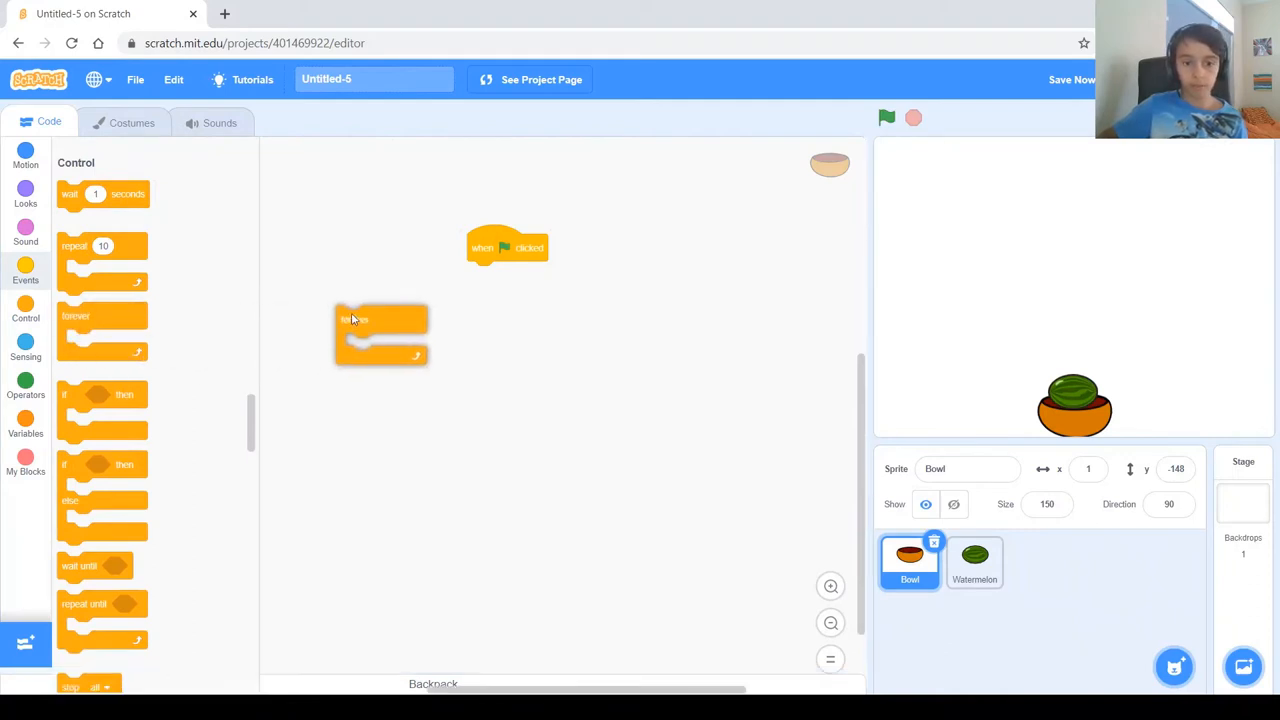
drag(380, 320, 490, 276)
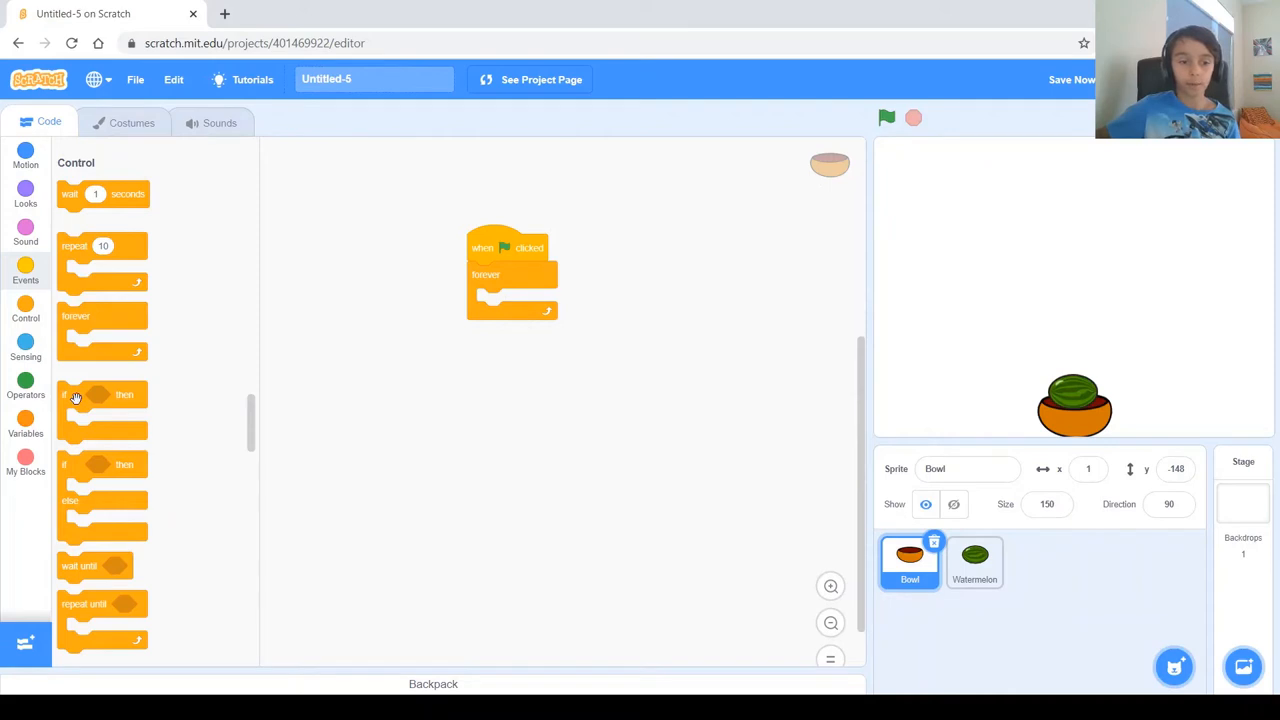
drag(100, 394, 516, 320)
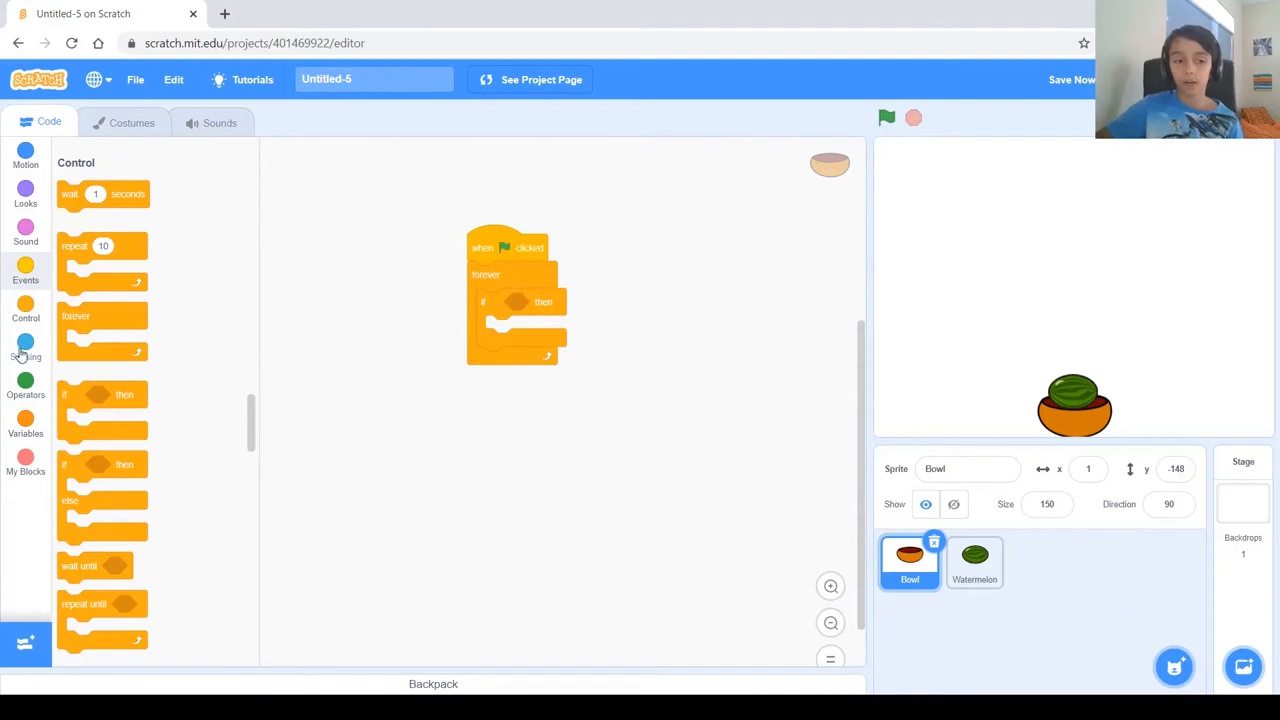
click(24, 344)
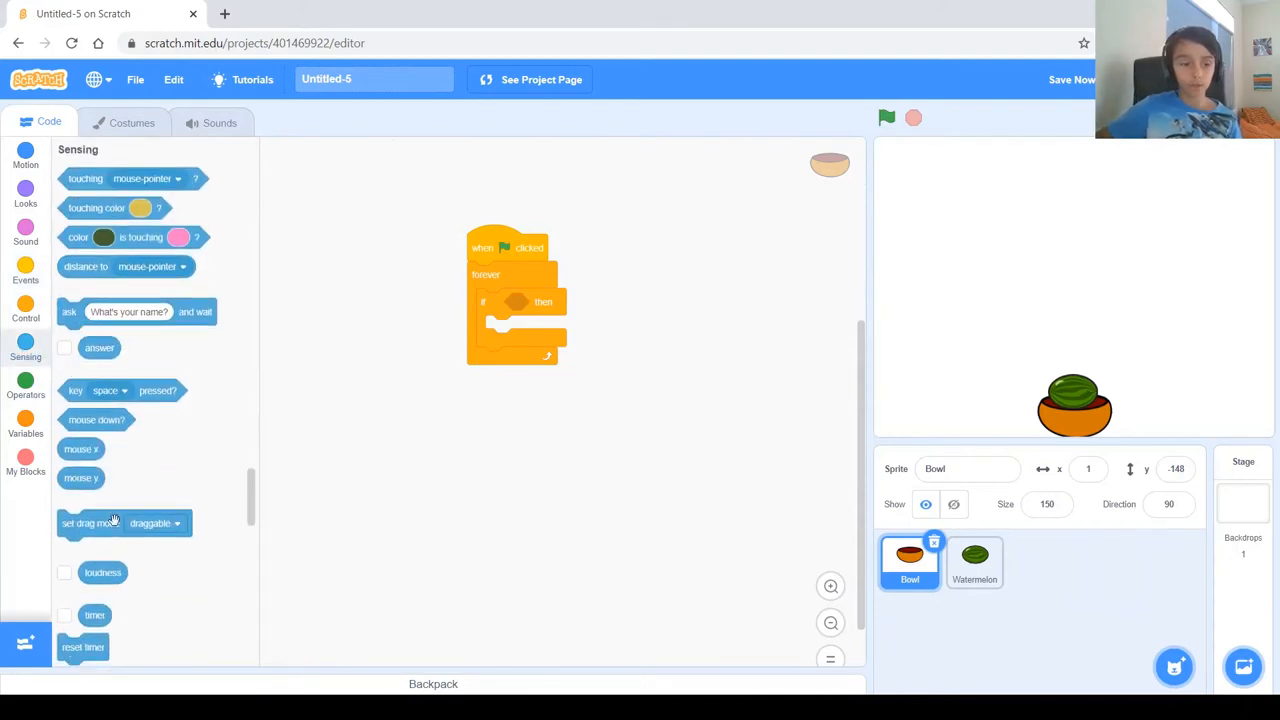
mouse_move(108, 400)
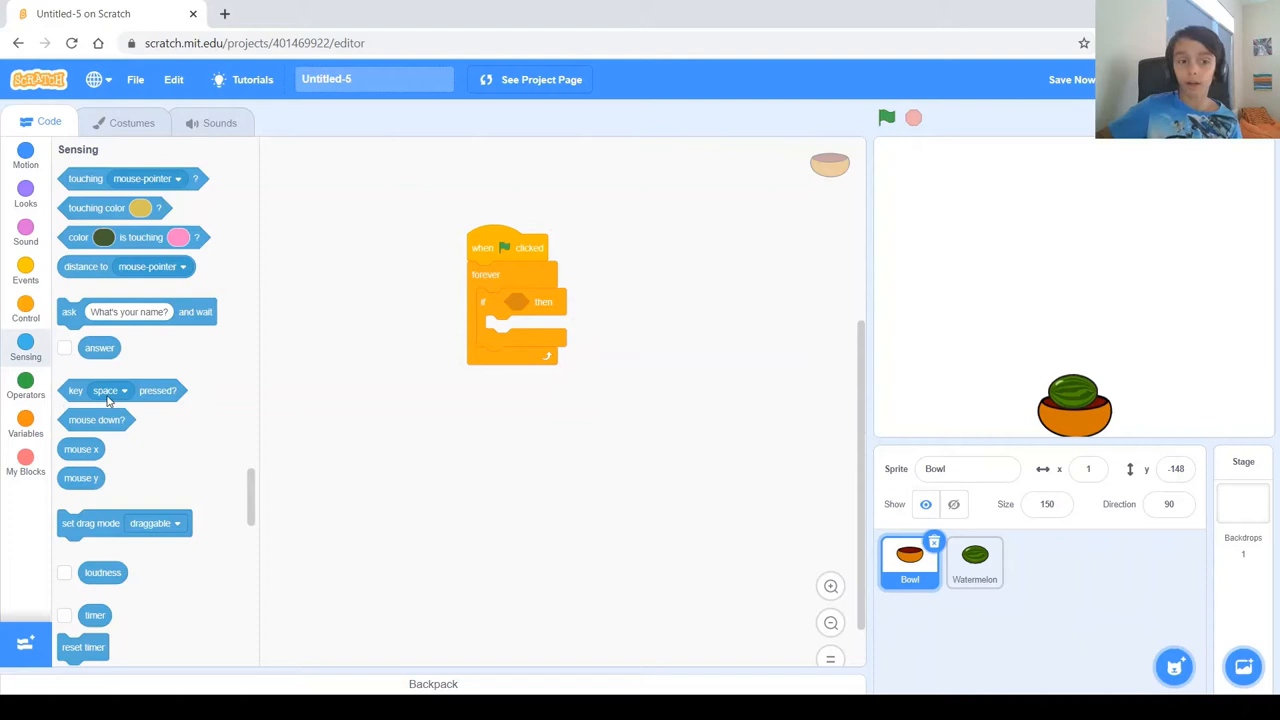
drag(108, 390, 408, 400)
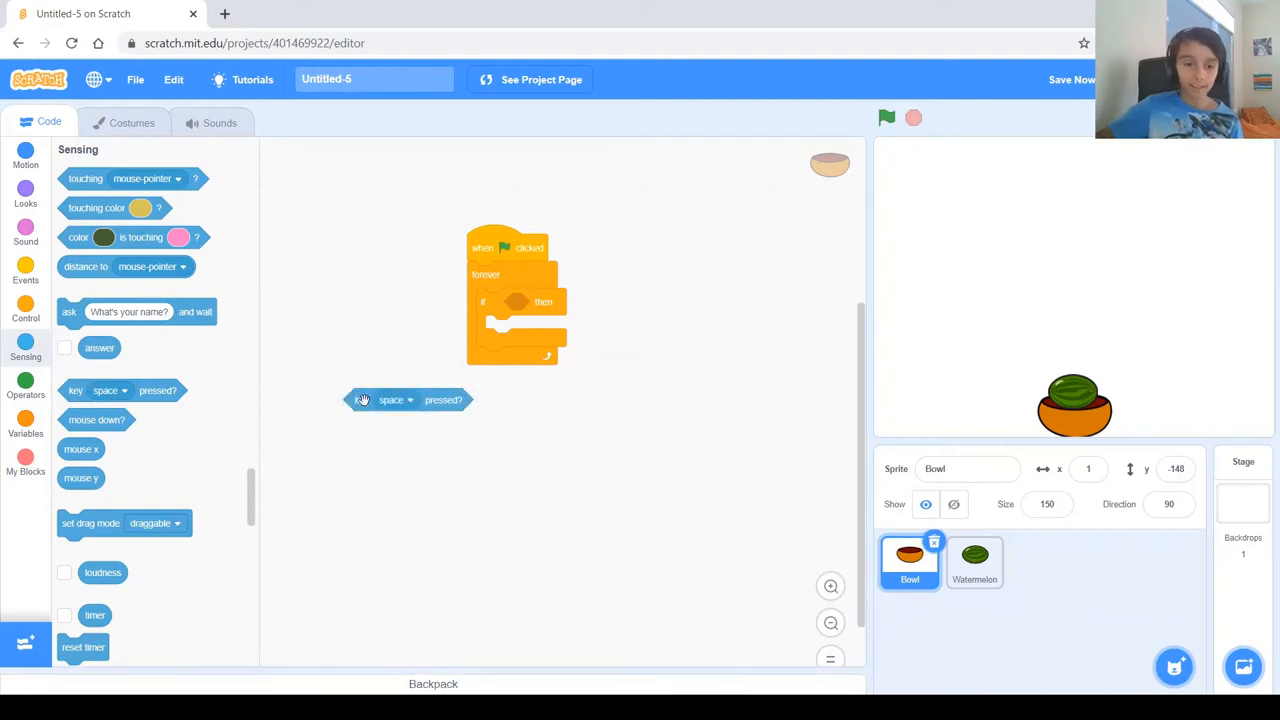
click(392, 400)
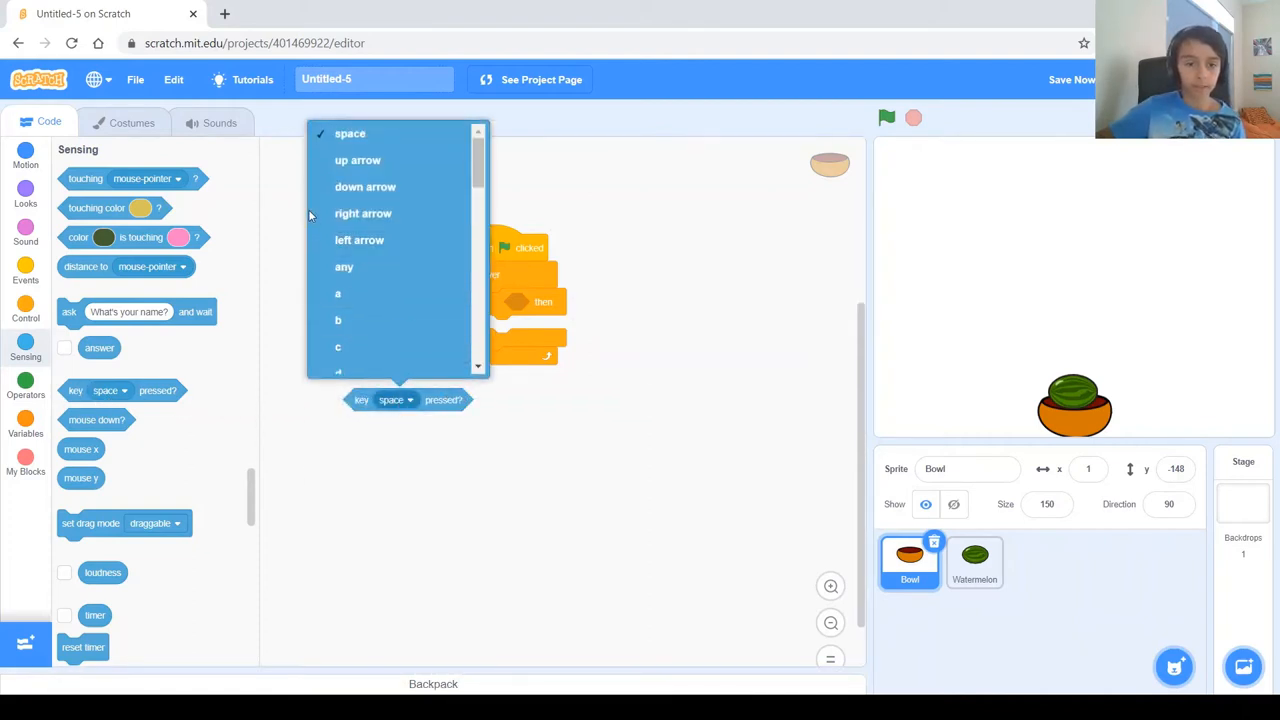
click(364, 212)
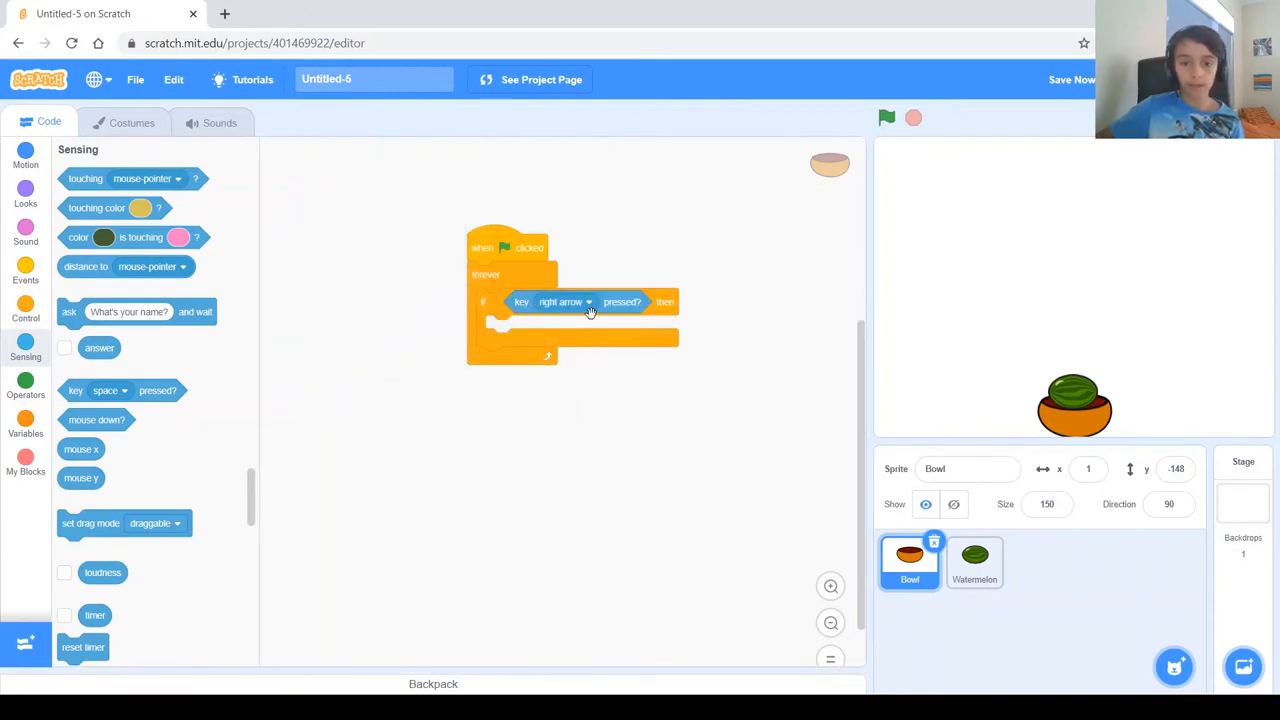
mouse_move(536, 314)
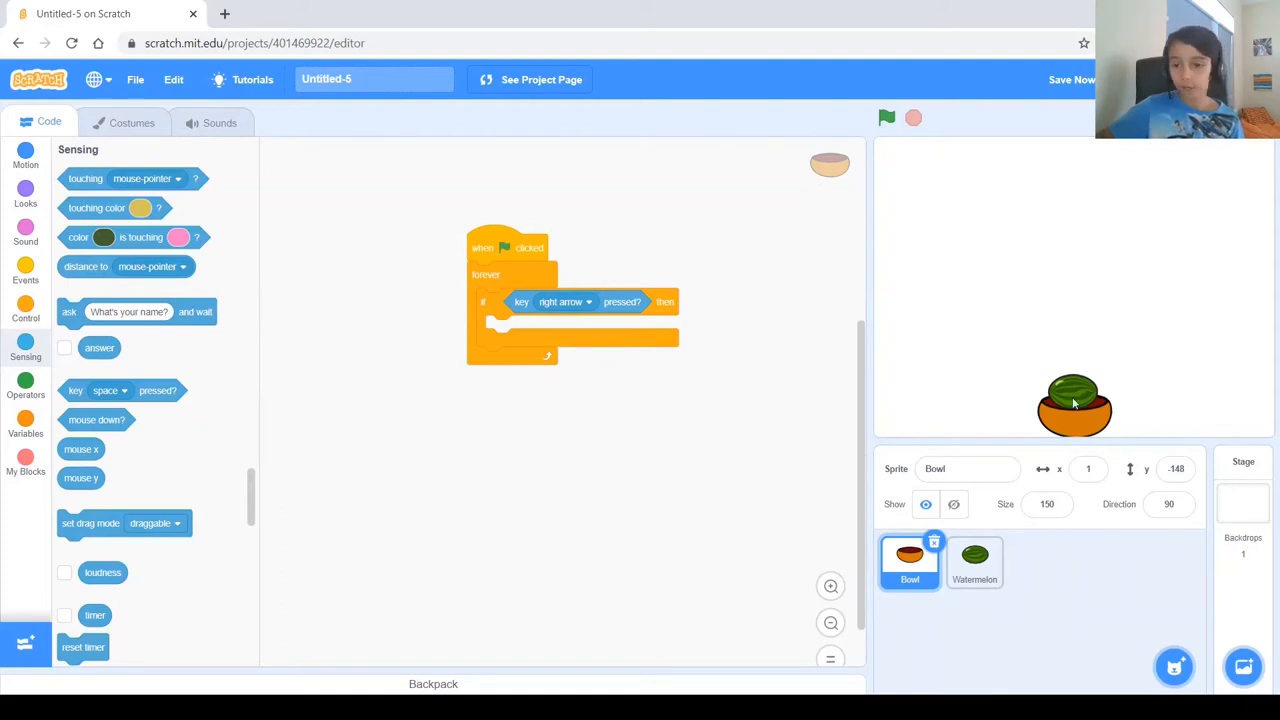
- Add 'change x by 10' inside the right-arrow check from the Motion blocks
drag(1072, 404, 1124, 436)
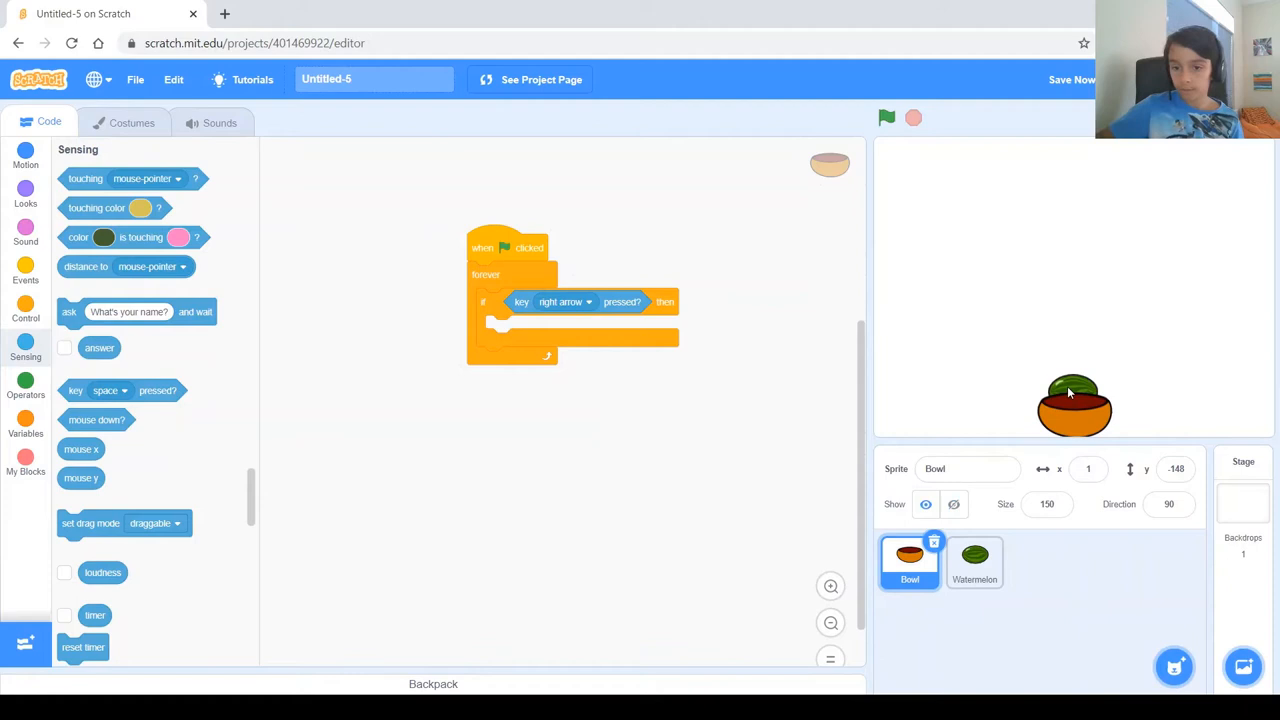
click(974, 562)
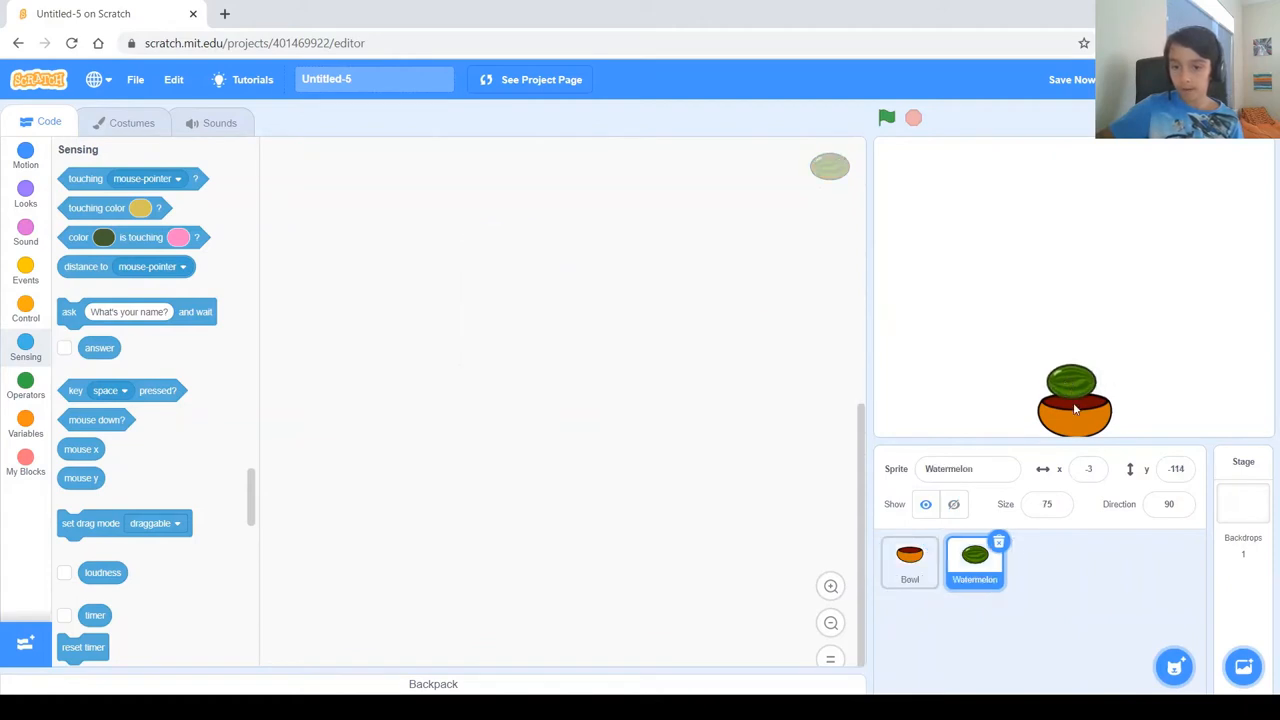
mouse_move(1076, 418)
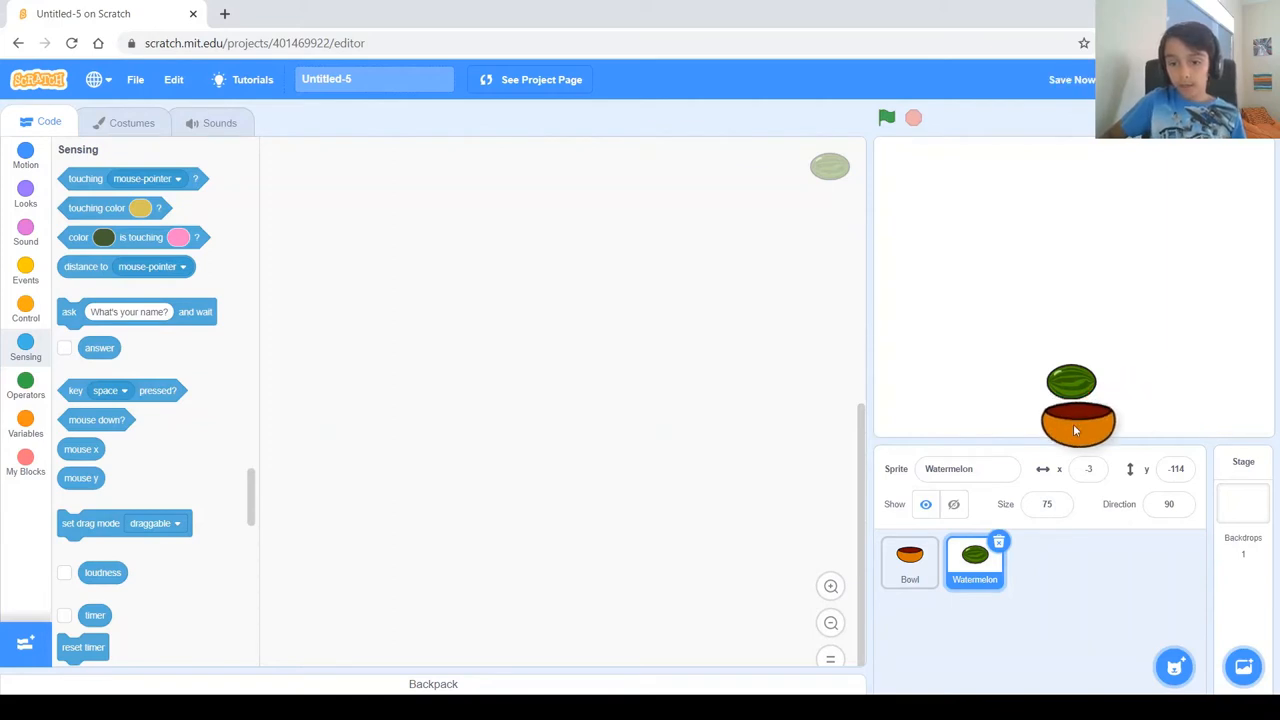
click(908, 562)
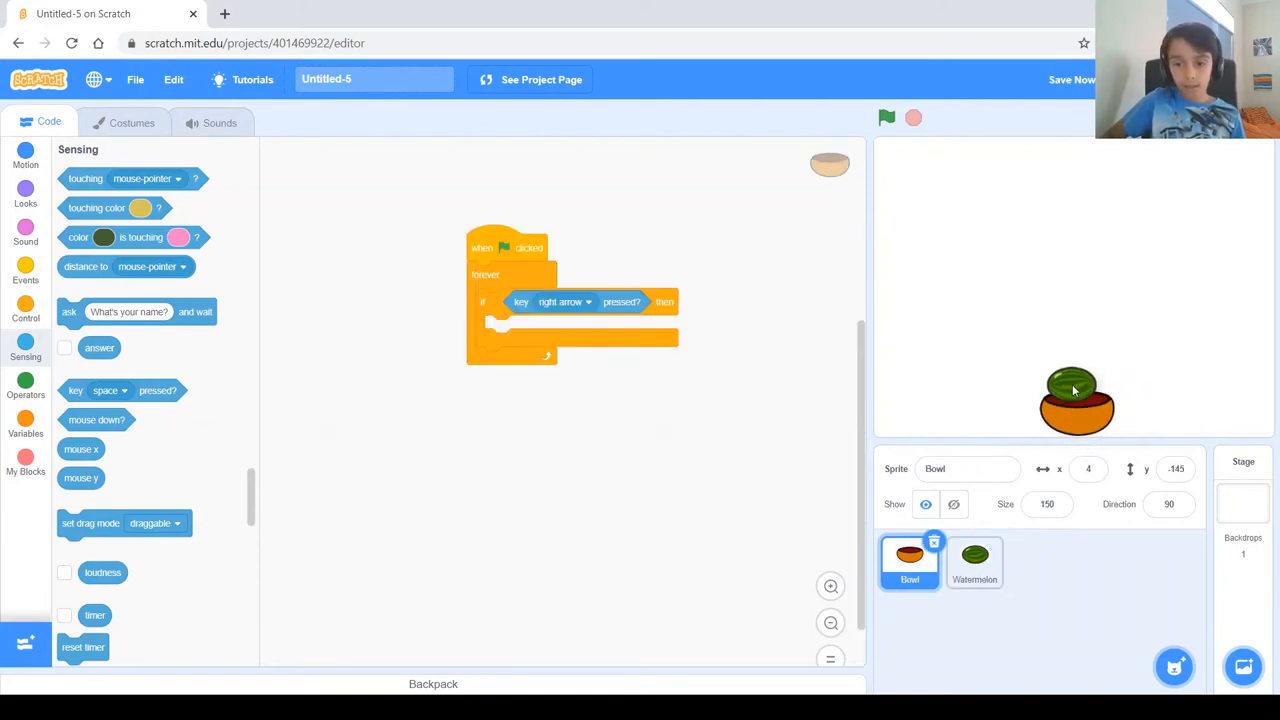
click(974, 562)
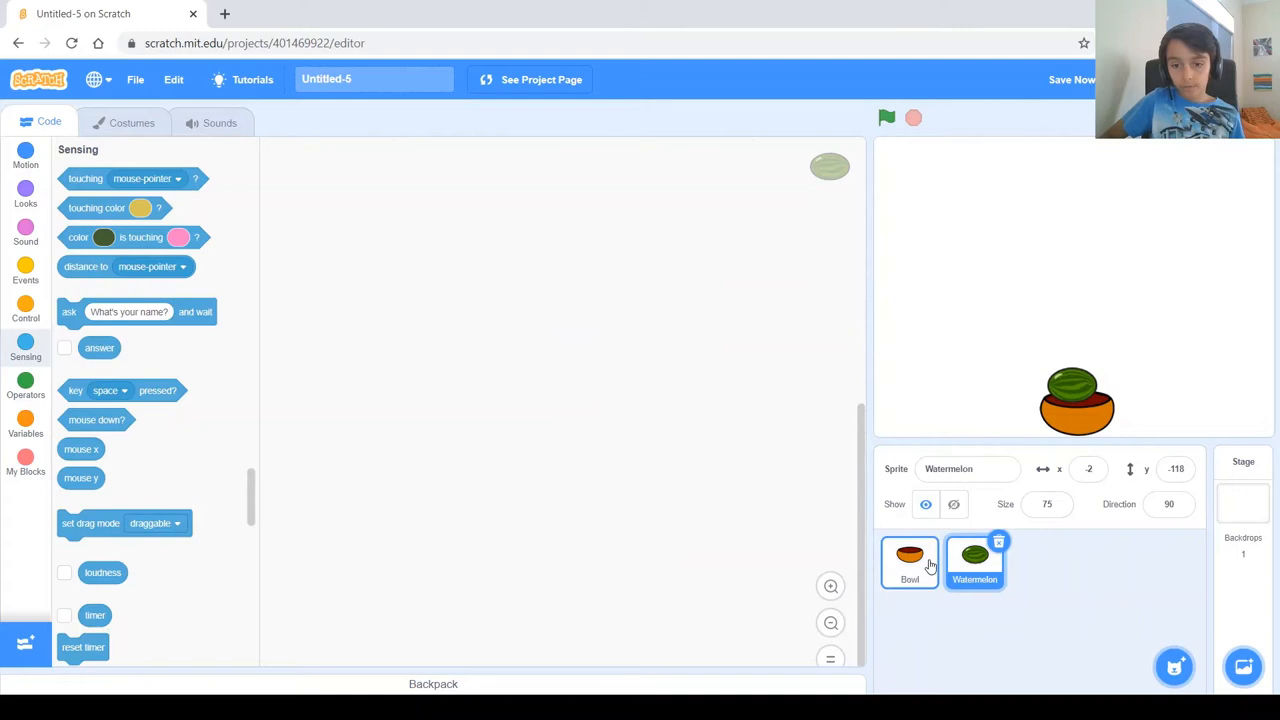
click(908, 562)
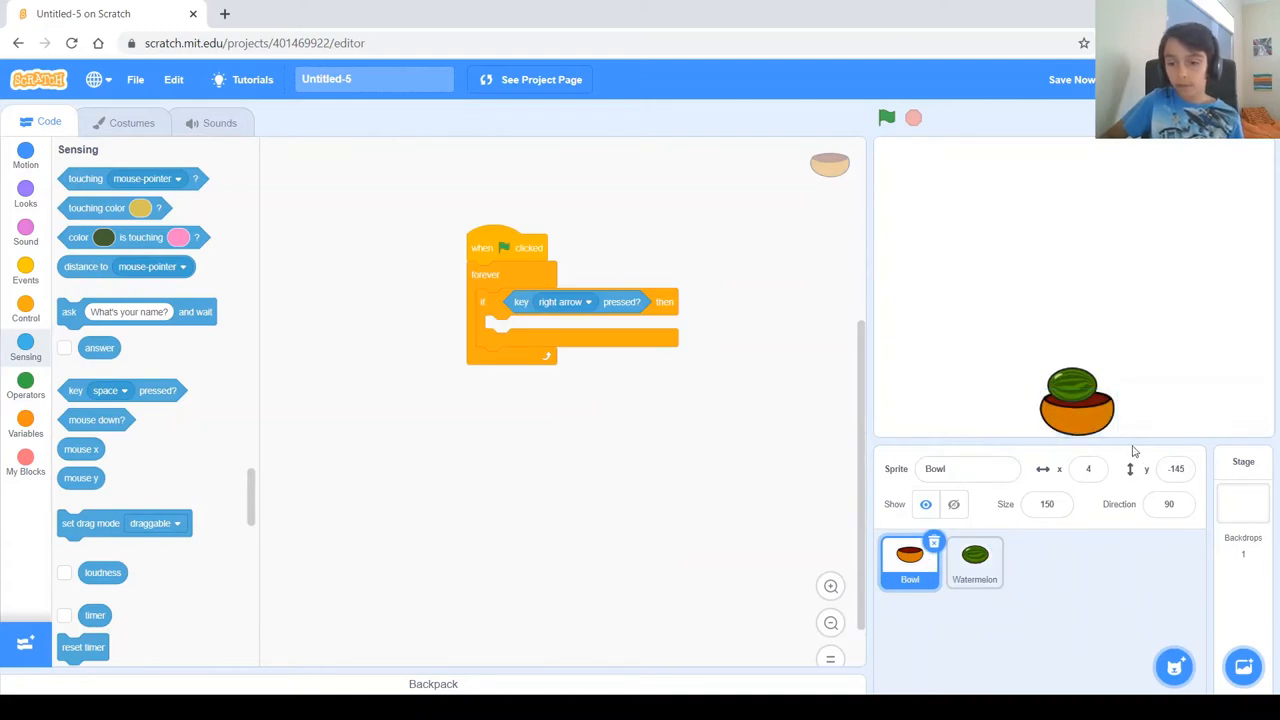
mouse_move(1064, 428)
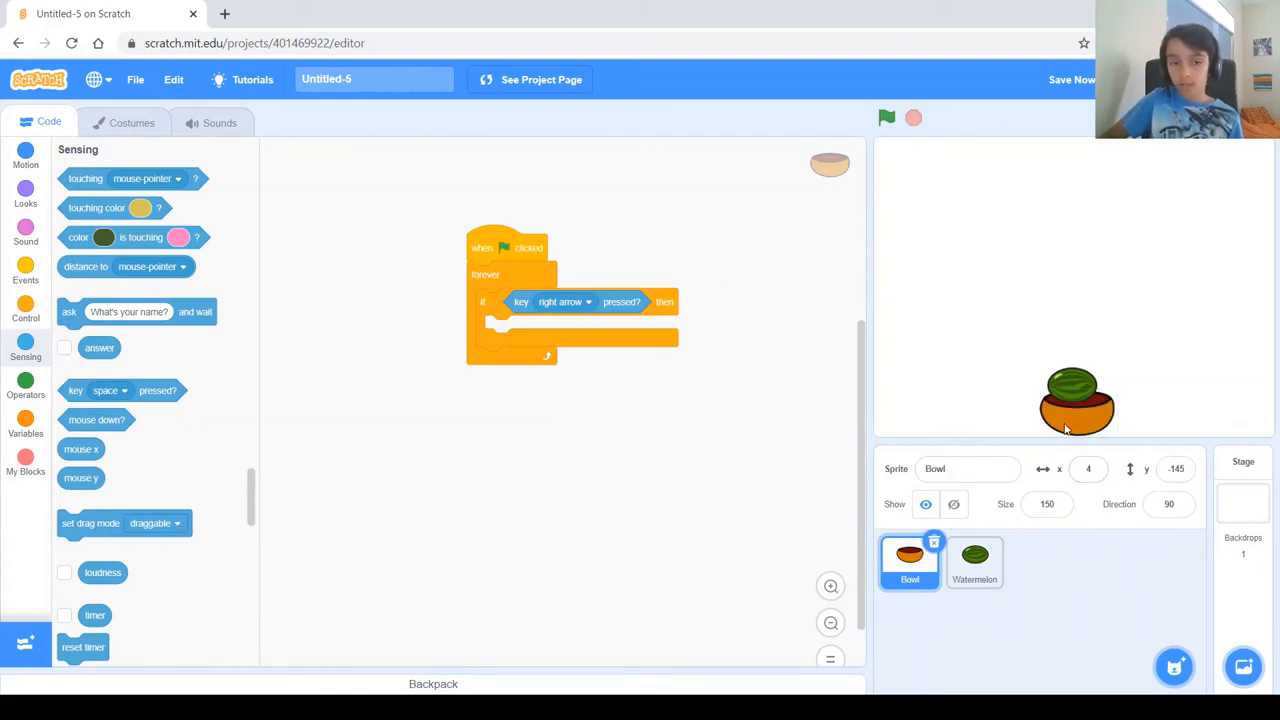
click(24, 156)
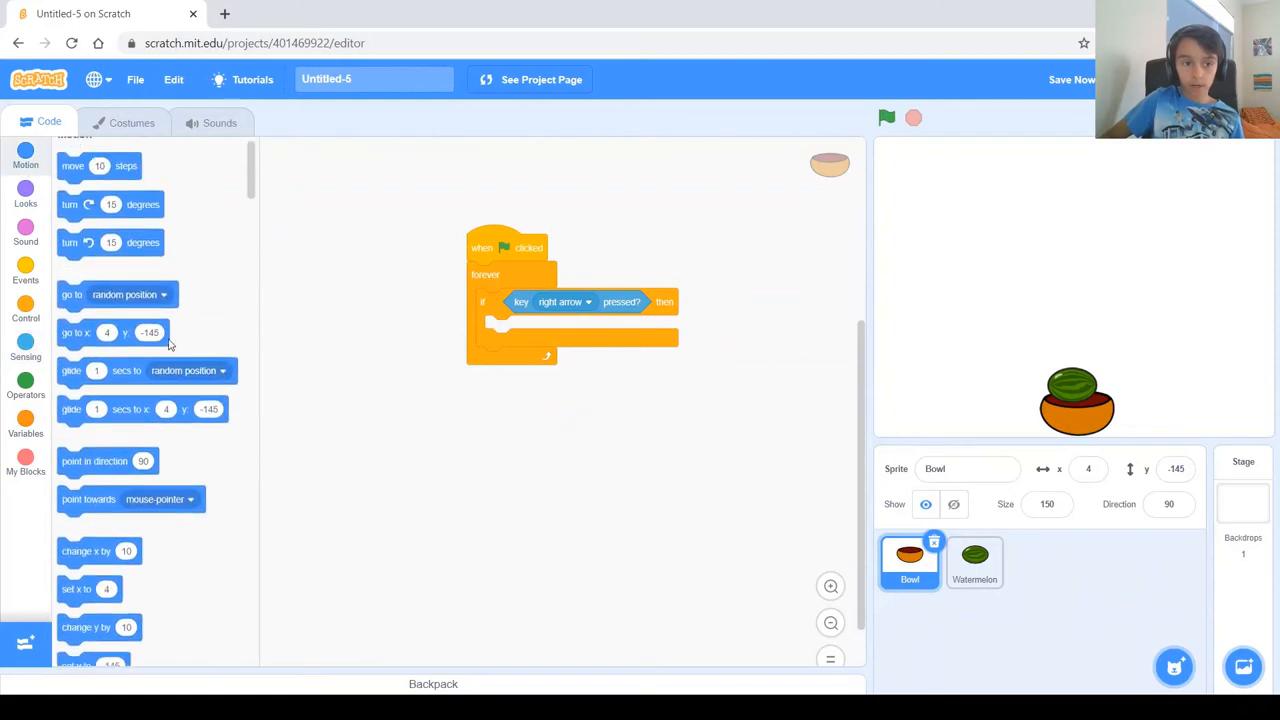
scroll(down, 3)
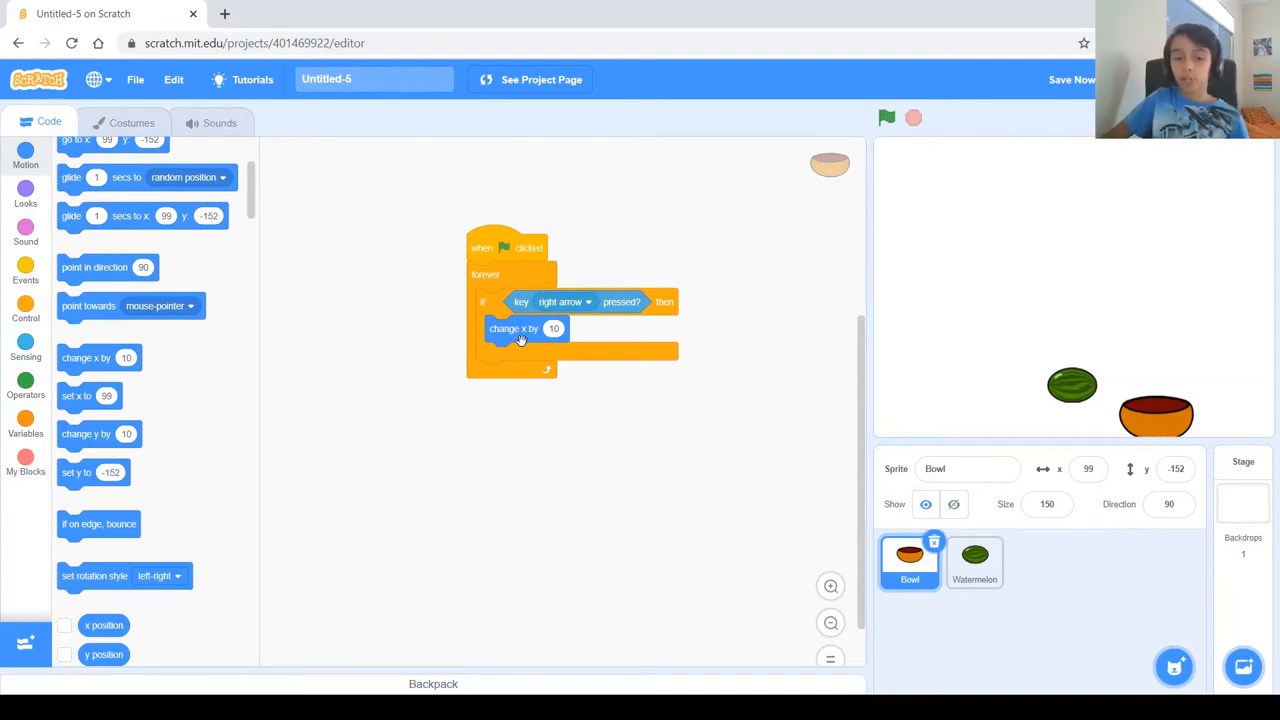
mouse_move(878, 144)
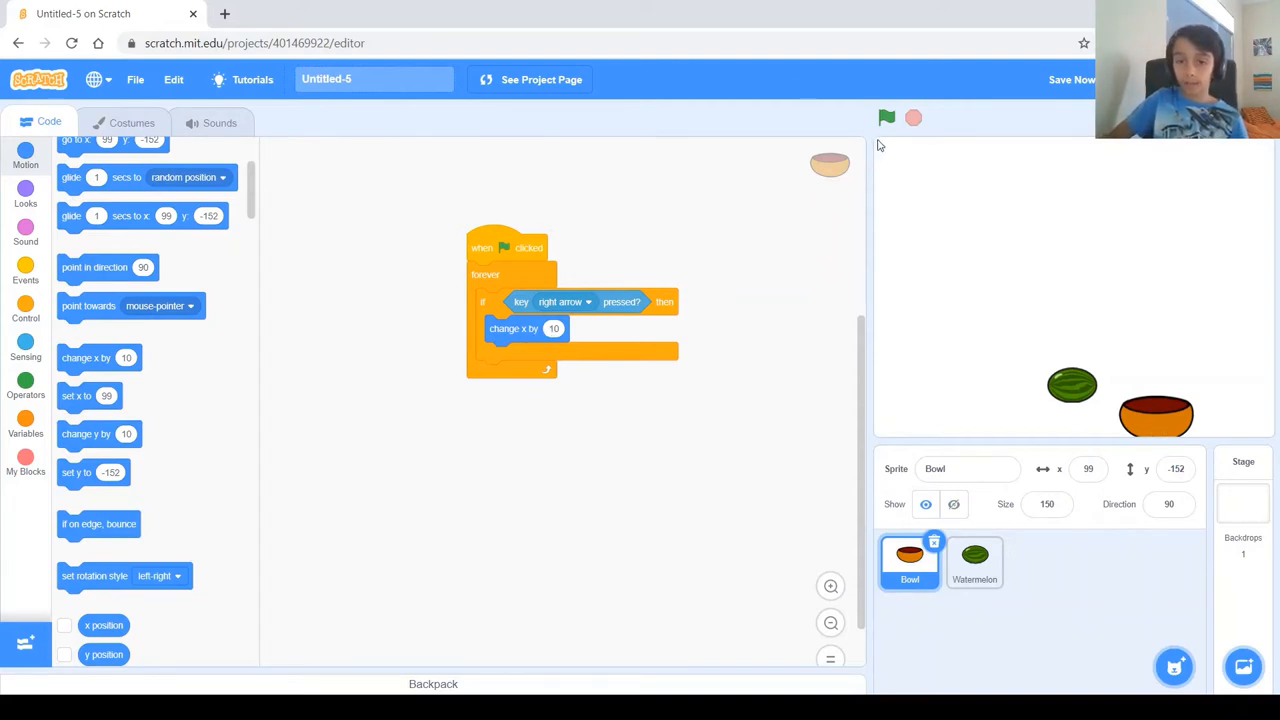
- Run the game to test the bowl moving right, then stop it
click(886, 118)
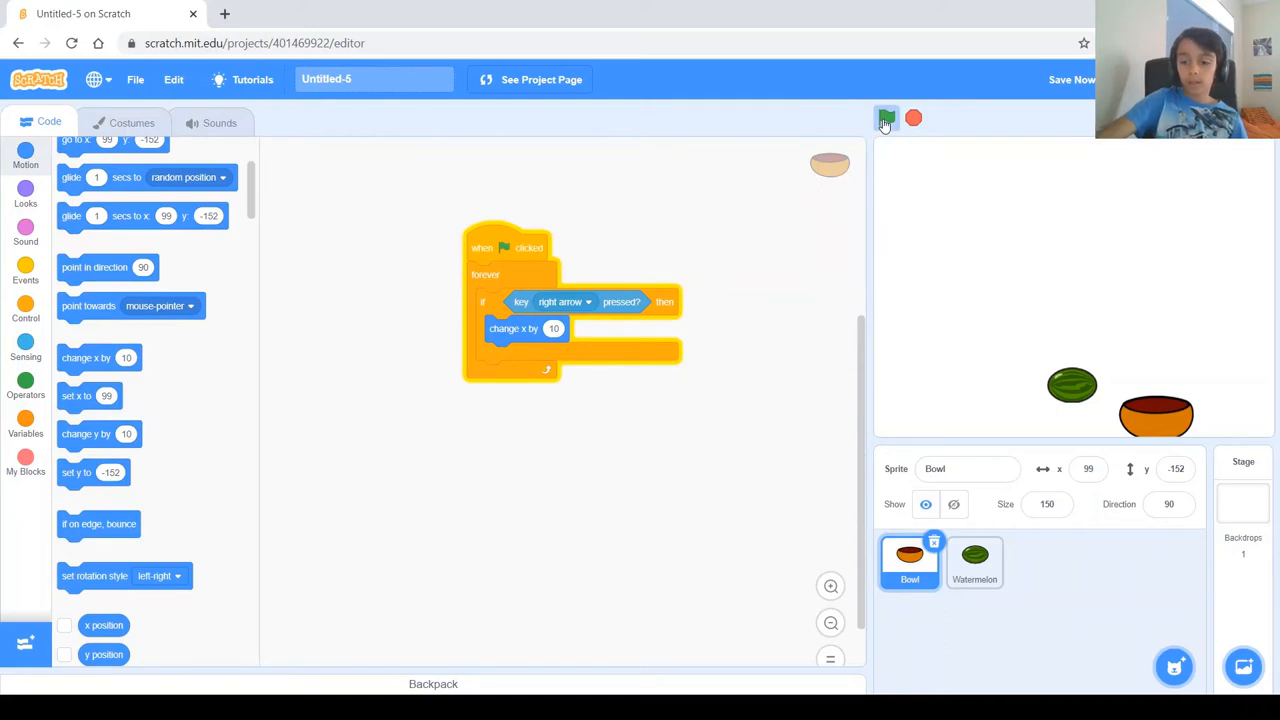
click(884, 118)
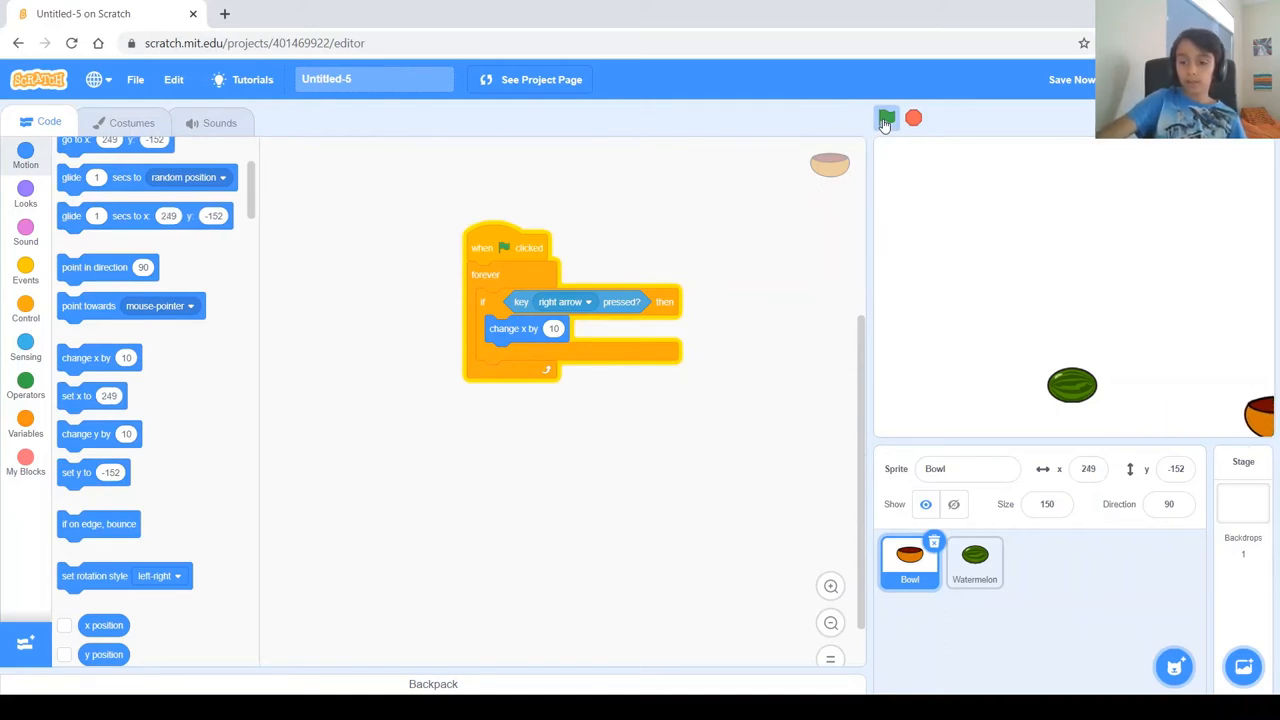
click(886, 118)
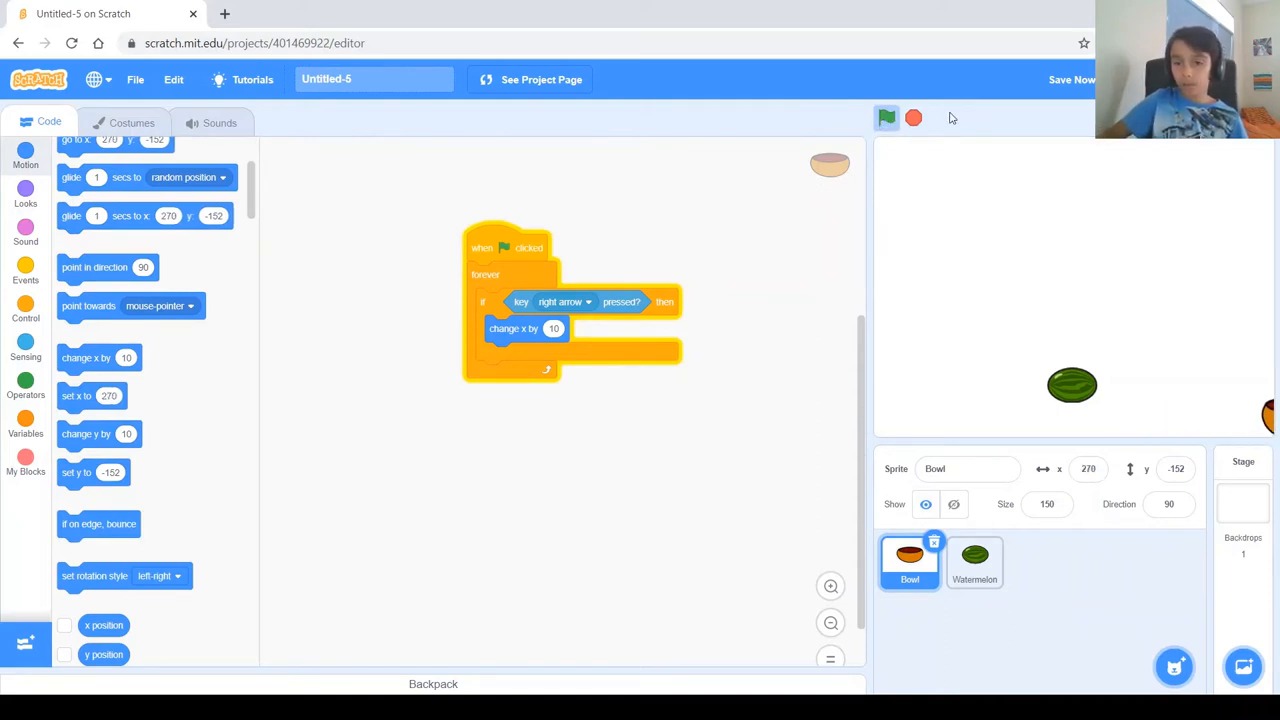
click(886, 118)
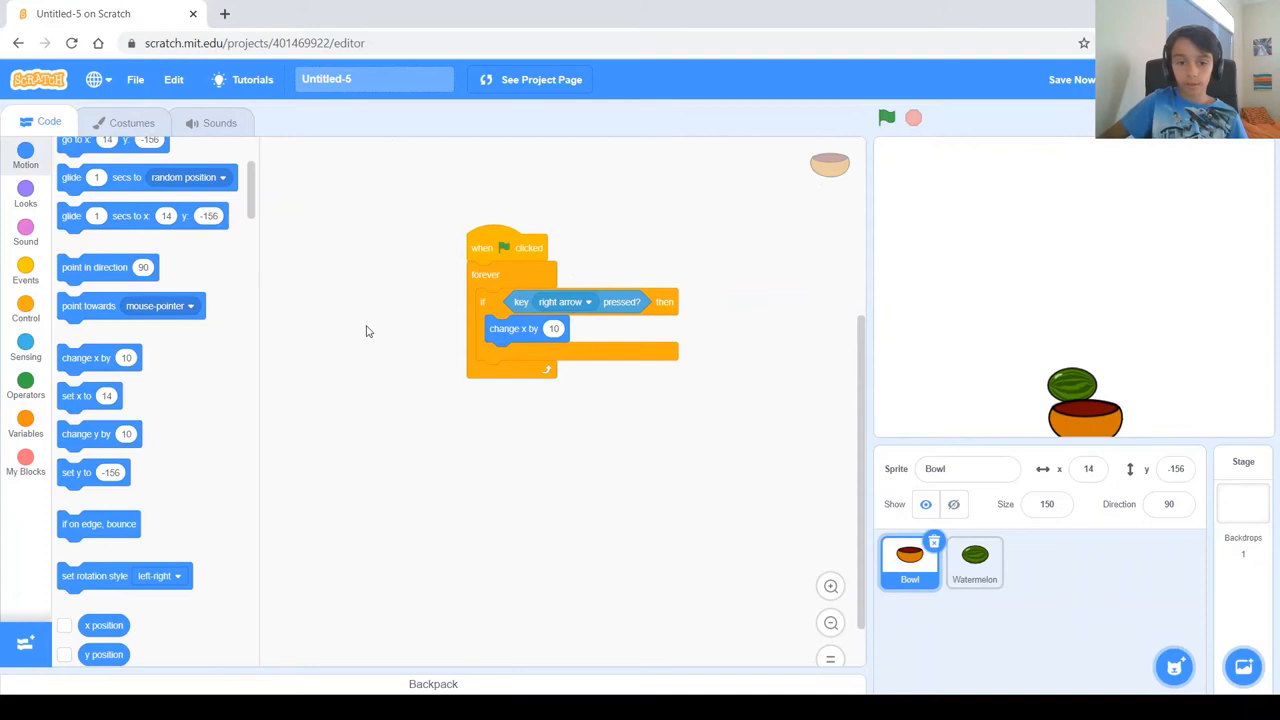
- Duplicate the check for the left arrow key with change x by -10
click(886, 118)
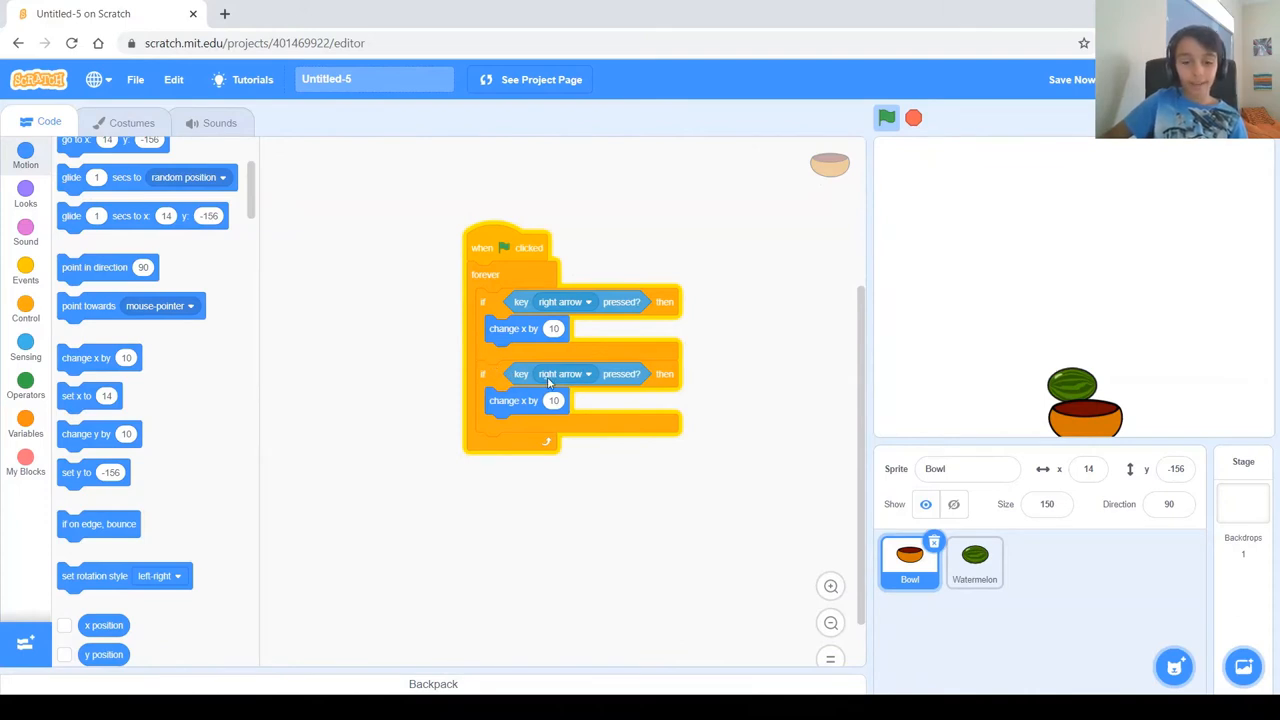
click(564, 374)
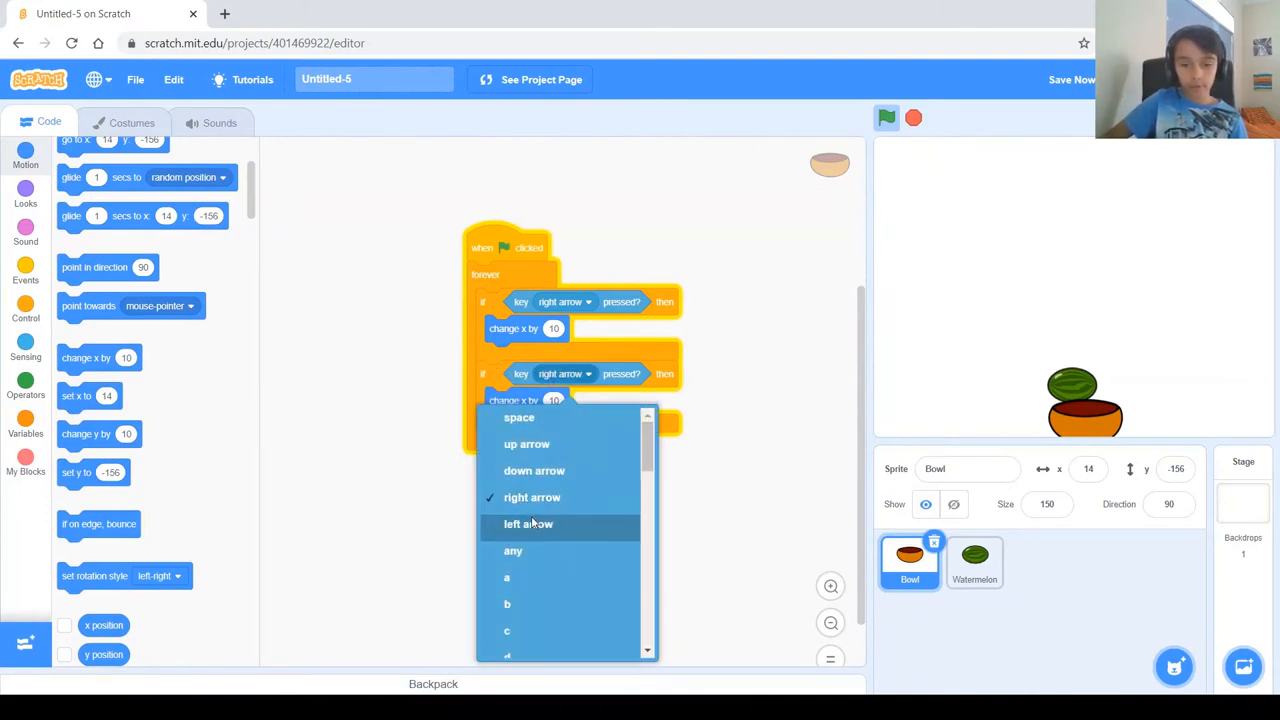
click(528, 524)
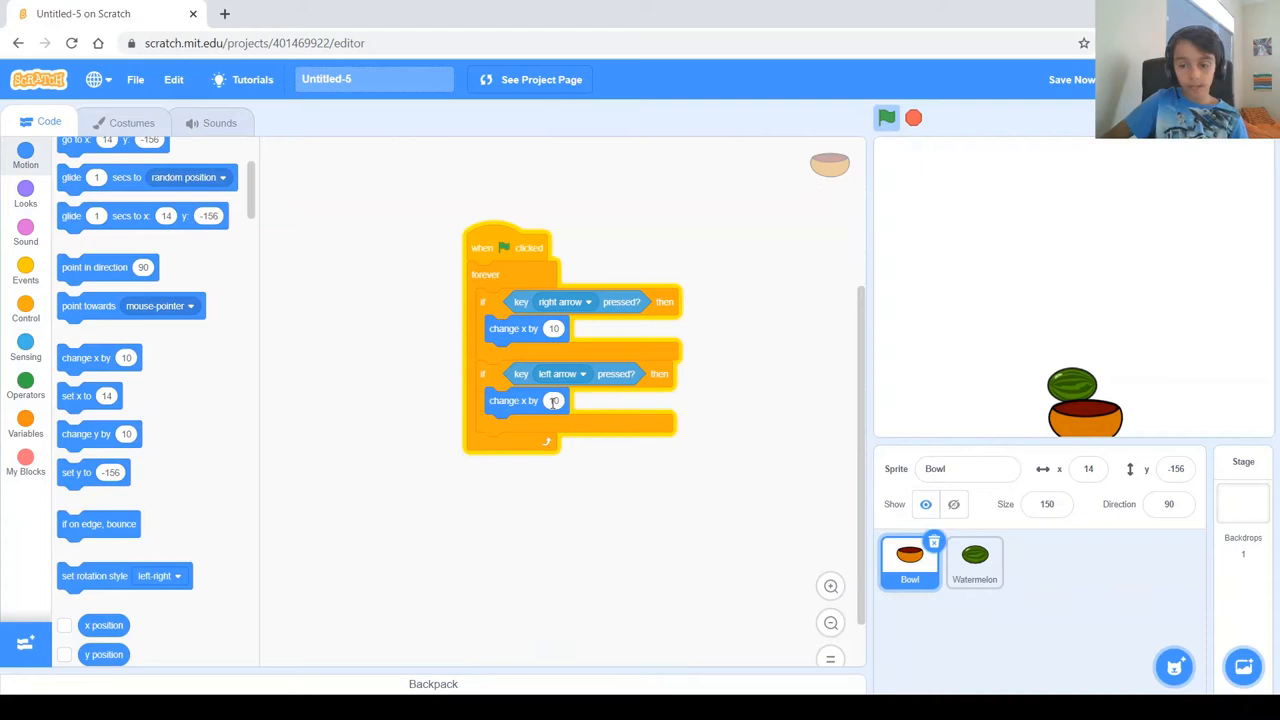
click(554, 400)
text(-10)
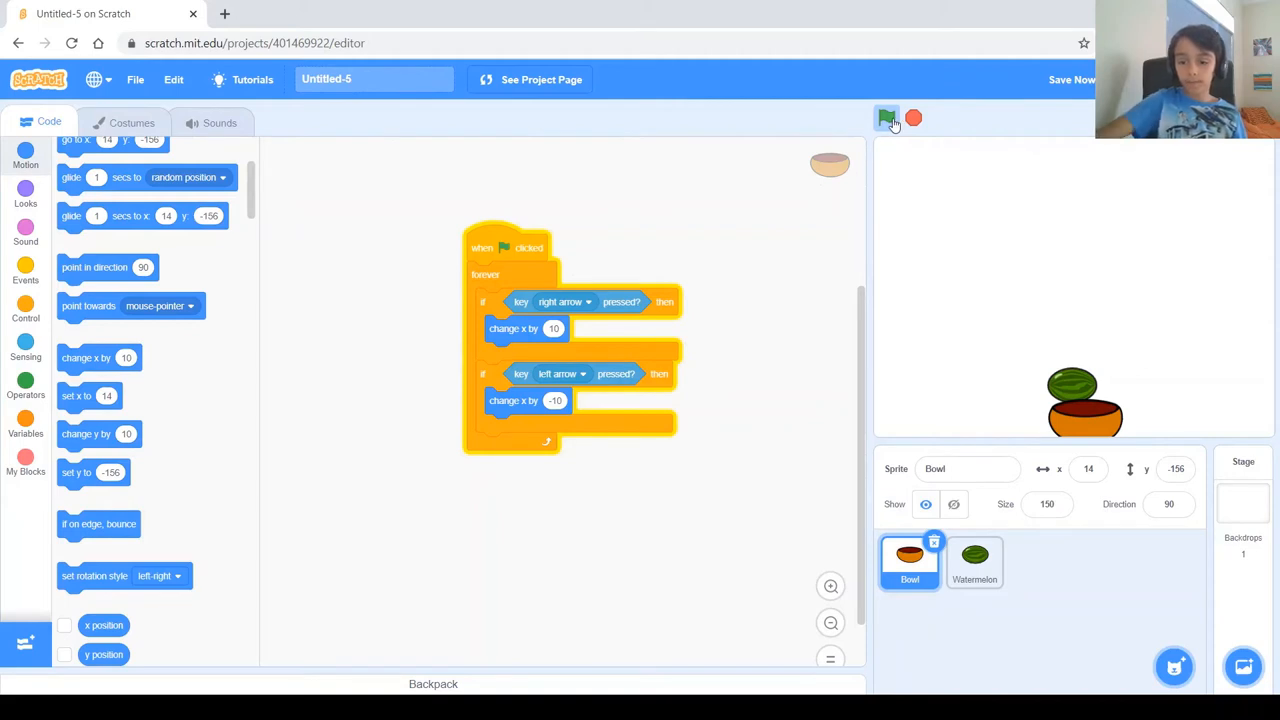
- Run the game to test the bowl moving in both directions, then stop it
click(886, 118)
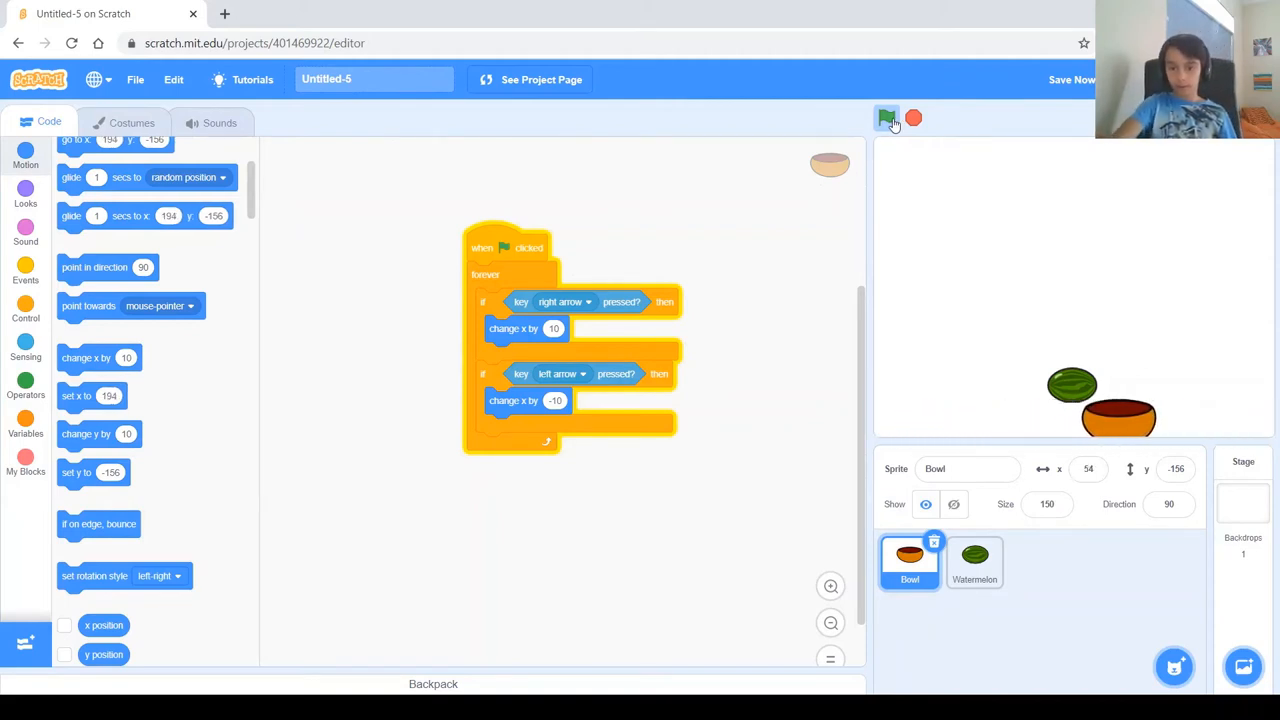
click(886, 118)
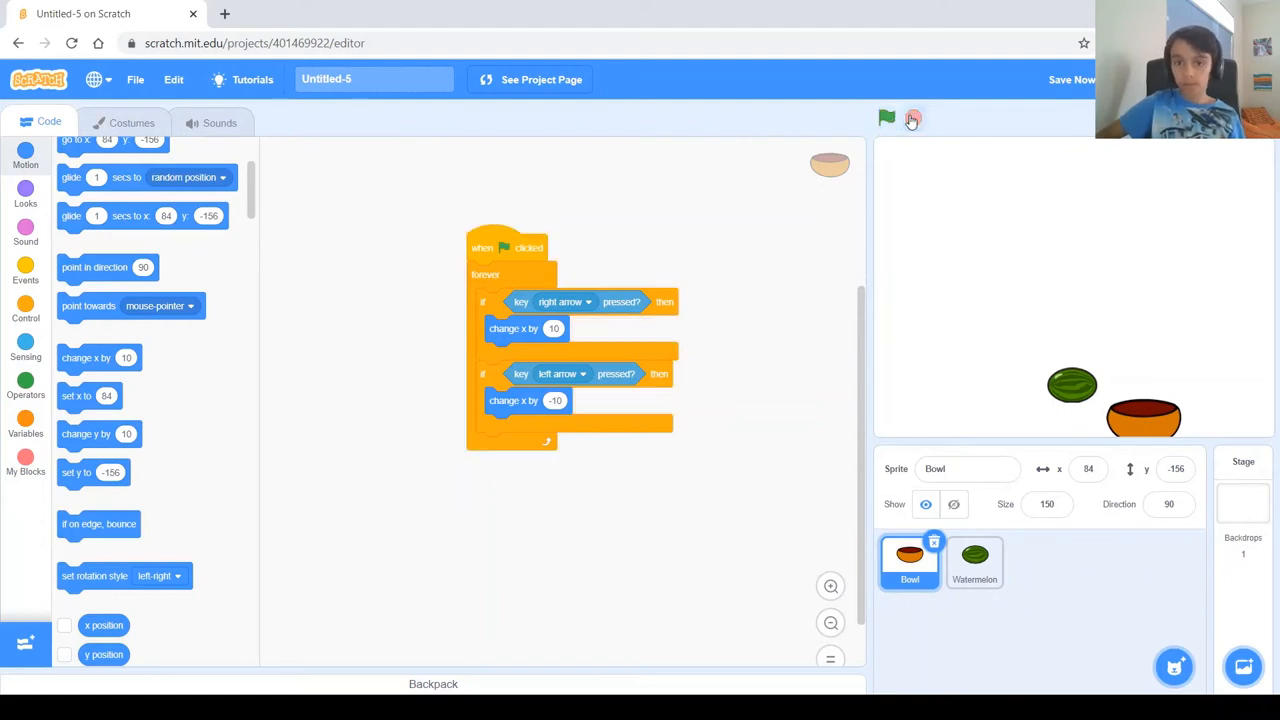
click(886, 118)
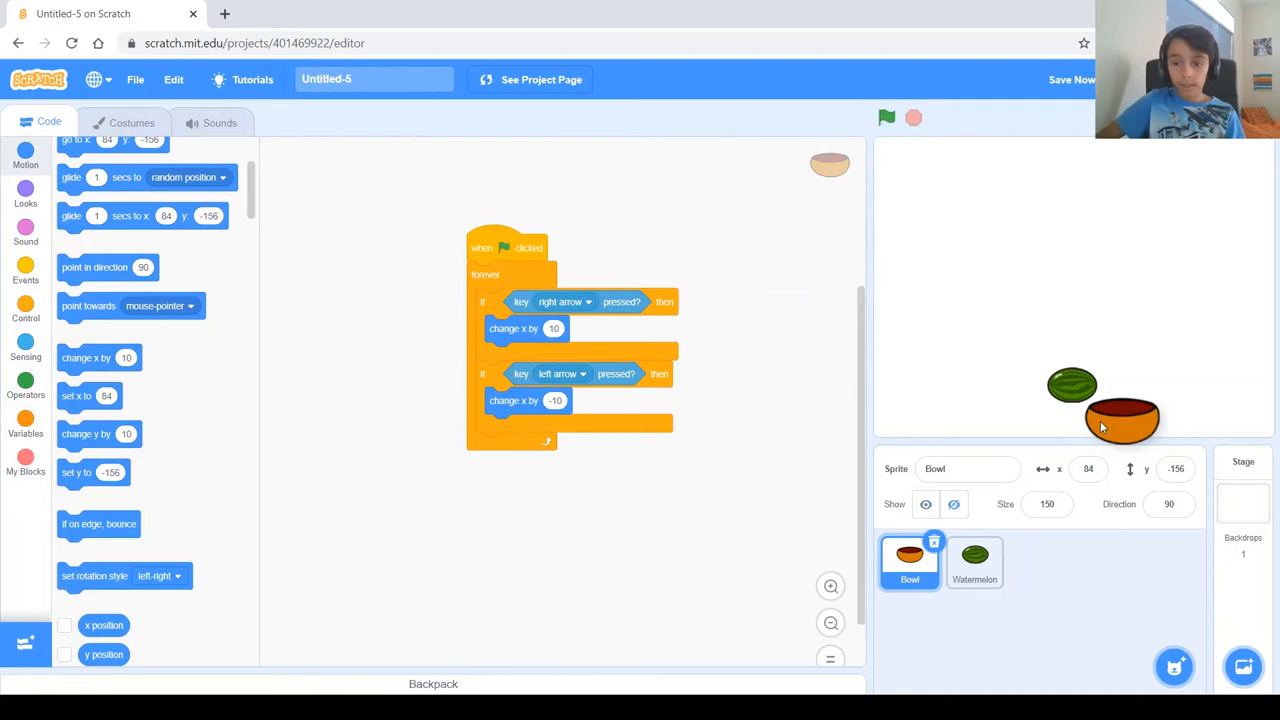
- Make the bowl start at x 0, y -140 on green flag and test it
drag(1122, 418, 1076, 408)
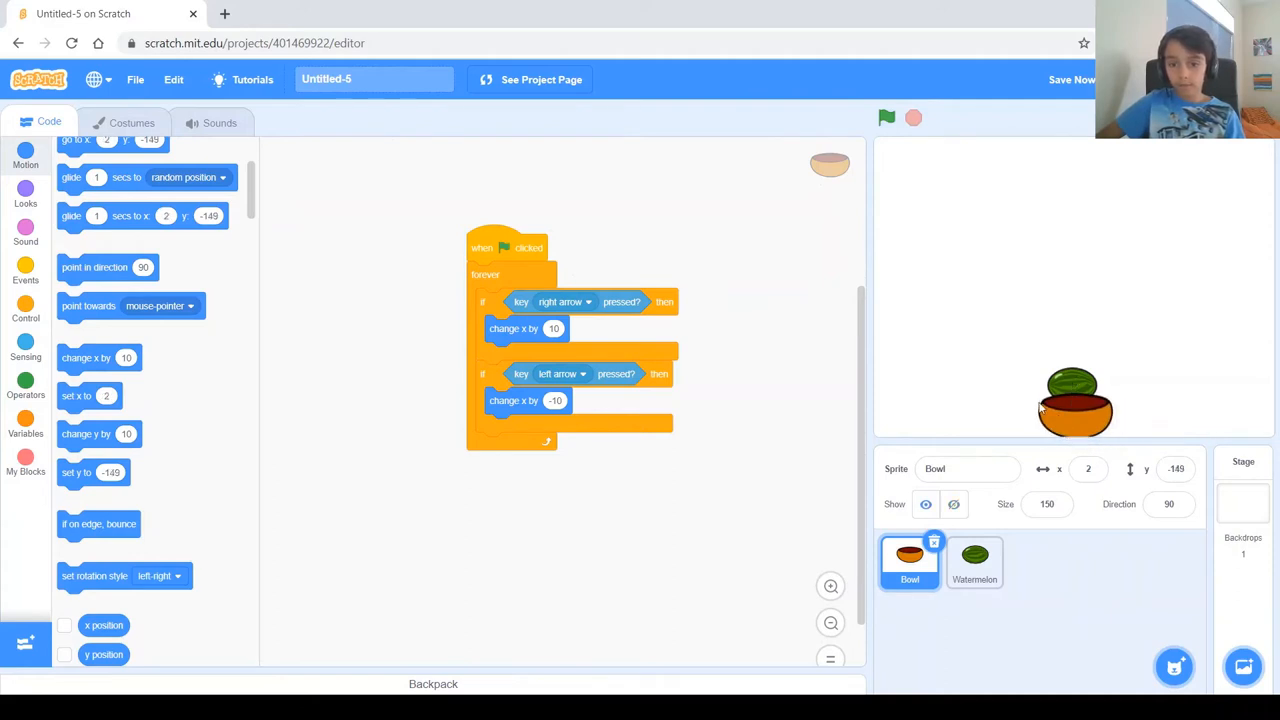
mouse_move(1072, 432)
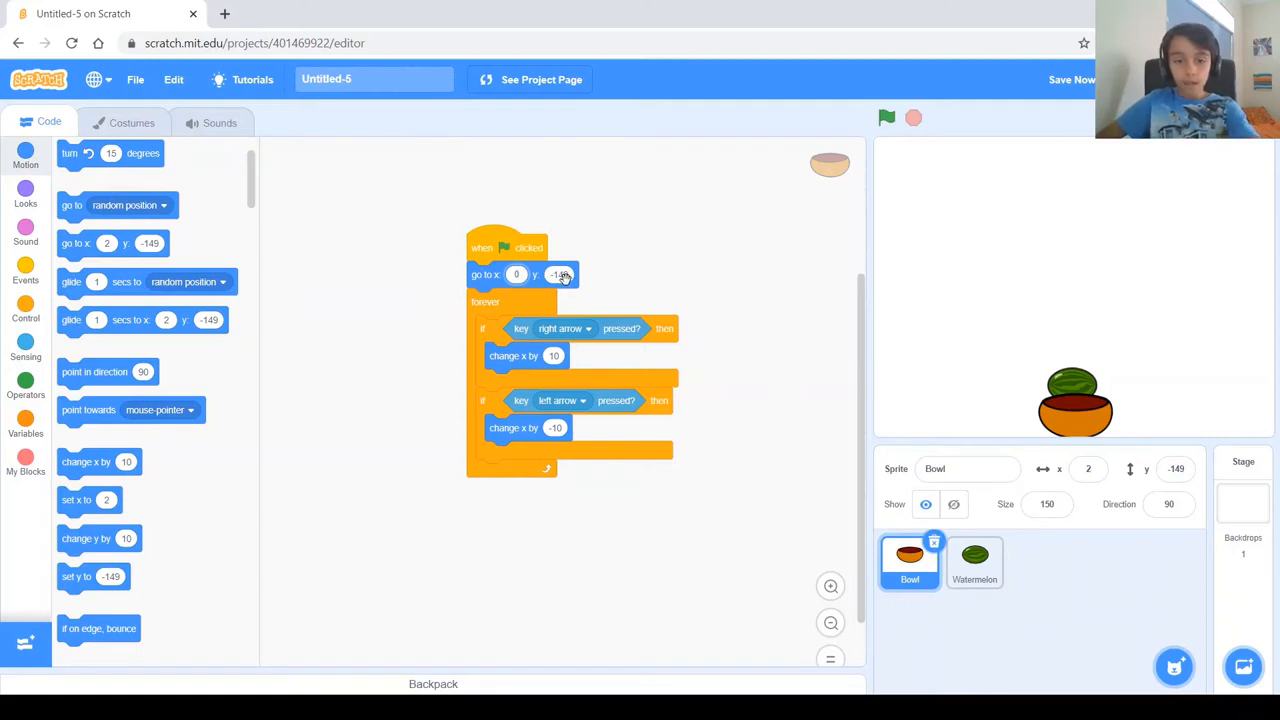
click(560, 274)
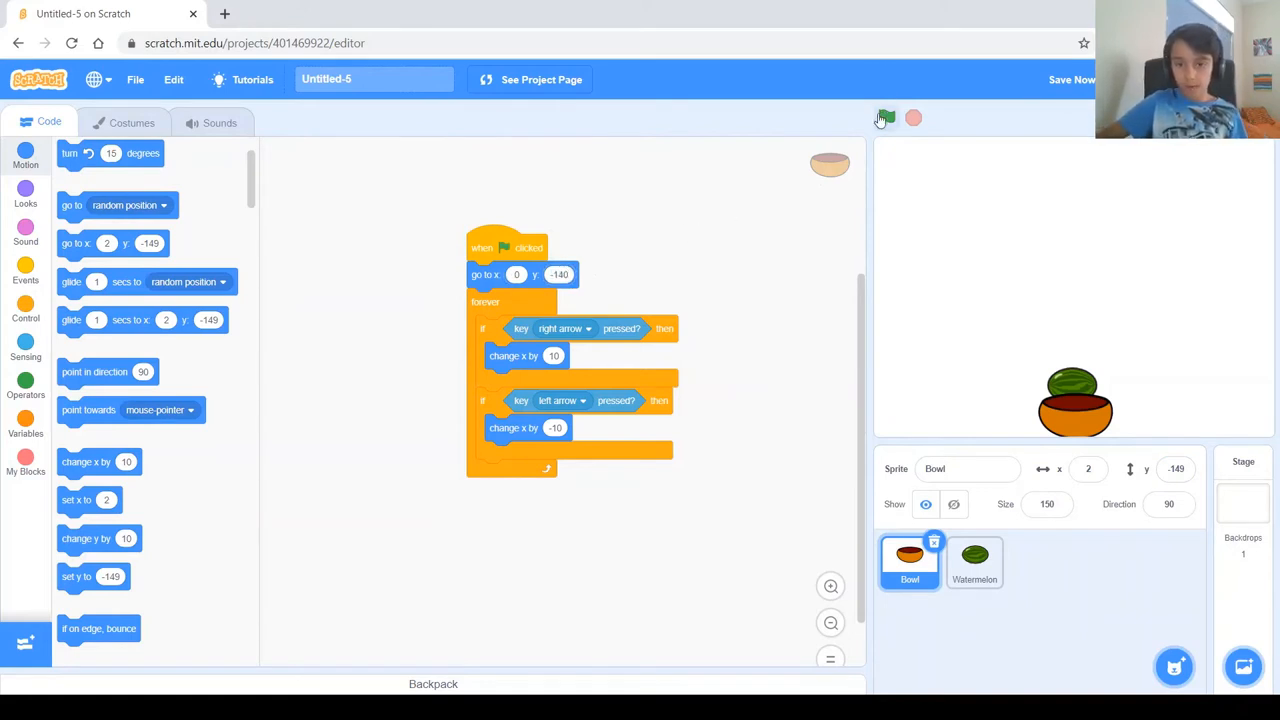
click(884, 118)
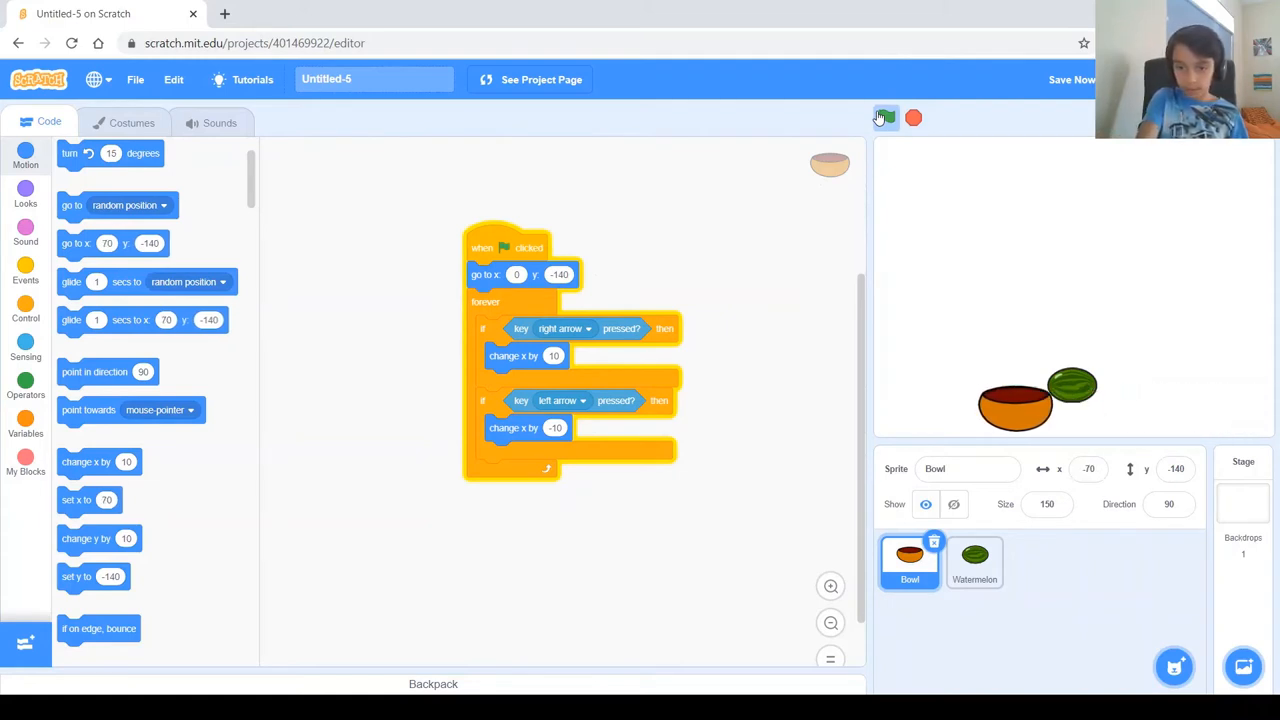
click(884, 118)
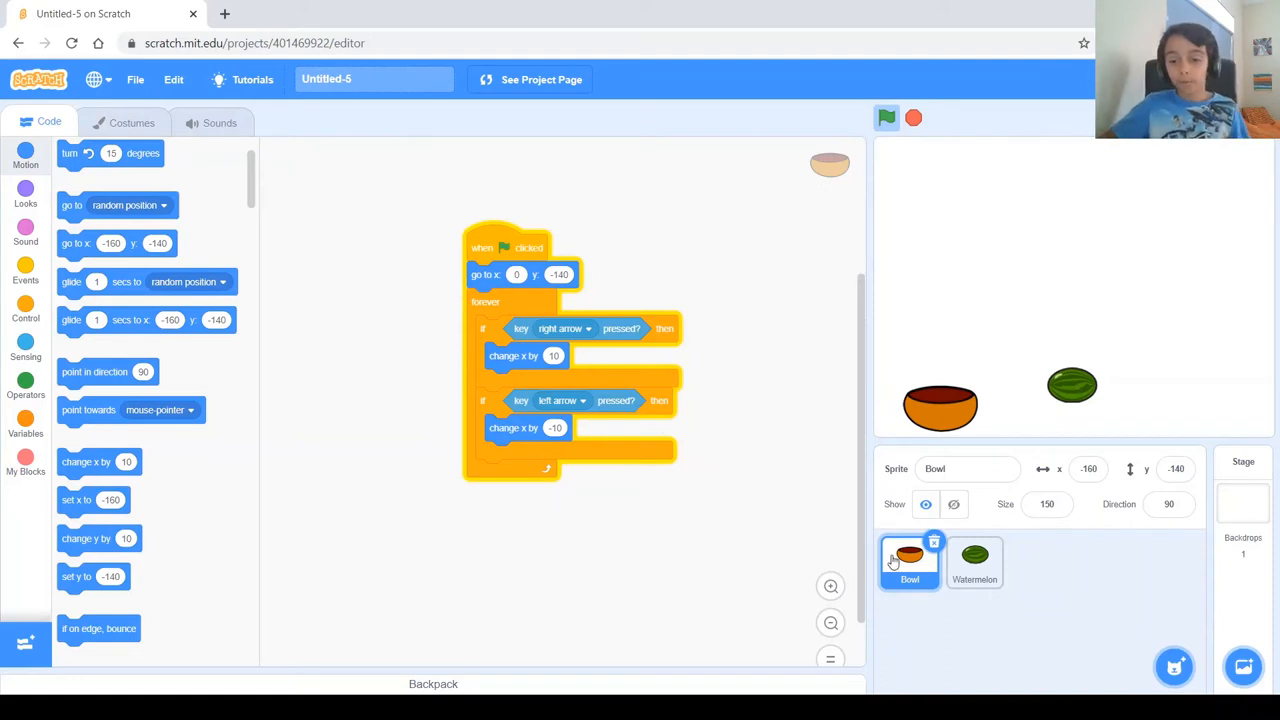
- Give the Watermelon a green-flag start with a forever loop and place it near the stage top
click(974, 562)
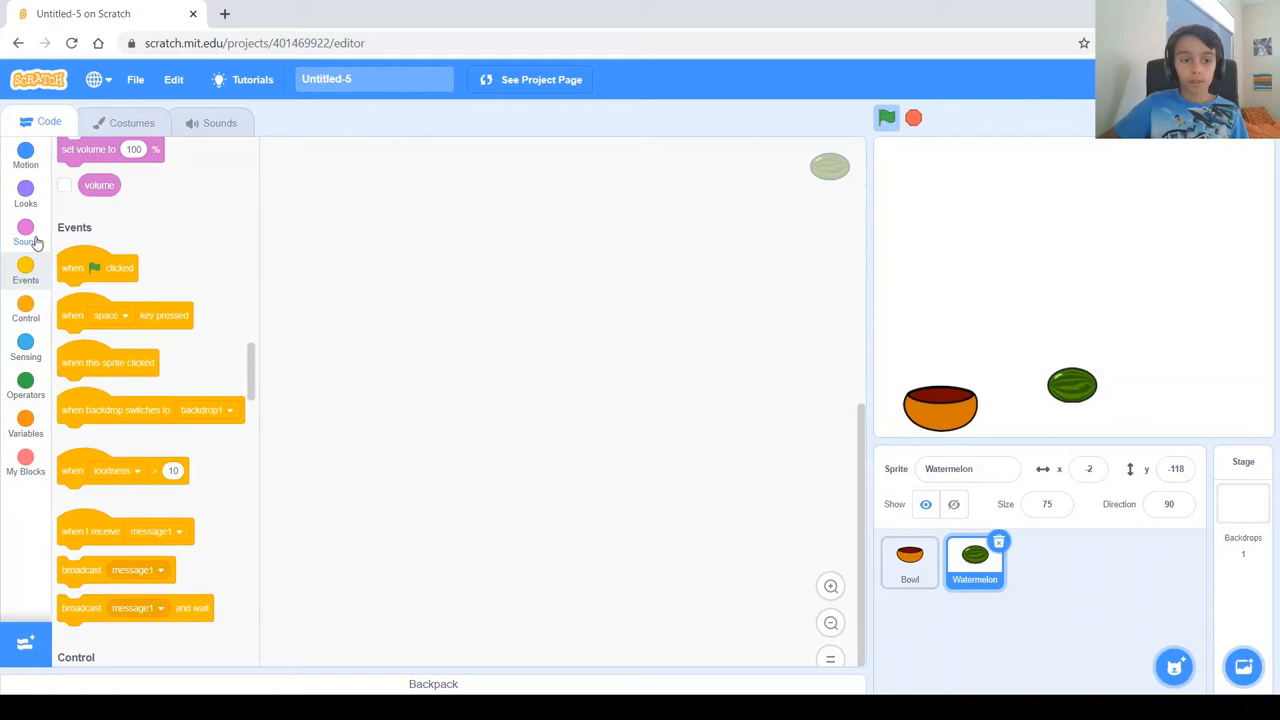
drag(98, 268, 468, 240)
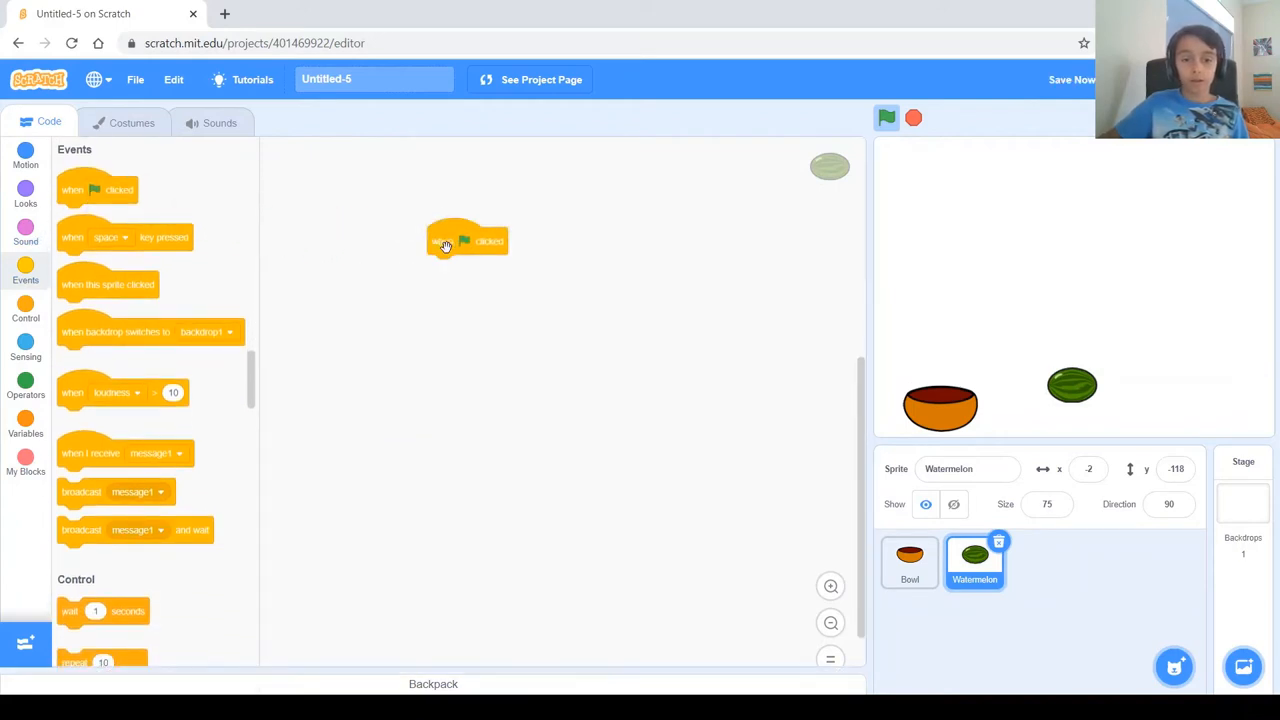
mouse_move(104, 374)
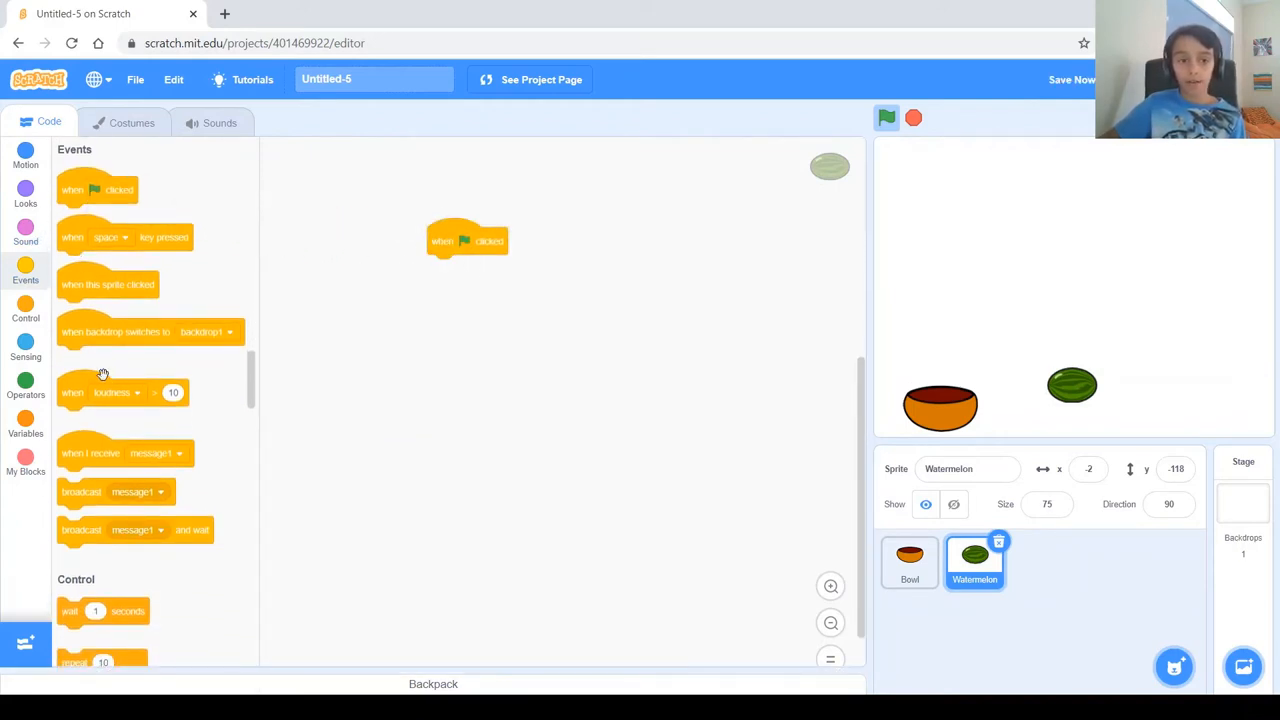
click(24, 310)
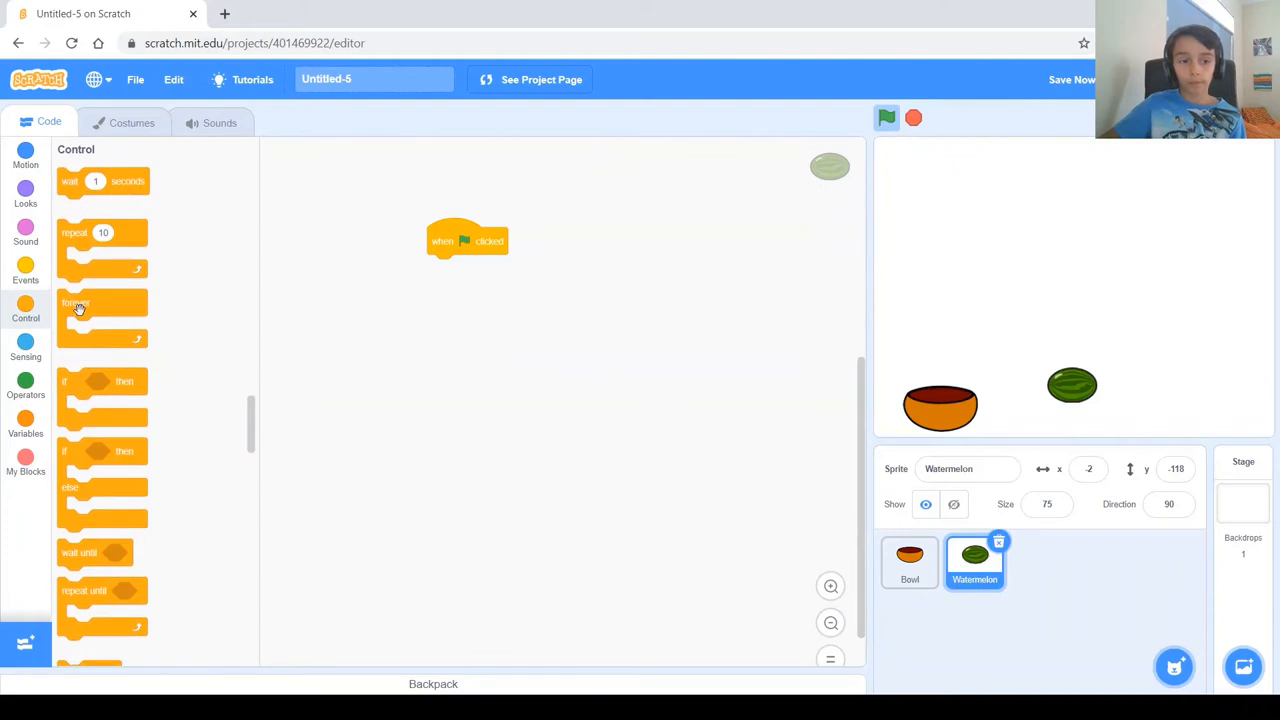
drag(78, 310, 472, 284)
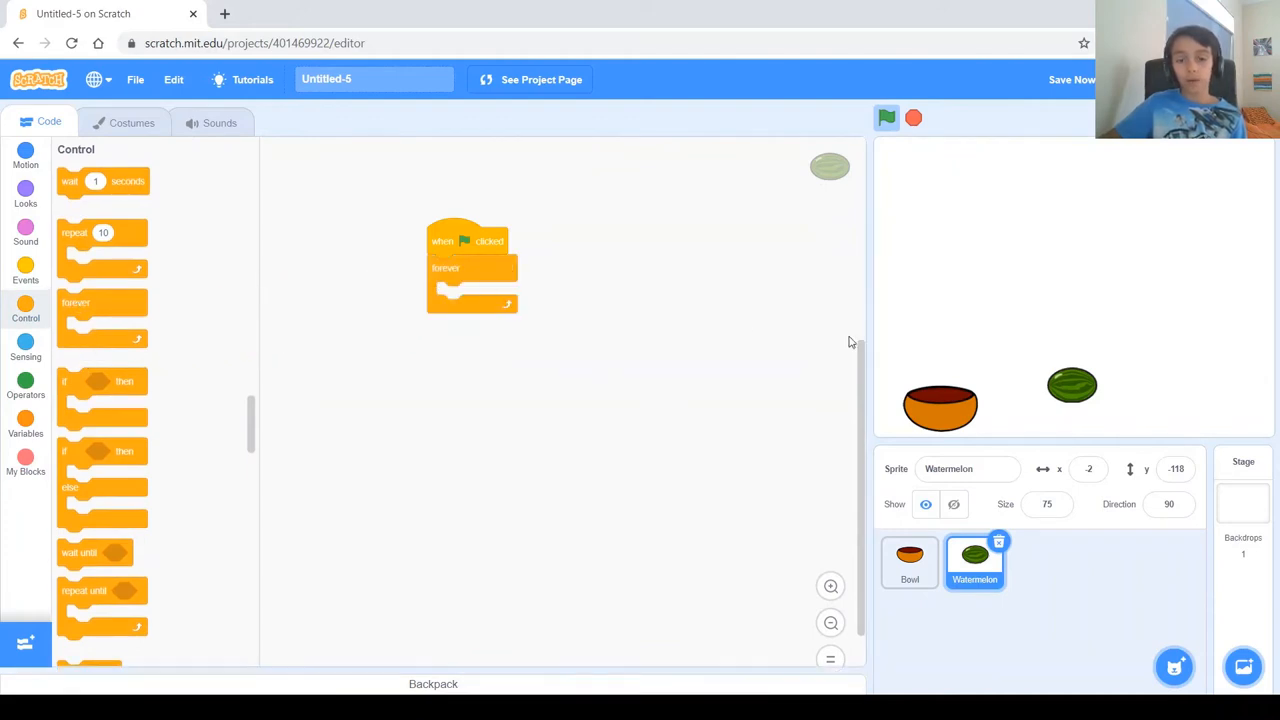
drag(1072, 384, 1098, 220)
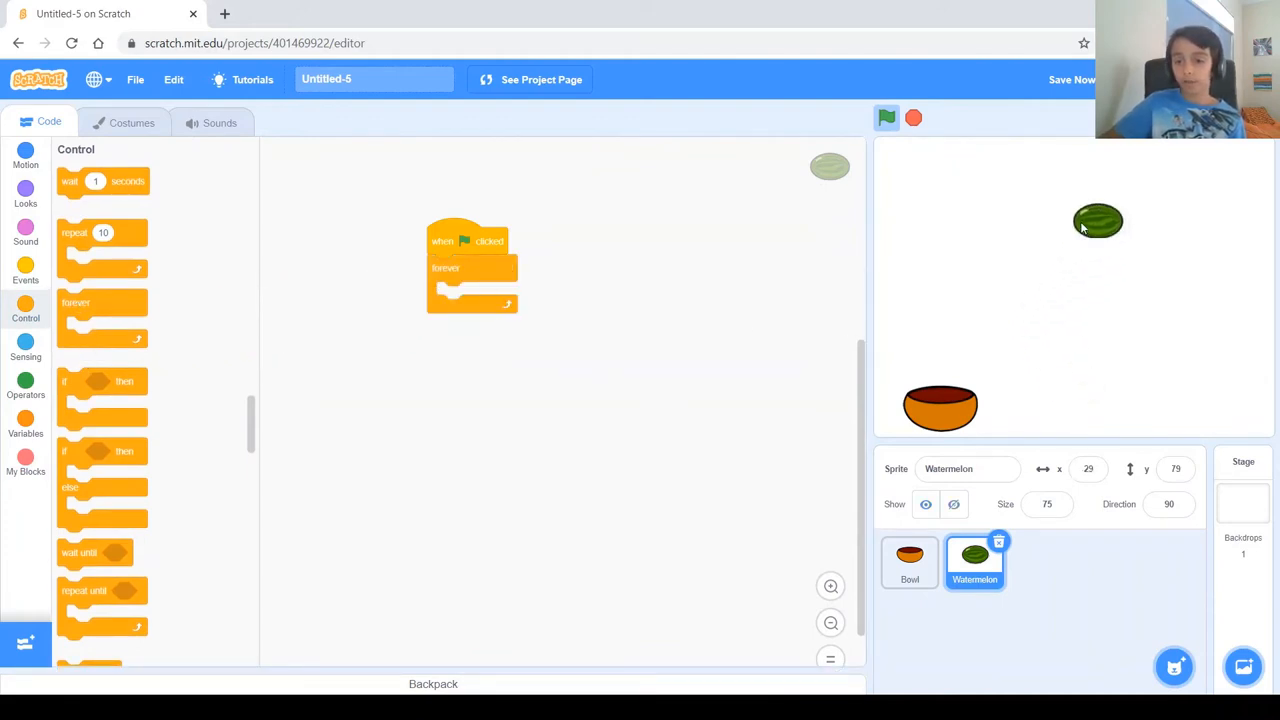
drag(1098, 220, 1056, 404)
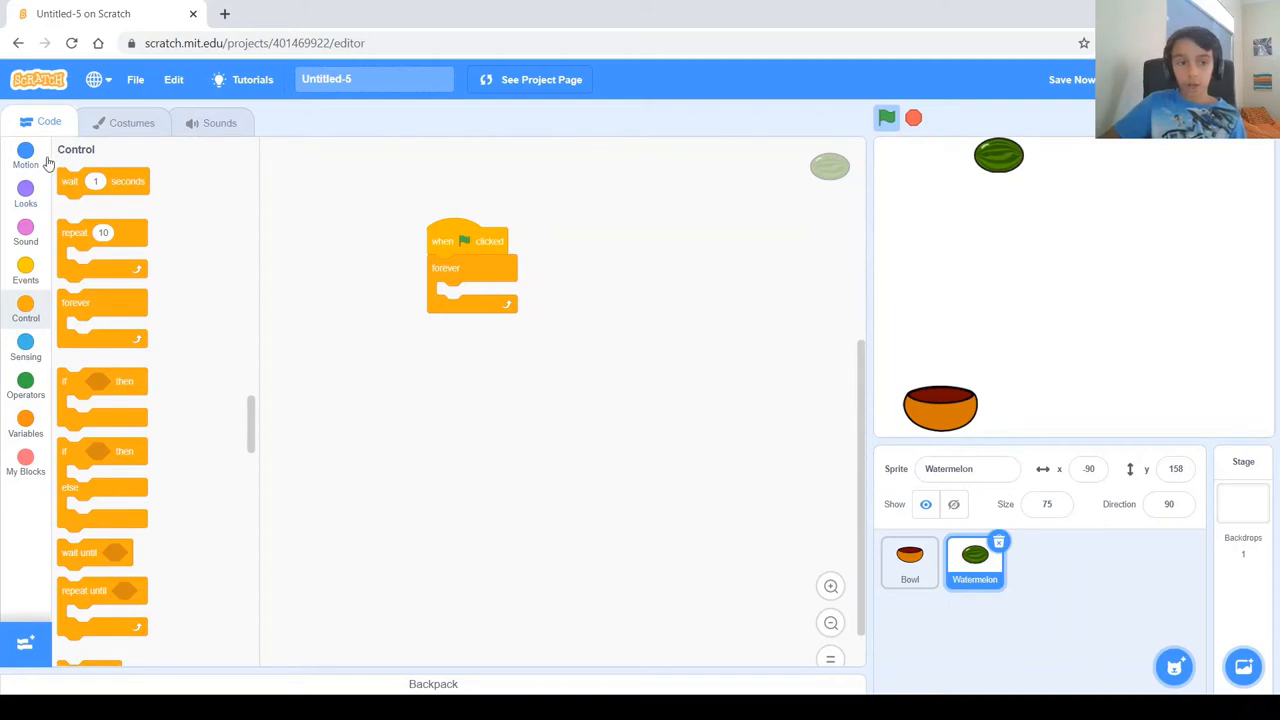
mouse_move(616, 392)
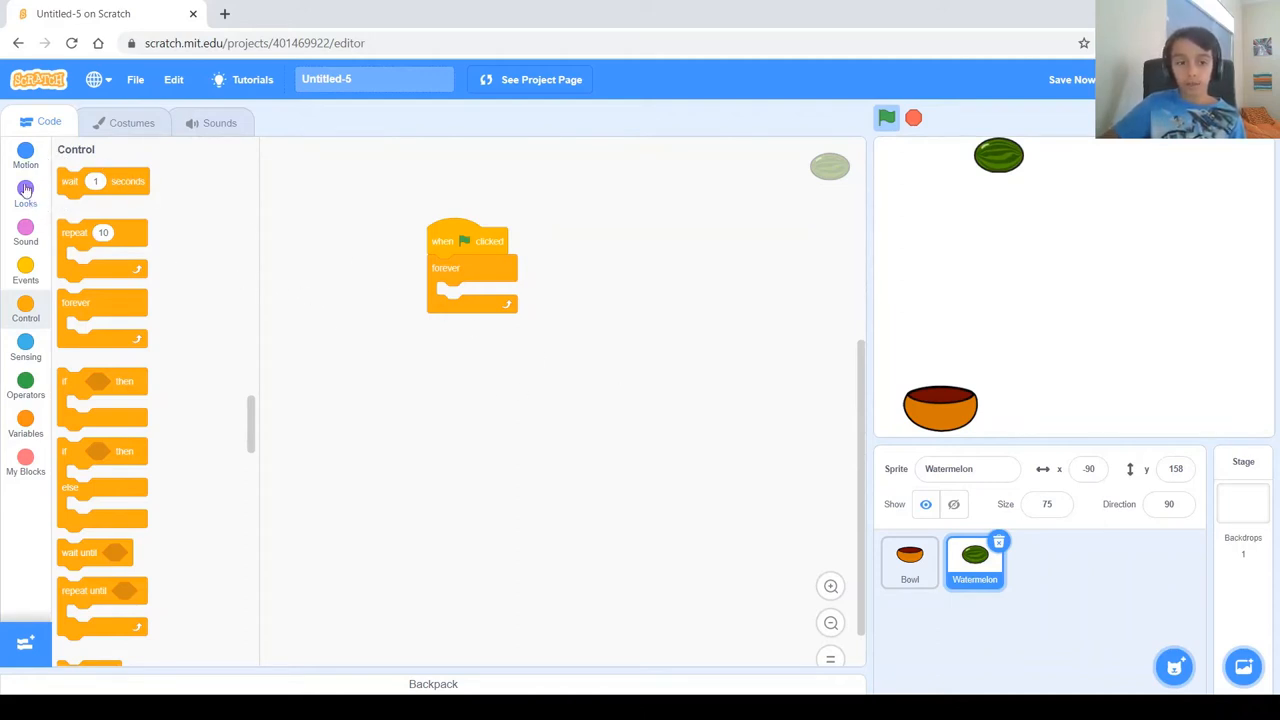
- Add 'change y by -10' to the Watermelon's loop, watch it fall, then return it to the top
click(24, 156)
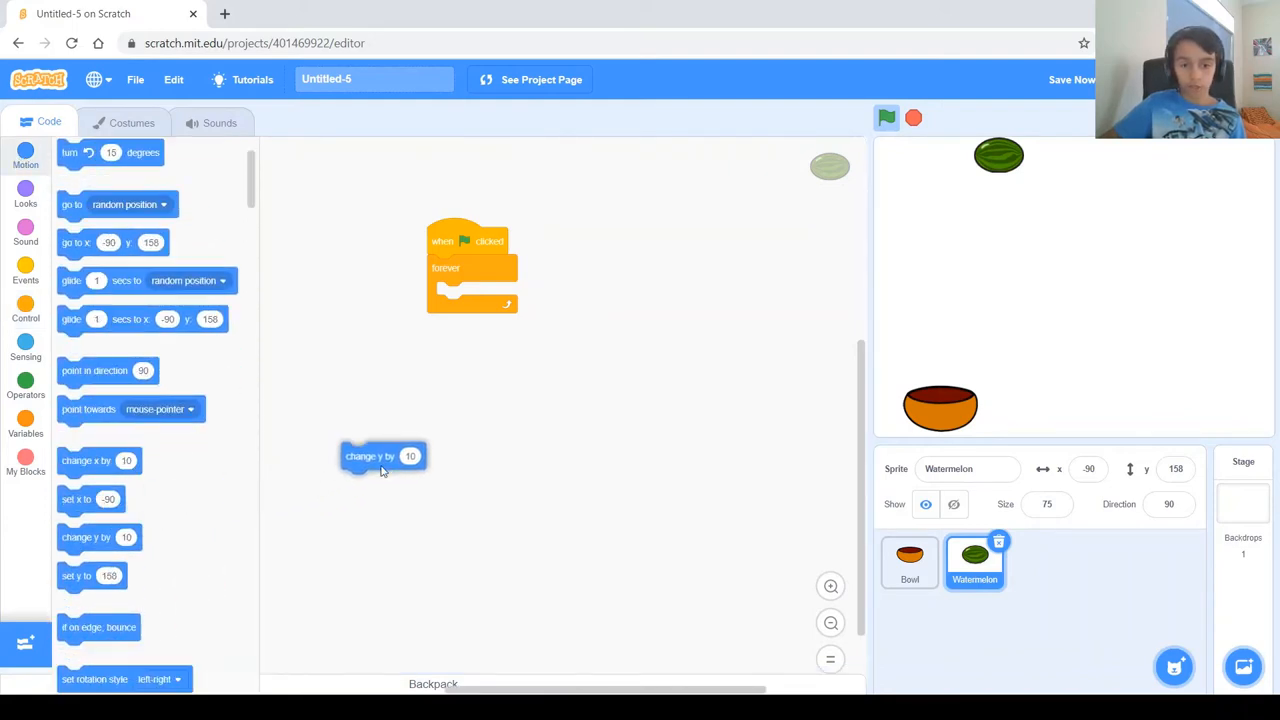
drag(384, 456, 472, 296)
text(-10)
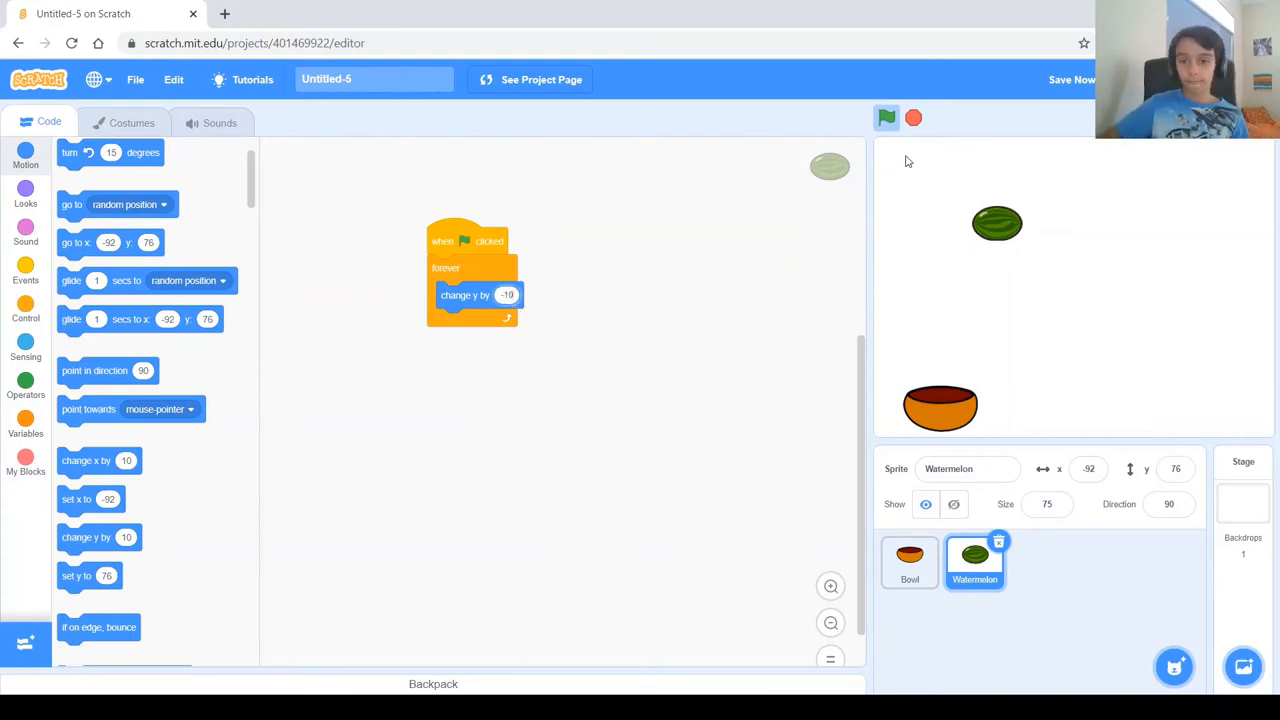
click(886, 118)
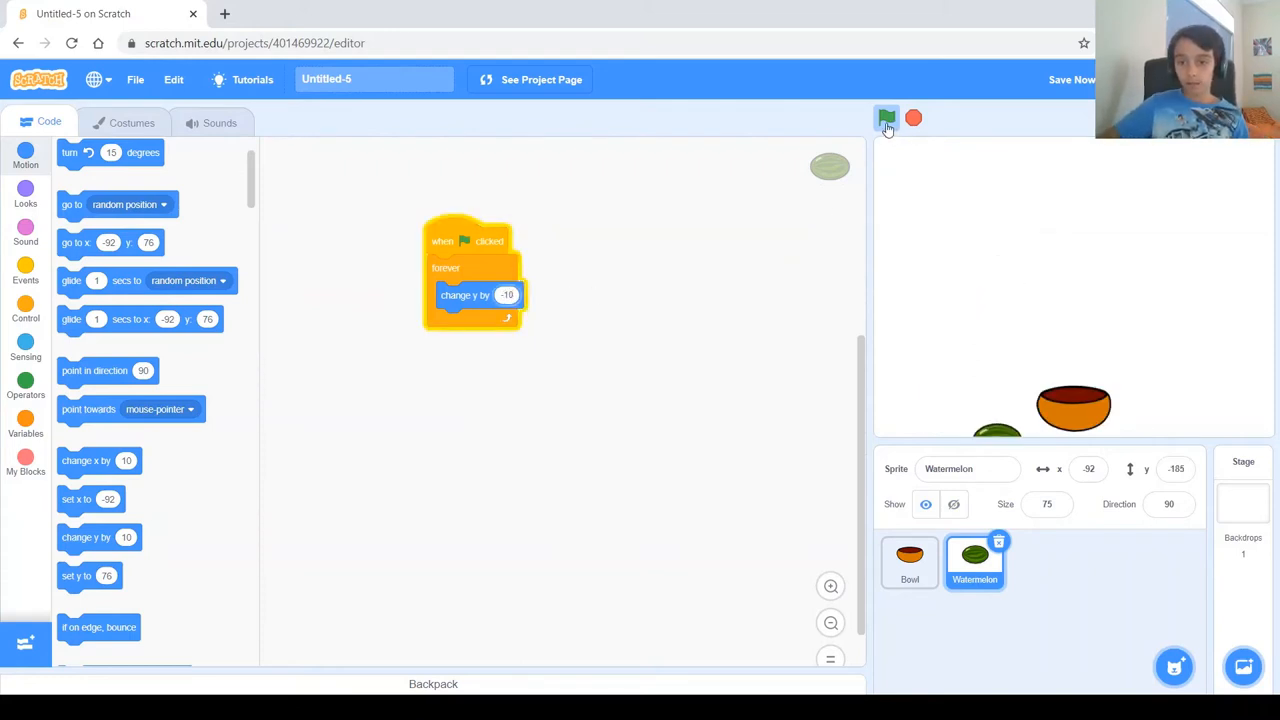
click(24, 380)
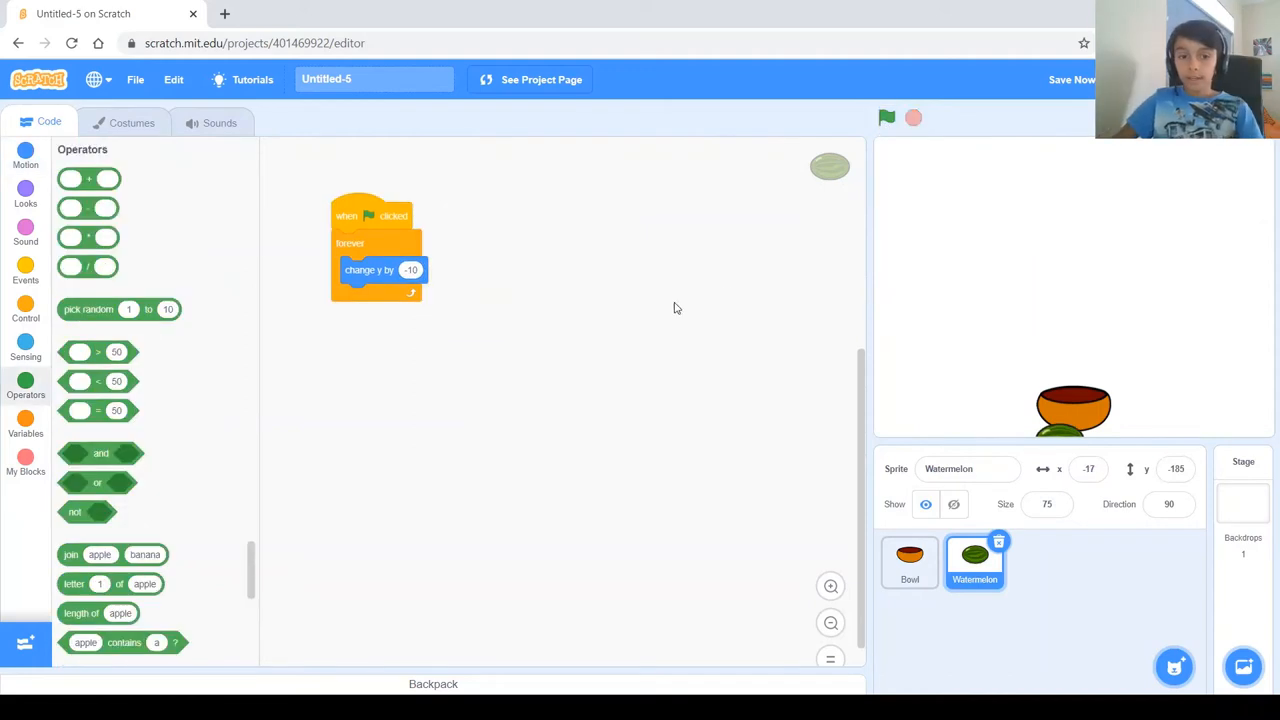
mouse_move(1064, 430)
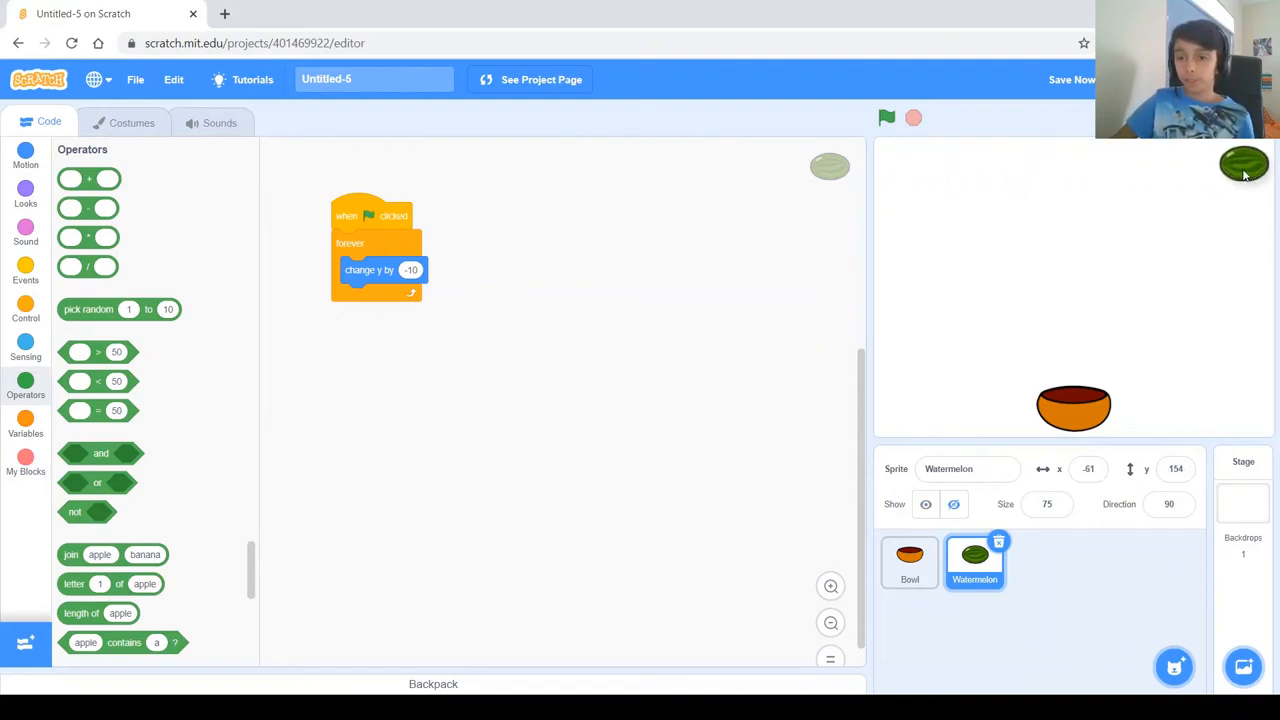
drag(1244, 164, 896, 176)
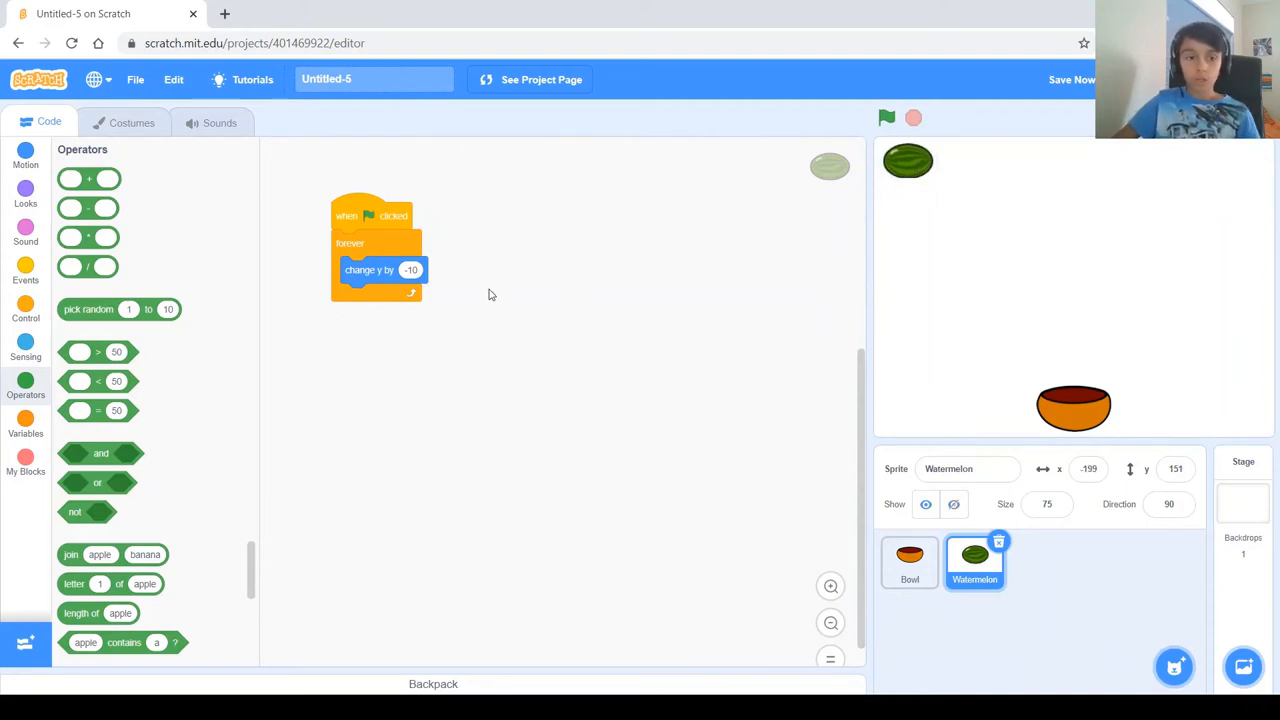
mouse_move(48, 312)
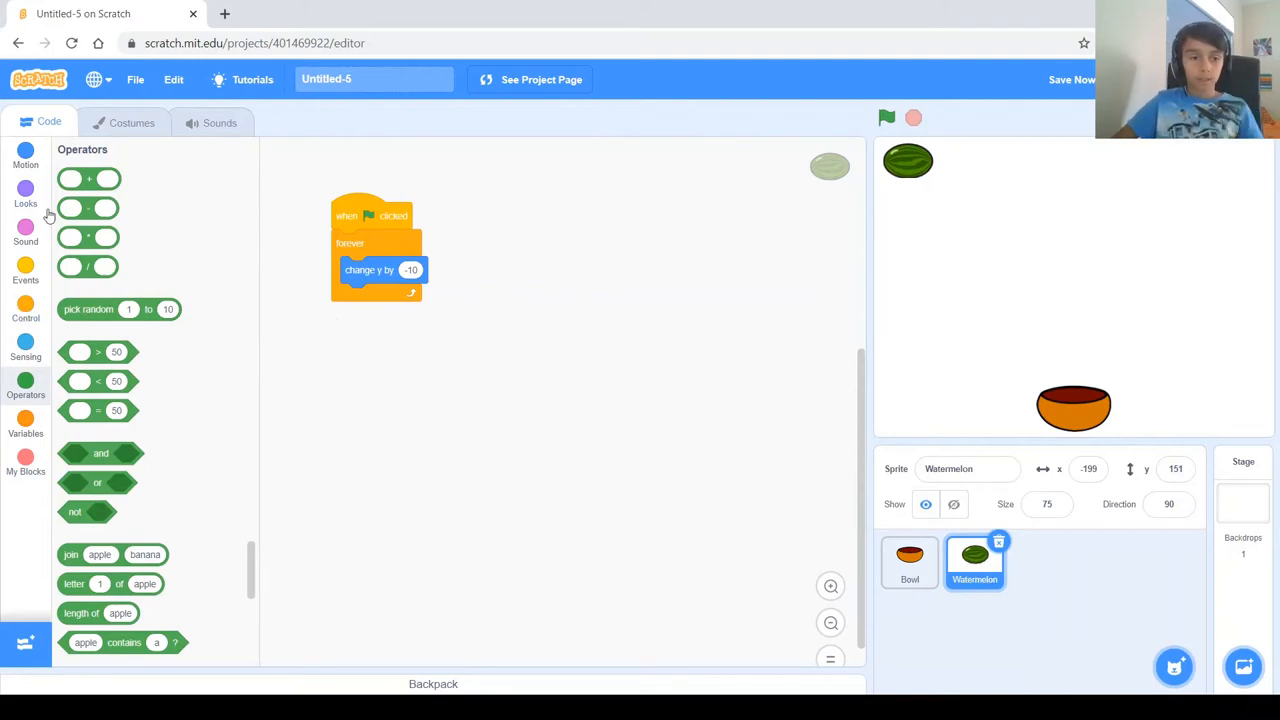
- Insert 'go to x: y:' with y 150 before the Watermelon's forever loop
click(24, 156)
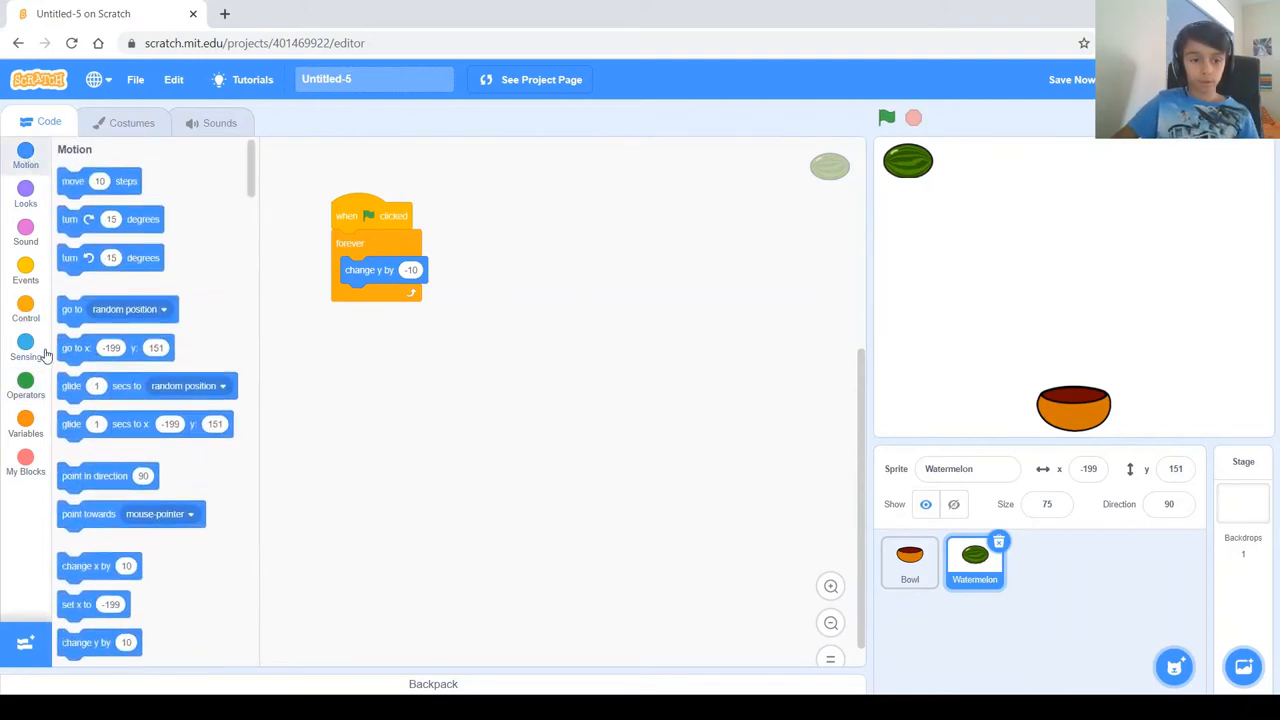
drag(90, 348, 404, 390)
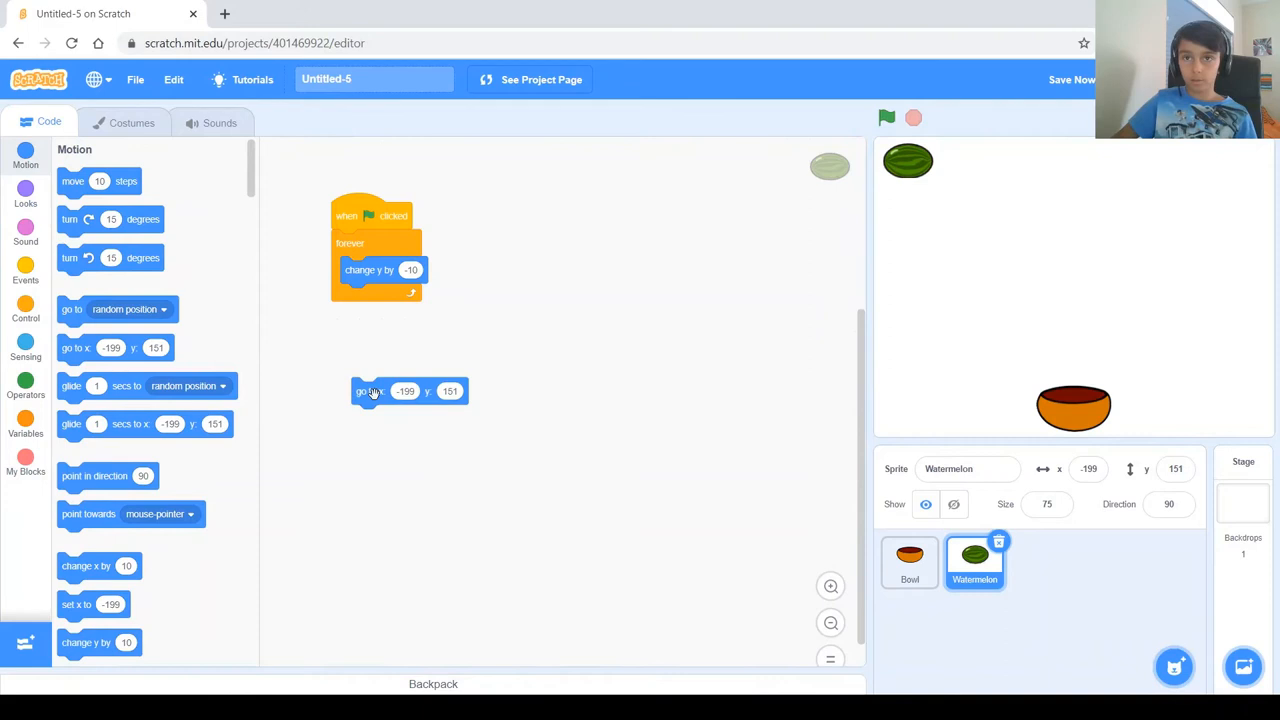
drag(370, 390, 352, 236)
text(150)
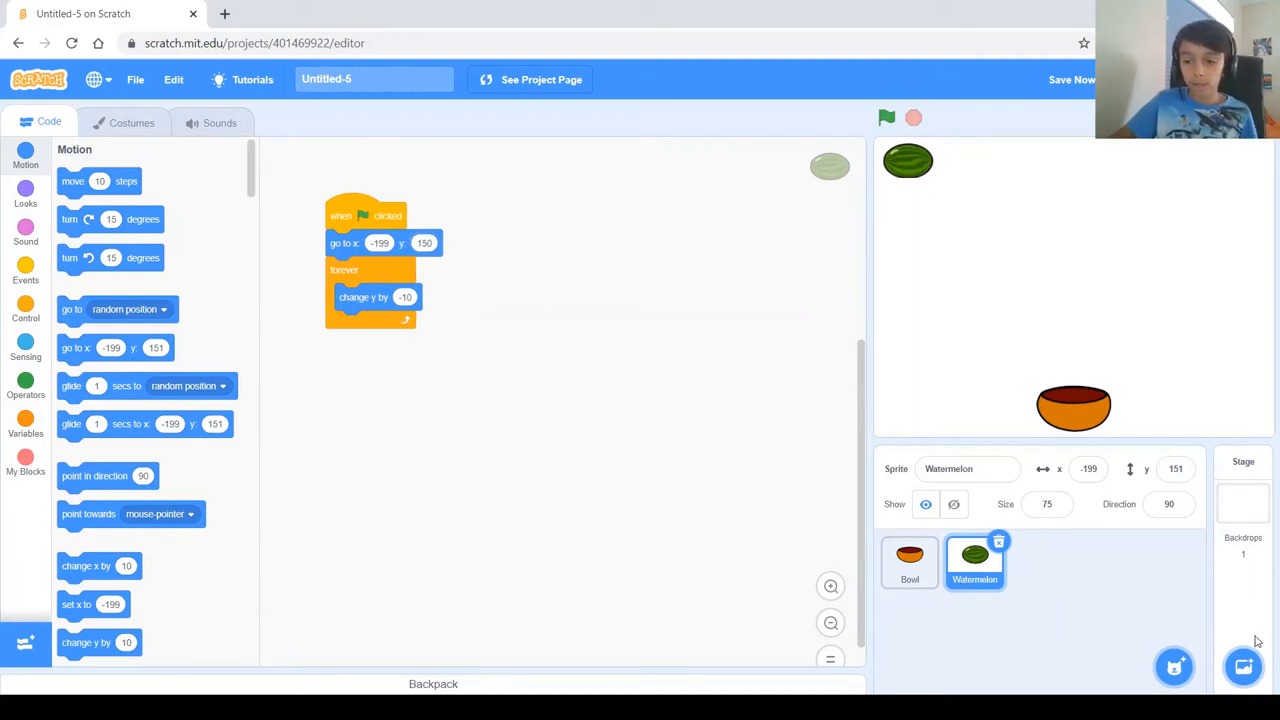
mouse_move(128, 472)
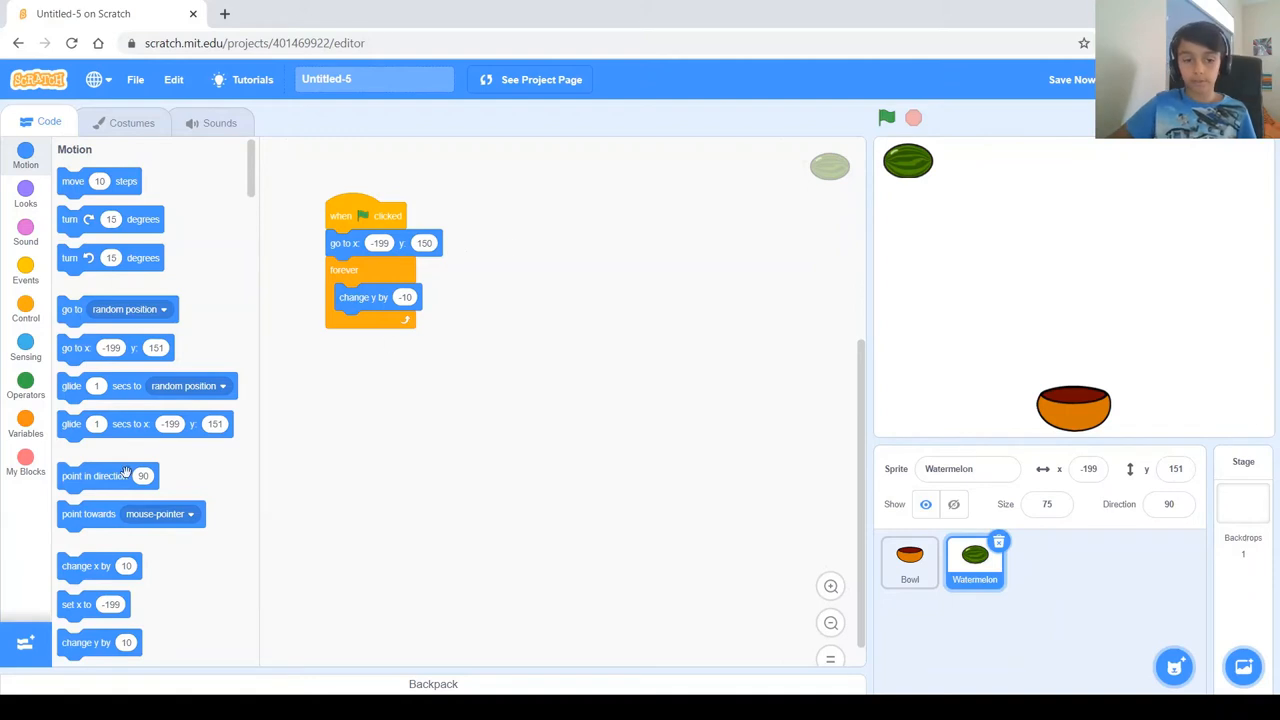
click(24, 380)
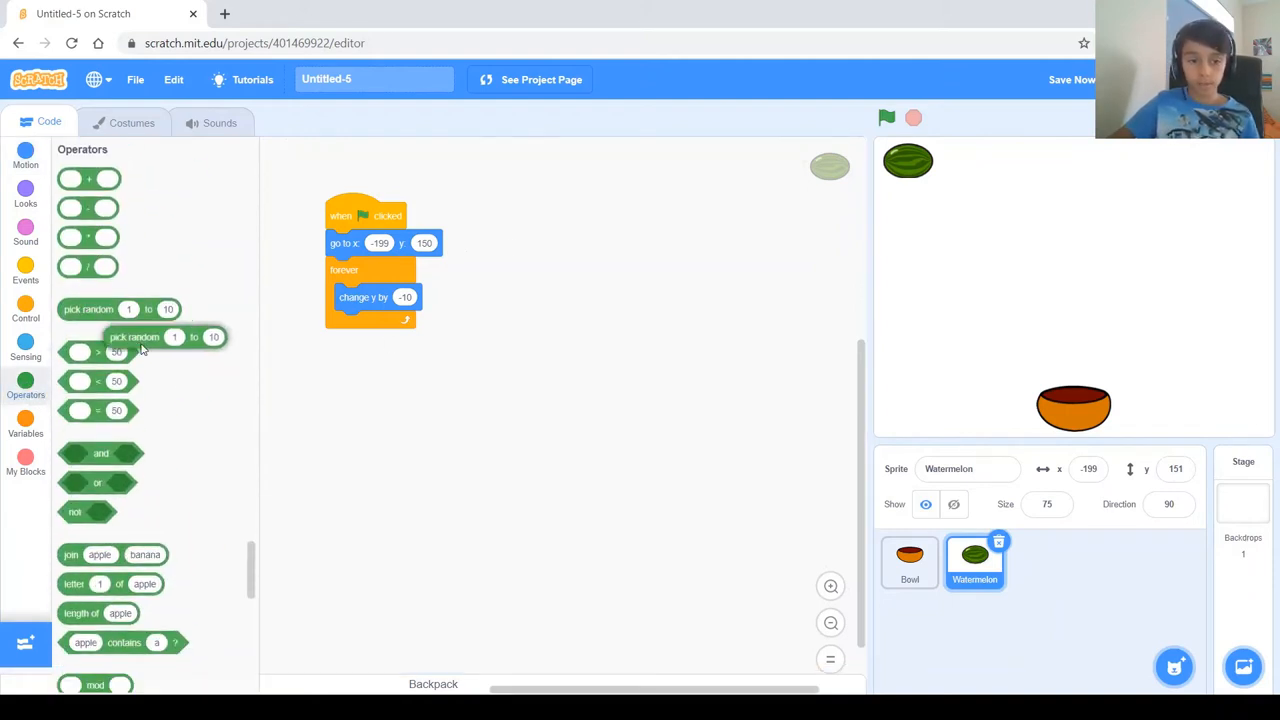
- Put a 'pick random' starting at -240 into the Watermelon's starting x value
drag(176, 336, 370, 392)
text(-240)
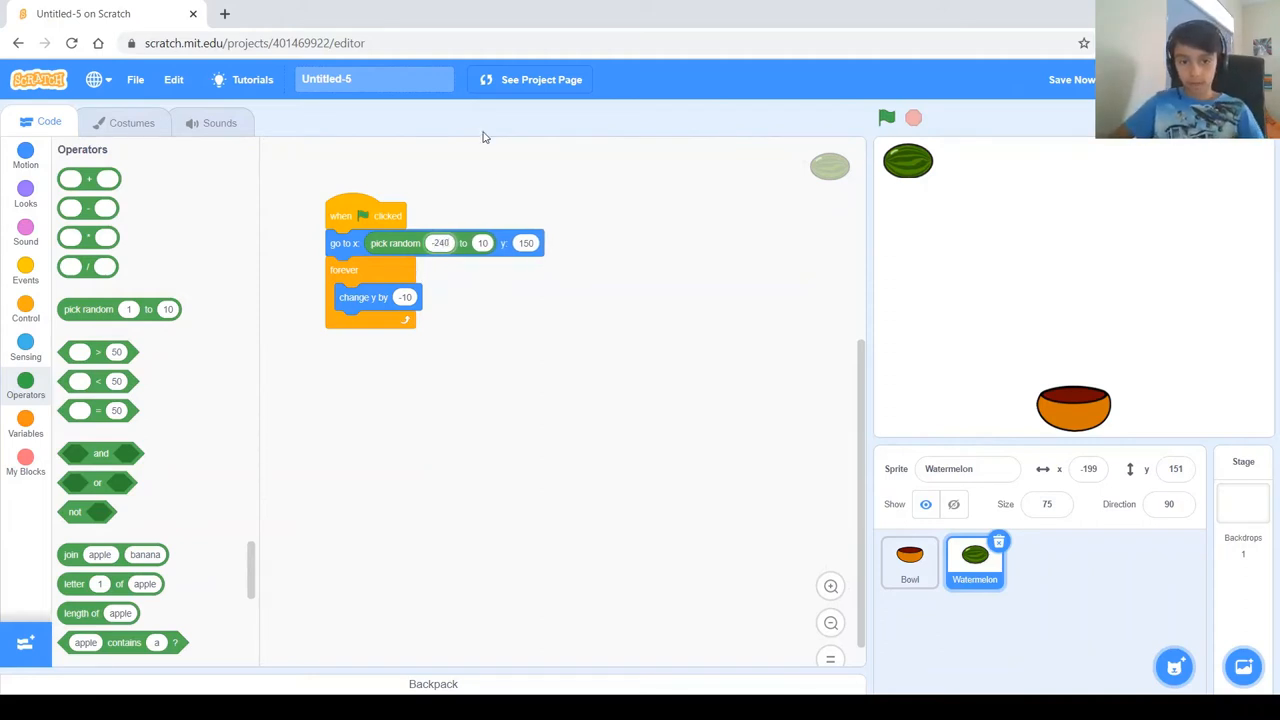
click(482, 244)
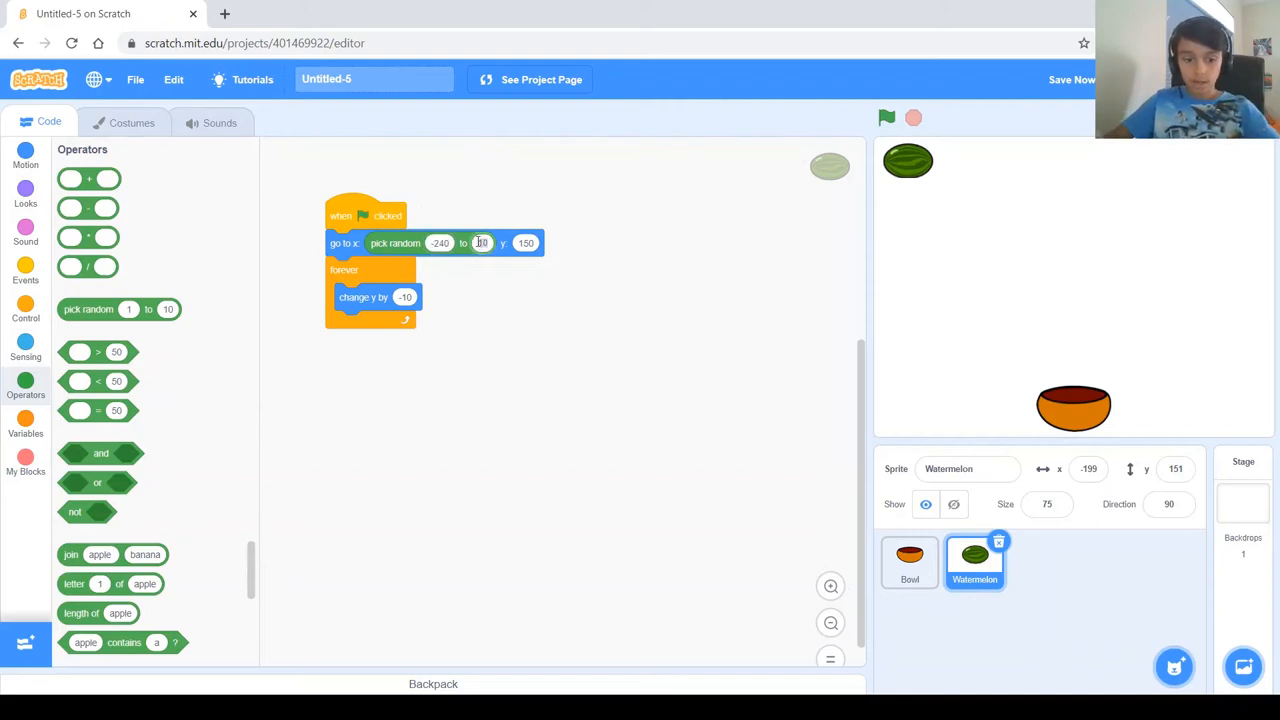
- Make the random start x span -240 to 240 and run several test drops into the bowl
text(240)
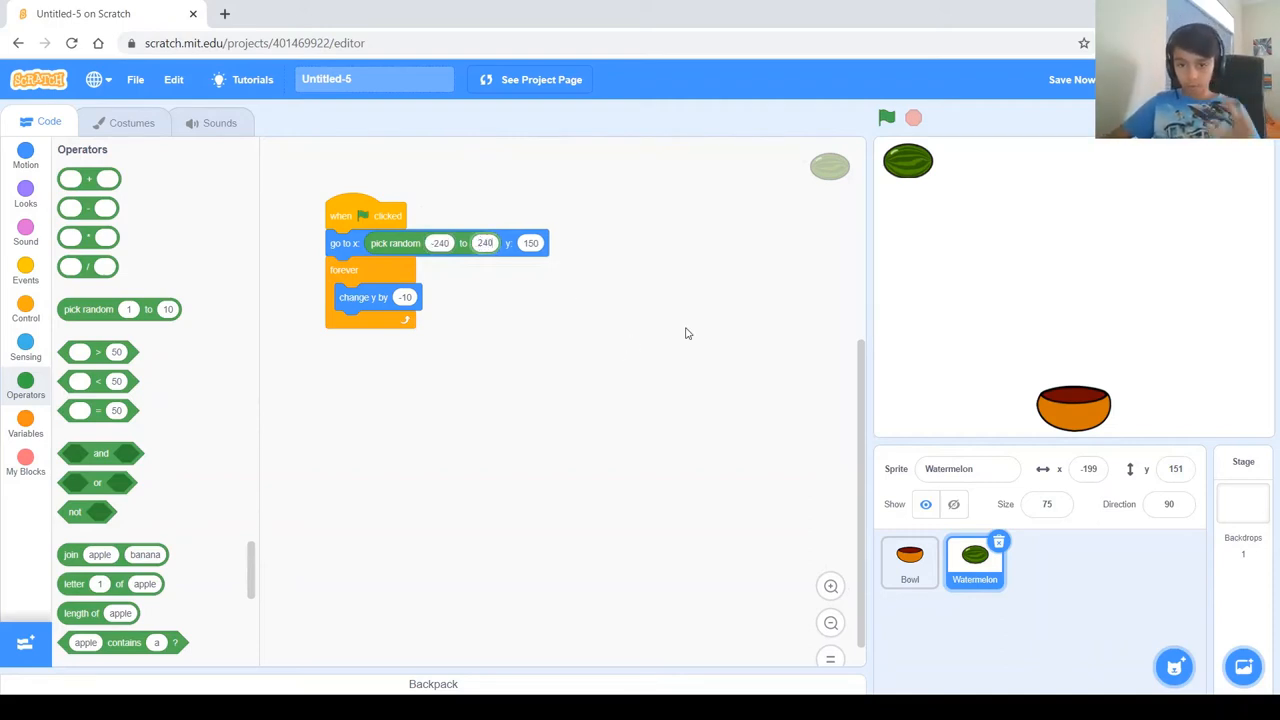
click(886, 118)
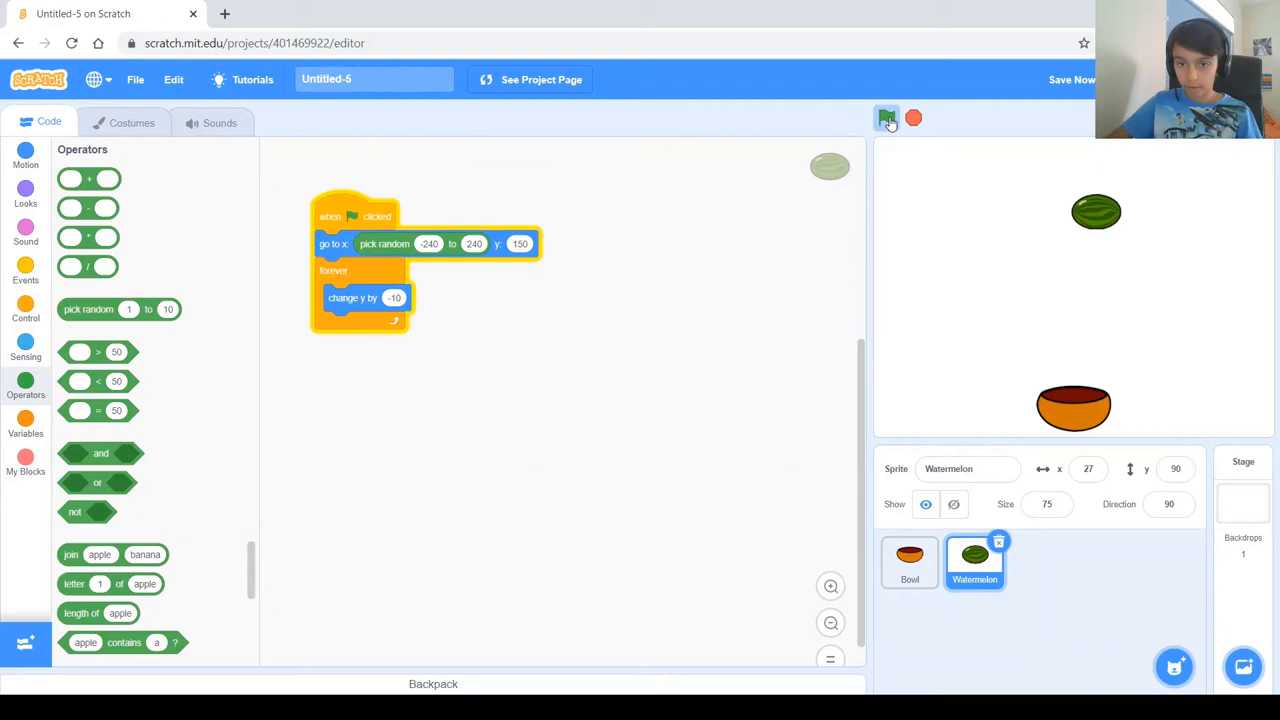
click(886, 118)
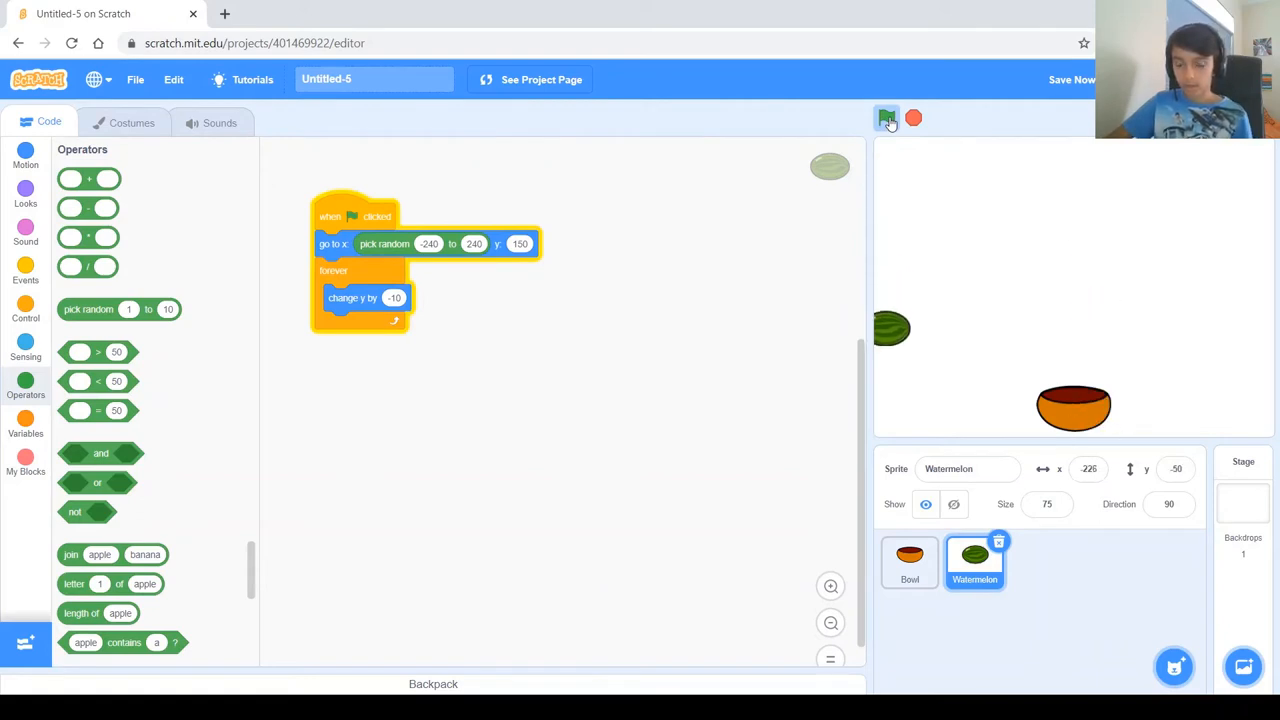
click(886, 118)
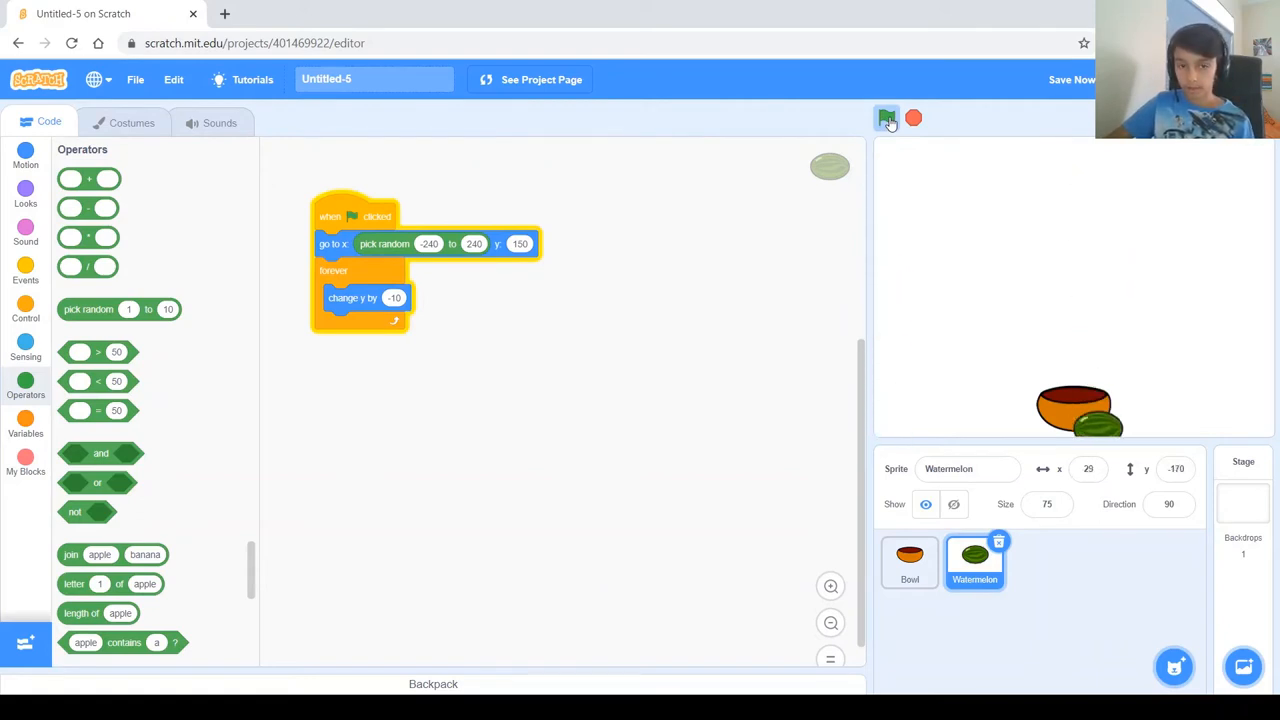
click(884, 118)
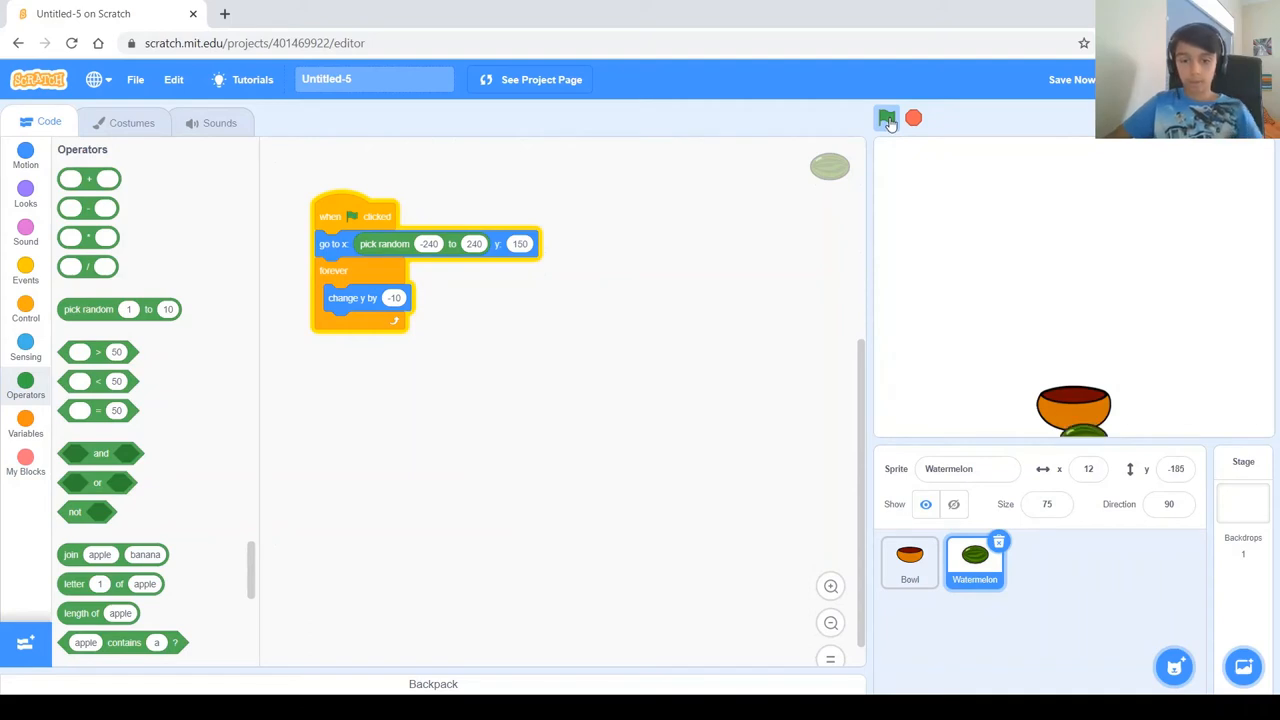
click(886, 118)
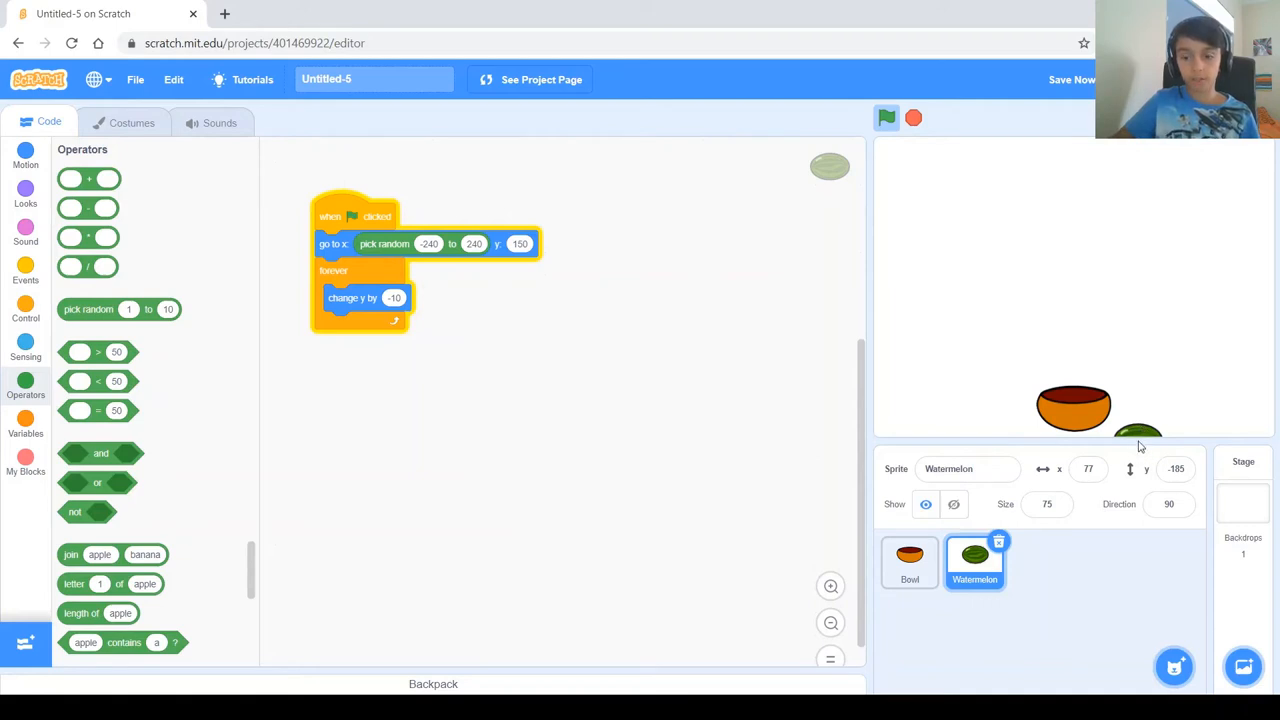
mouse_move(936, 260)
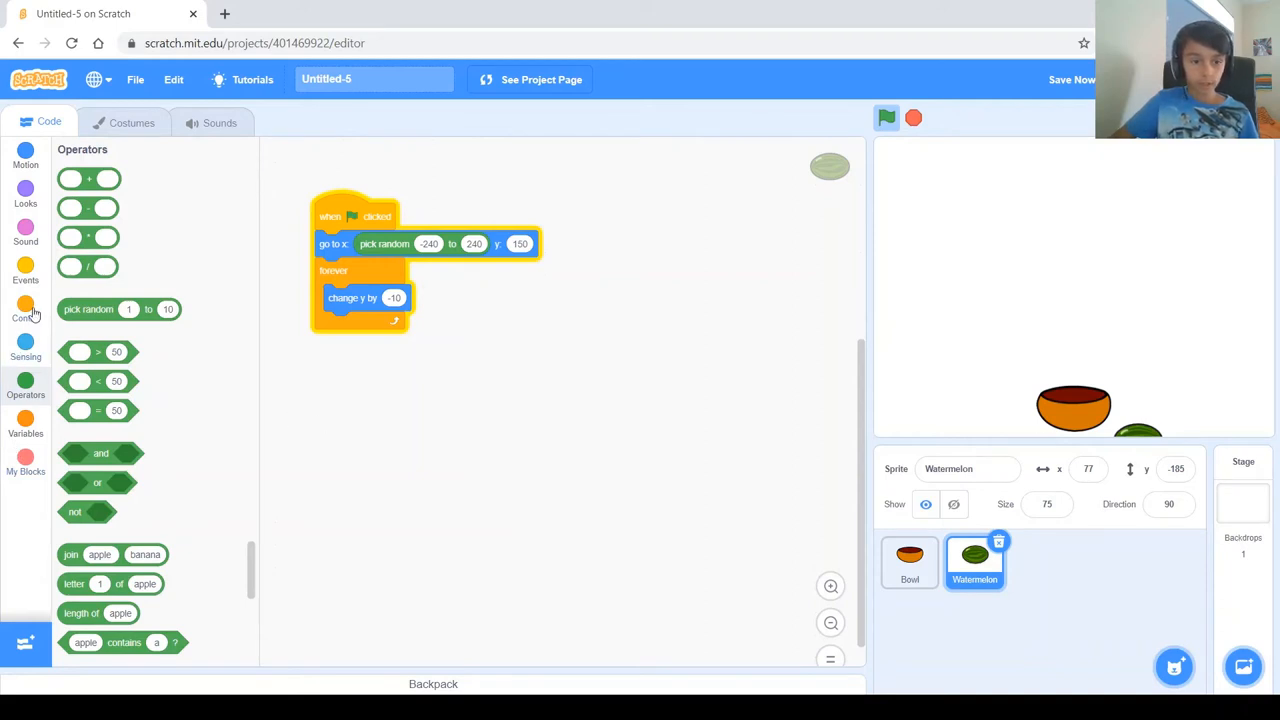
- Add an if check in the falling loop with a less-than comparison against -150
click(24, 312)
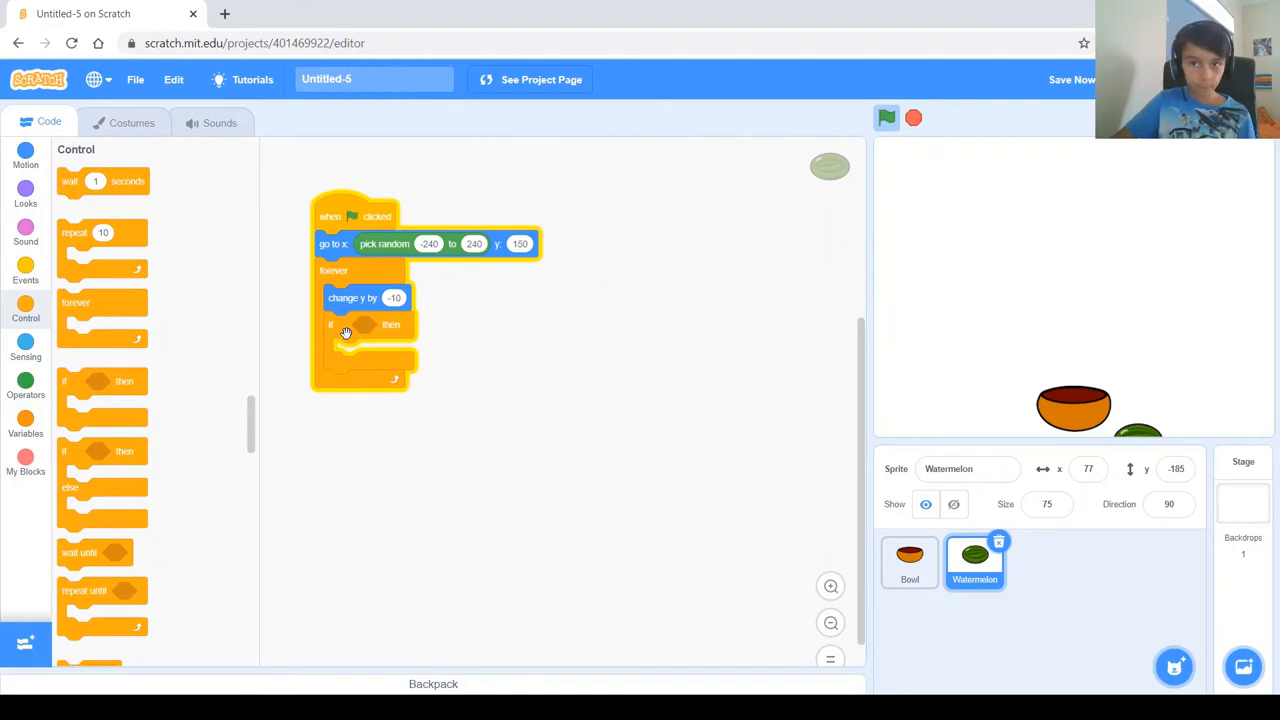
click(24, 384)
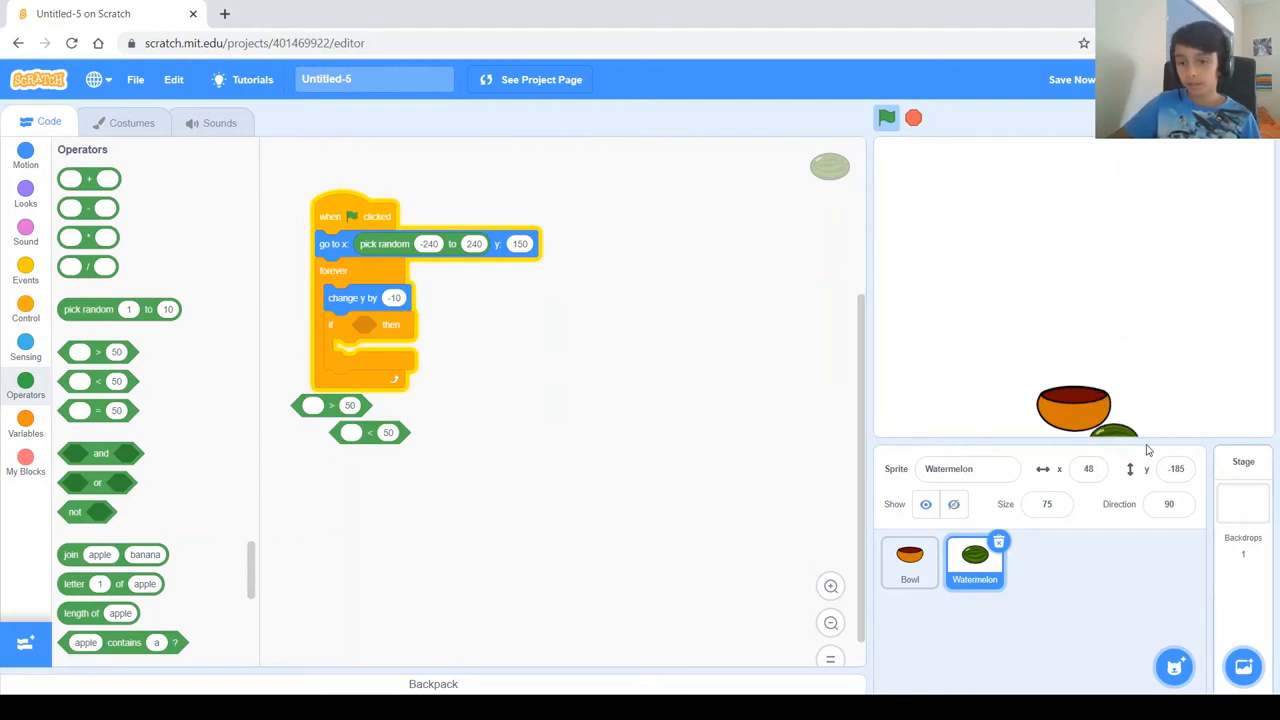
mouse_move(1104, 448)
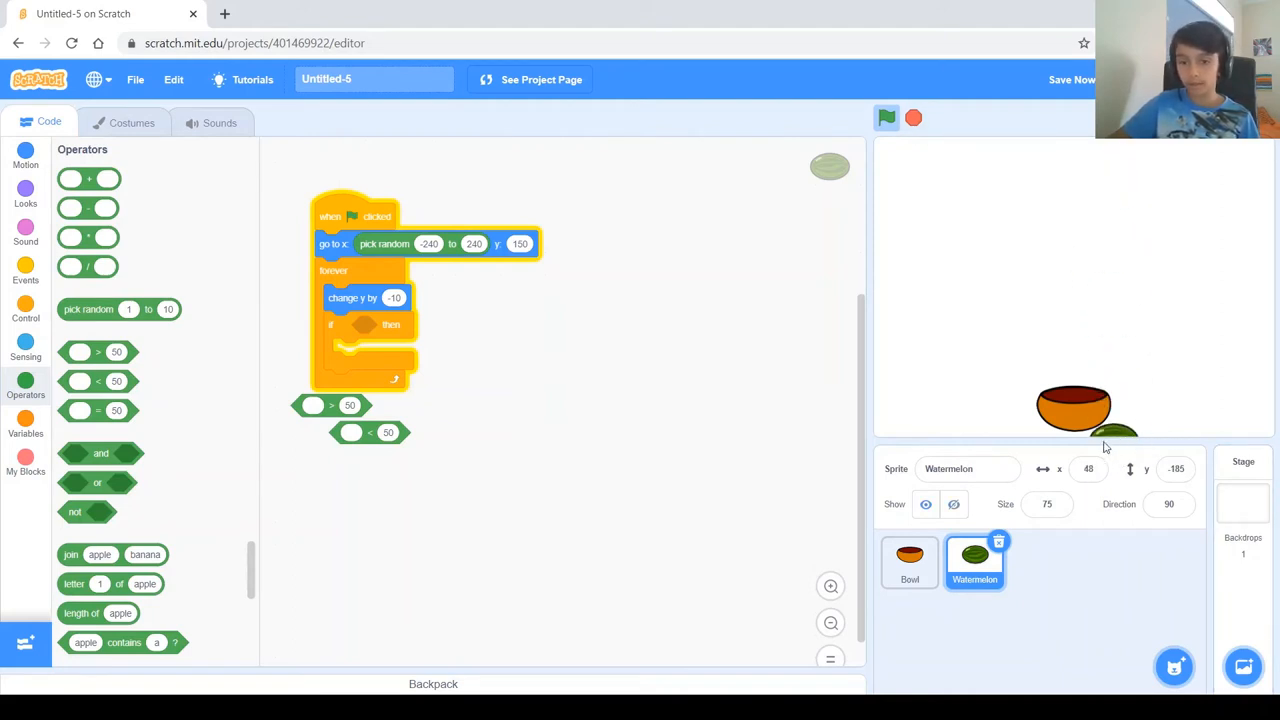
mouse_move(1160, 440)
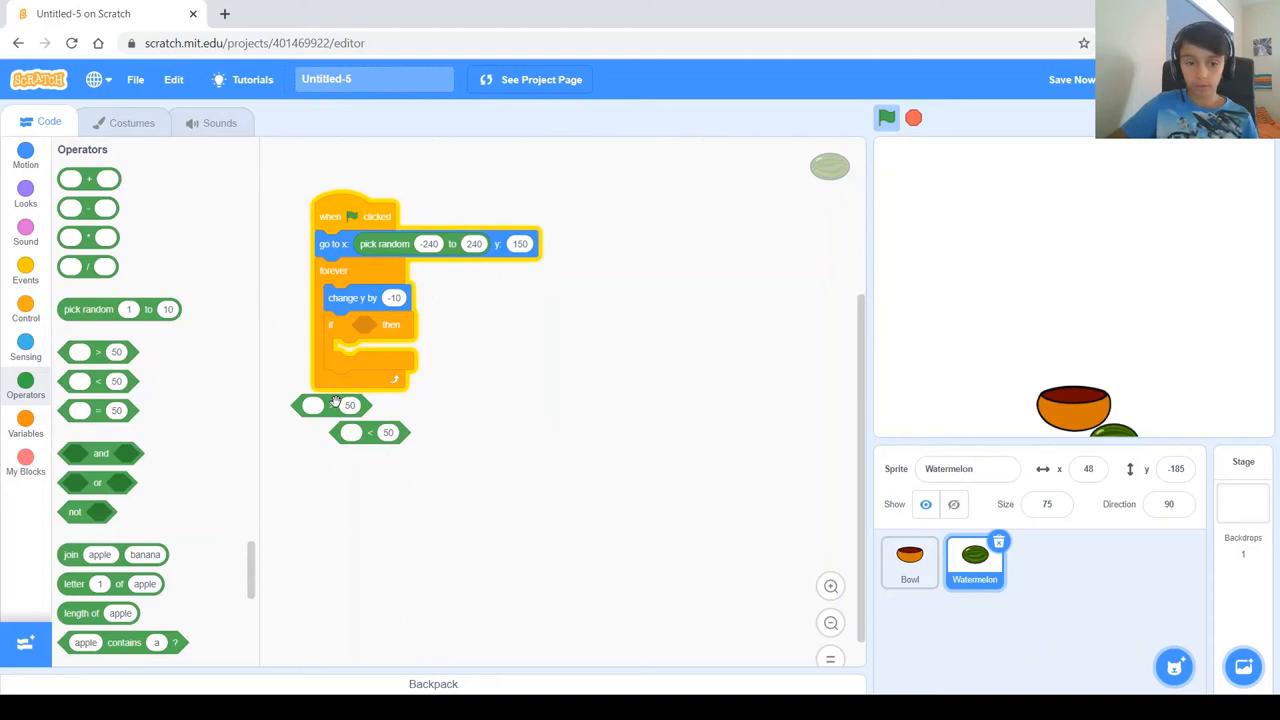
drag(330, 404, 364, 342)
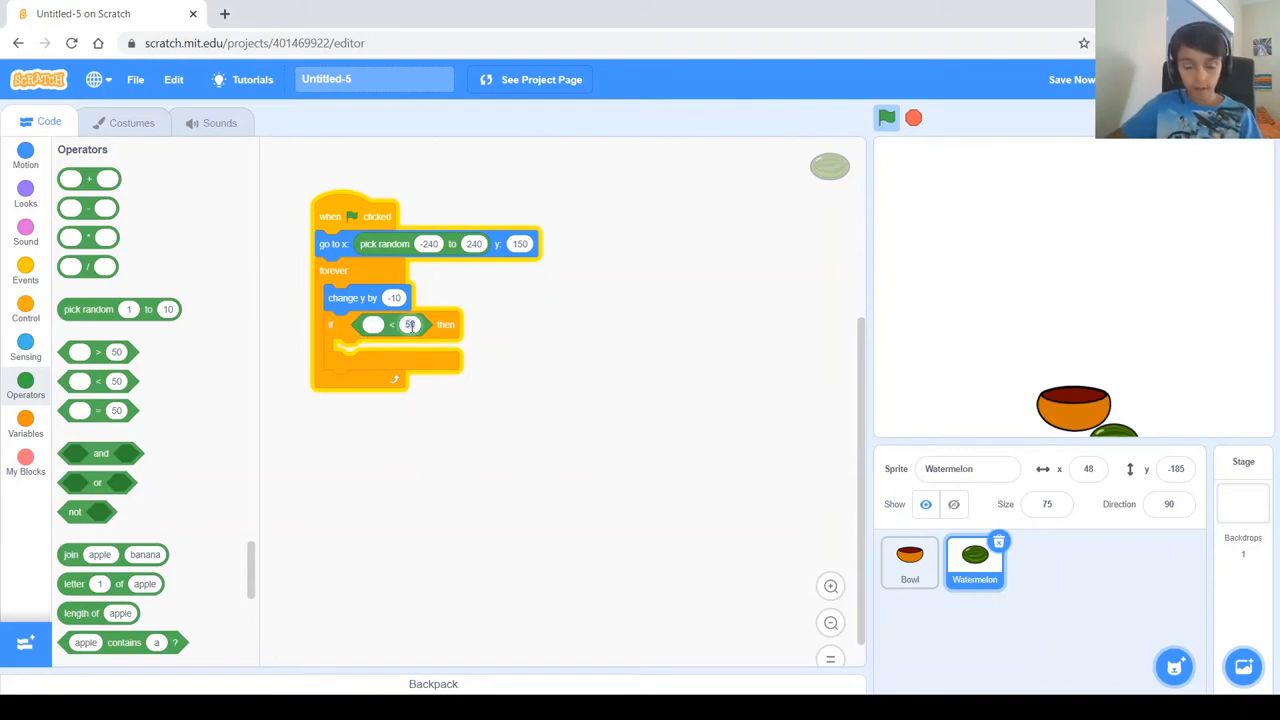
mouse_move(402, 332)
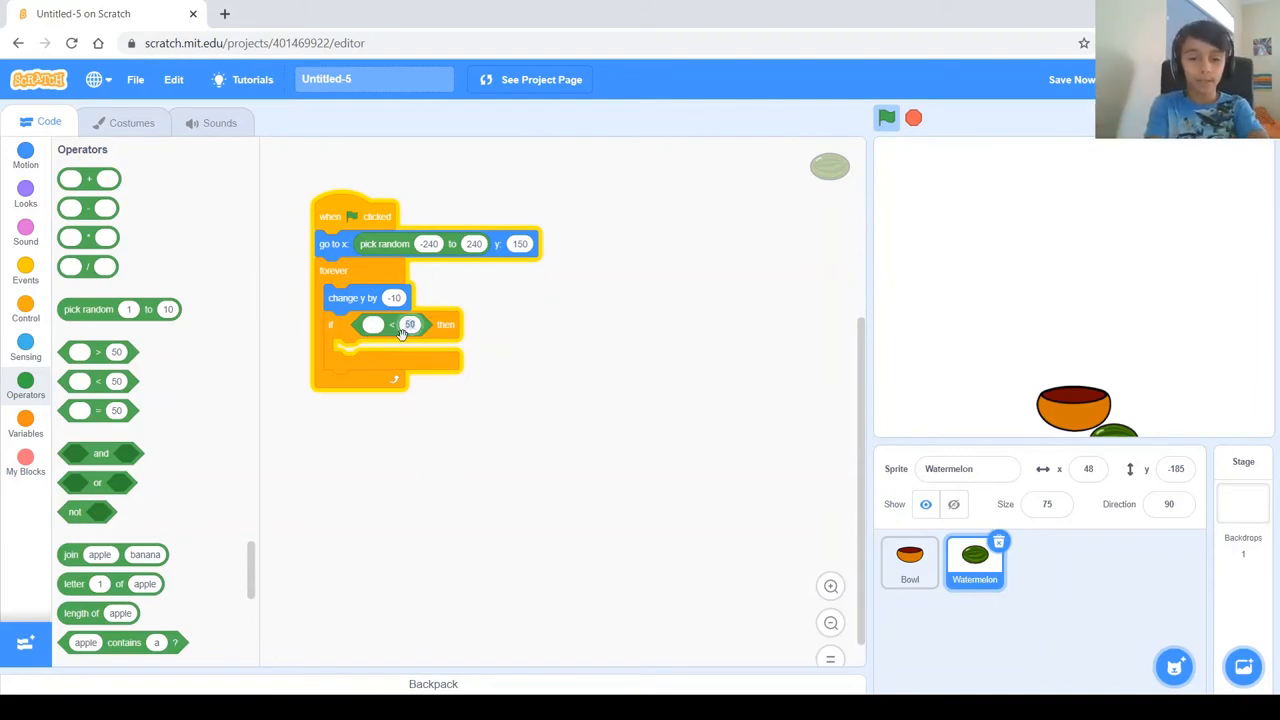
text(1)
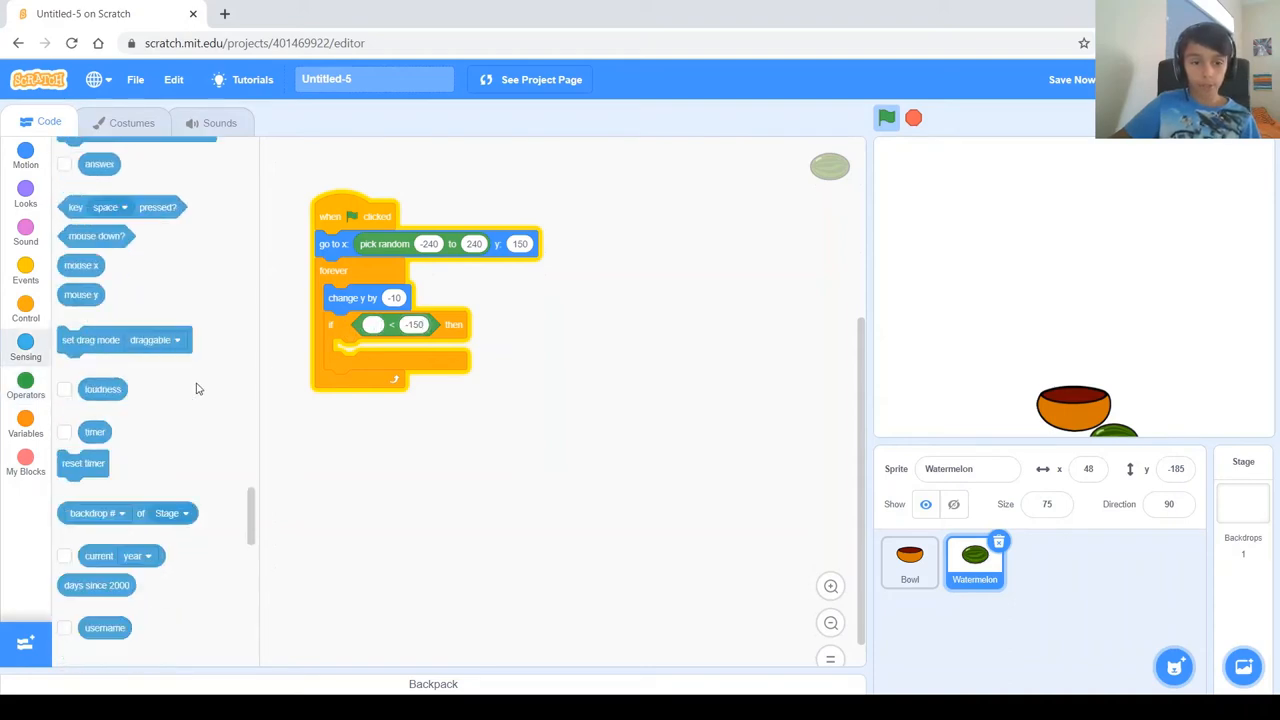
- Compare the watermelon's y position as the value tested below -150
click(24, 270)
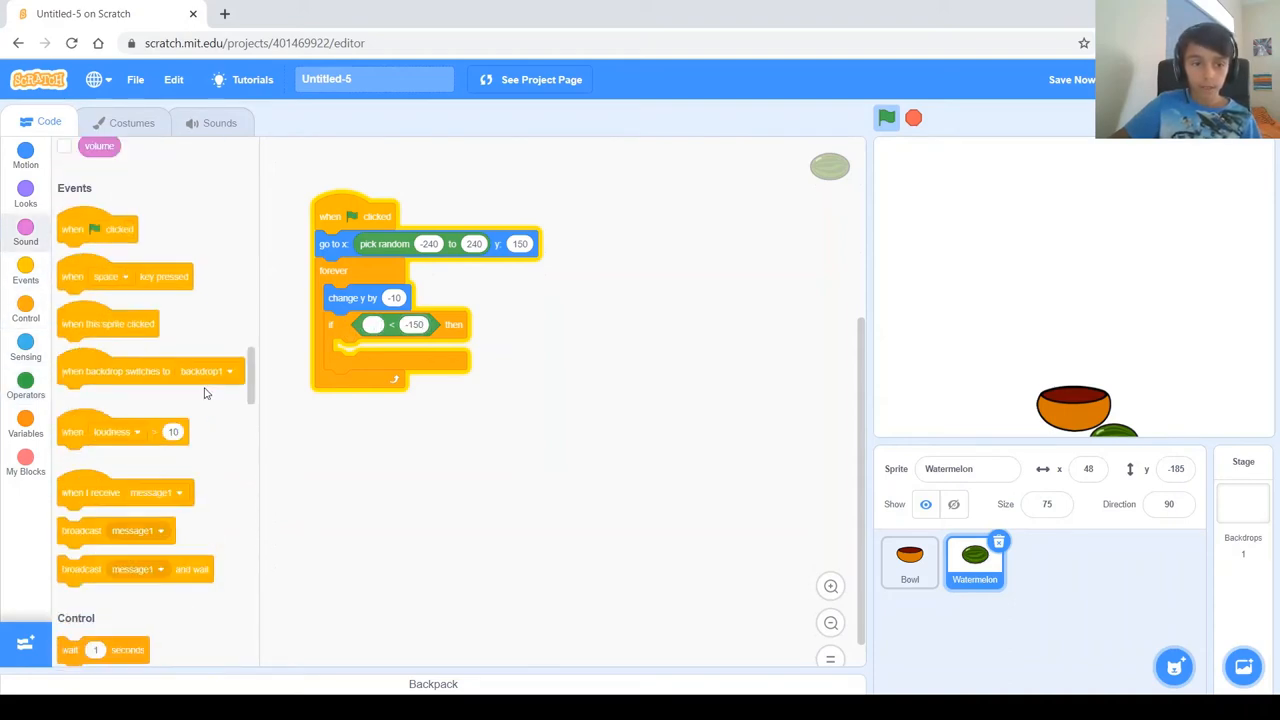
click(24, 196)
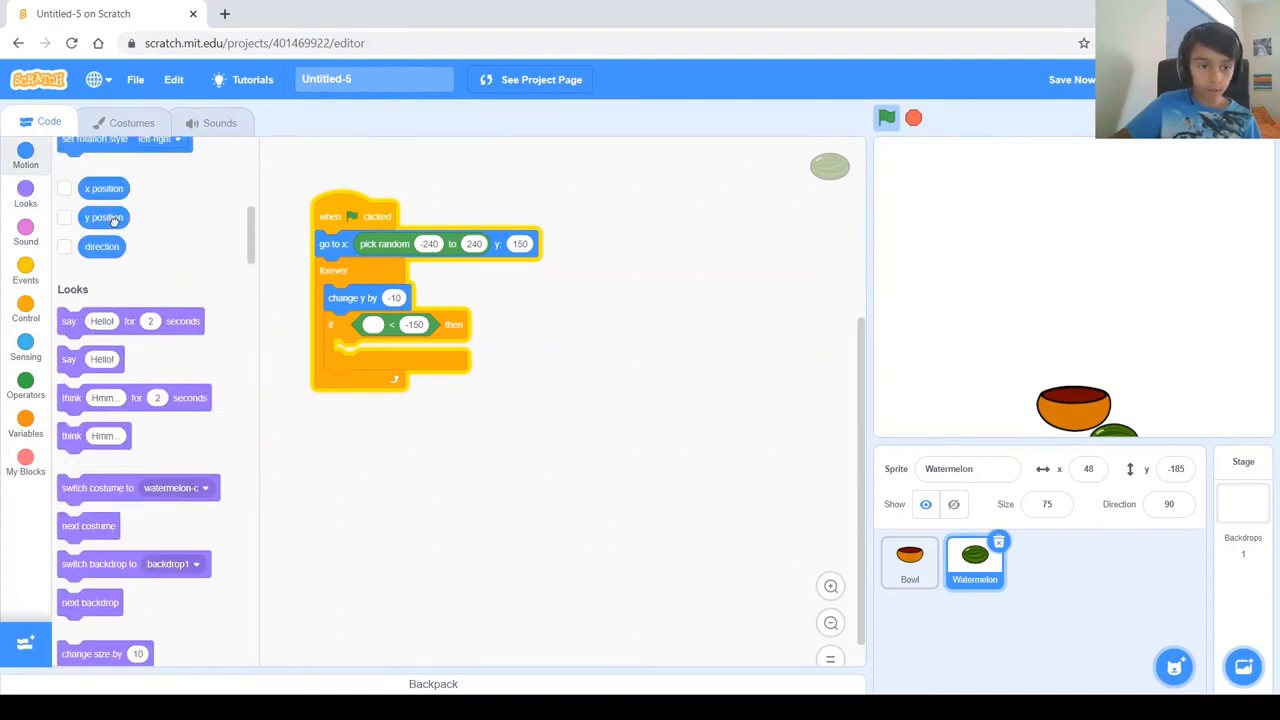
drag(104, 216, 360, 344)
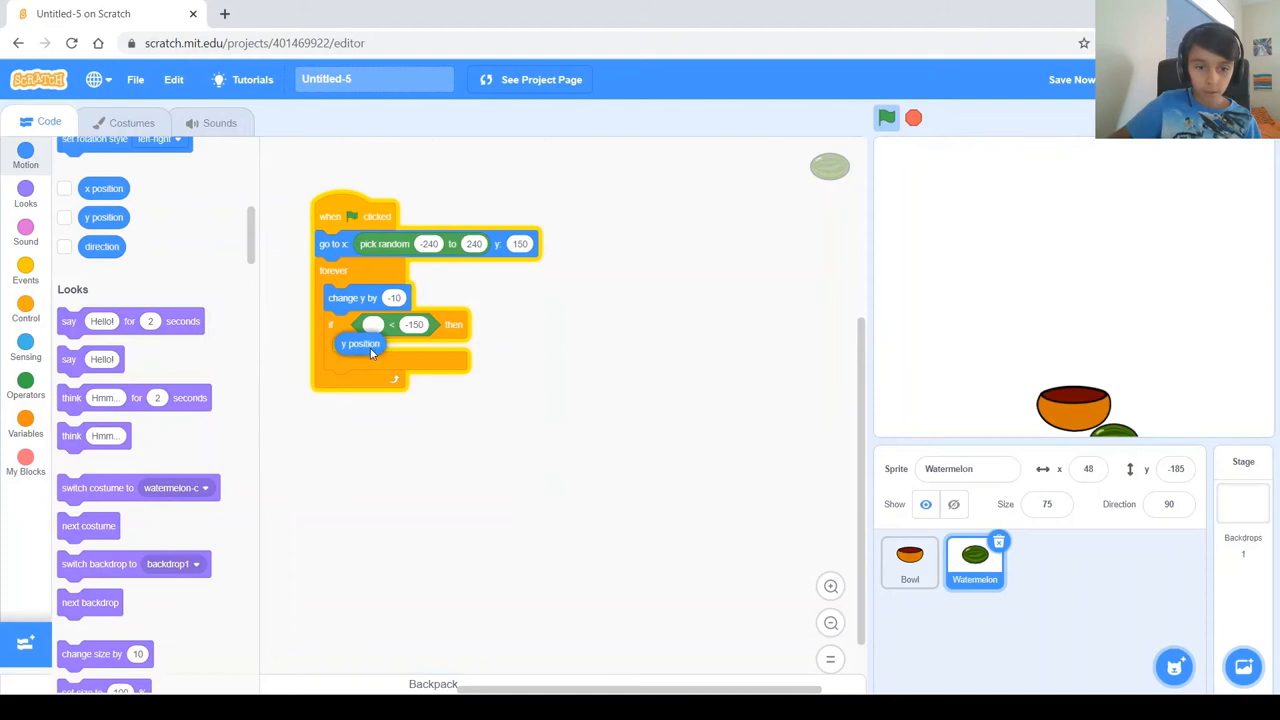
drag(360, 344, 376, 326)
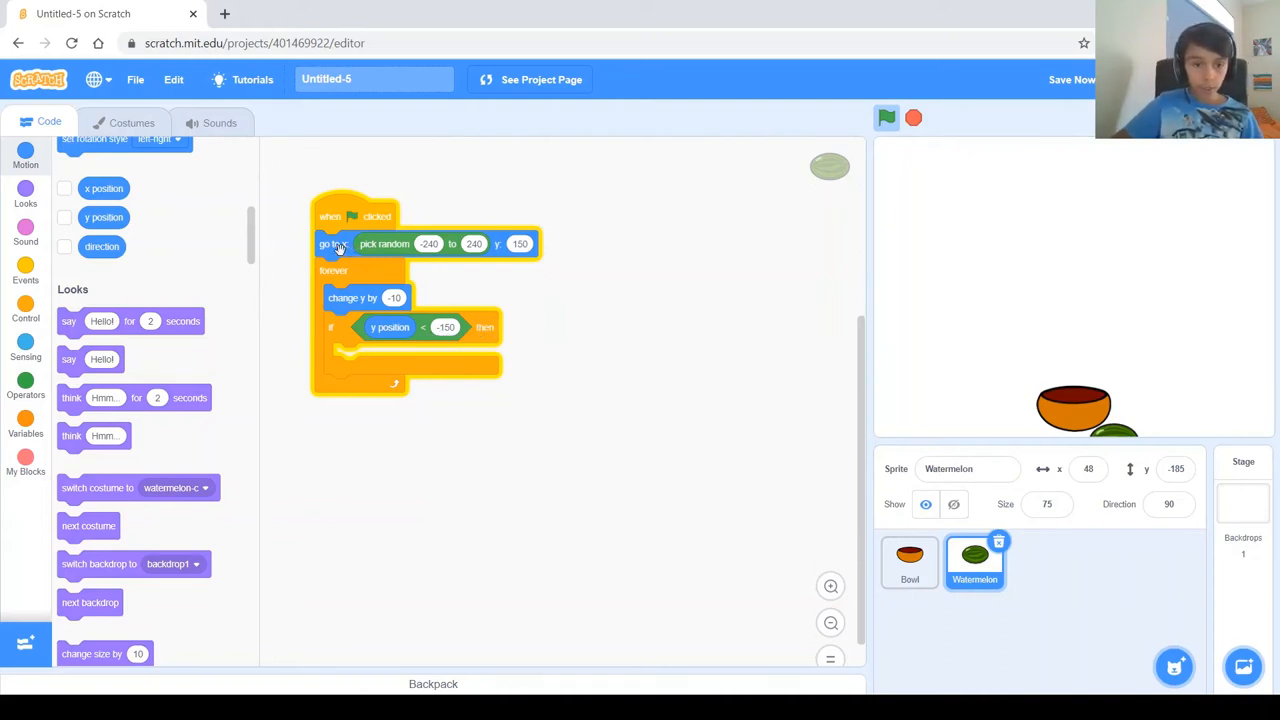
- Copy the go-to random x / y 150 block into the check and test the reset
drag(332, 244, 320, 304)
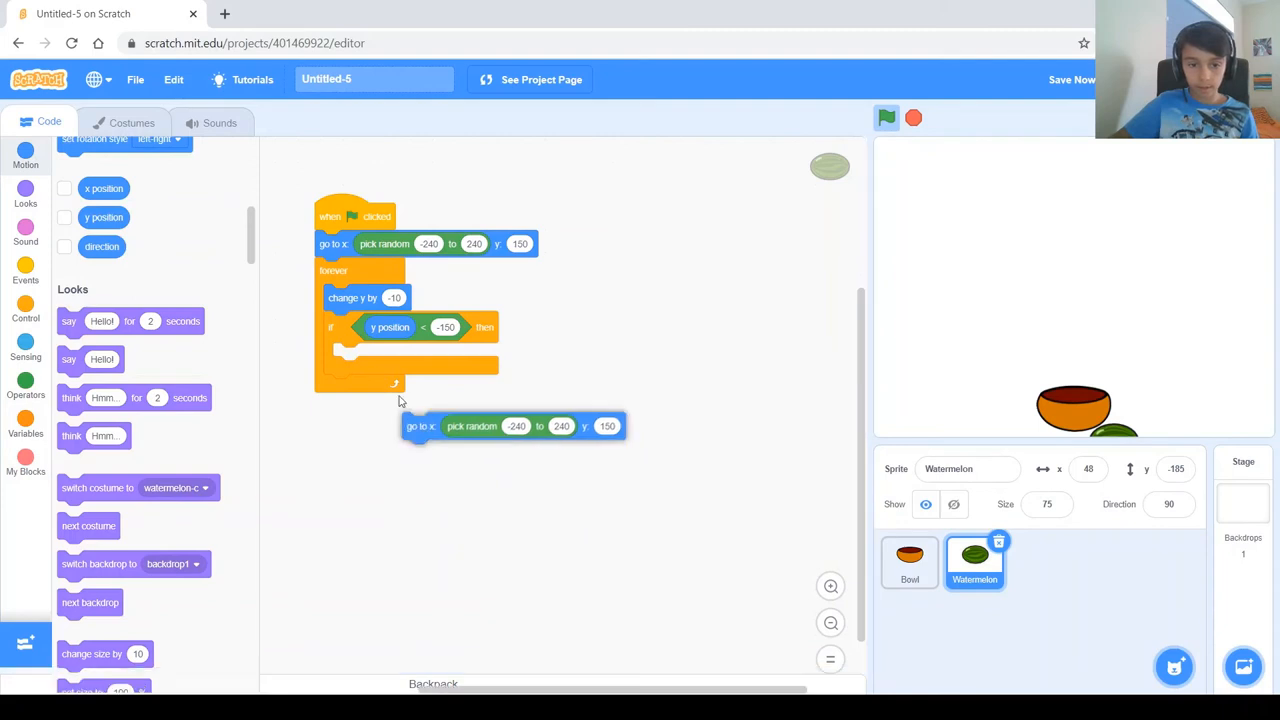
drag(420, 426, 360, 356)
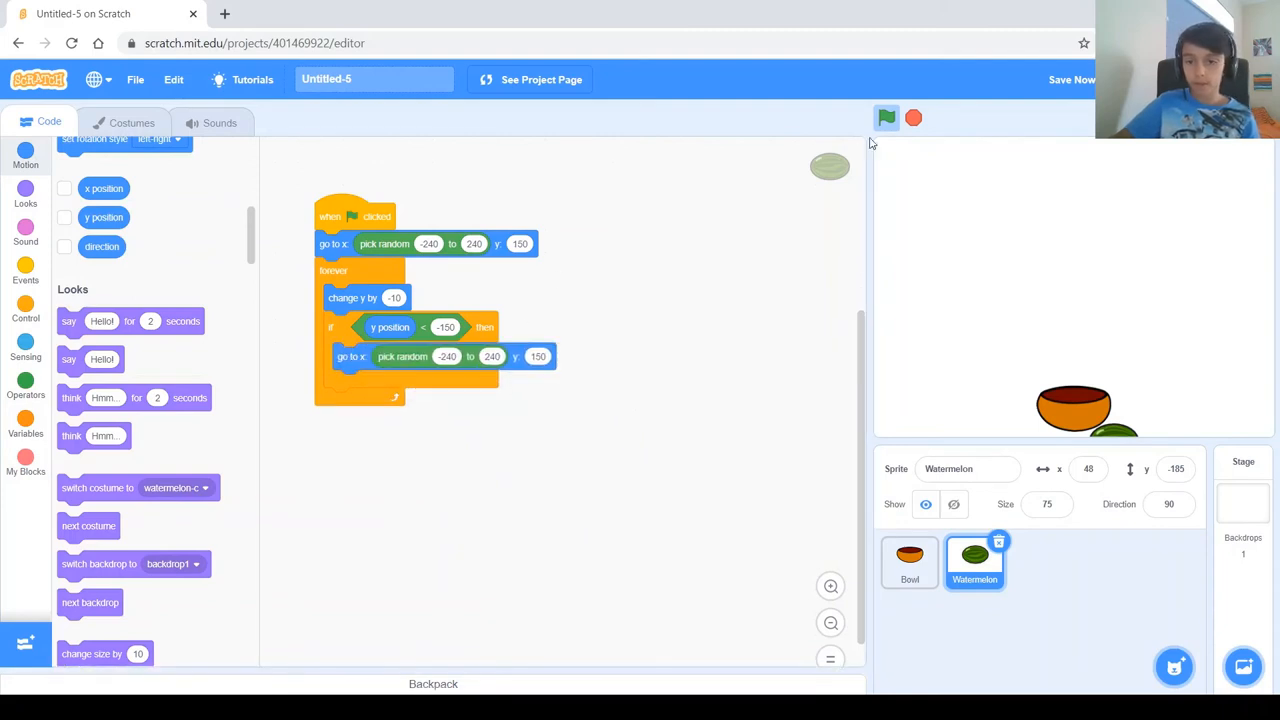
click(884, 118)
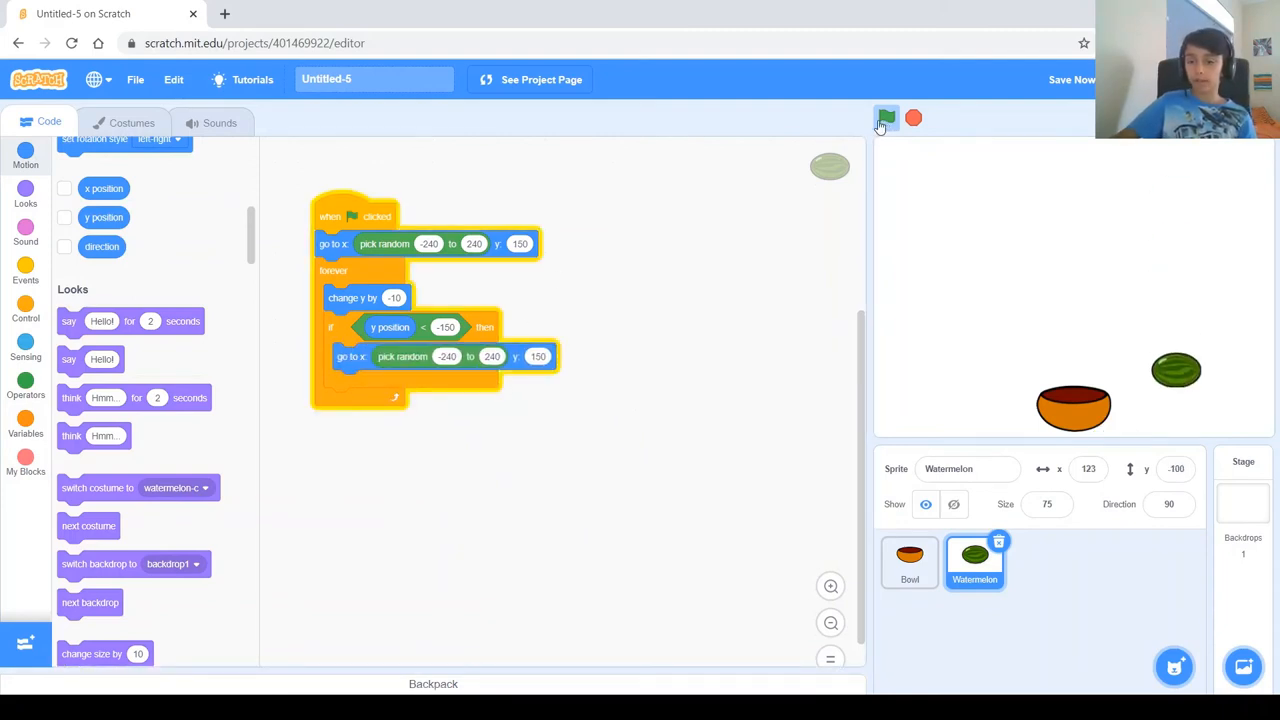
click(884, 118)
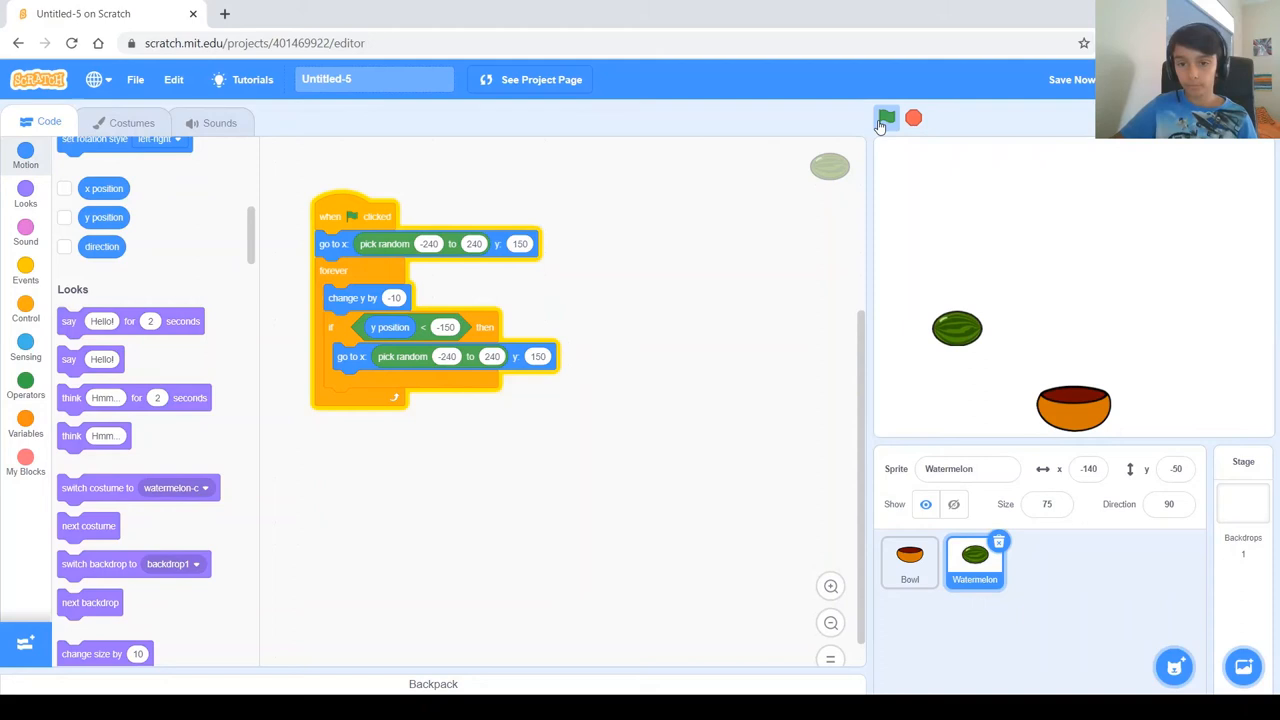
click(884, 118)
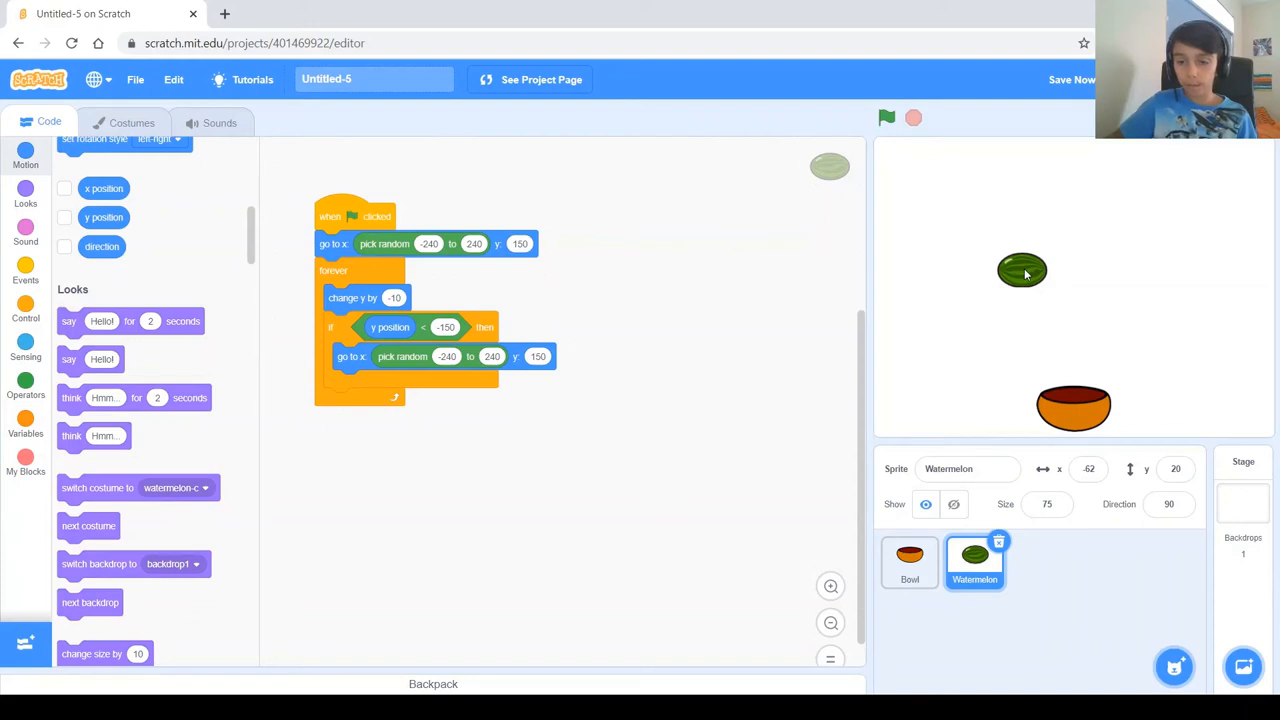
mouse_move(1072, 412)
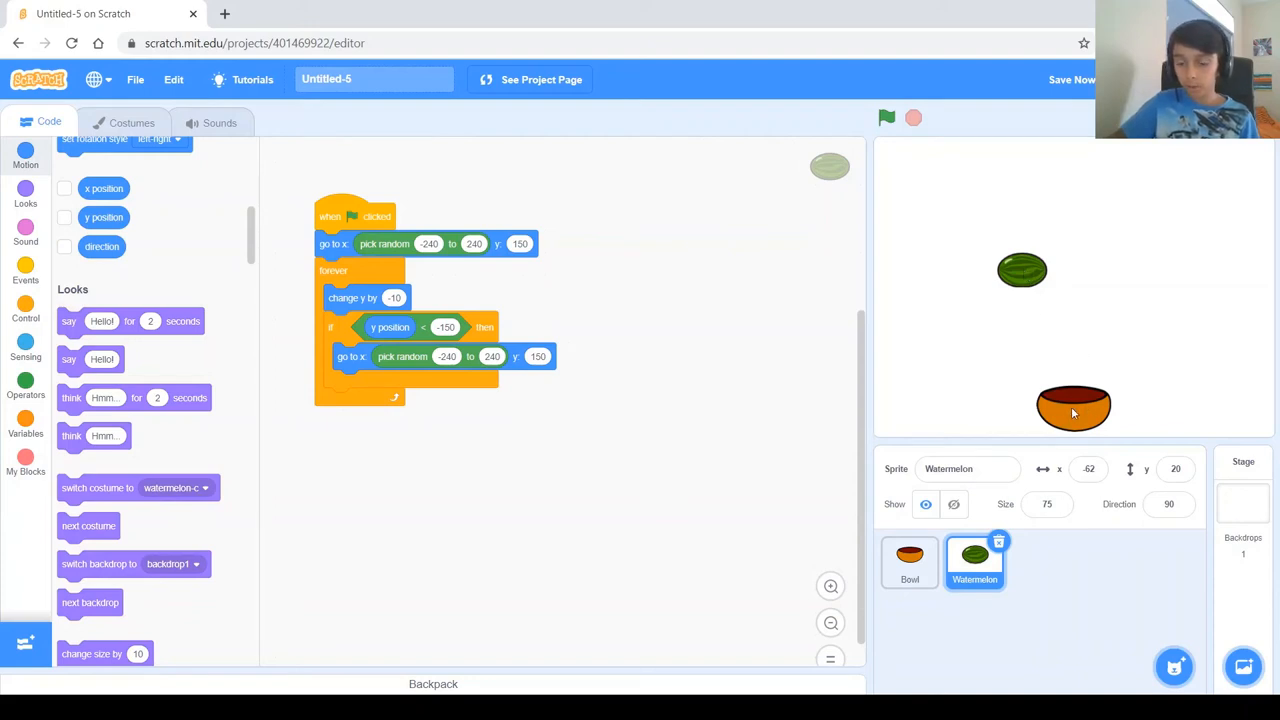
mouse_move(586, 432)
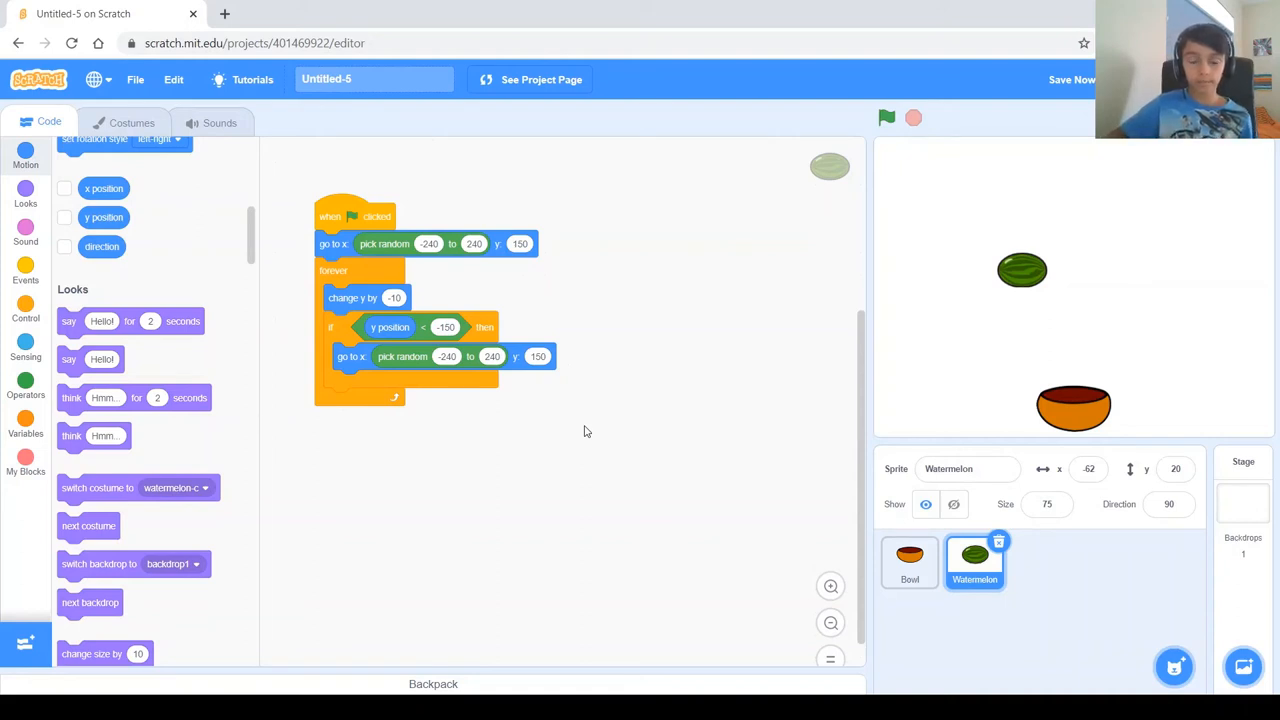
mouse_move(590, 428)
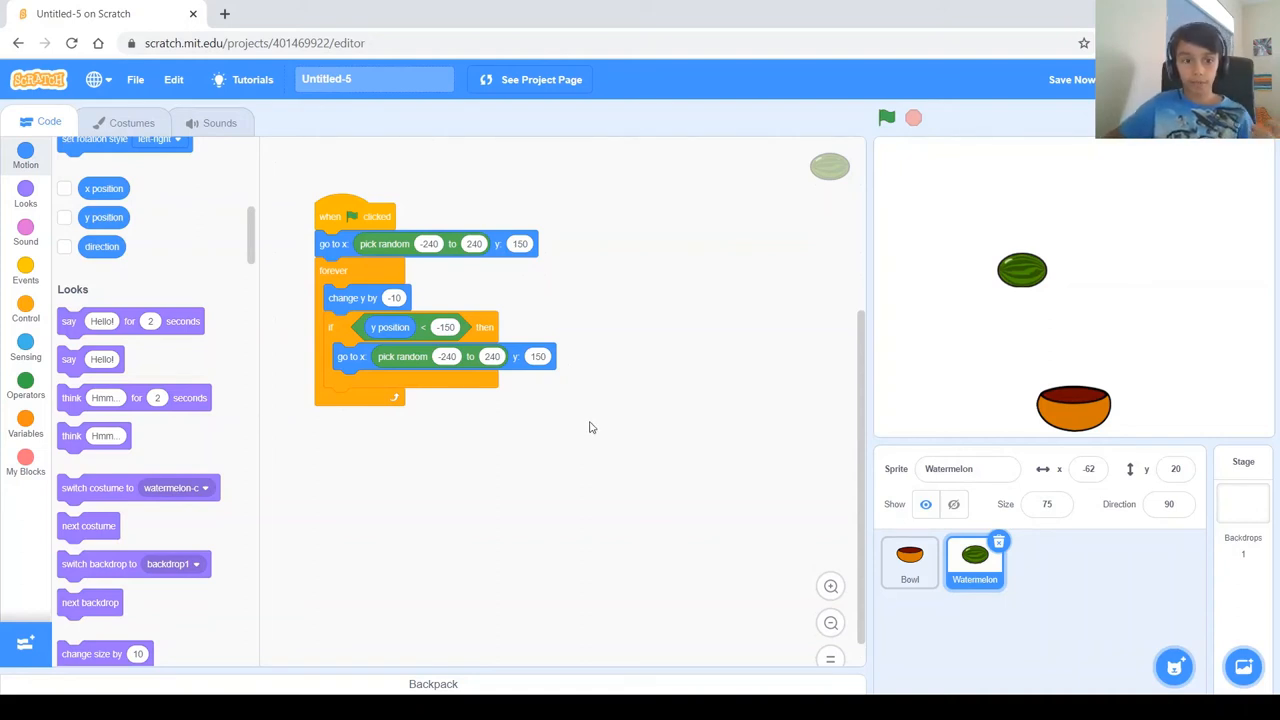
mouse_move(56, 452)
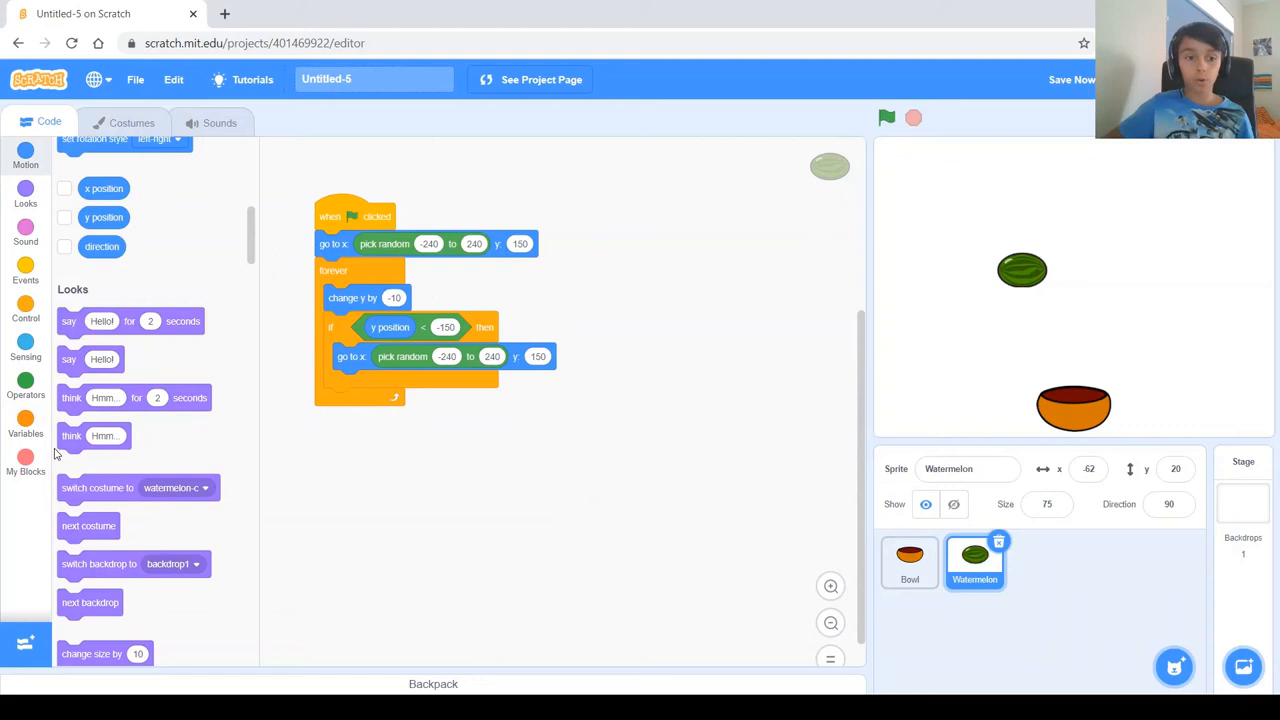
mouse_move(24, 420)
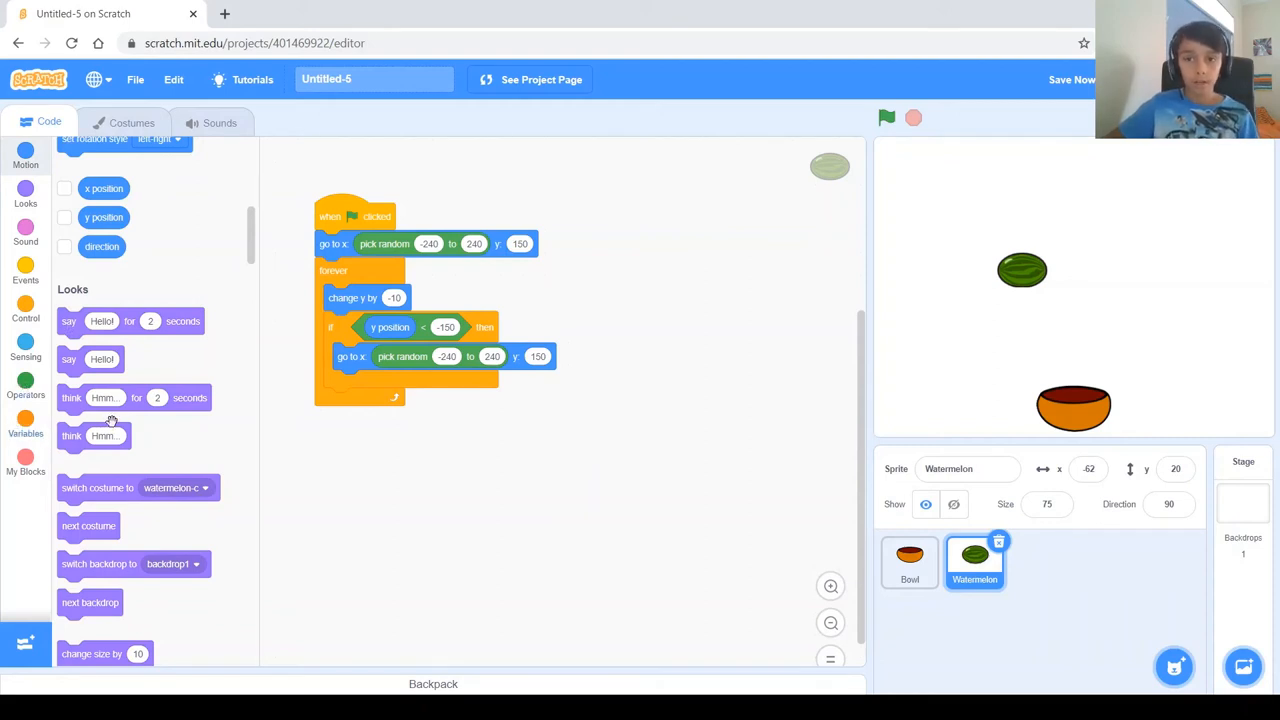
- Add a touching-Bowl check that sends the watermelon to a random top spot
click(24, 310)
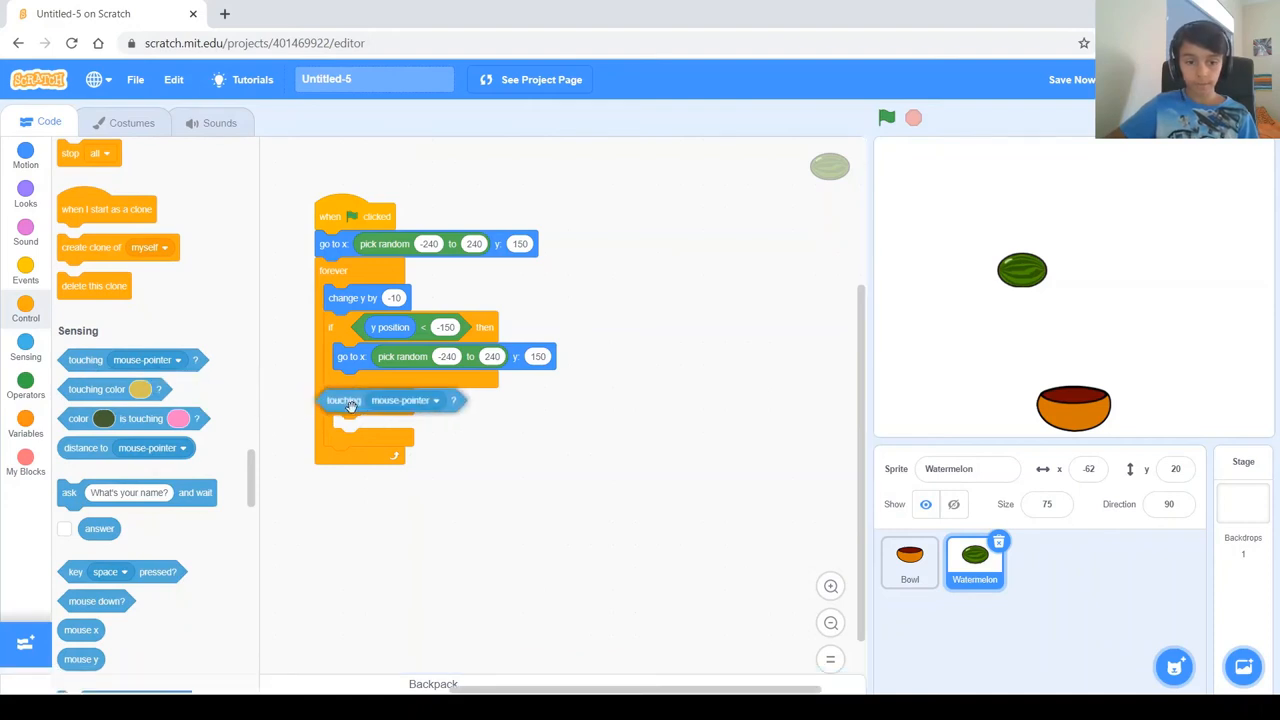
click(404, 400)
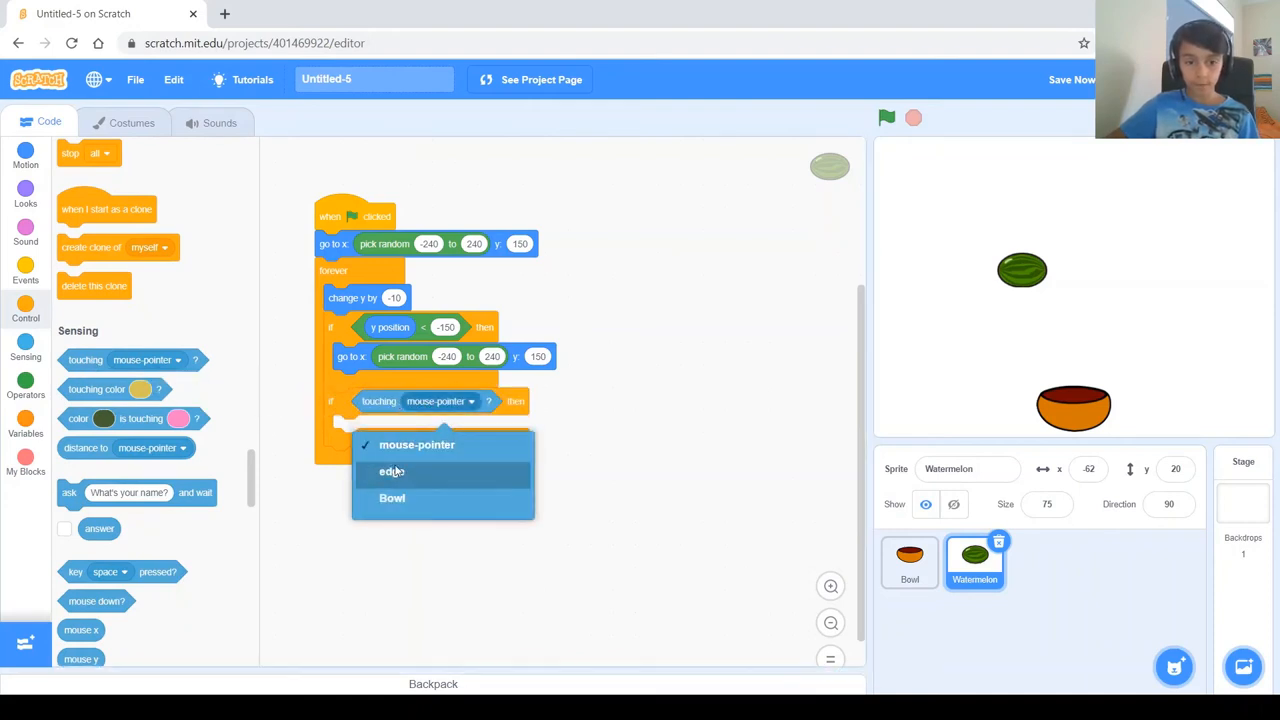
click(392, 498)
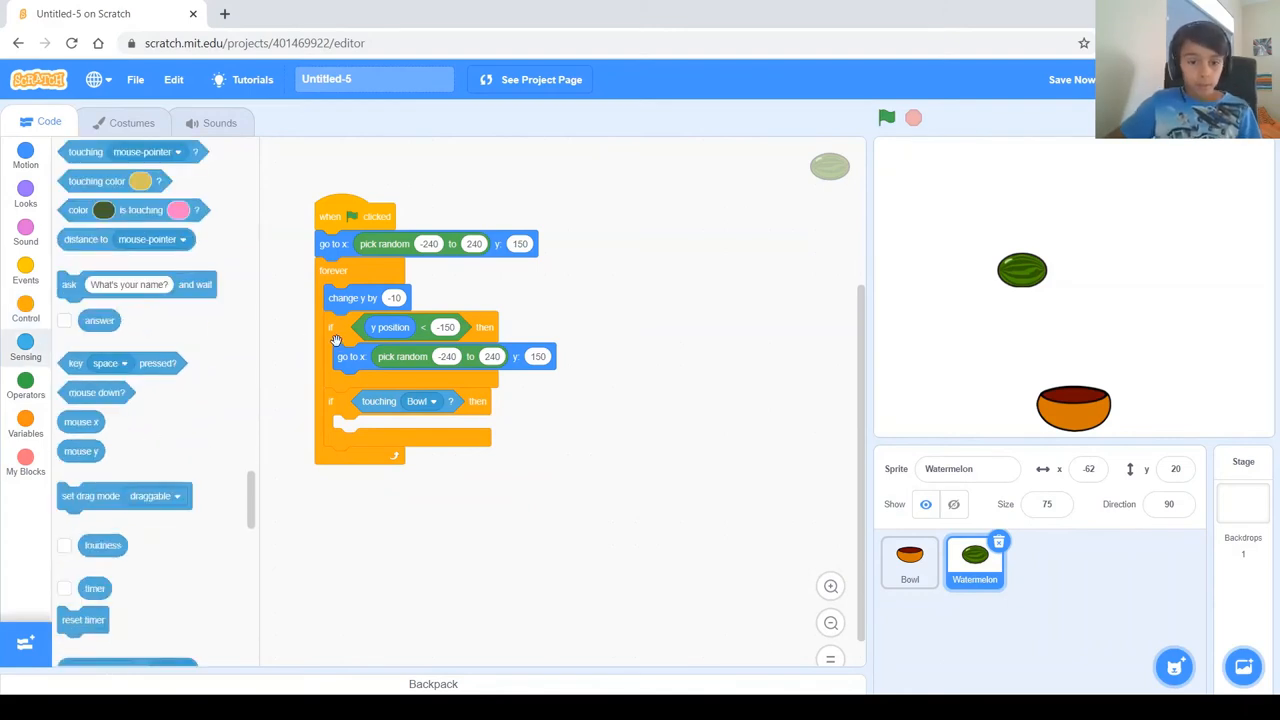
right_click(350, 356)
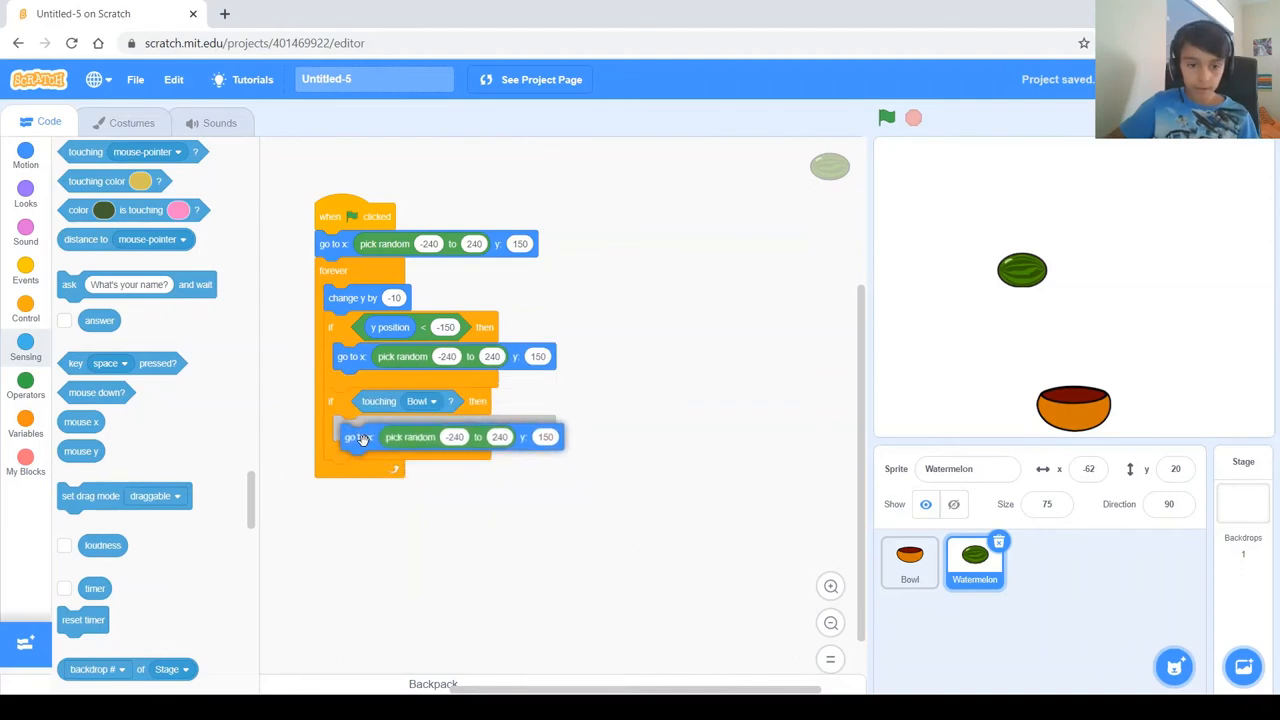
click(886, 116)
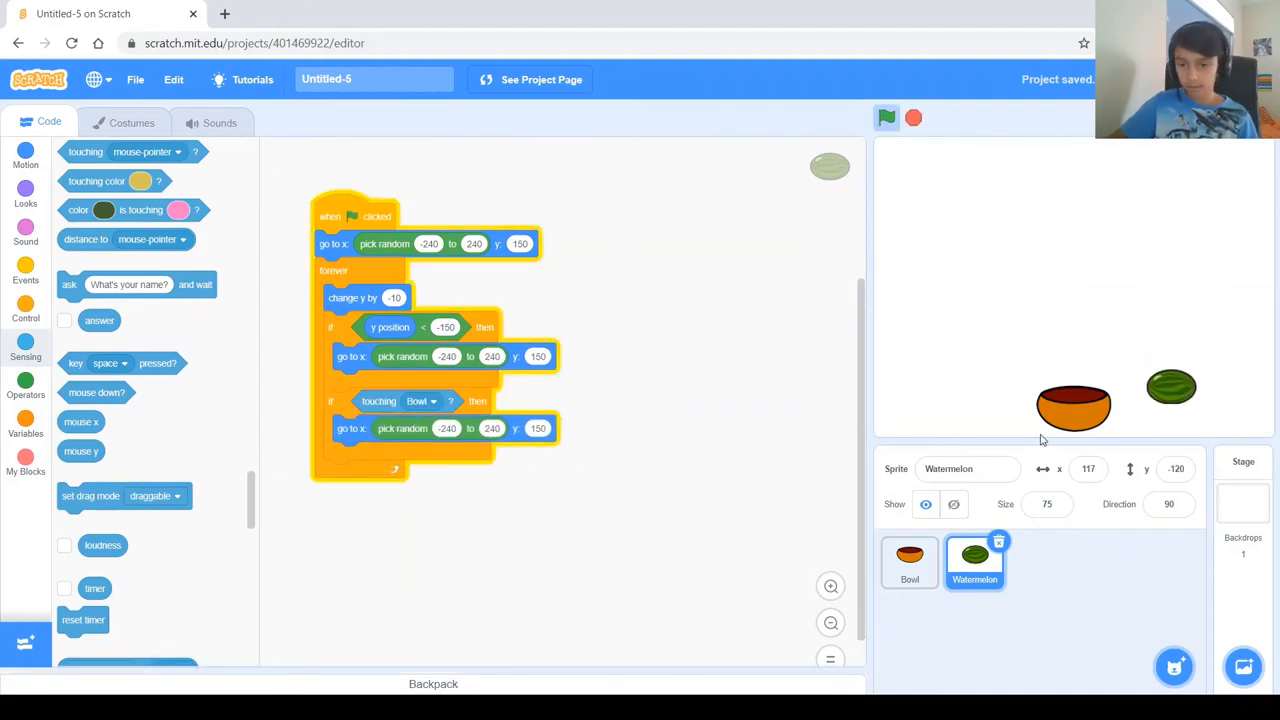
drag(1172, 388, 1140, 378)
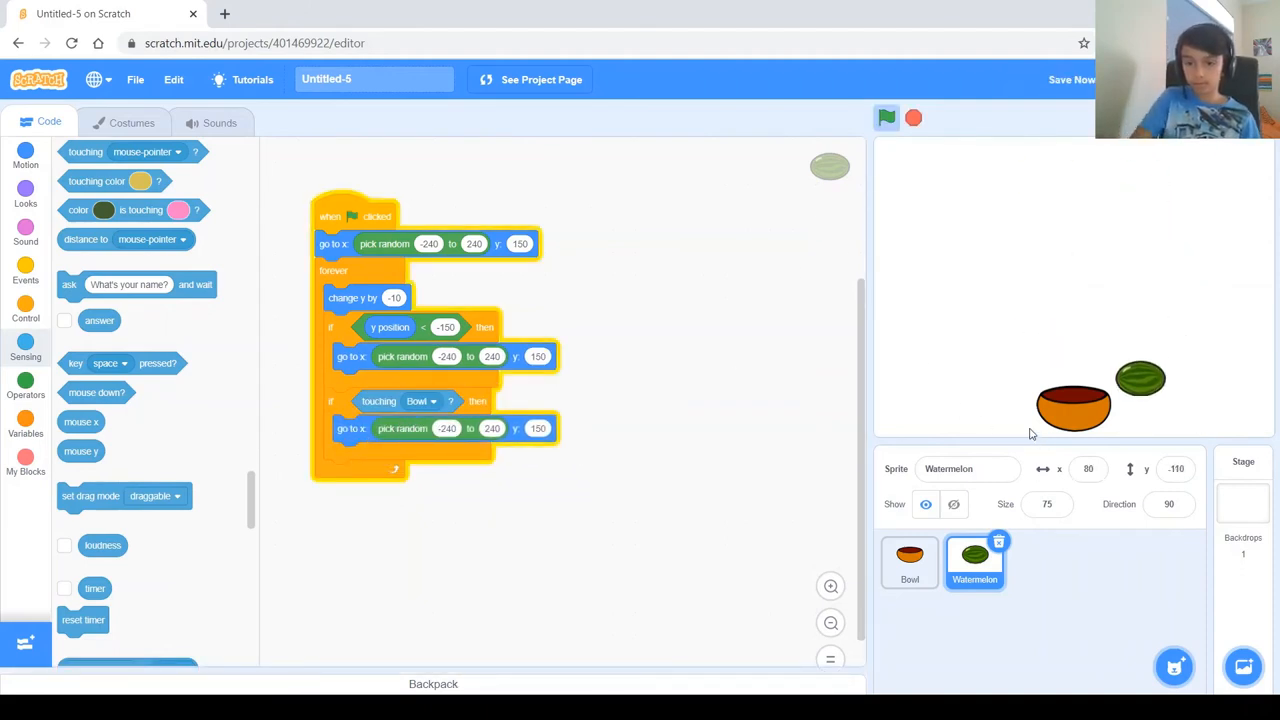
- Test the watermelon resetting after reaching the bowl, then begin making a new variable
click(886, 118)
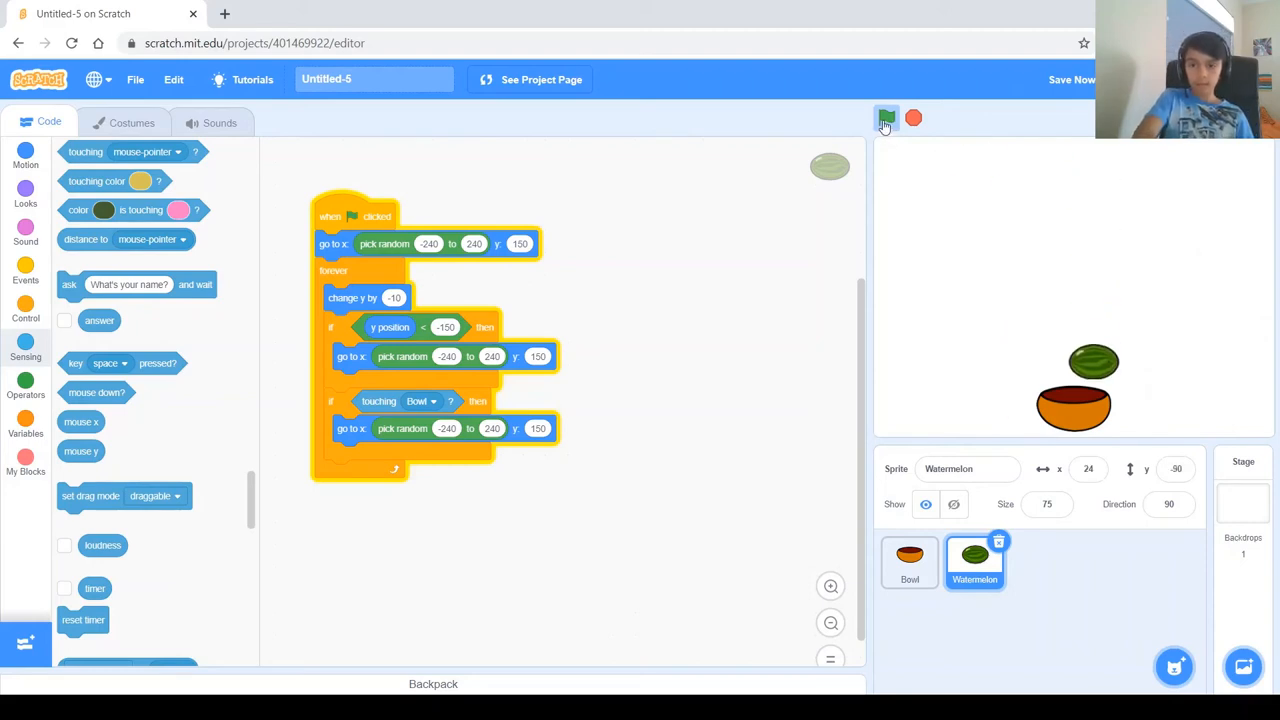
click(886, 118)
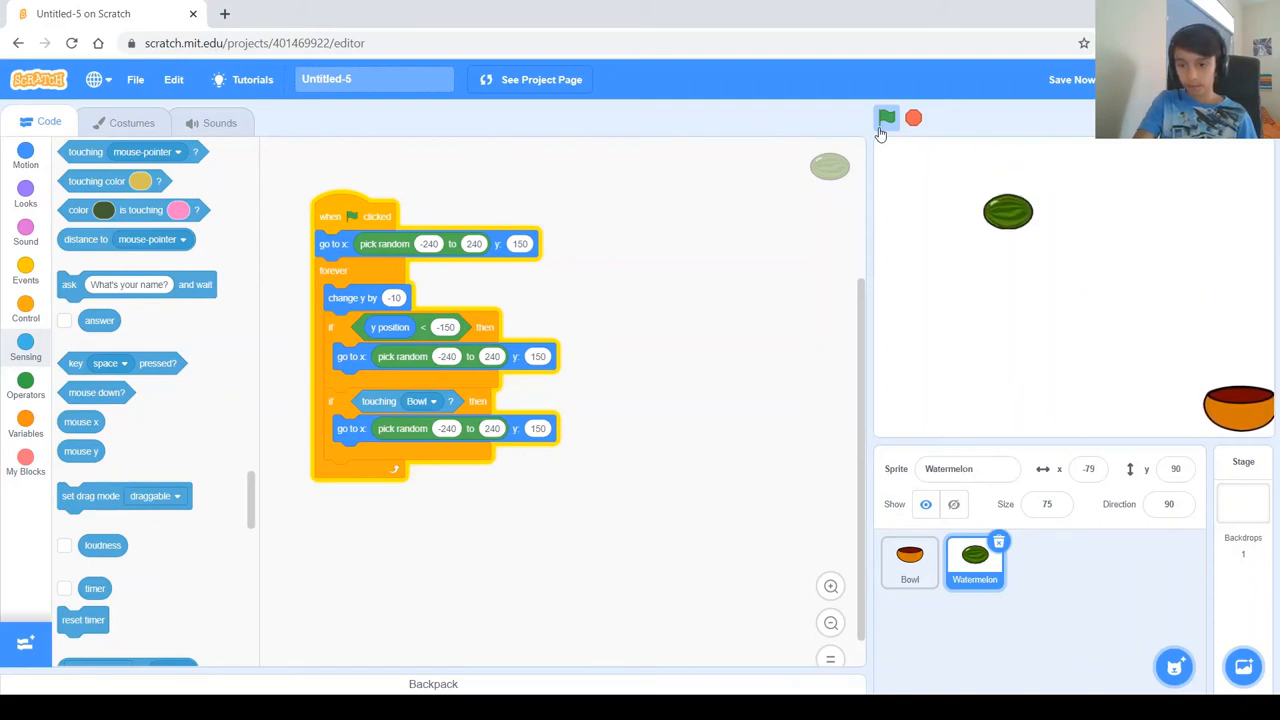
click(886, 118)
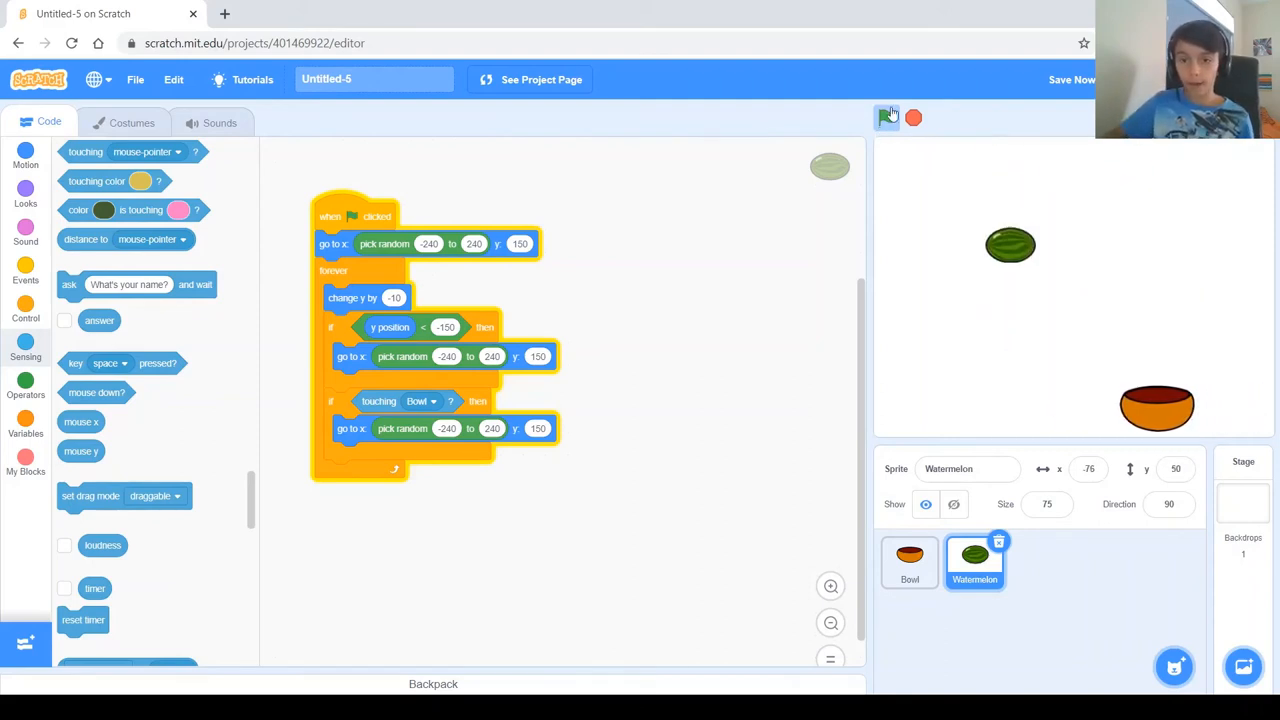
click(886, 116)
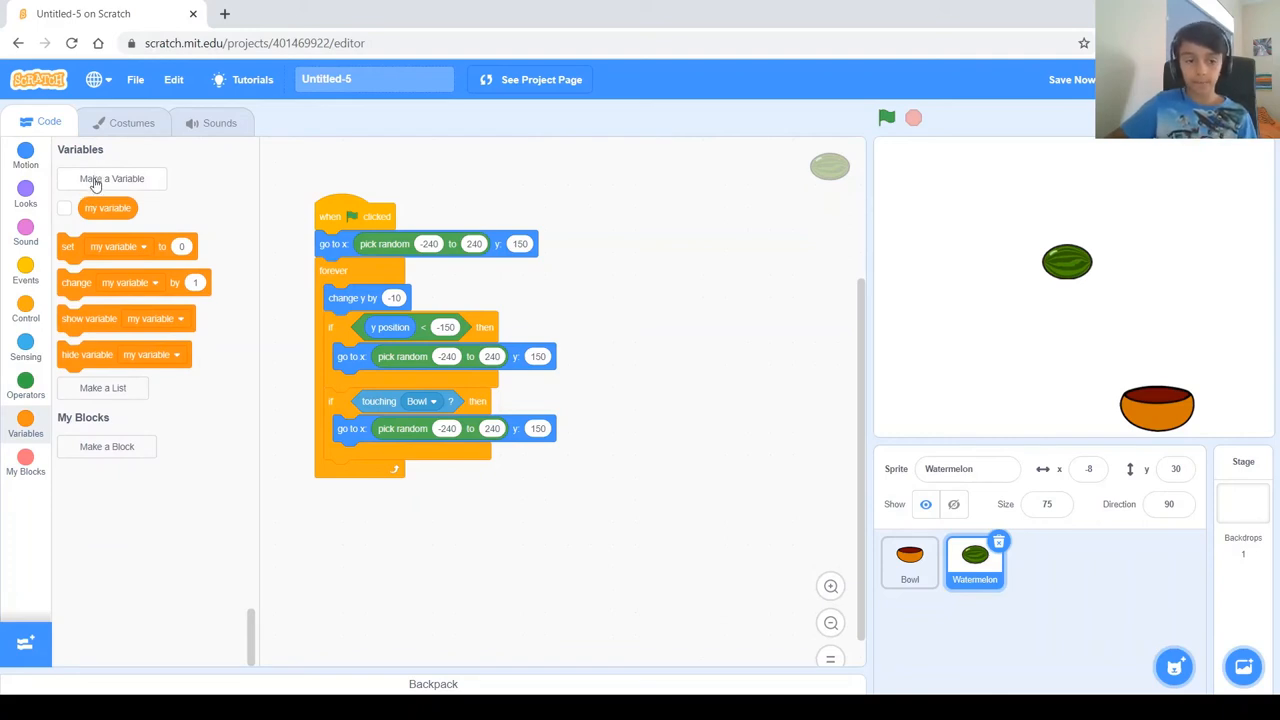
click(112, 178)
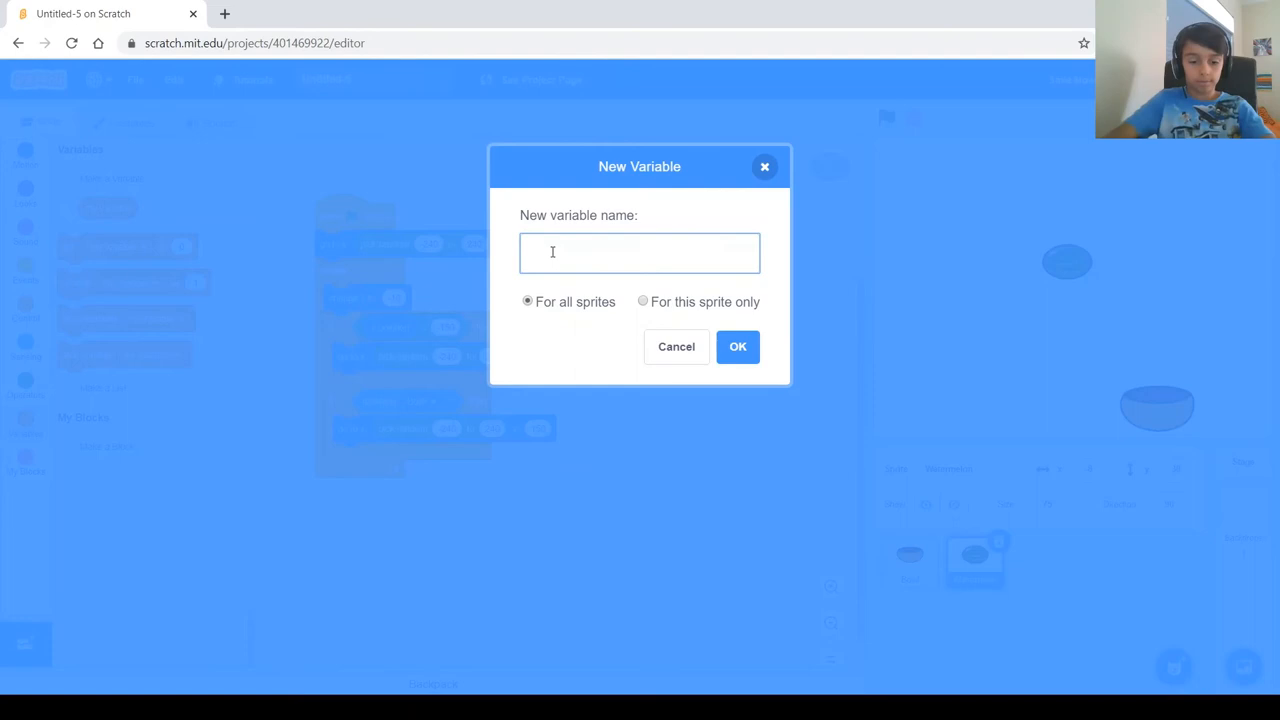
- Create a Score variable for all sprites, shown on the stage at 0
text(Score)
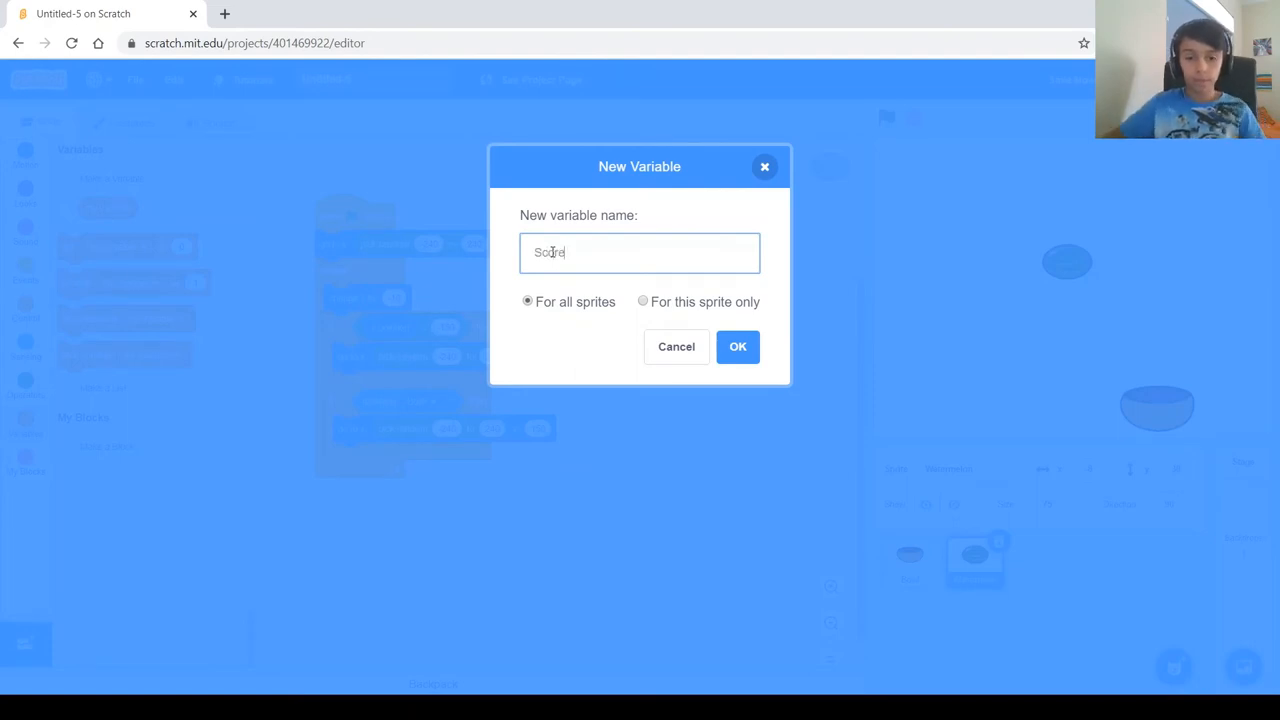
click(738, 346)
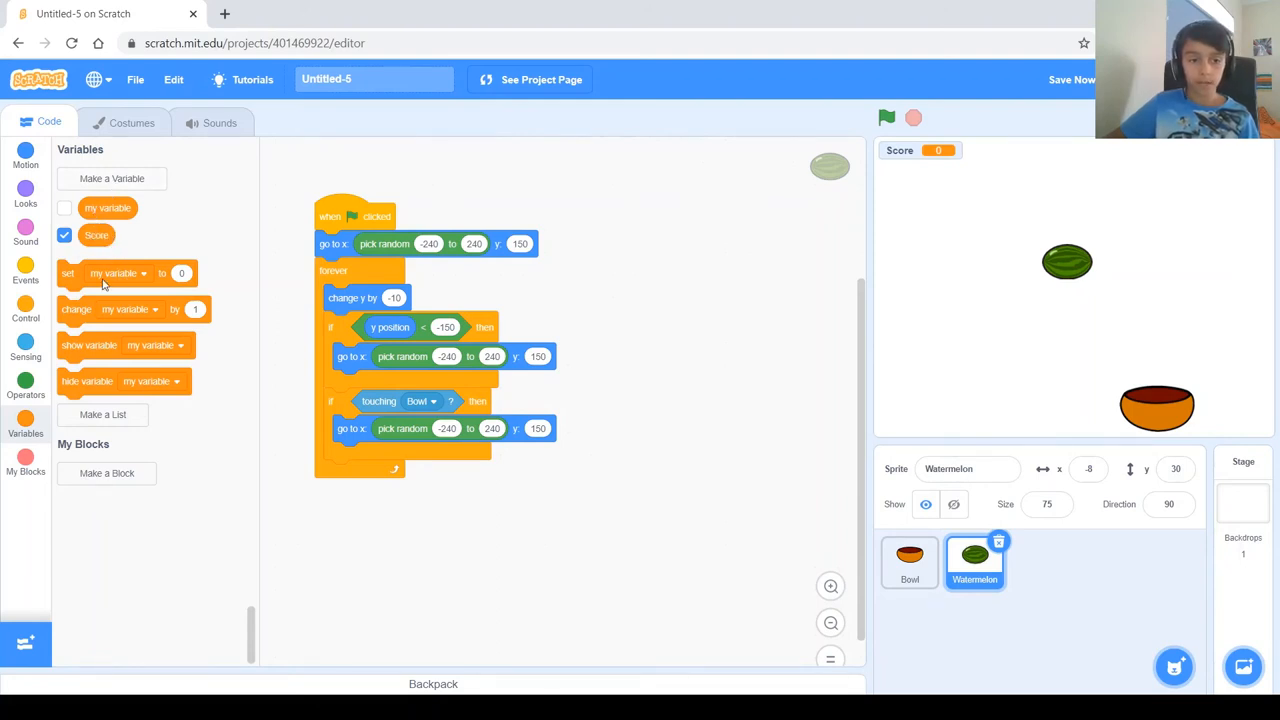
mouse_move(84, 272)
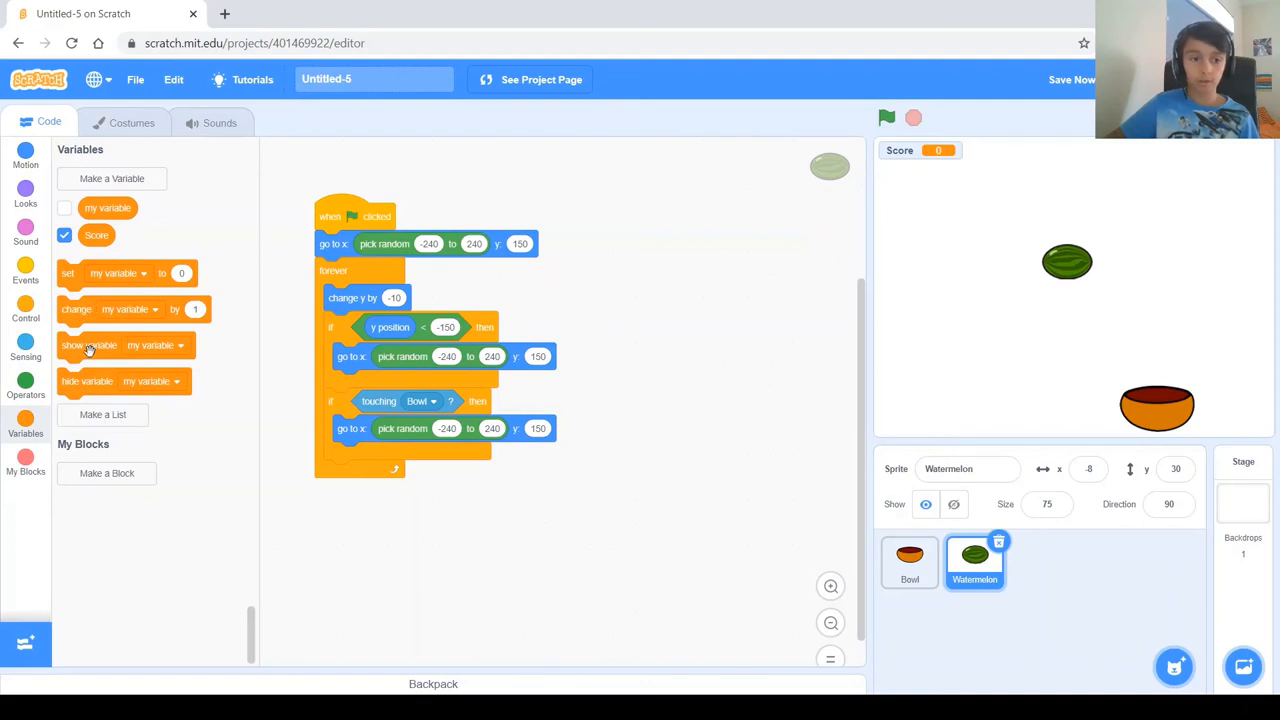
mouse_move(724, 356)
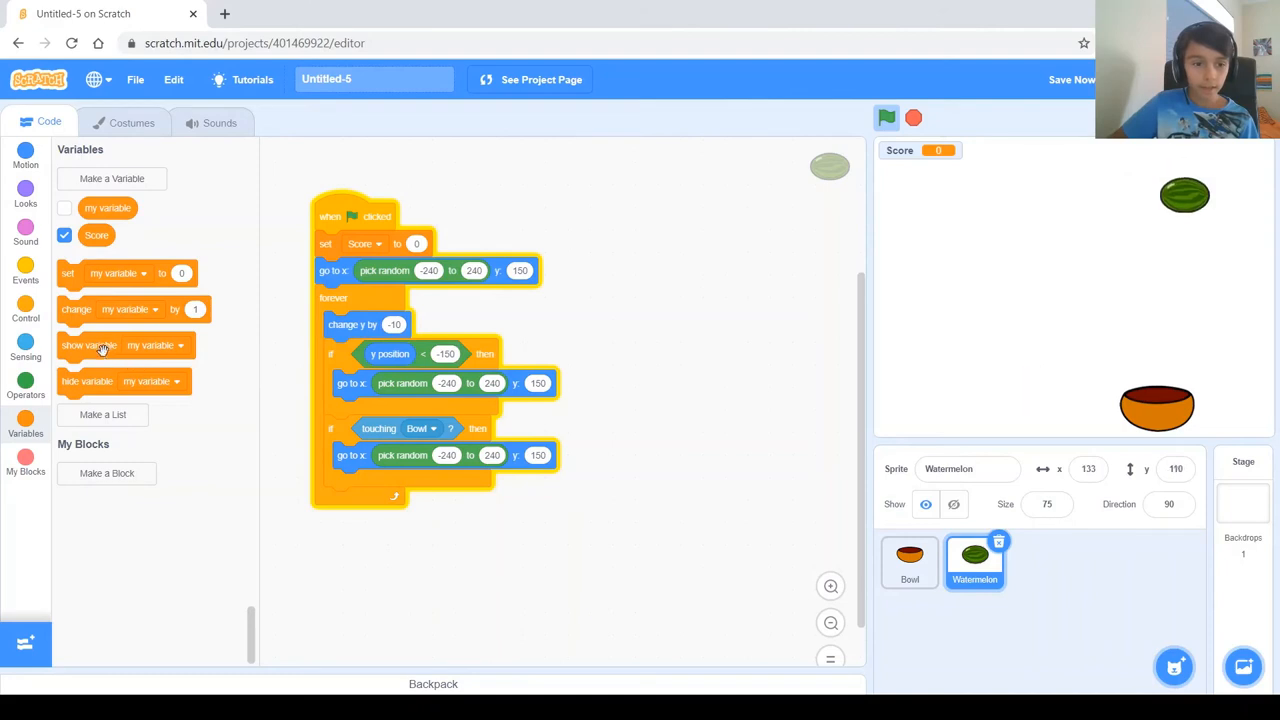
- Change Score by 1 inside the touching-Bowl check so each catch counts
drag(76, 308, 780, 312)
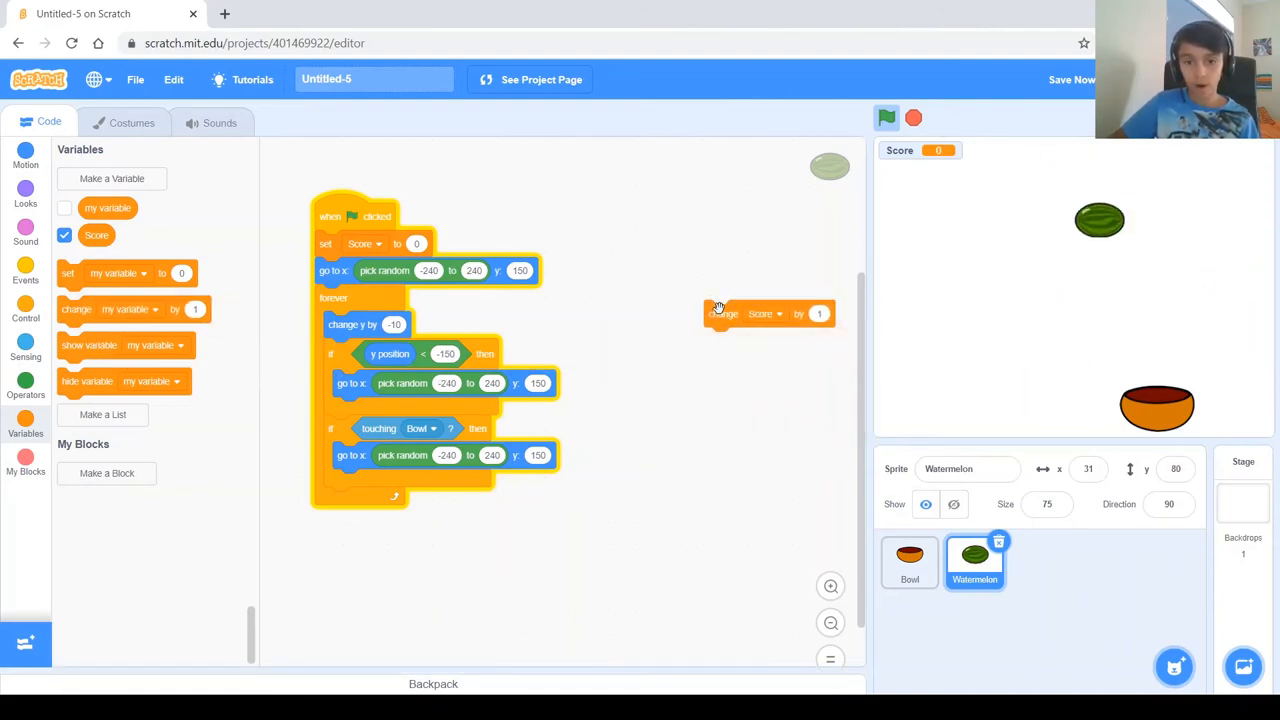
drag(722, 312, 372, 448)
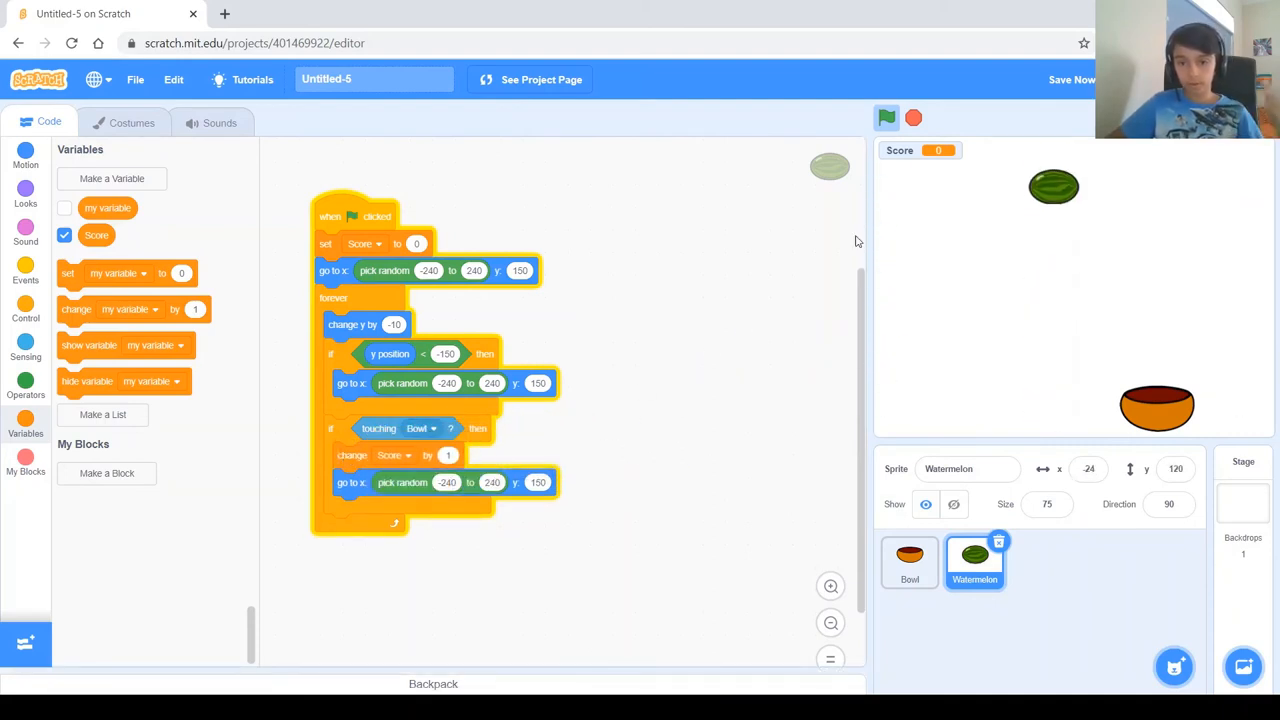
- Run the game to watch Score rise as the bowl catches watermelons, then stop it
click(886, 118)
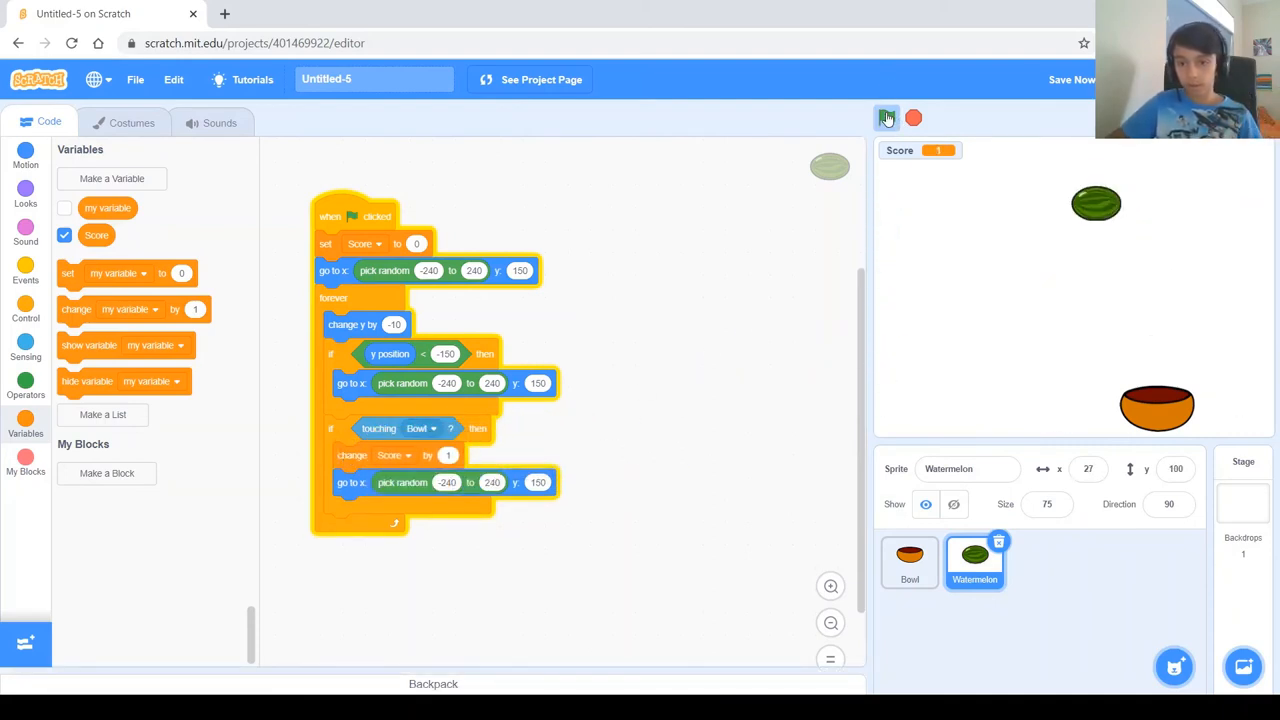
click(884, 118)
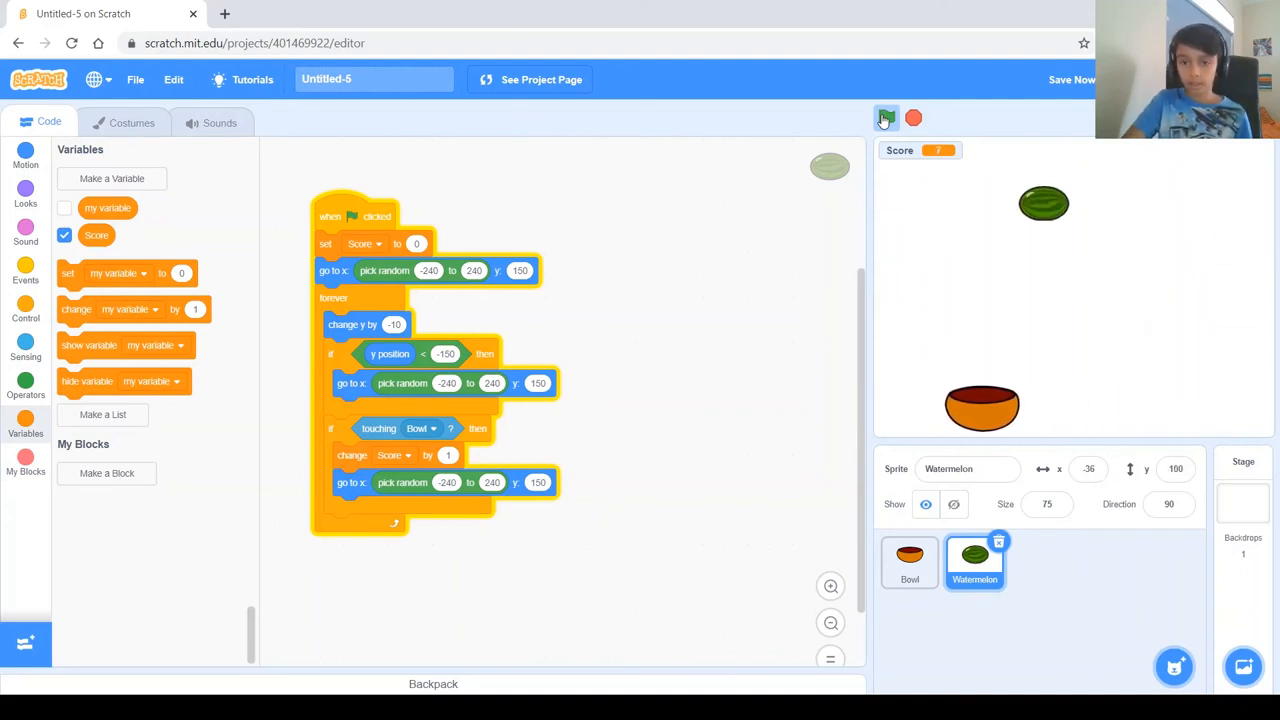
click(886, 116)
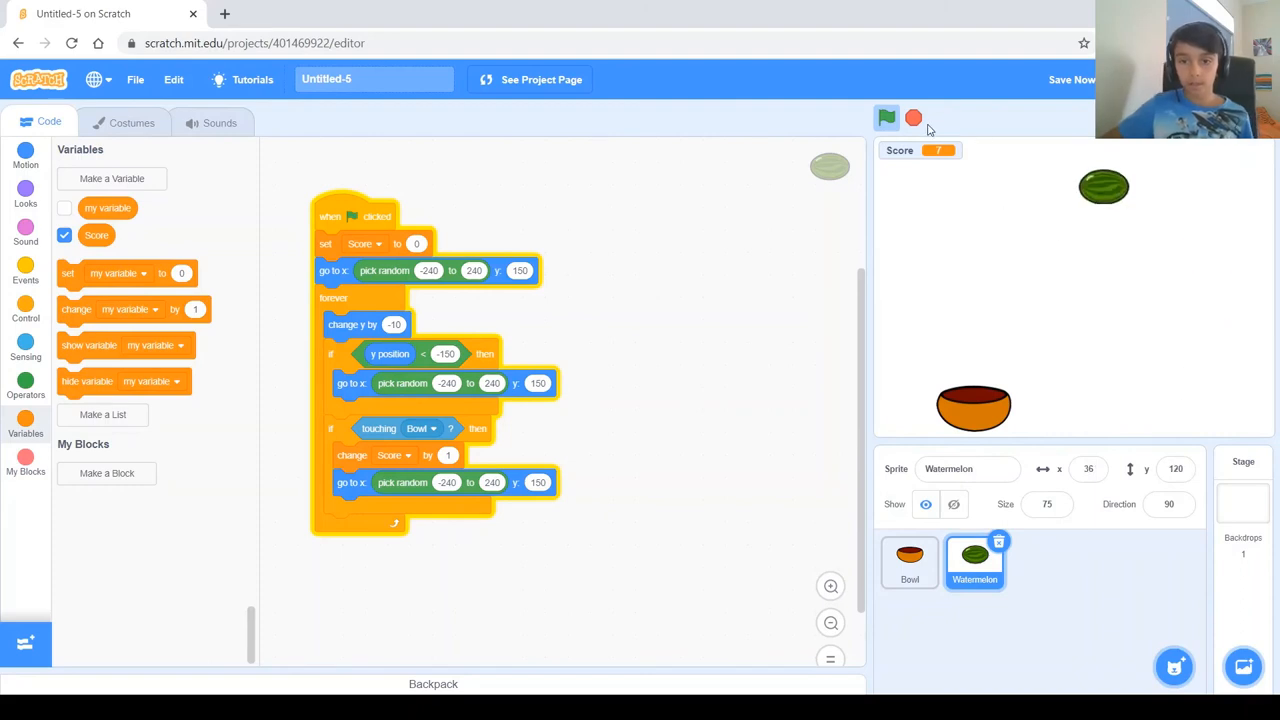
click(886, 116)
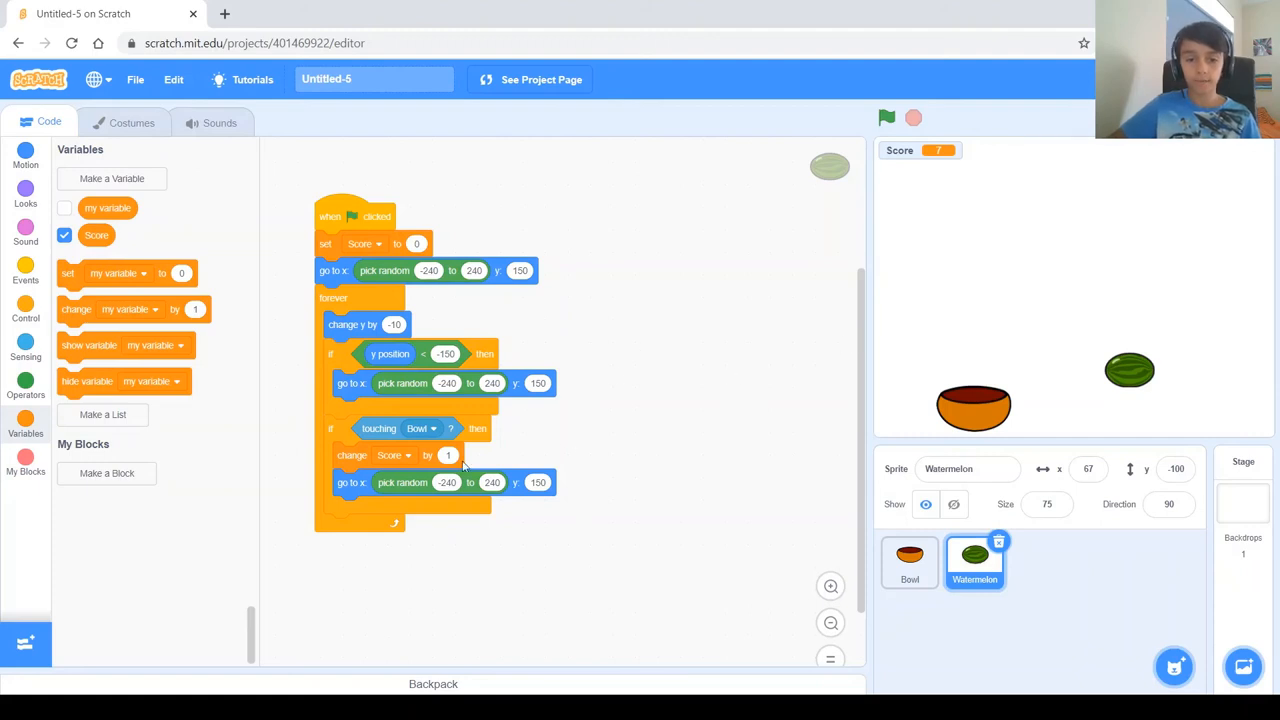
- Add a third if check at the loop's end comparing the Score variable with 25
click(24, 308)
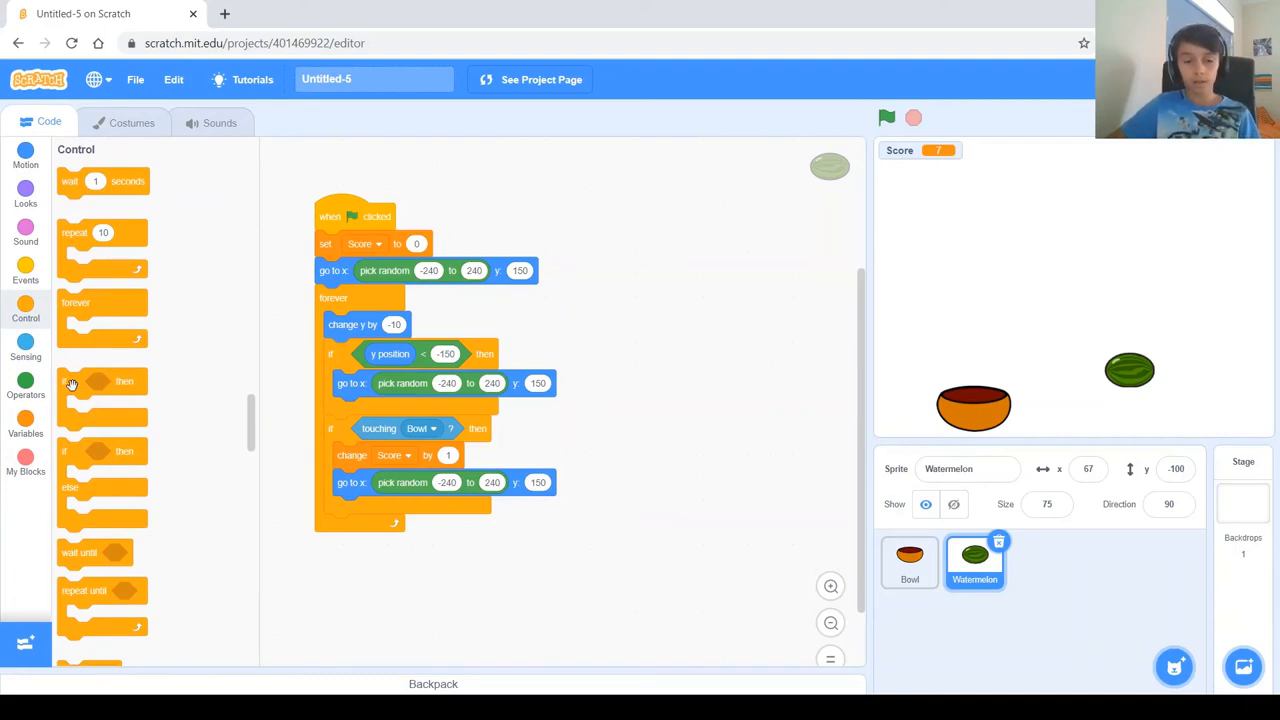
mouse_move(72, 404)
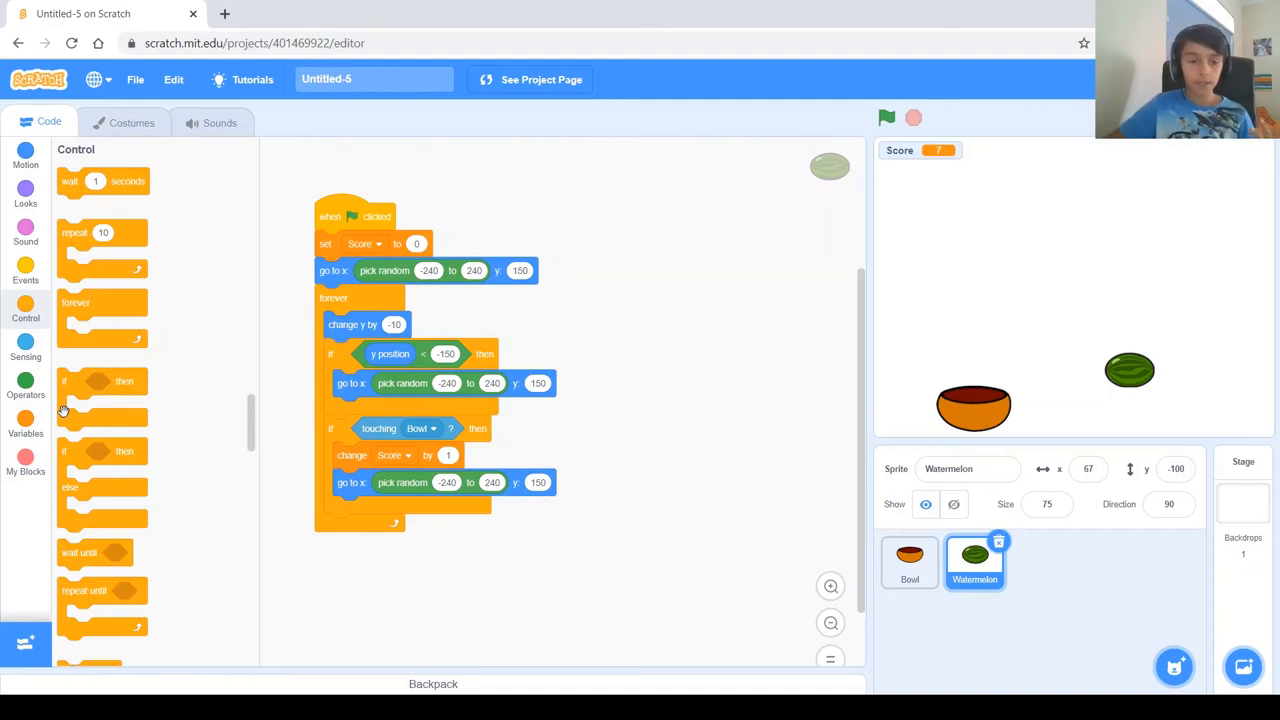
drag(100, 380, 340, 550)
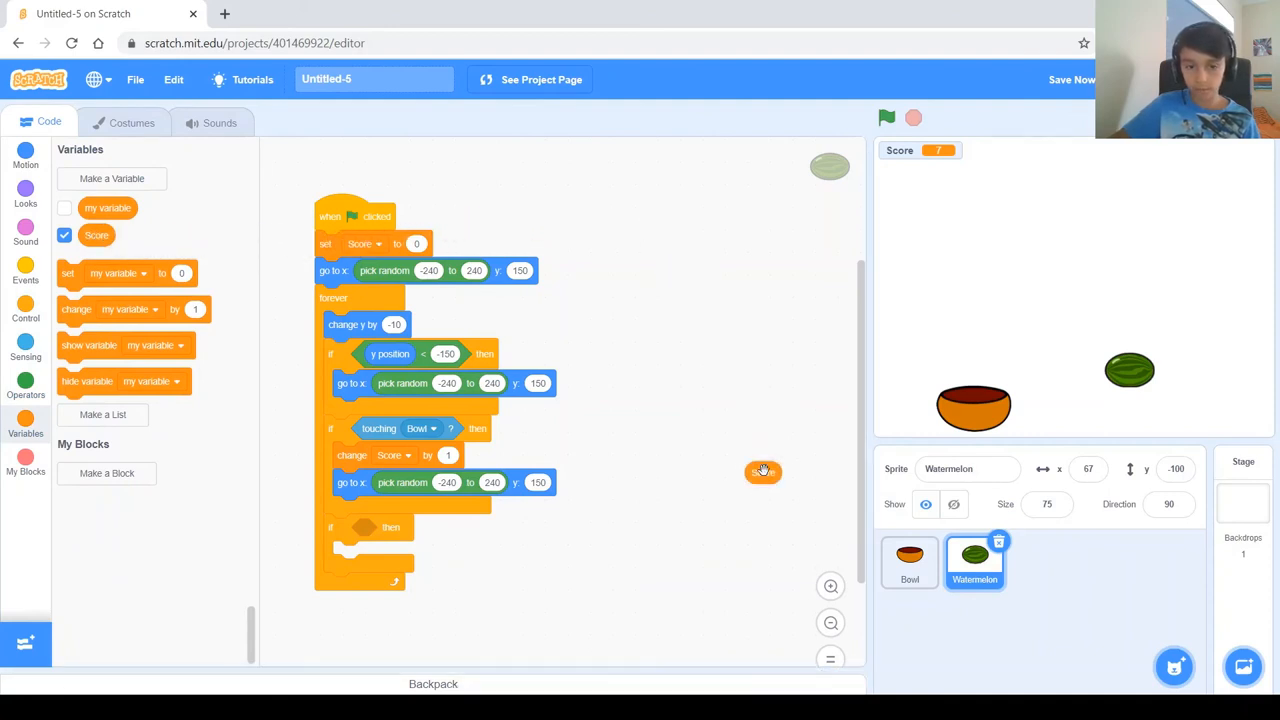
click(24, 388)
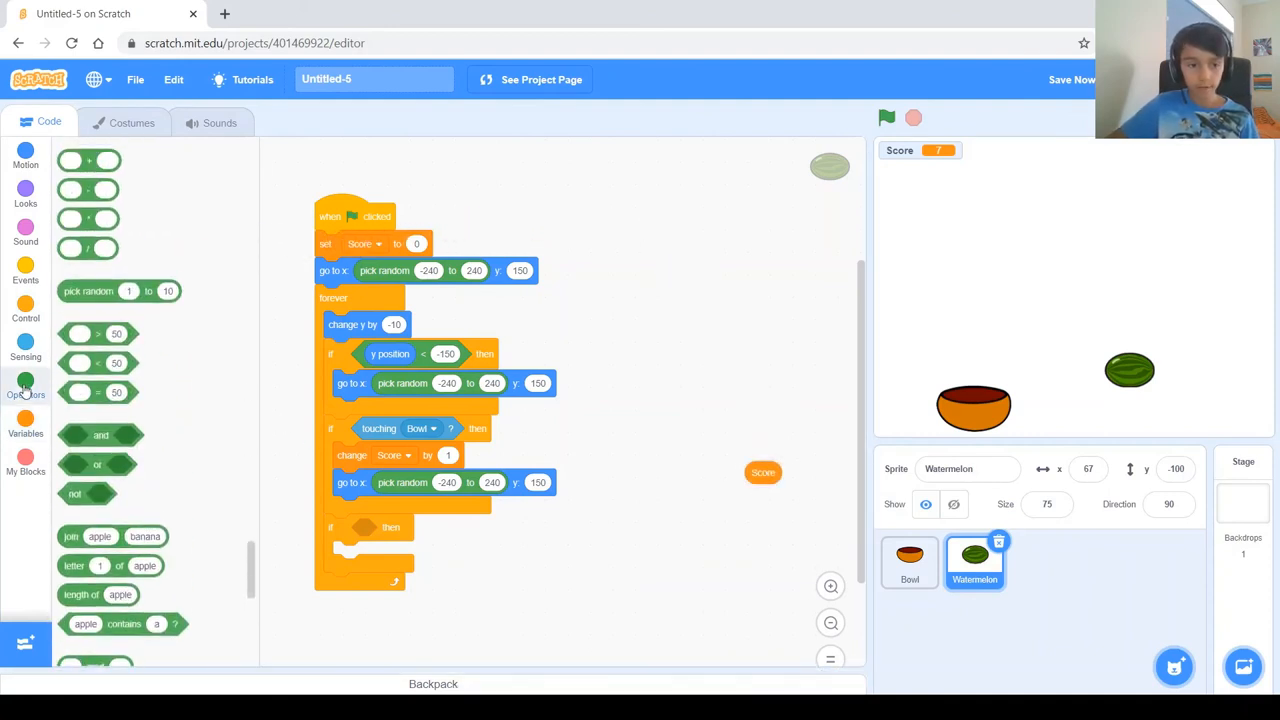
click(24, 388)
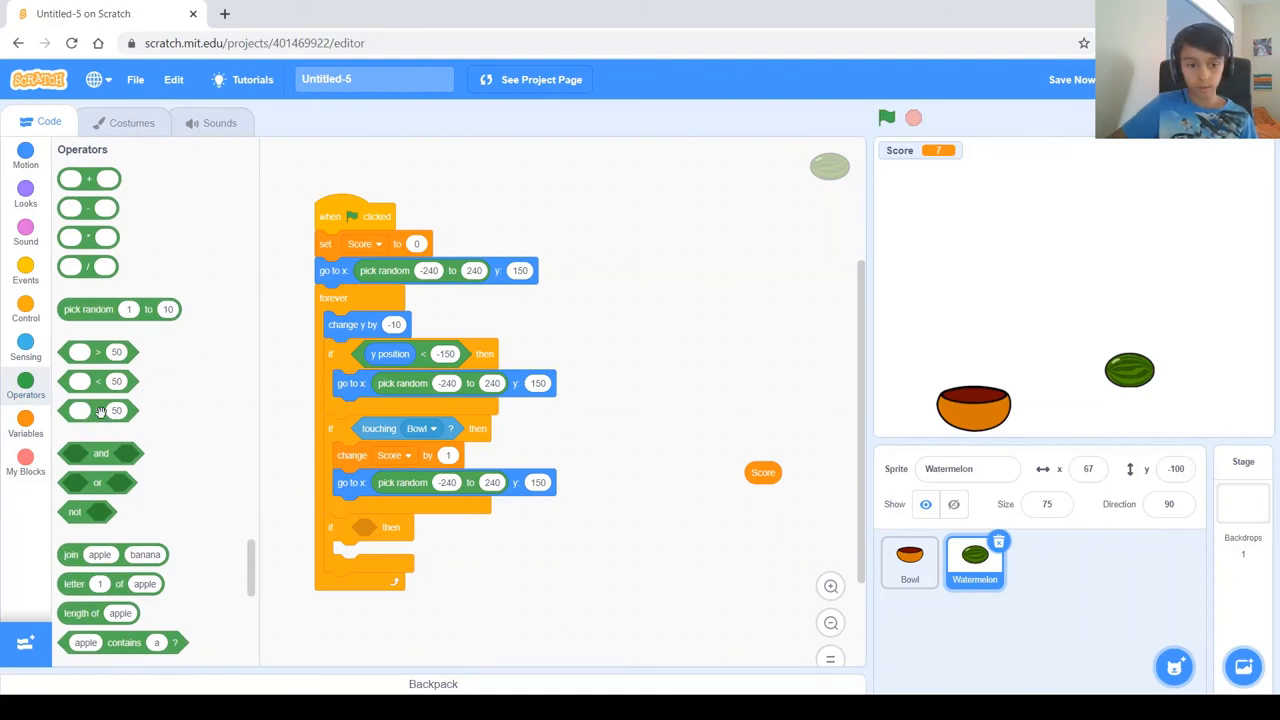
mouse_move(172, 426)
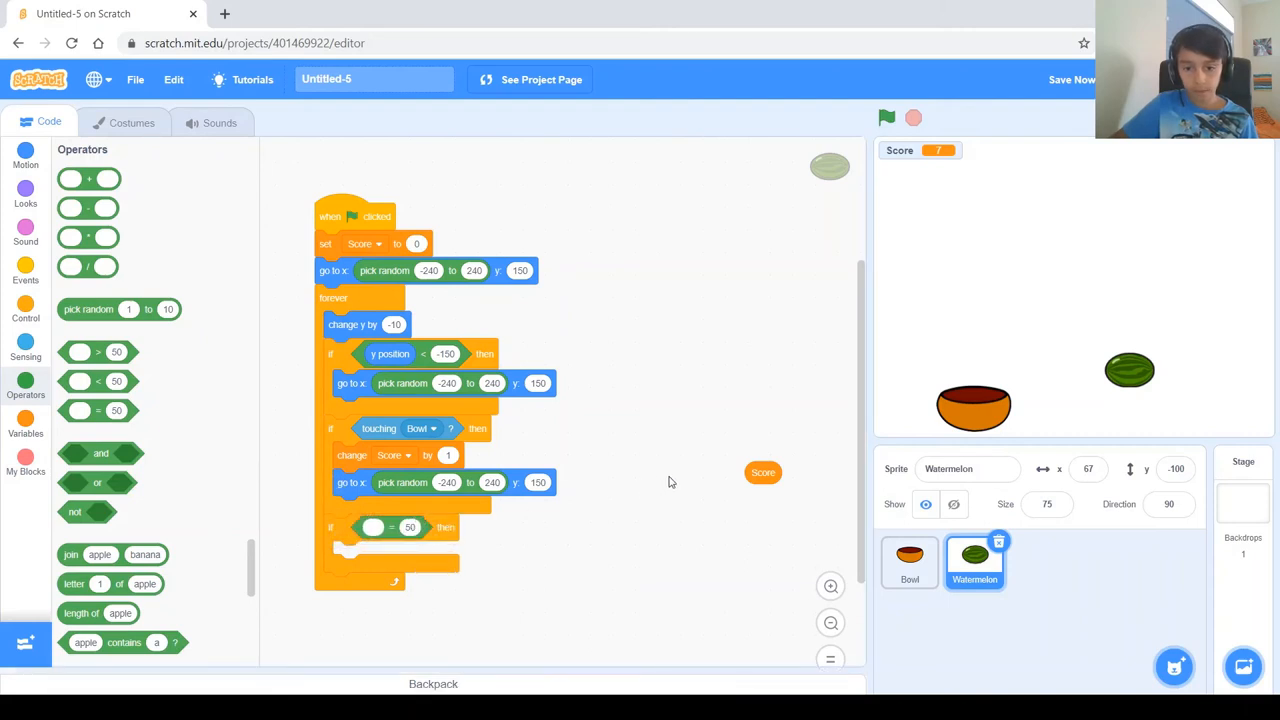
drag(764, 472, 408, 634)
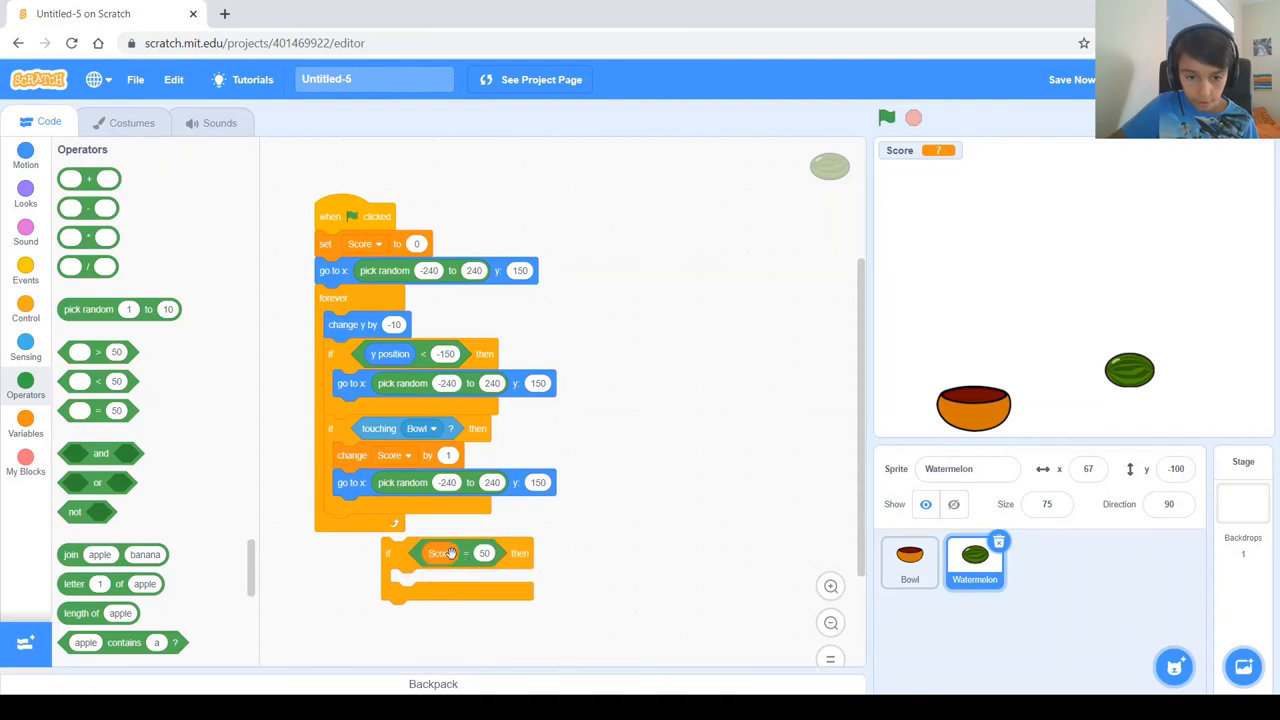
click(484, 552)
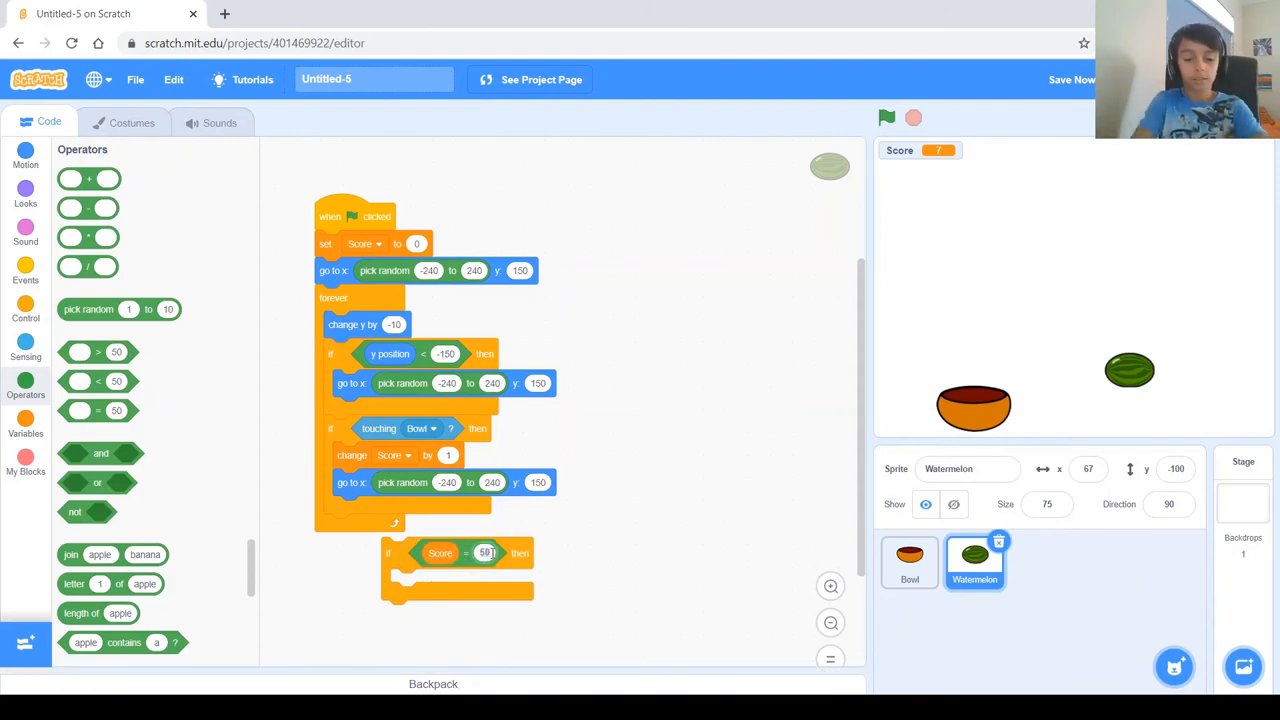
text(25)
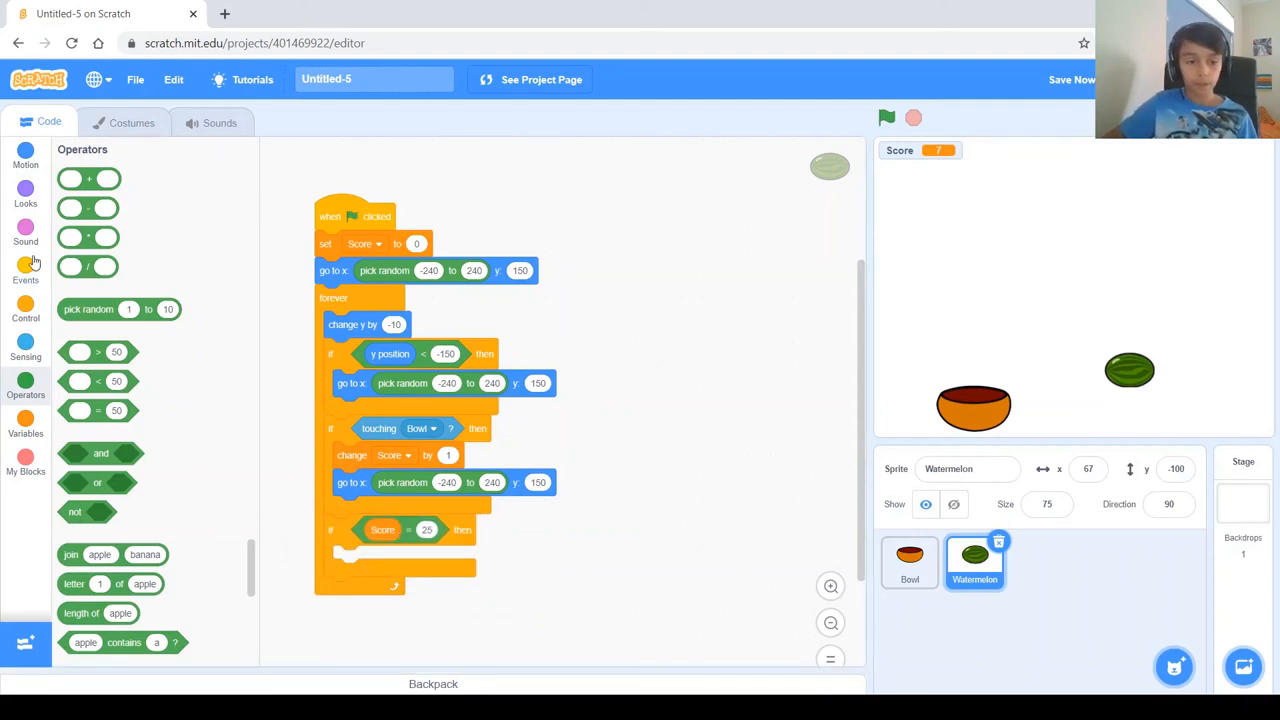
- Inside the win check, say 'You won!' for 5 seconds and stop all scripts
click(24, 196)
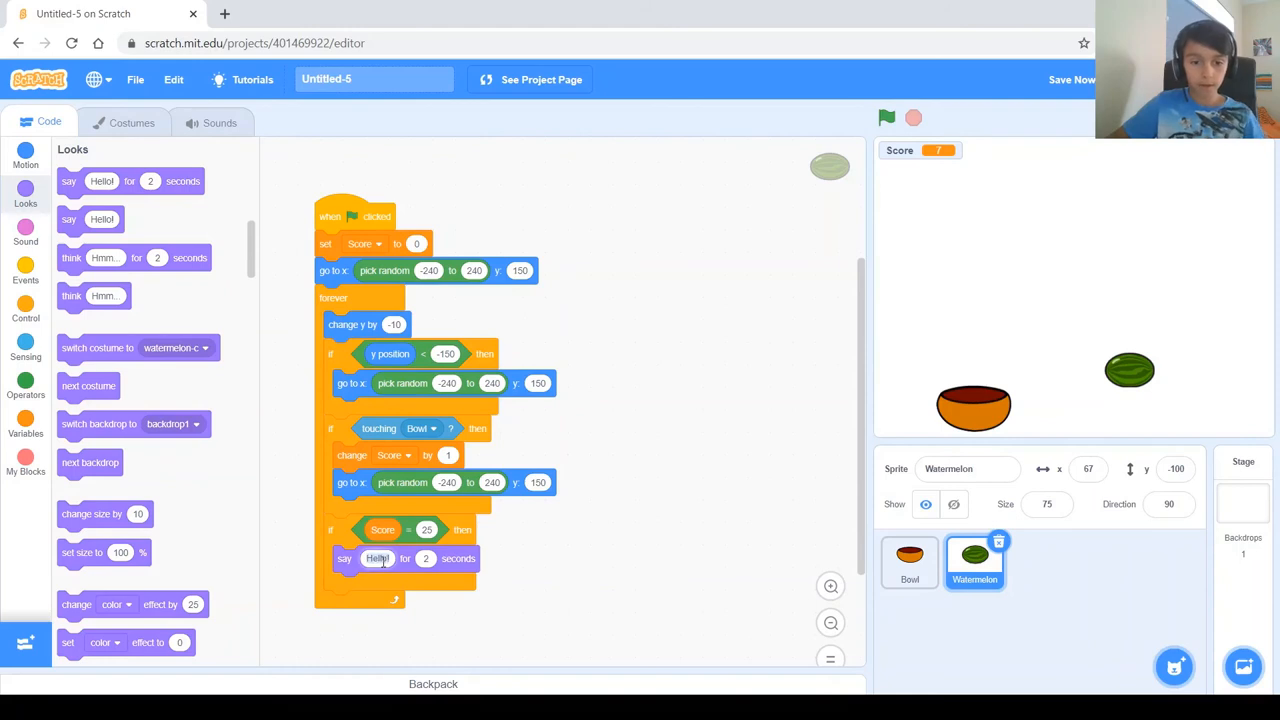
text(Your)
click(426, 558)
text(3)
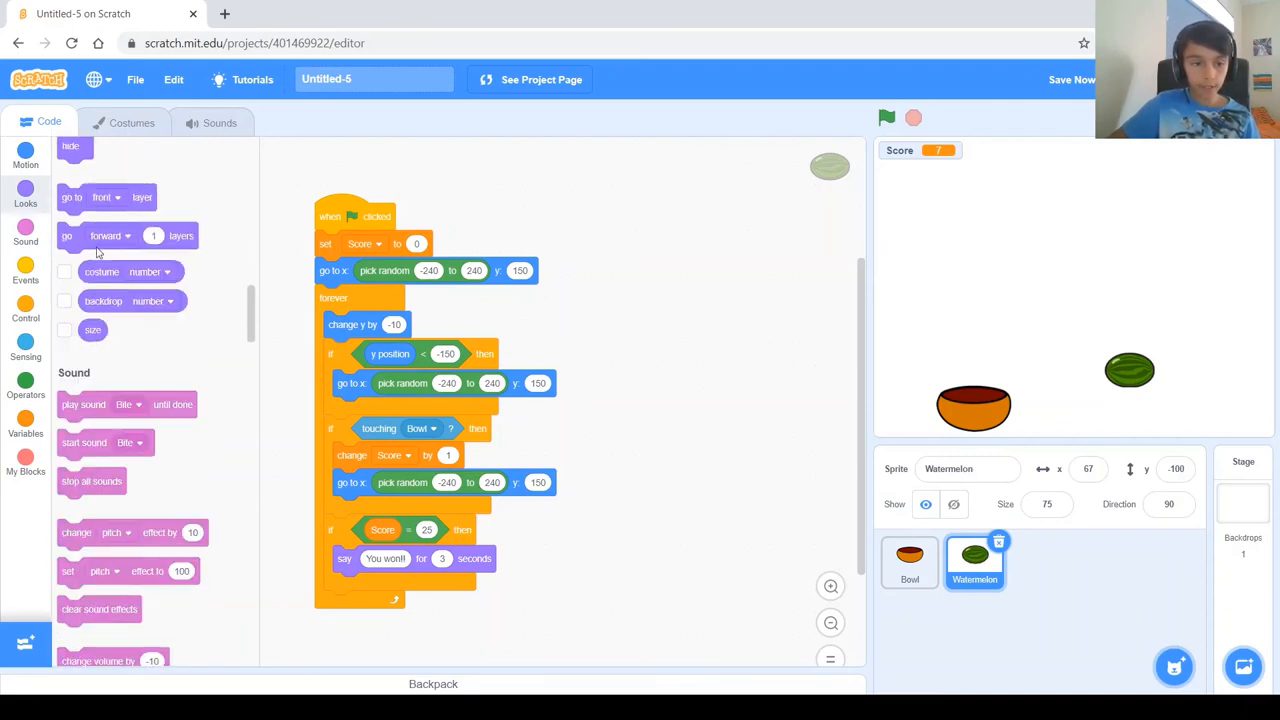
click(24, 310)
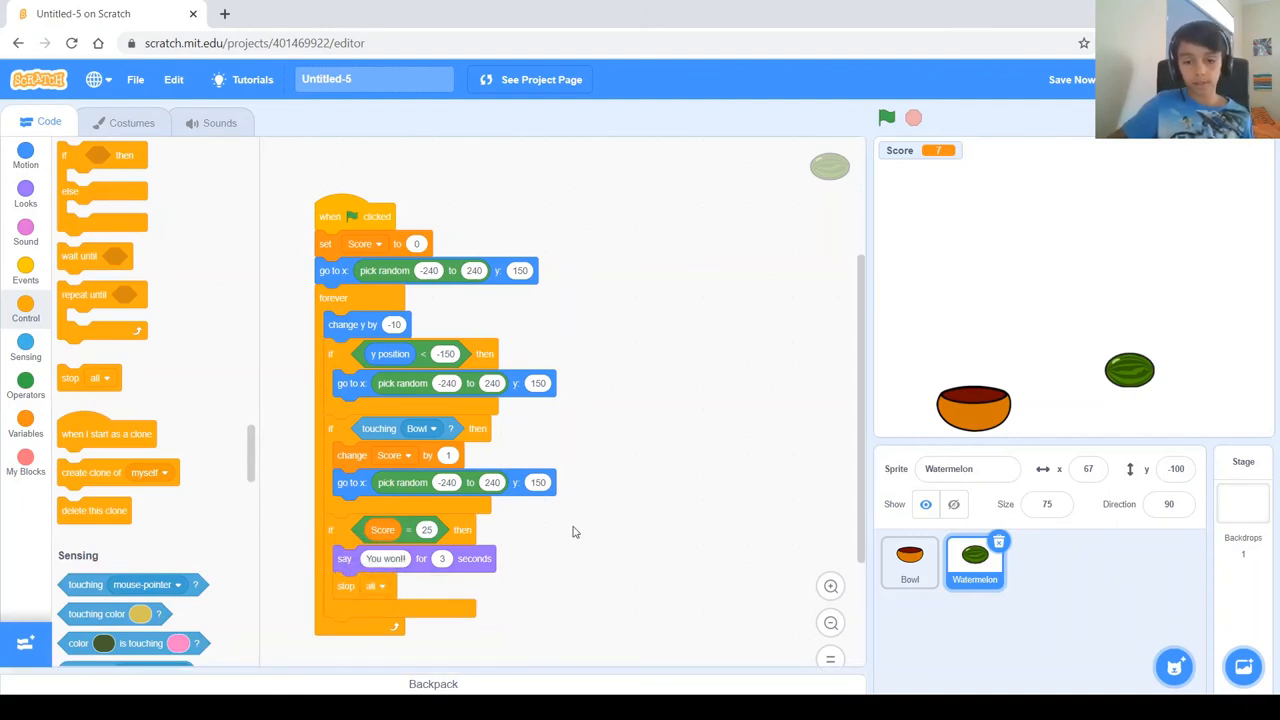
click(886, 118)
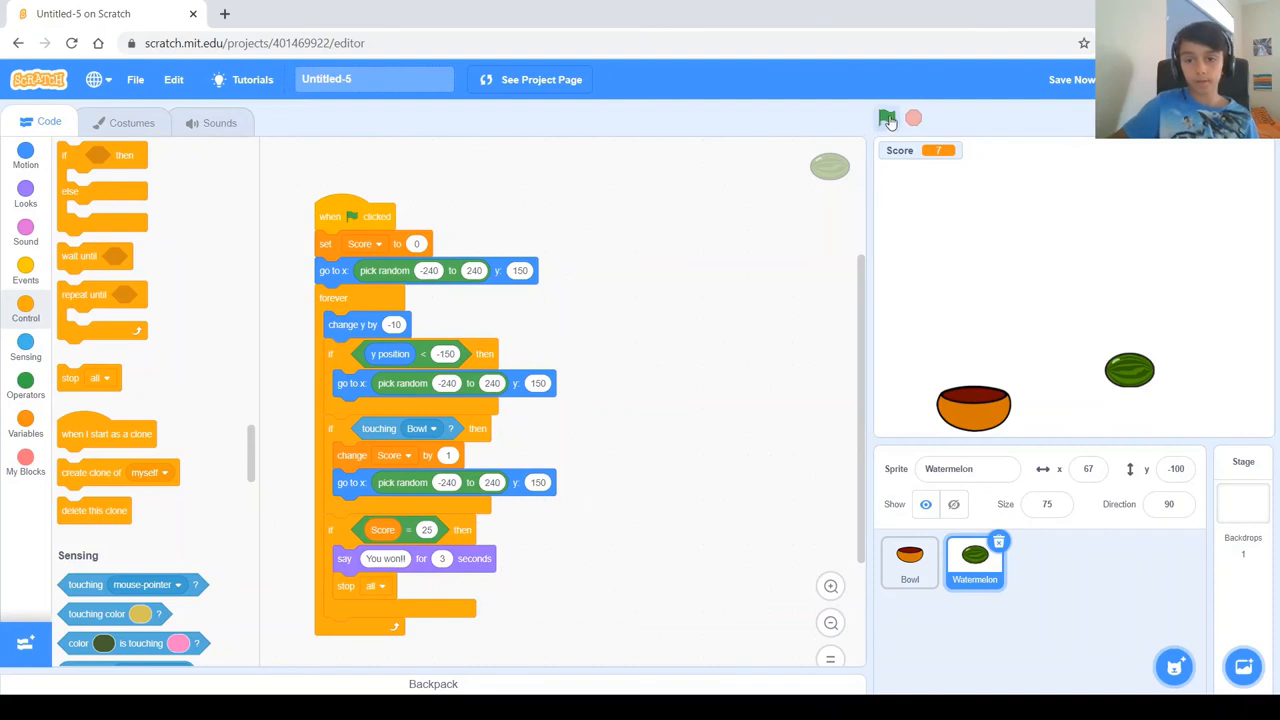
- Run the game until Score hits 25 and 'You won!' appears, then stop it
click(886, 118)
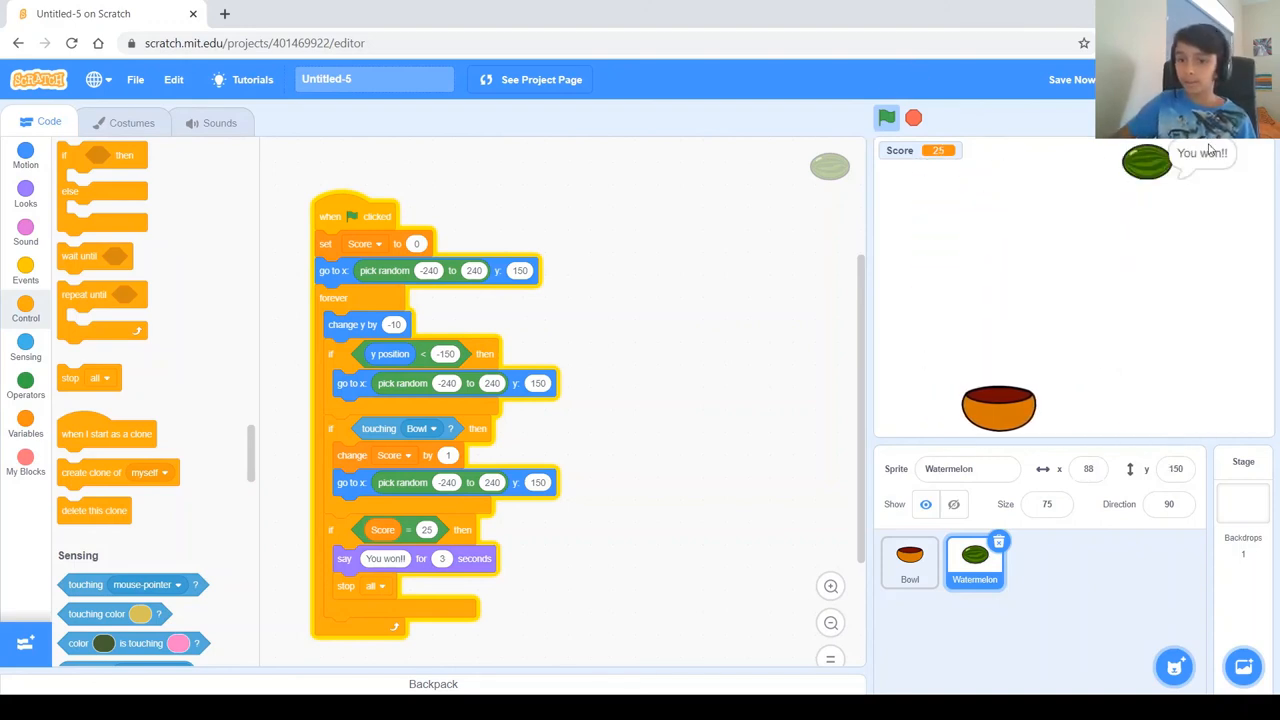
click(912, 116)
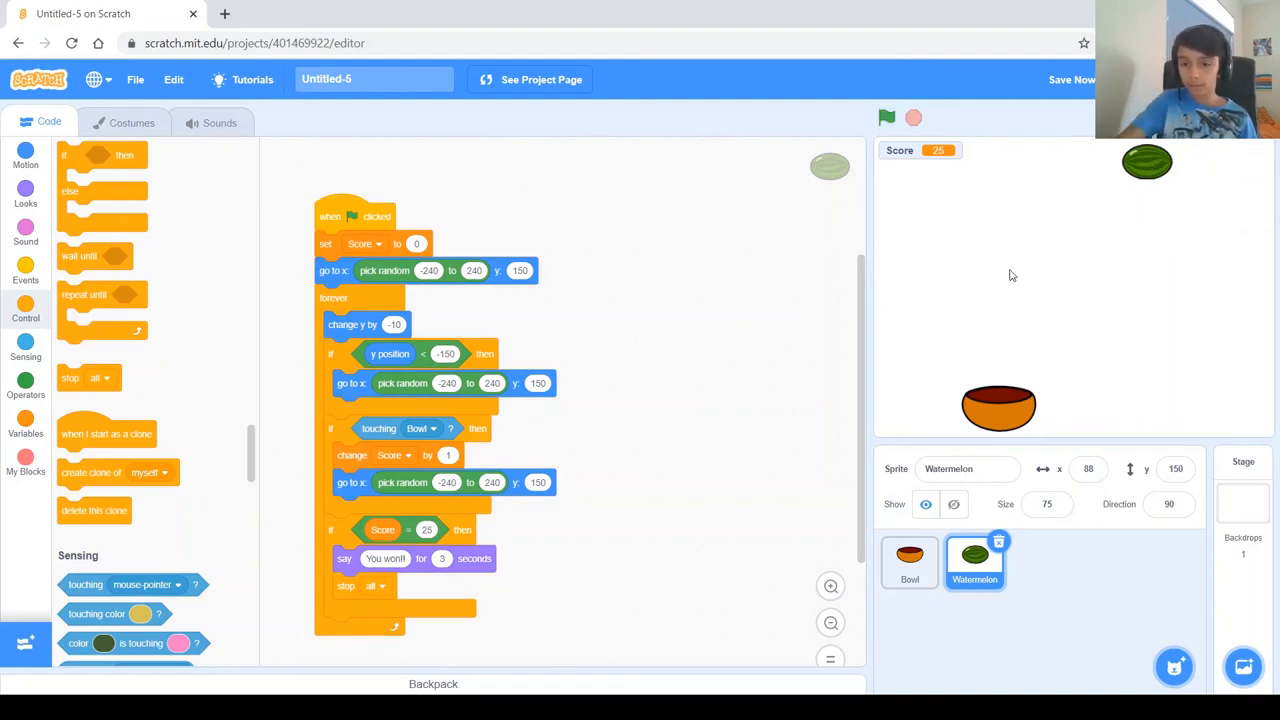
mouse_move(860, 188)
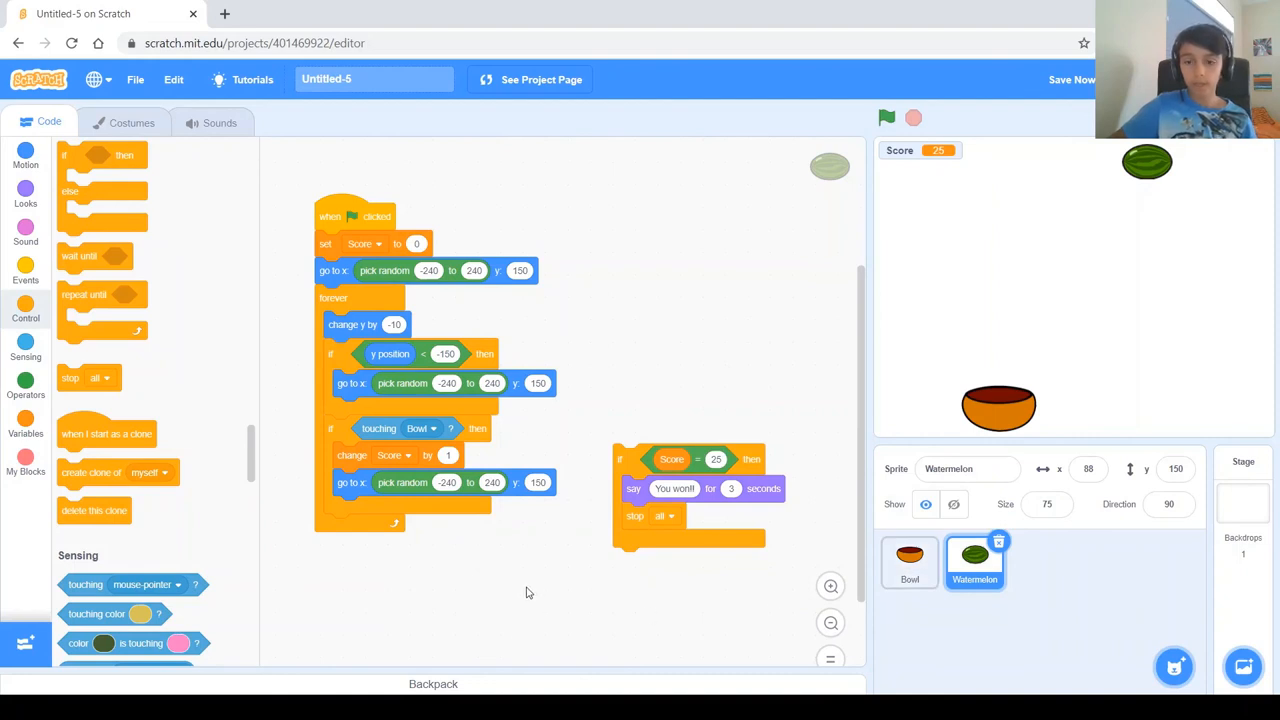
mouse_move(1136, 292)
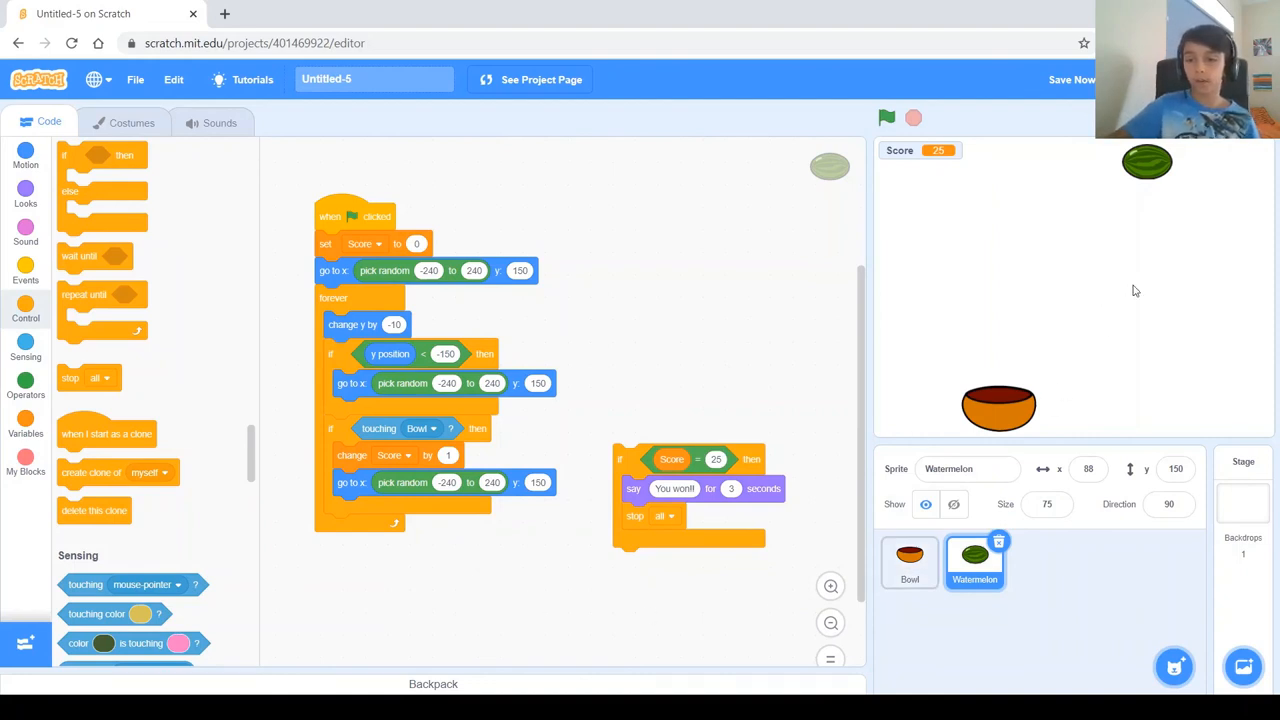
mouse_move(1164, 264)
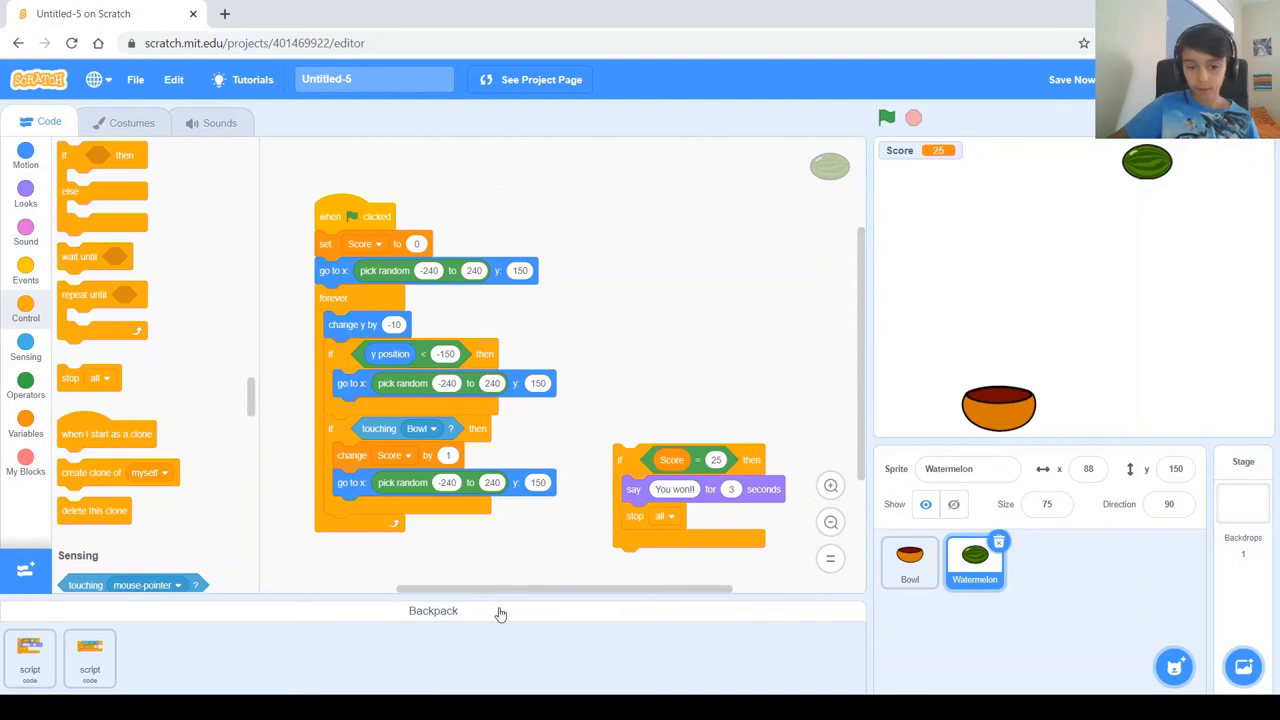
- Copy the stored Score-25 'You won!' check from the Backpack into the Bowl's forever loop
click(908, 564)
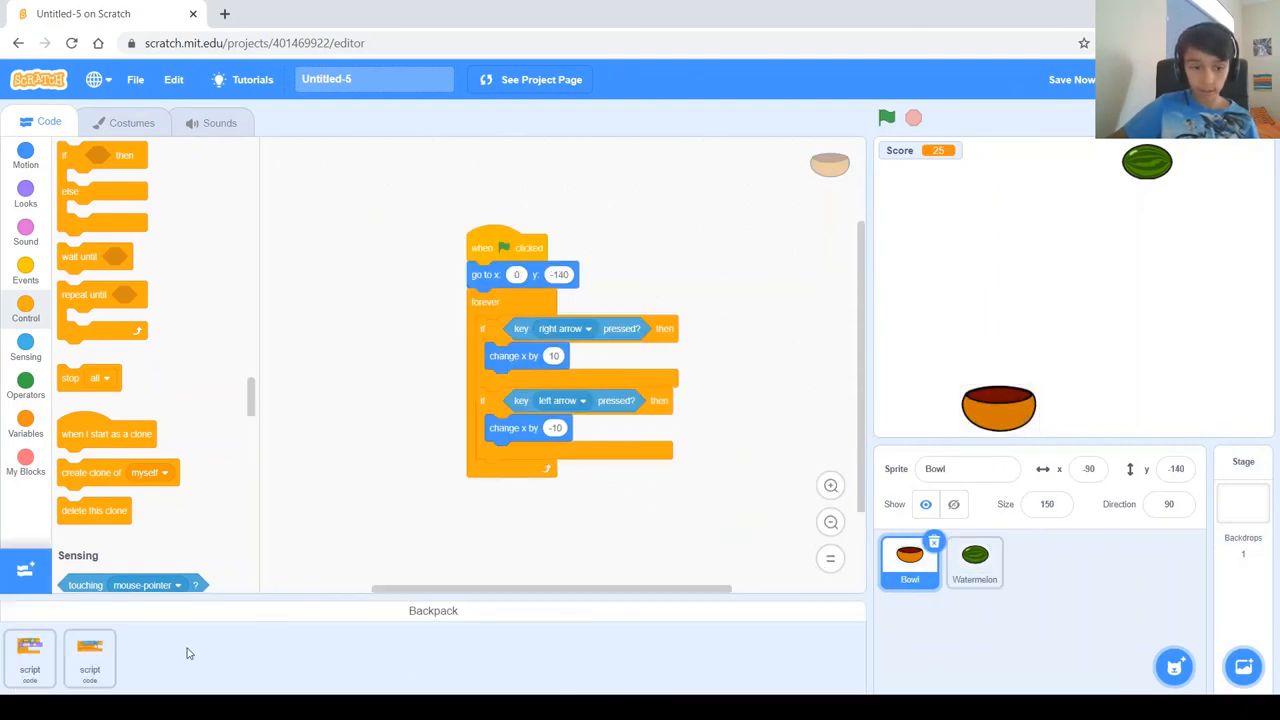
click(974, 562)
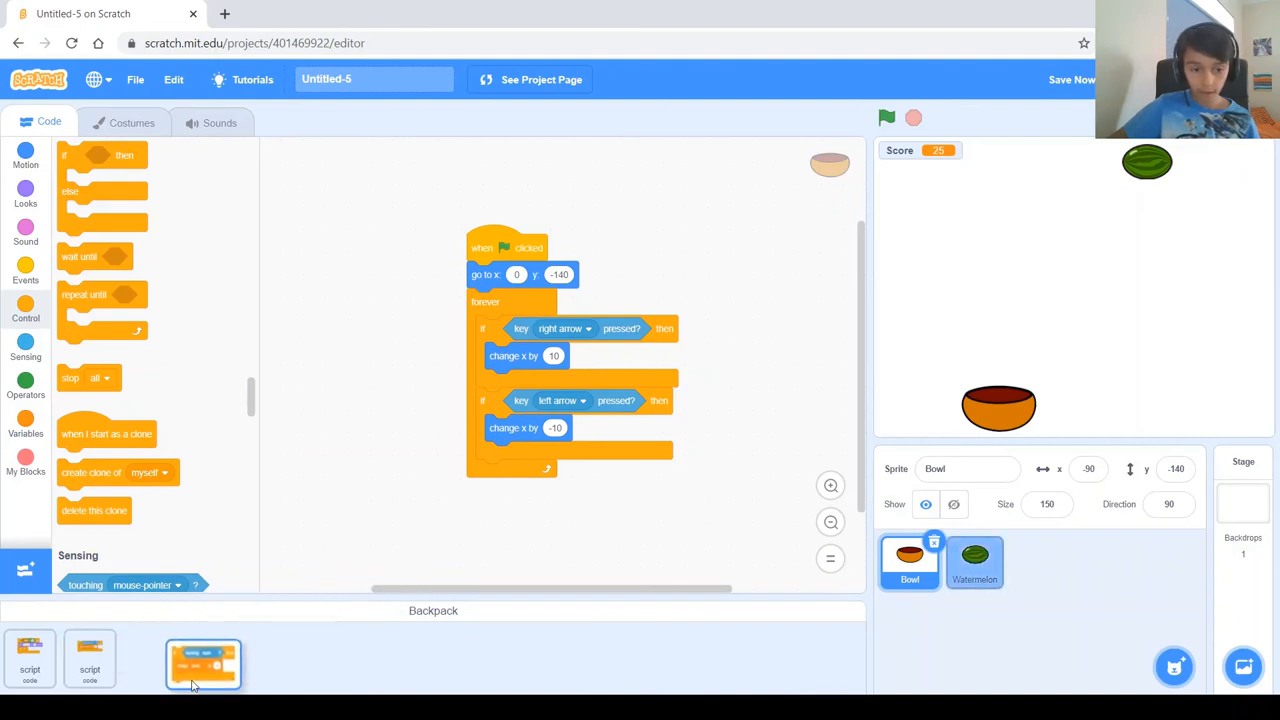
drag(204, 664, 498, 496)
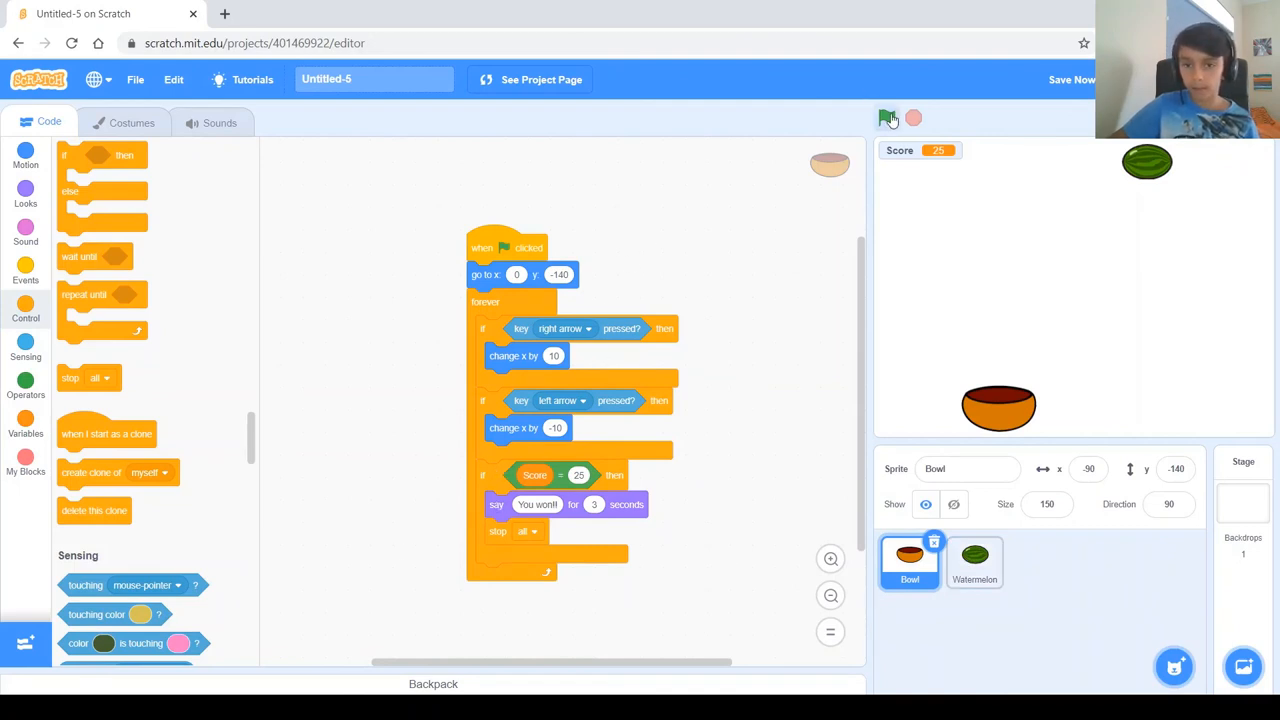
- Start a fresh run so the bowl catches the watermelon and Score restarts from 0
click(888, 116)
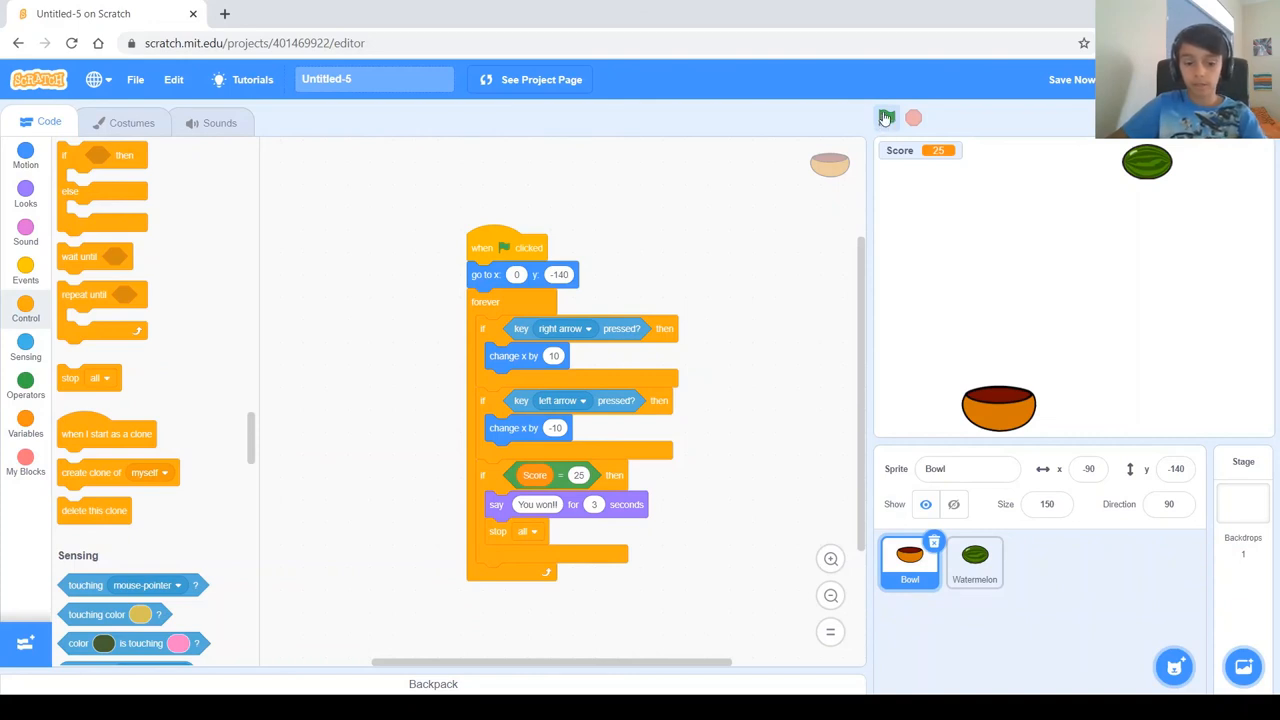
click(886, 118)
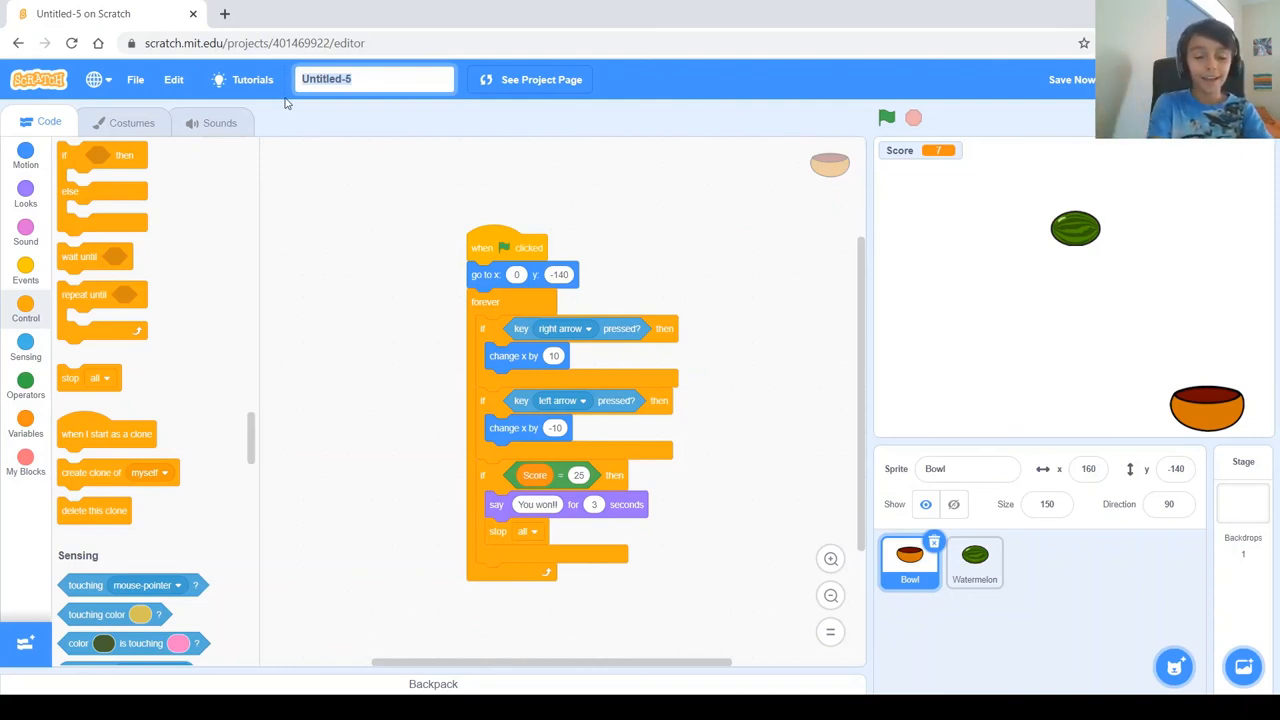
- Title the project 'Catch The Watermelons!!!' and start a new run with Score at 0
text(Catch The Watermelons!!!)
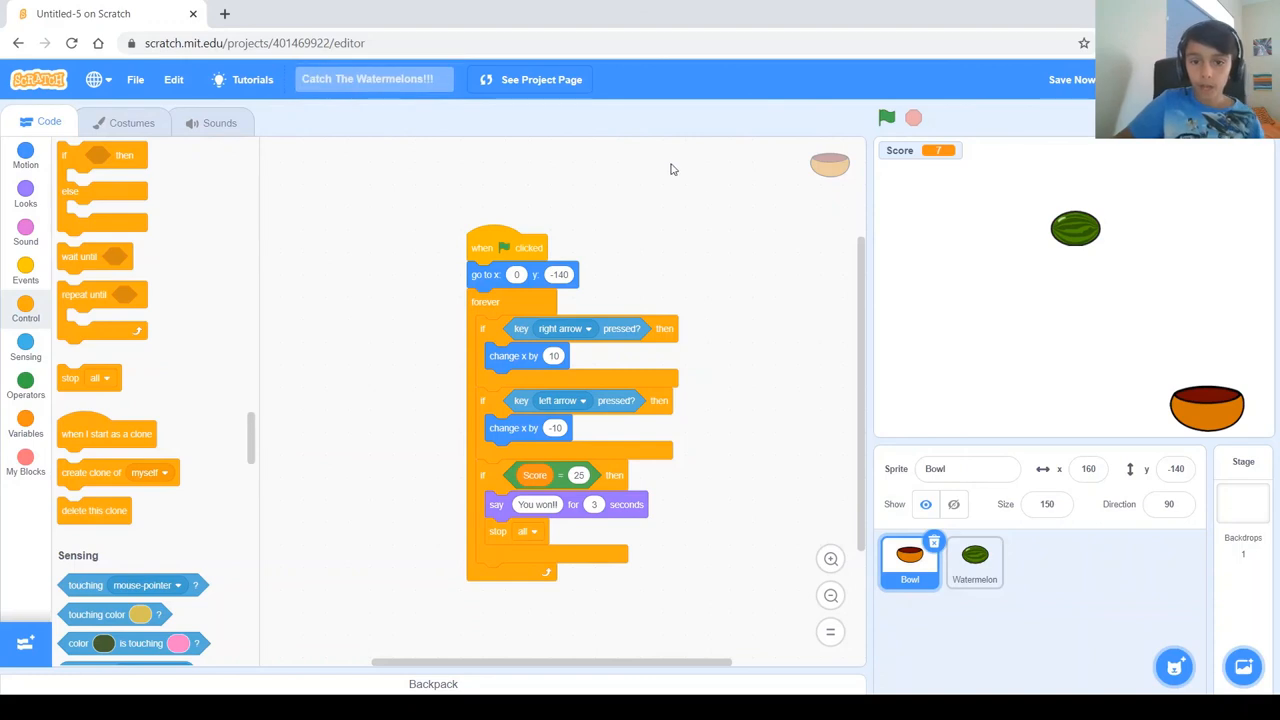
click(1072, 80)
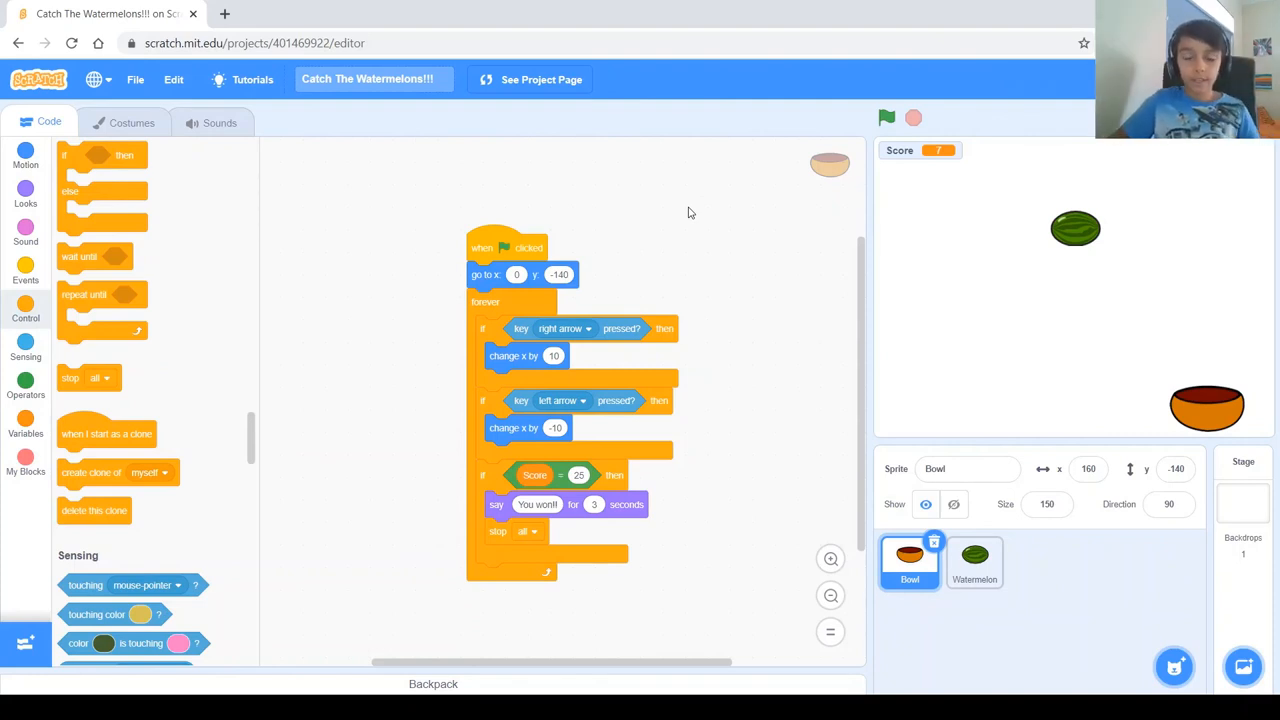
mouse_move(736, 266)
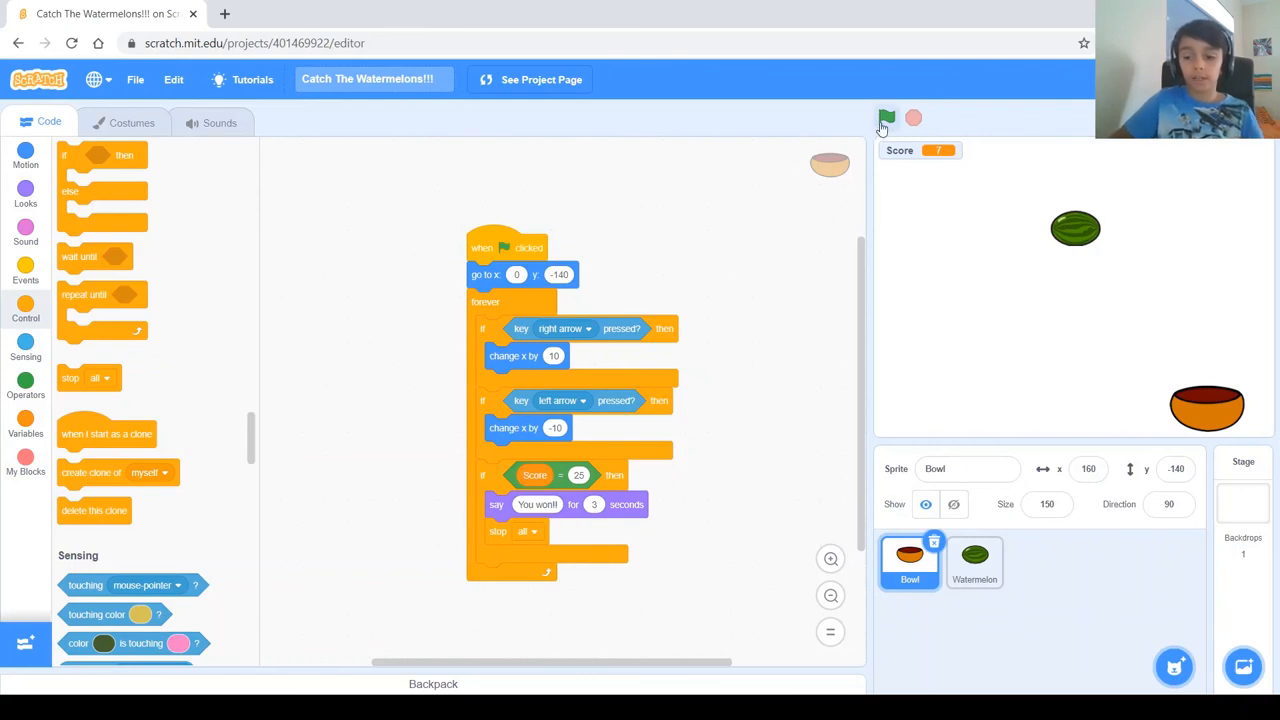
click(886, 118)
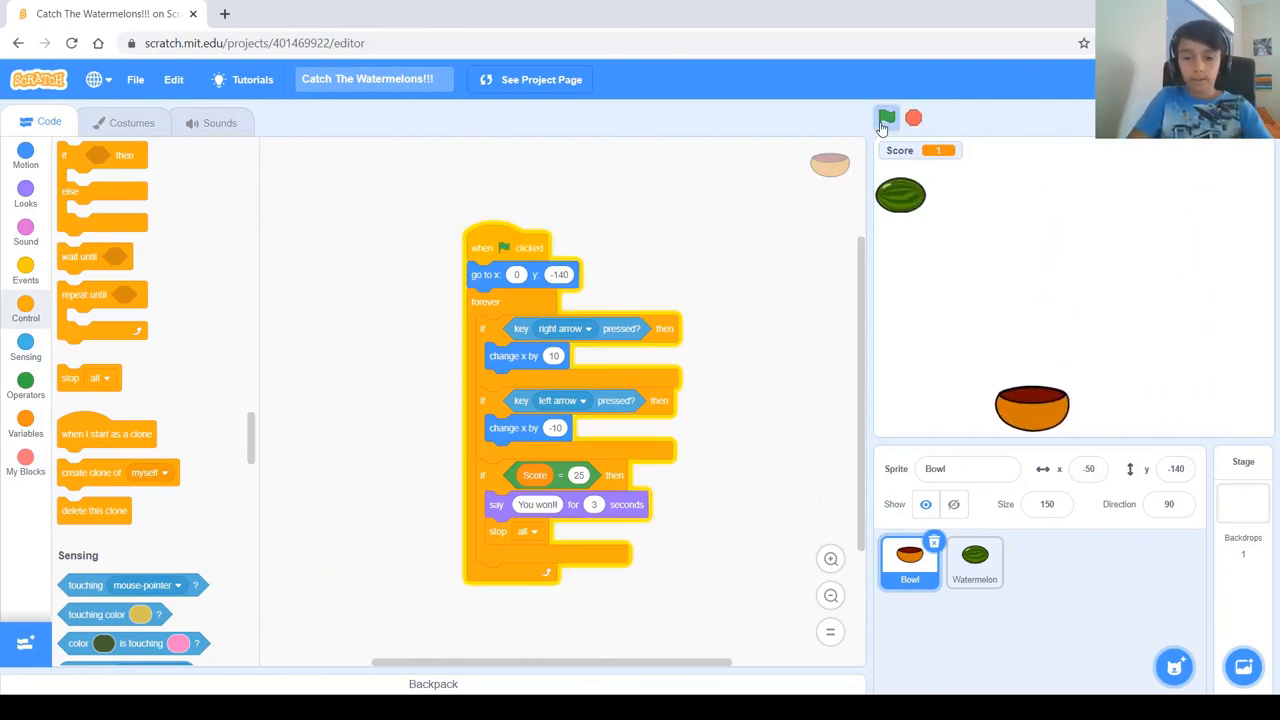